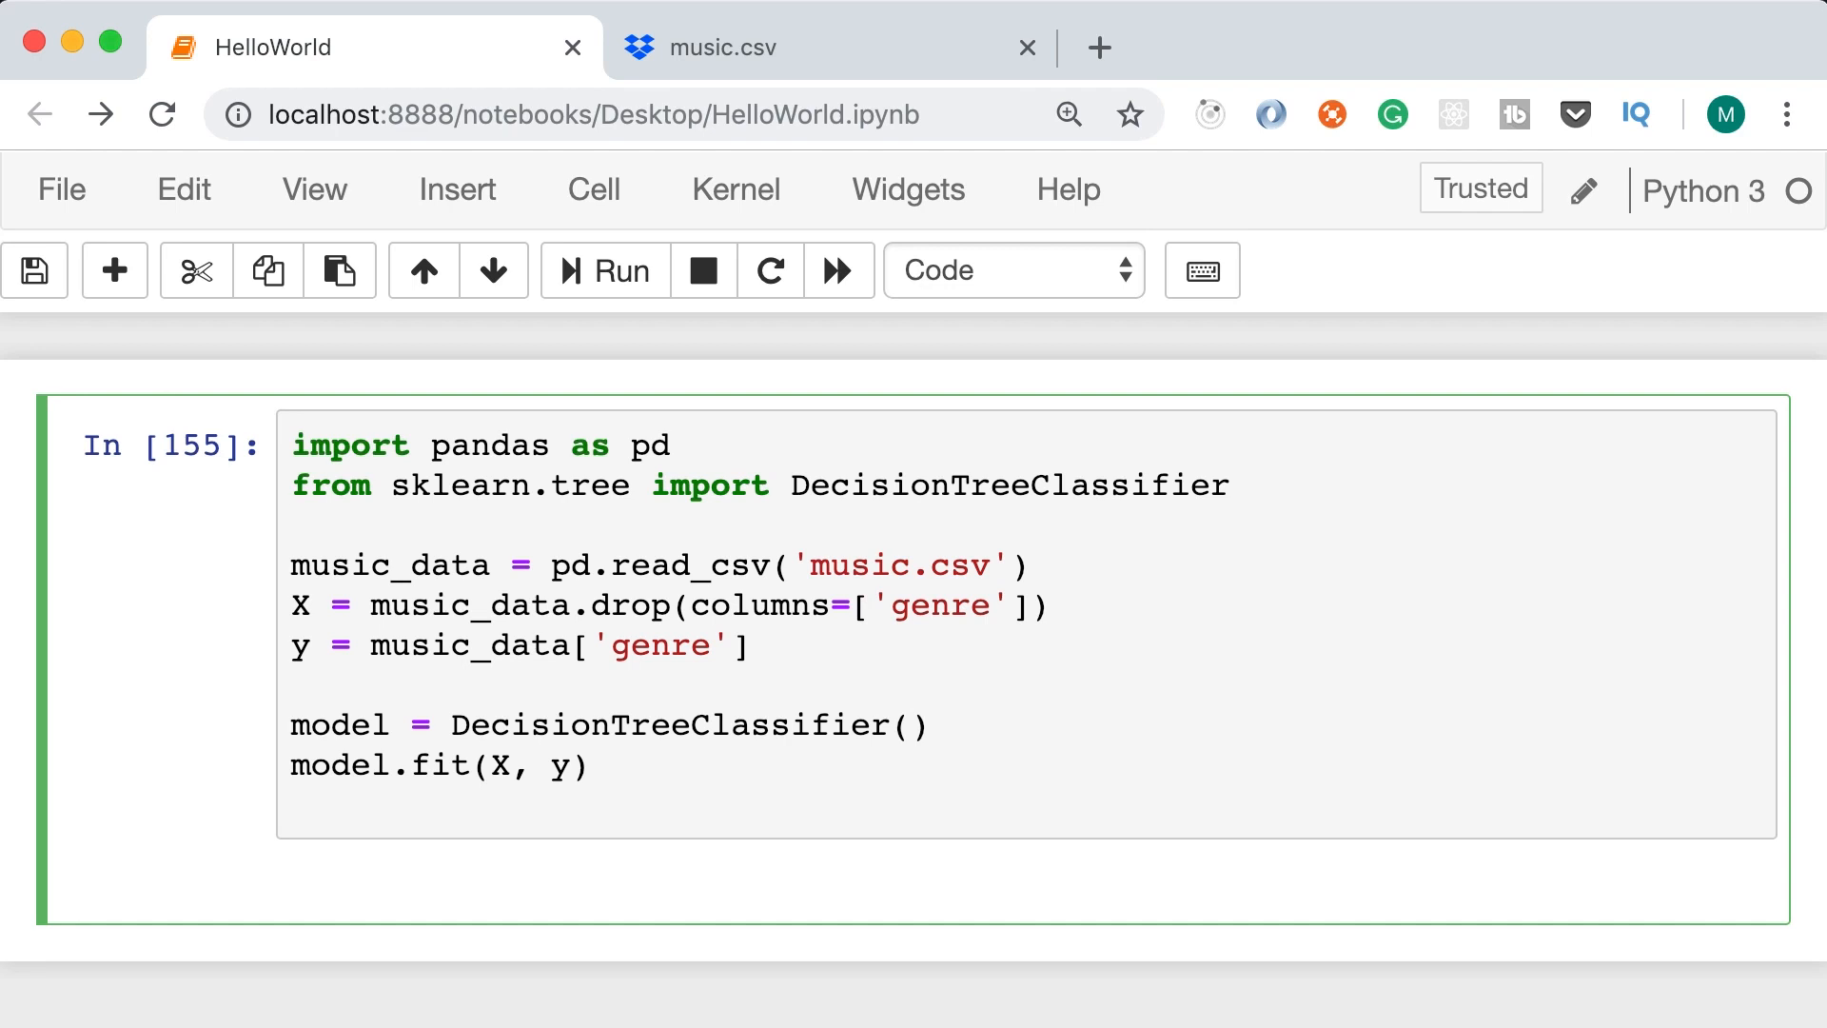
Add 'from sklearn import tree' on the blank line after the imports
click(294, 524)
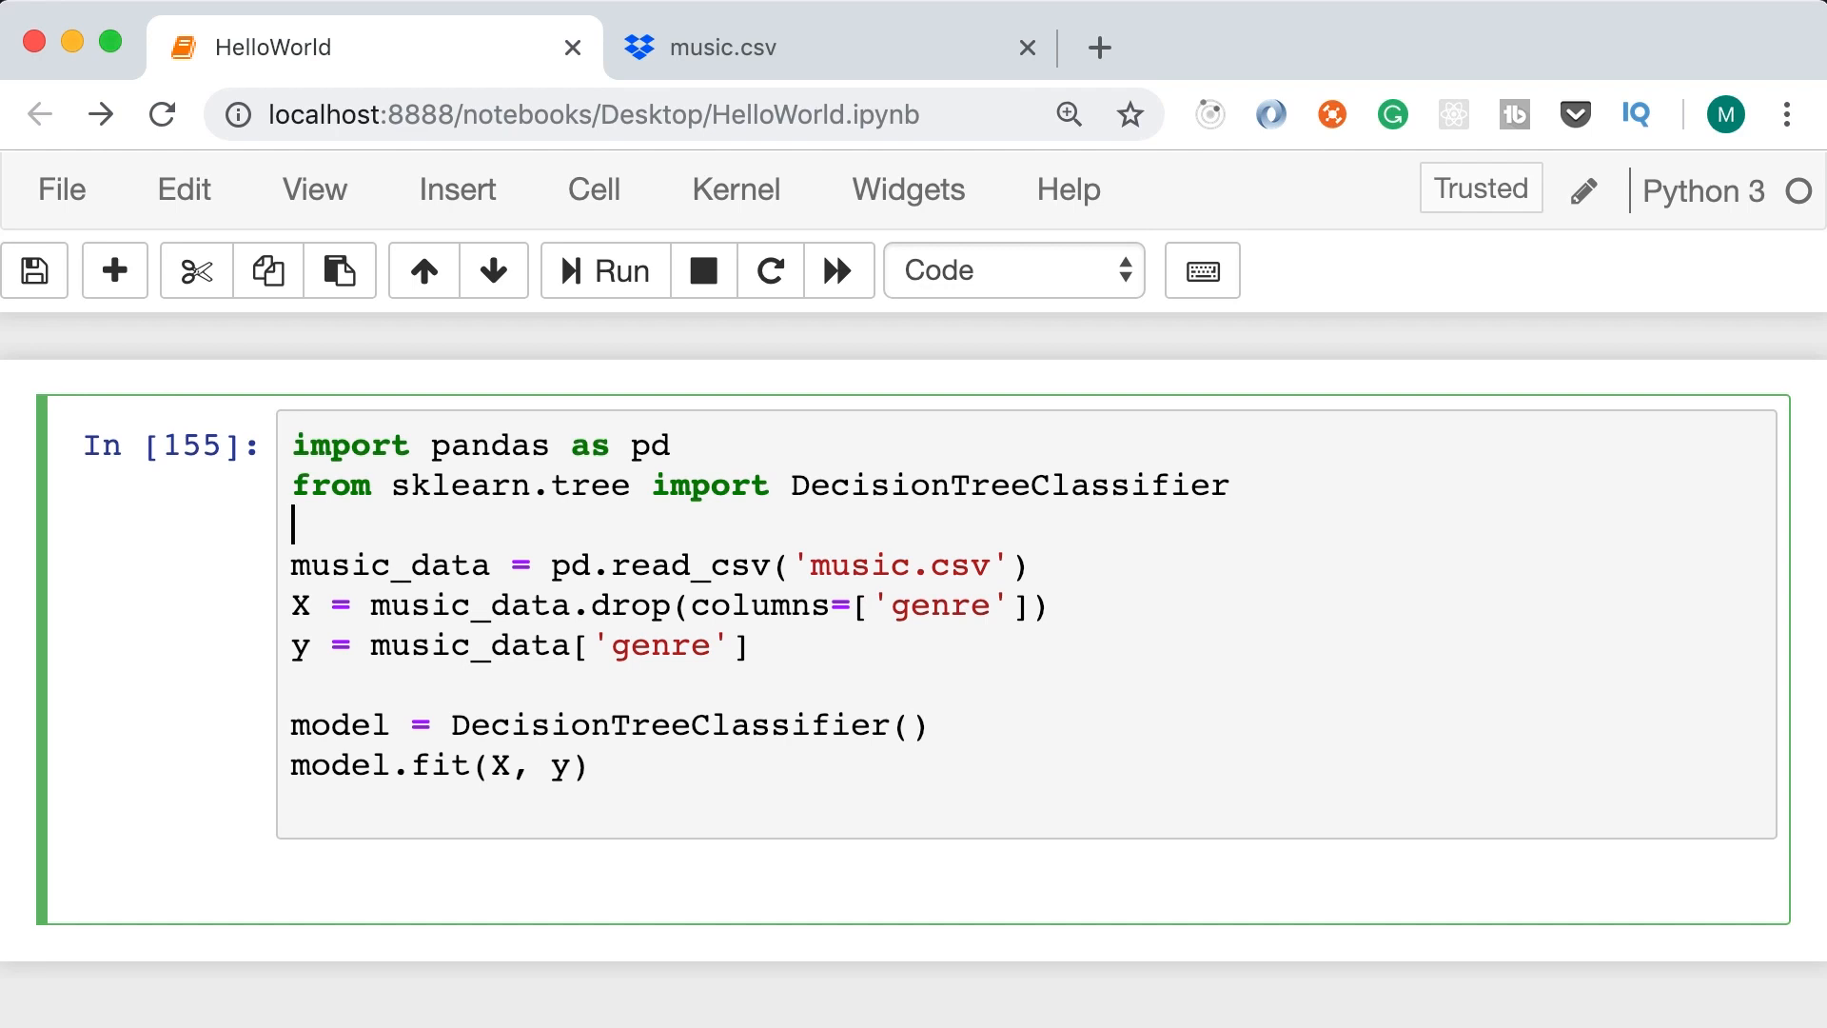
mouse_move(883, 676)
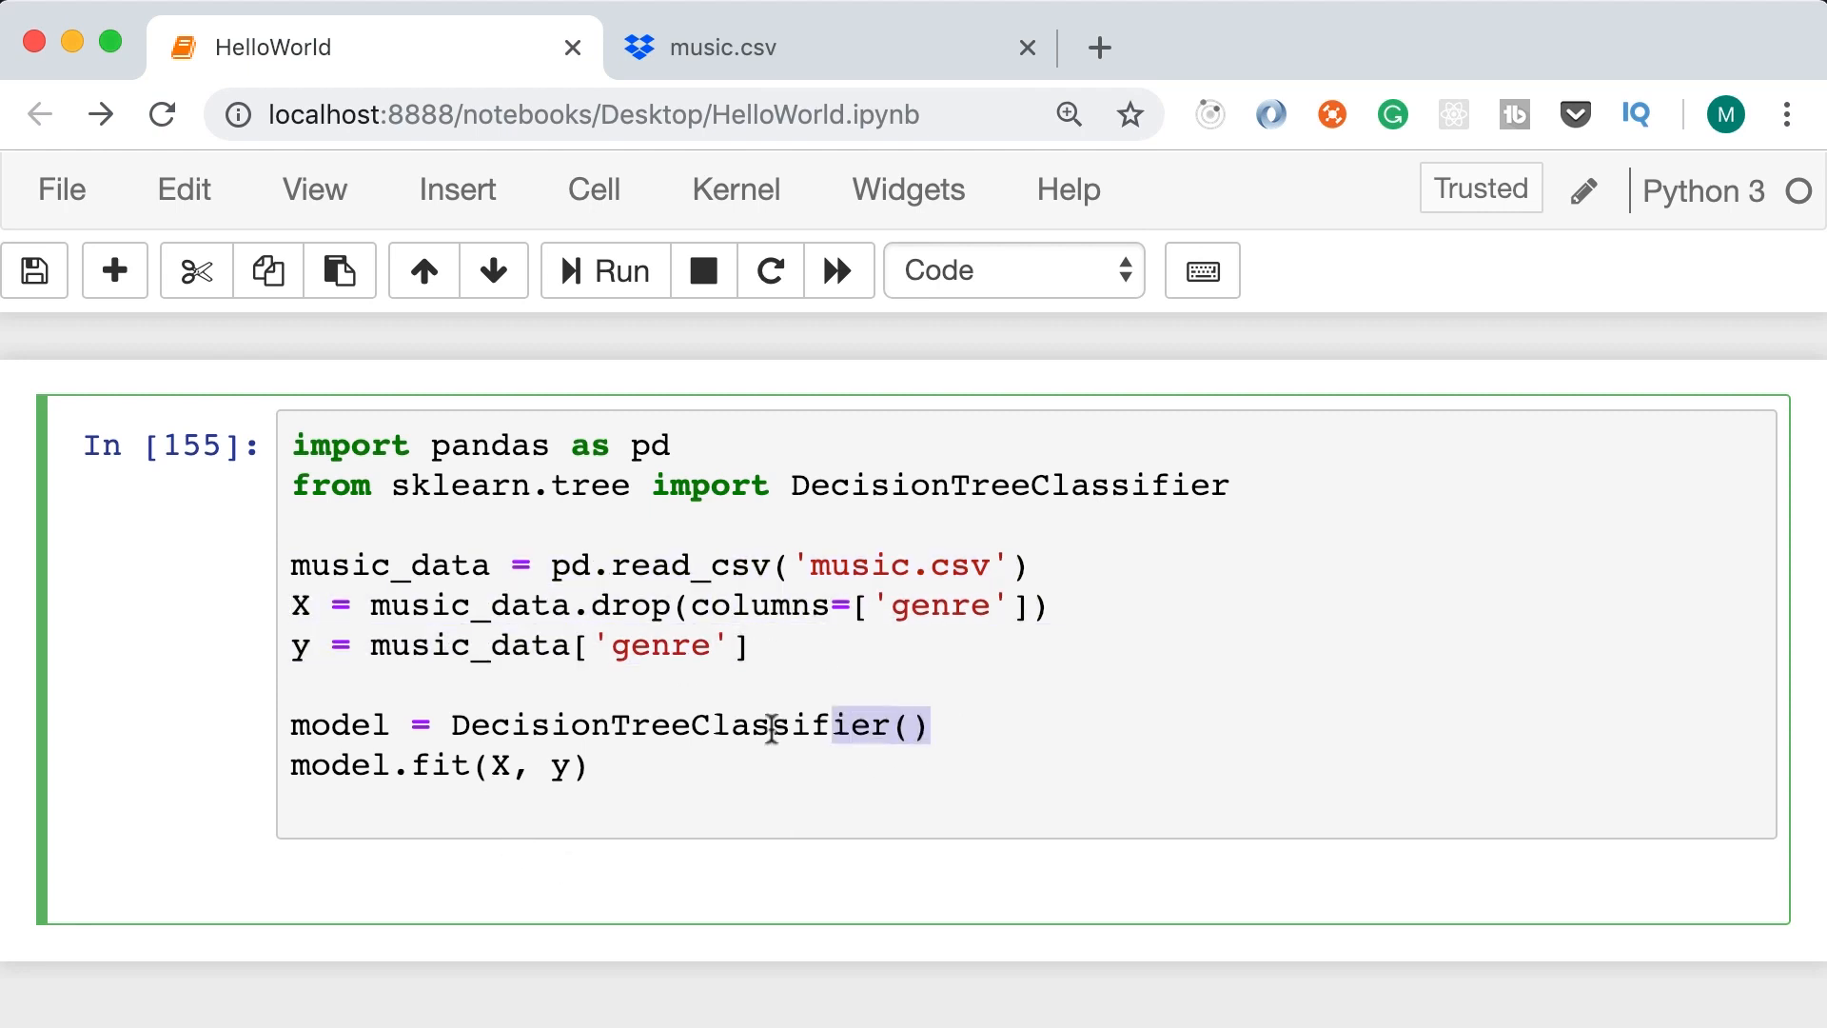
triple_click(439, 765)
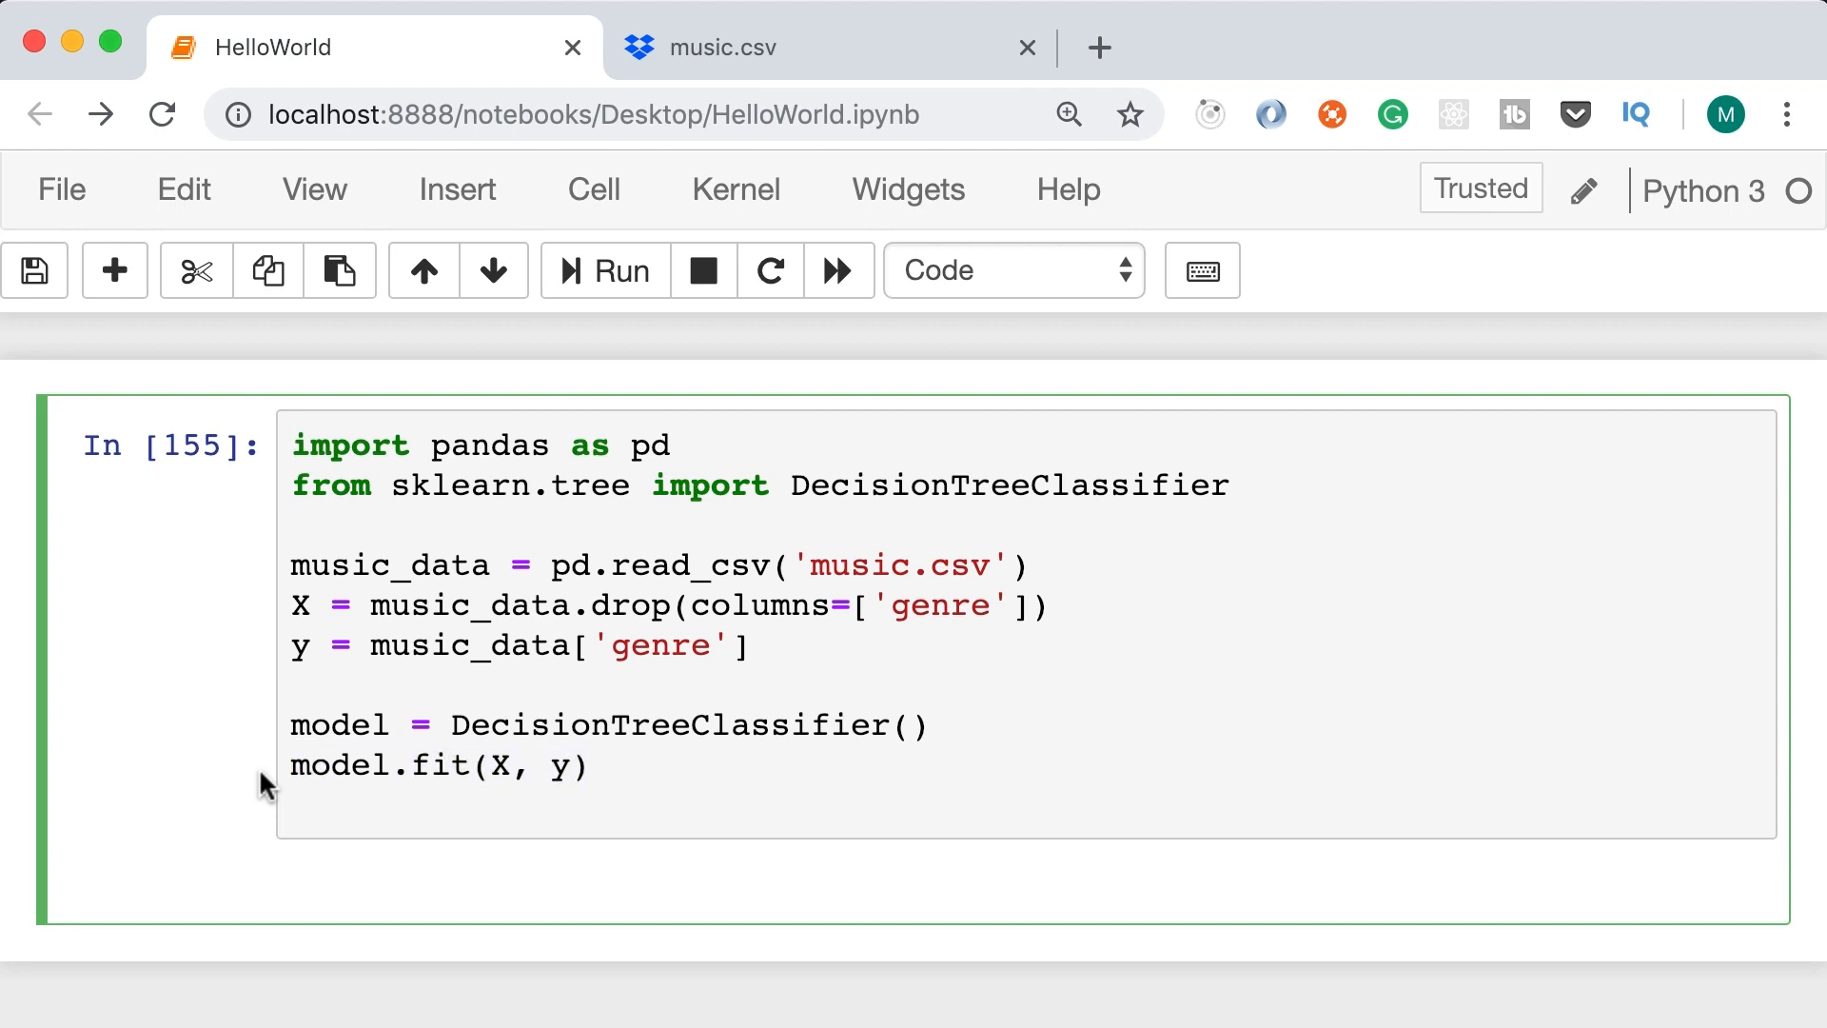
text(from sklea)
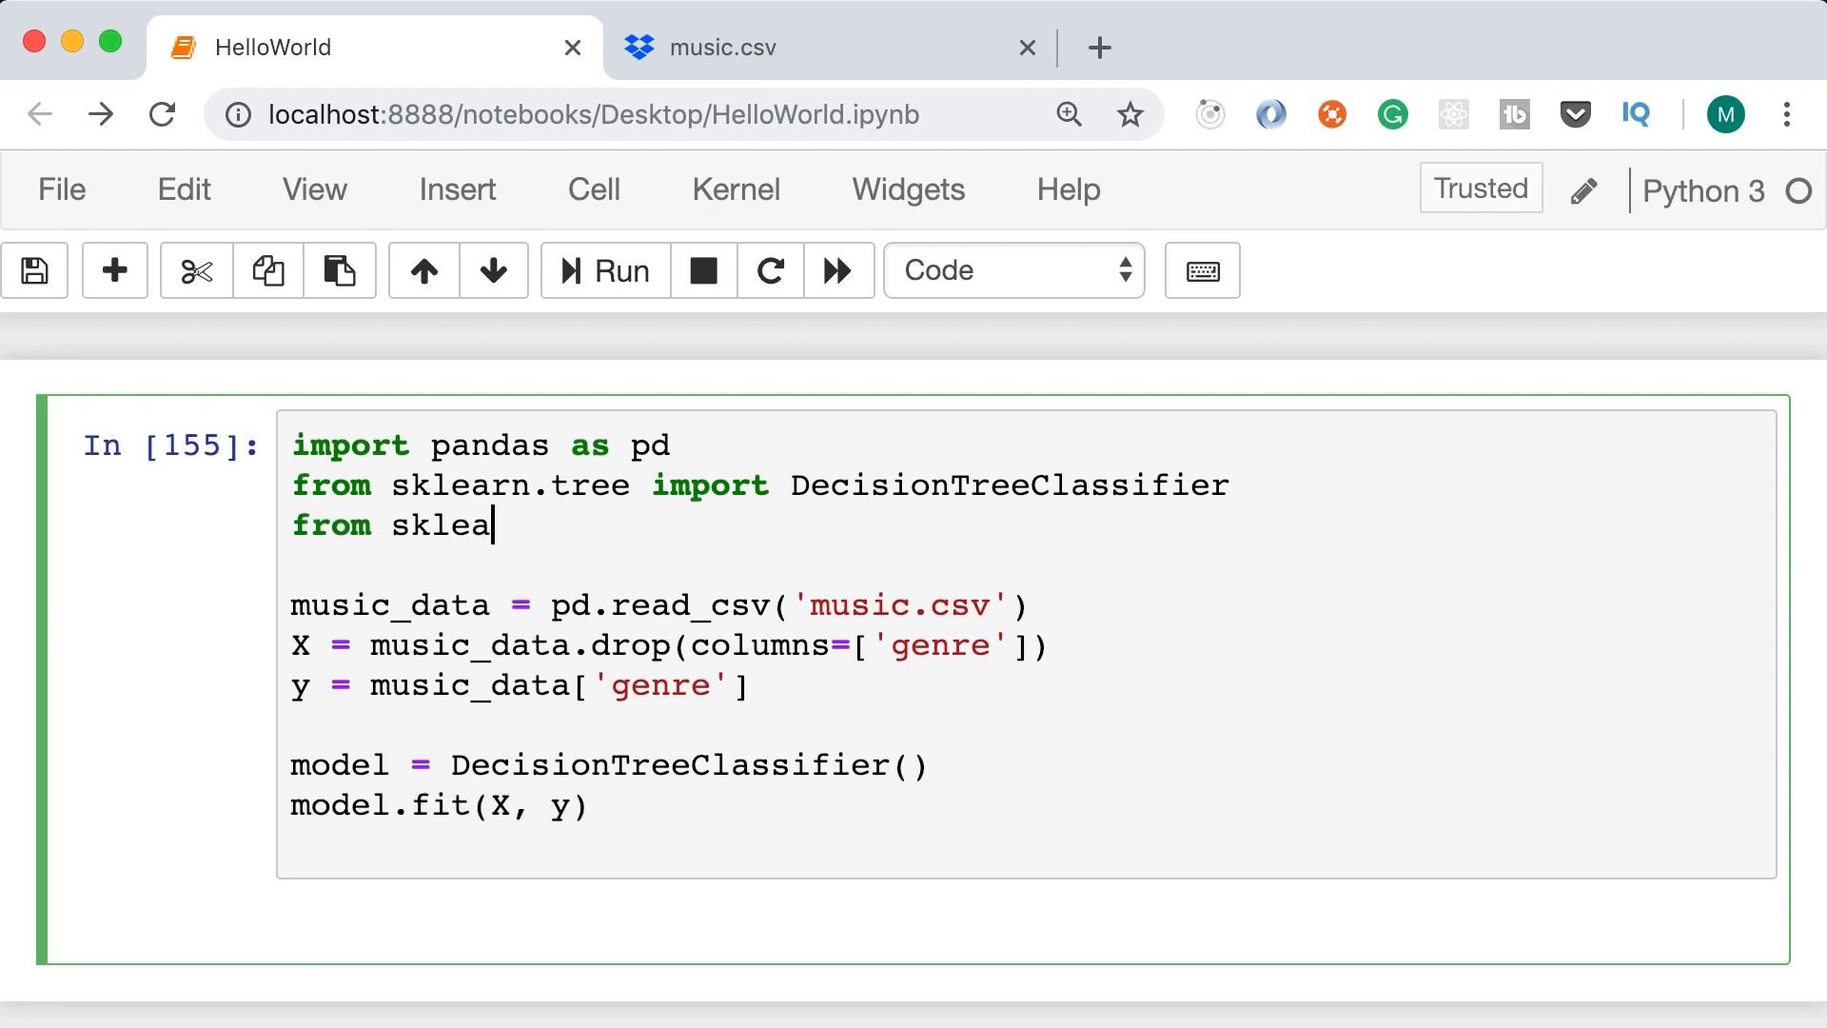
text(rn import tree)
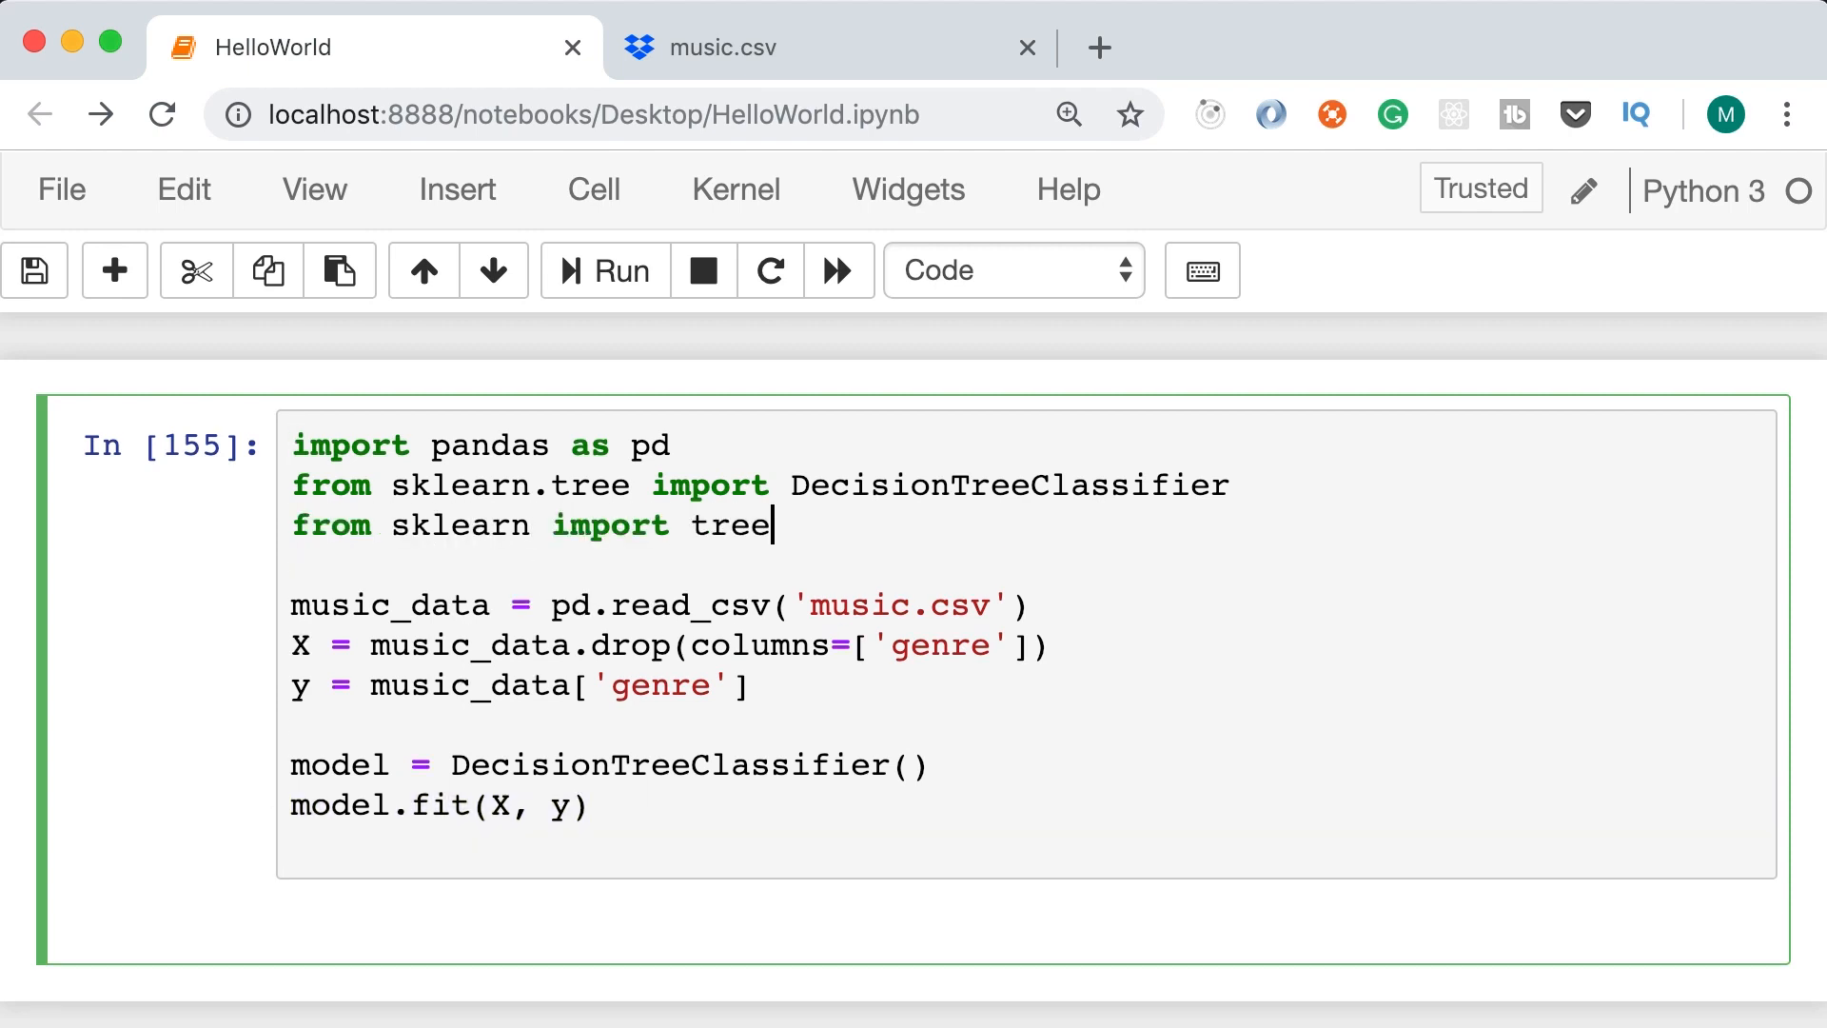
mouse_move(790, 834)
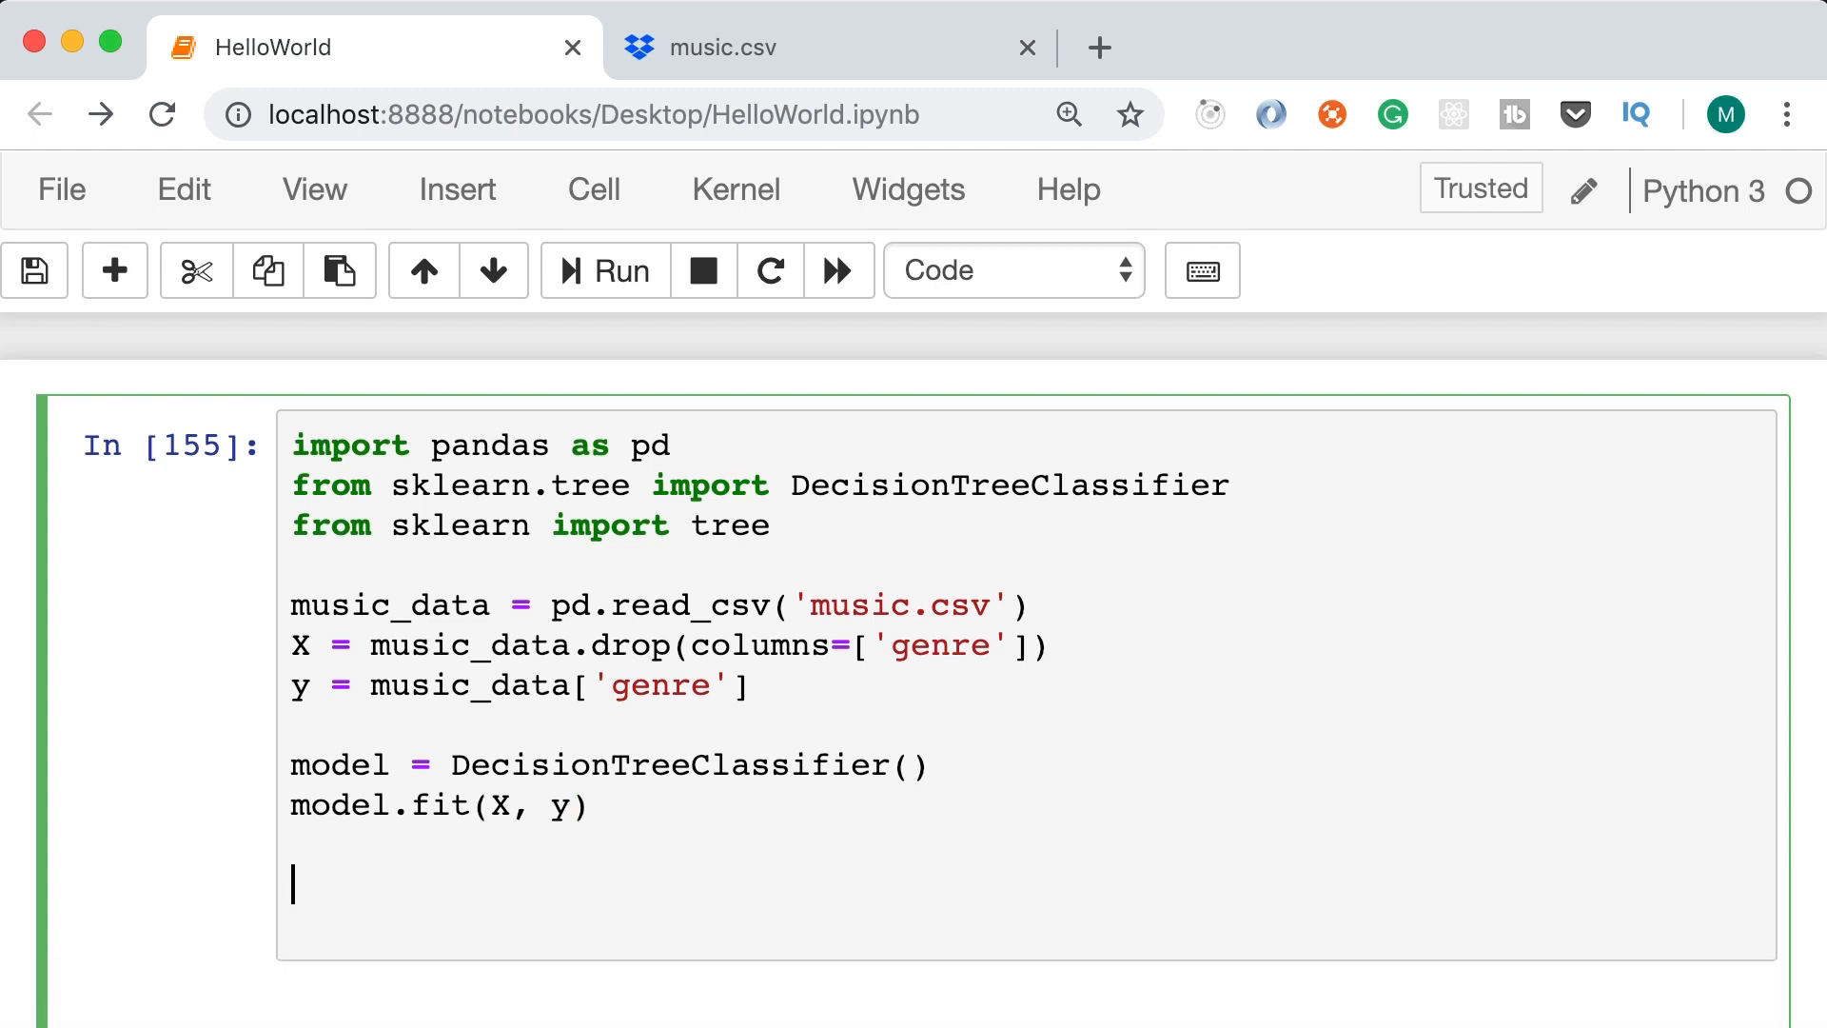
Start a tree.export_graphviz call that passes the trained model
text(tree)
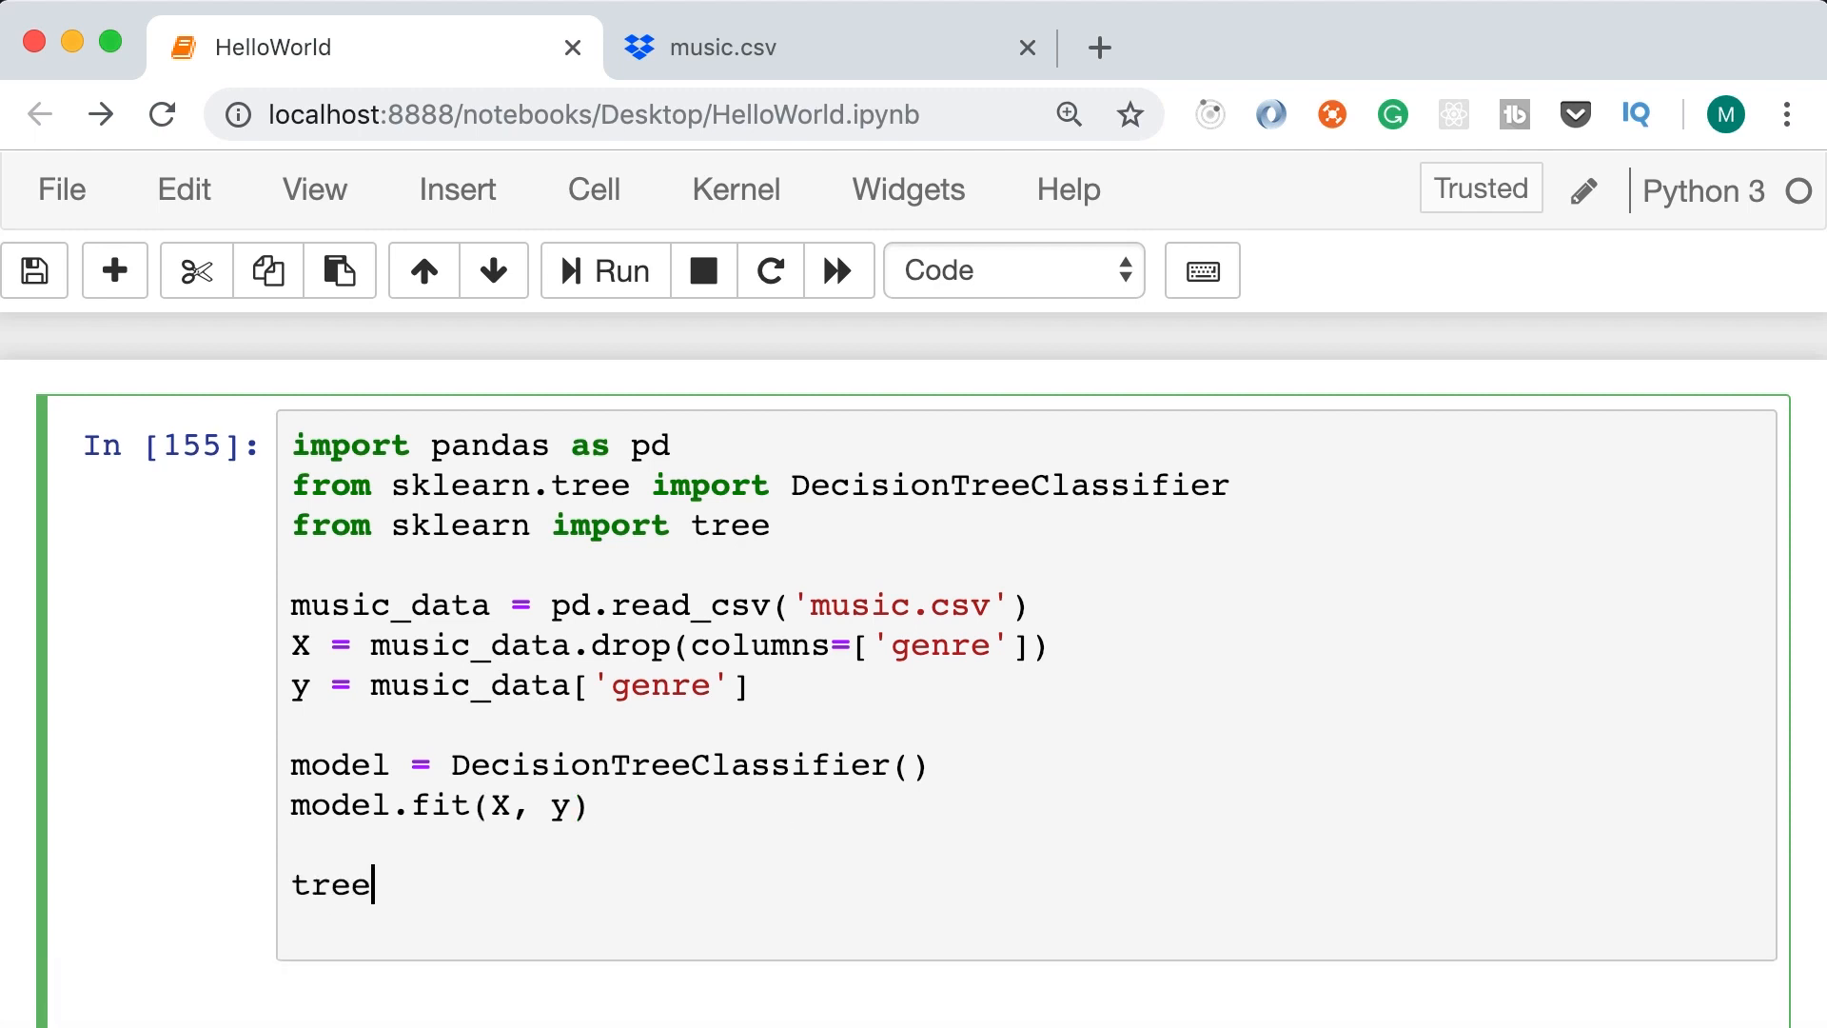
text(.export_)
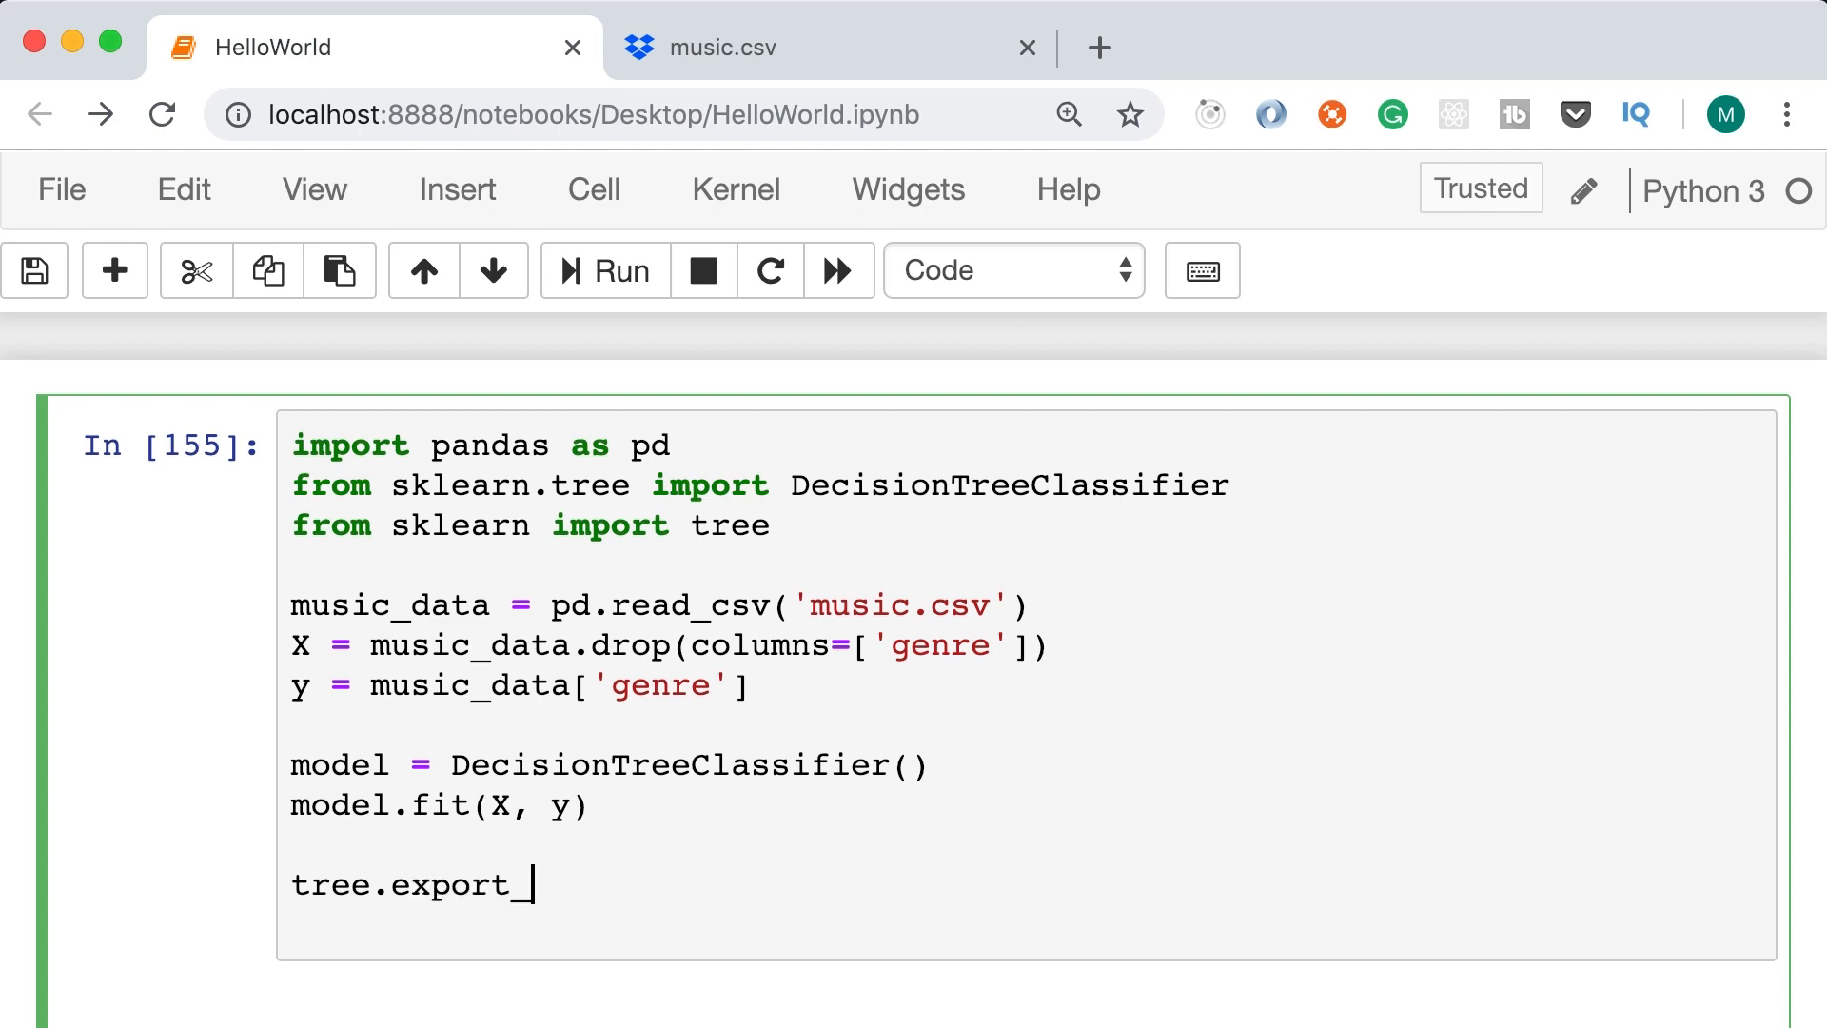
text(graphviz)
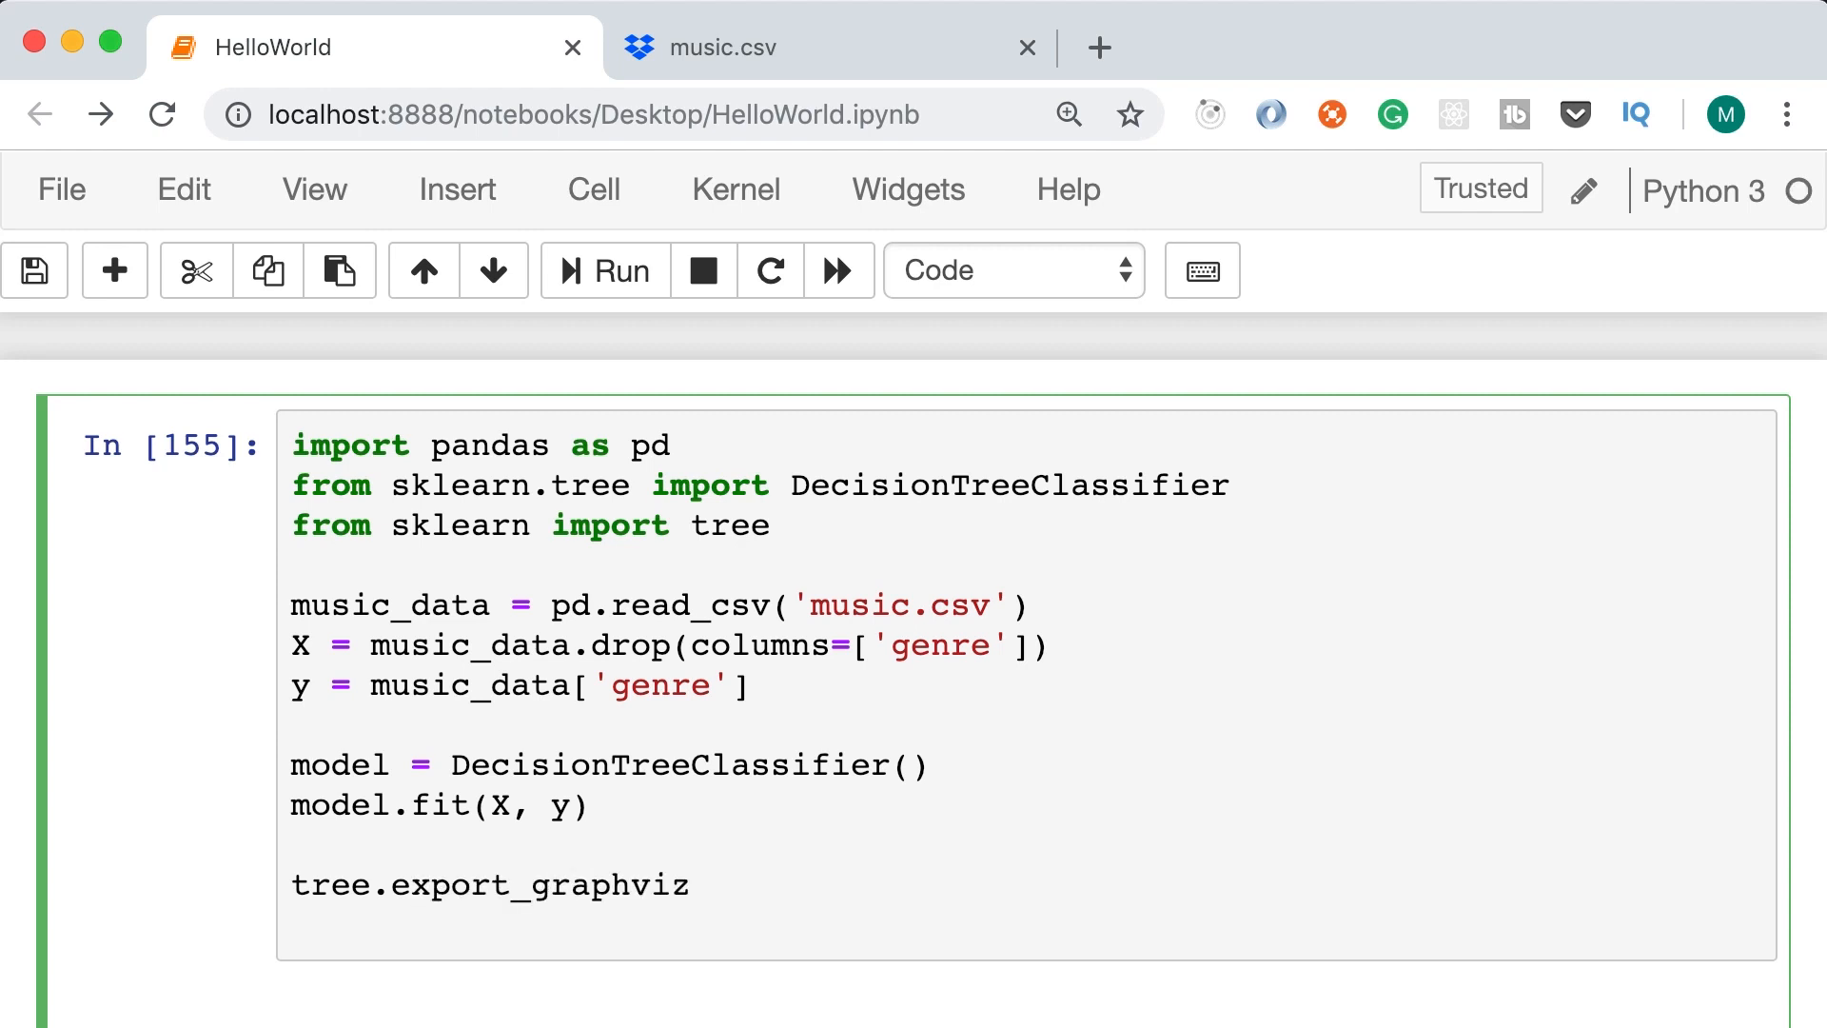
text(())
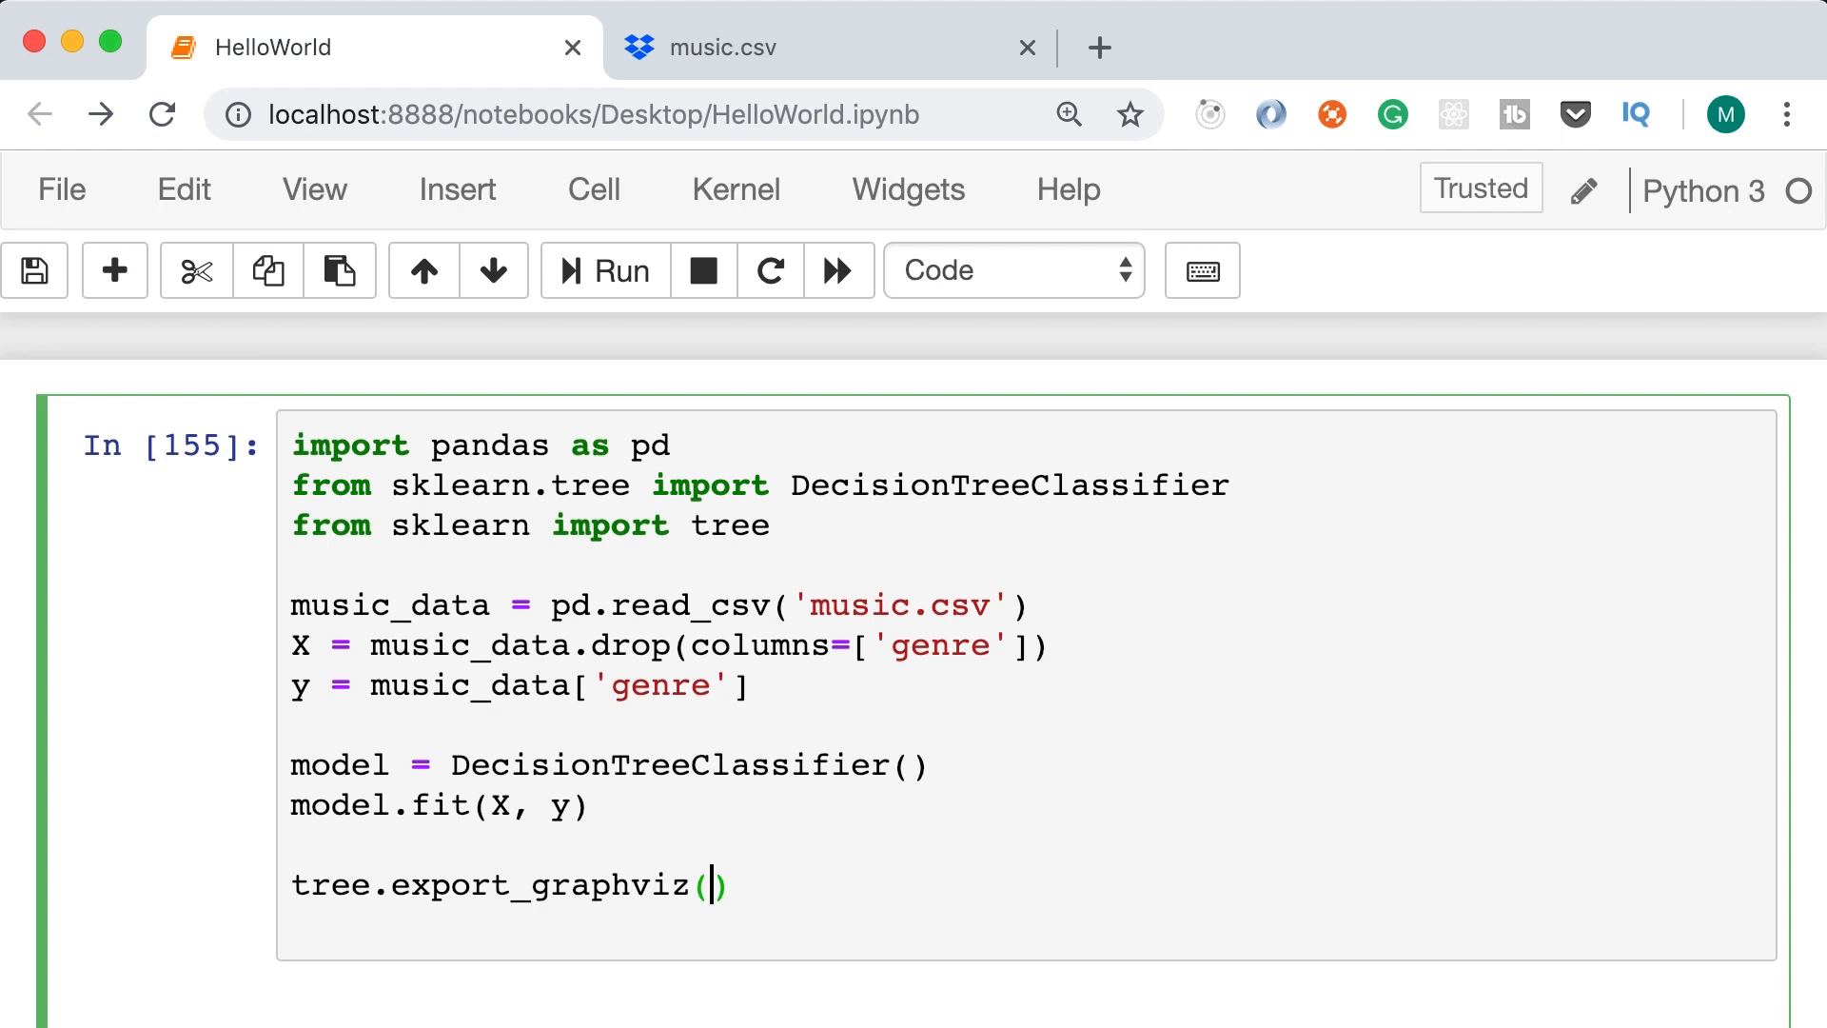
text(model,)
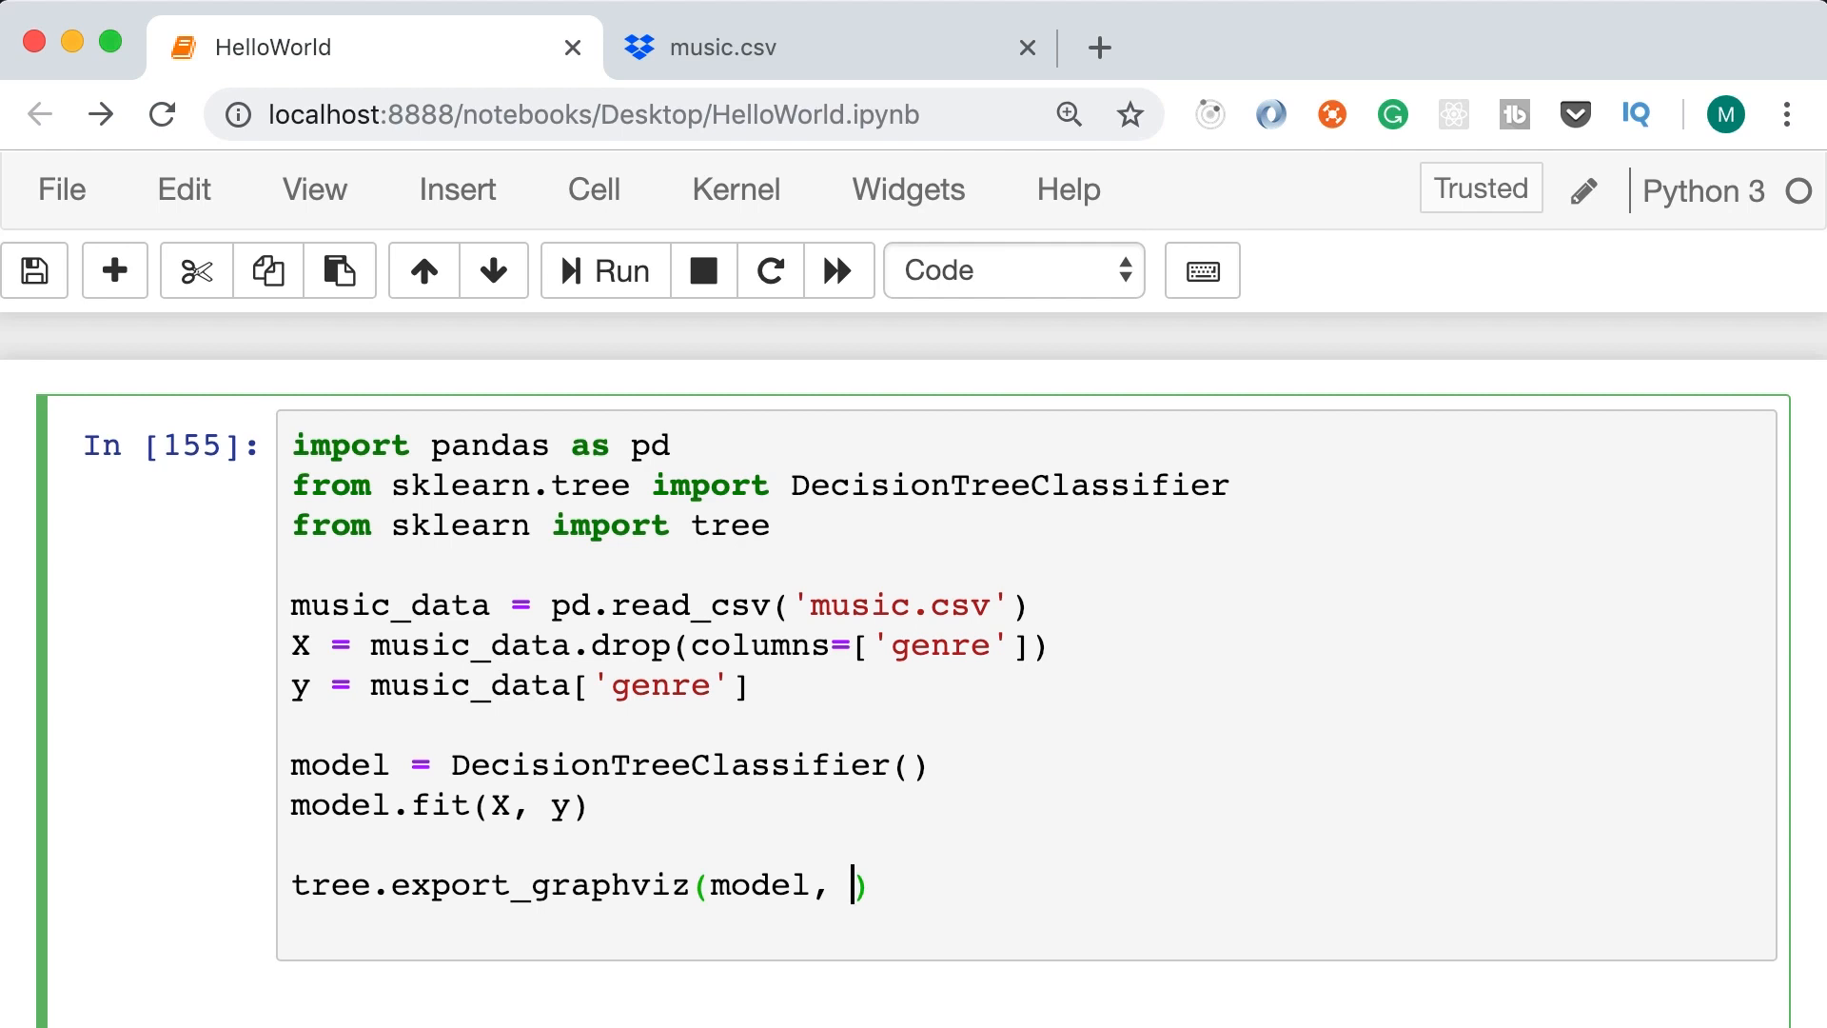
mouse_move(603, 1012)
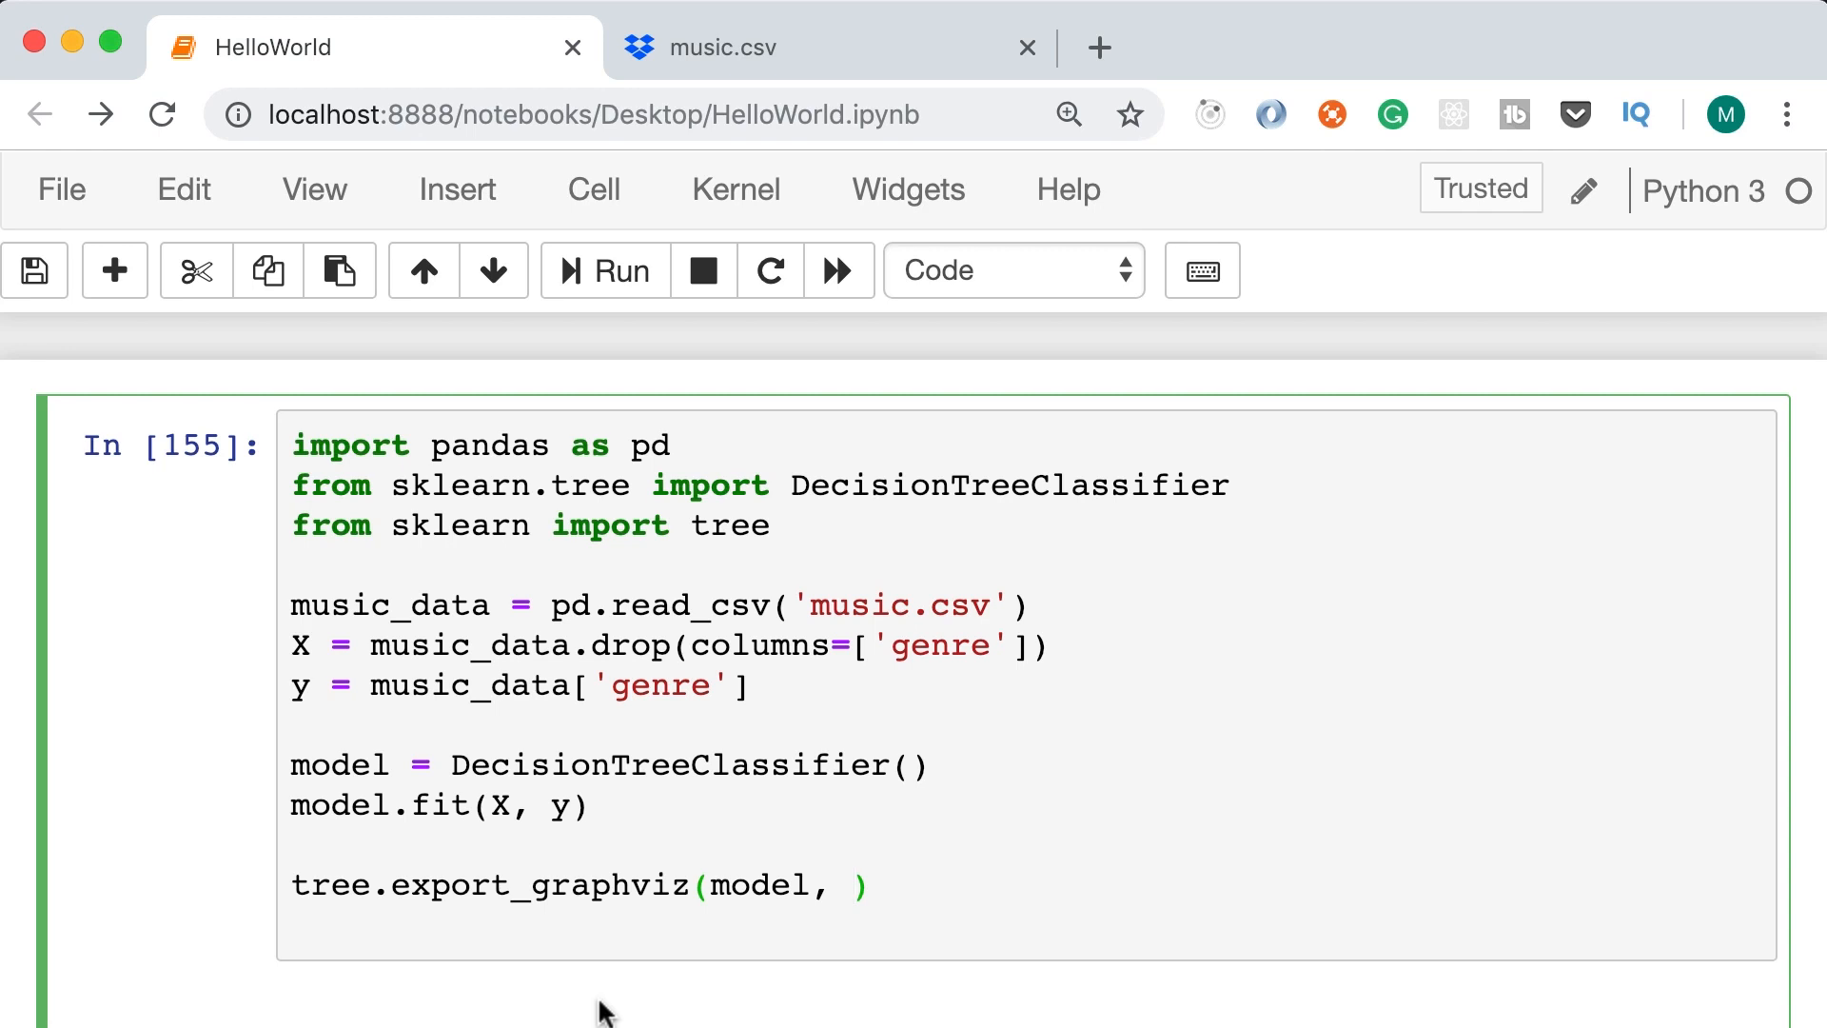
Give the export call out_file='music-recommender.dot'
text(ou)
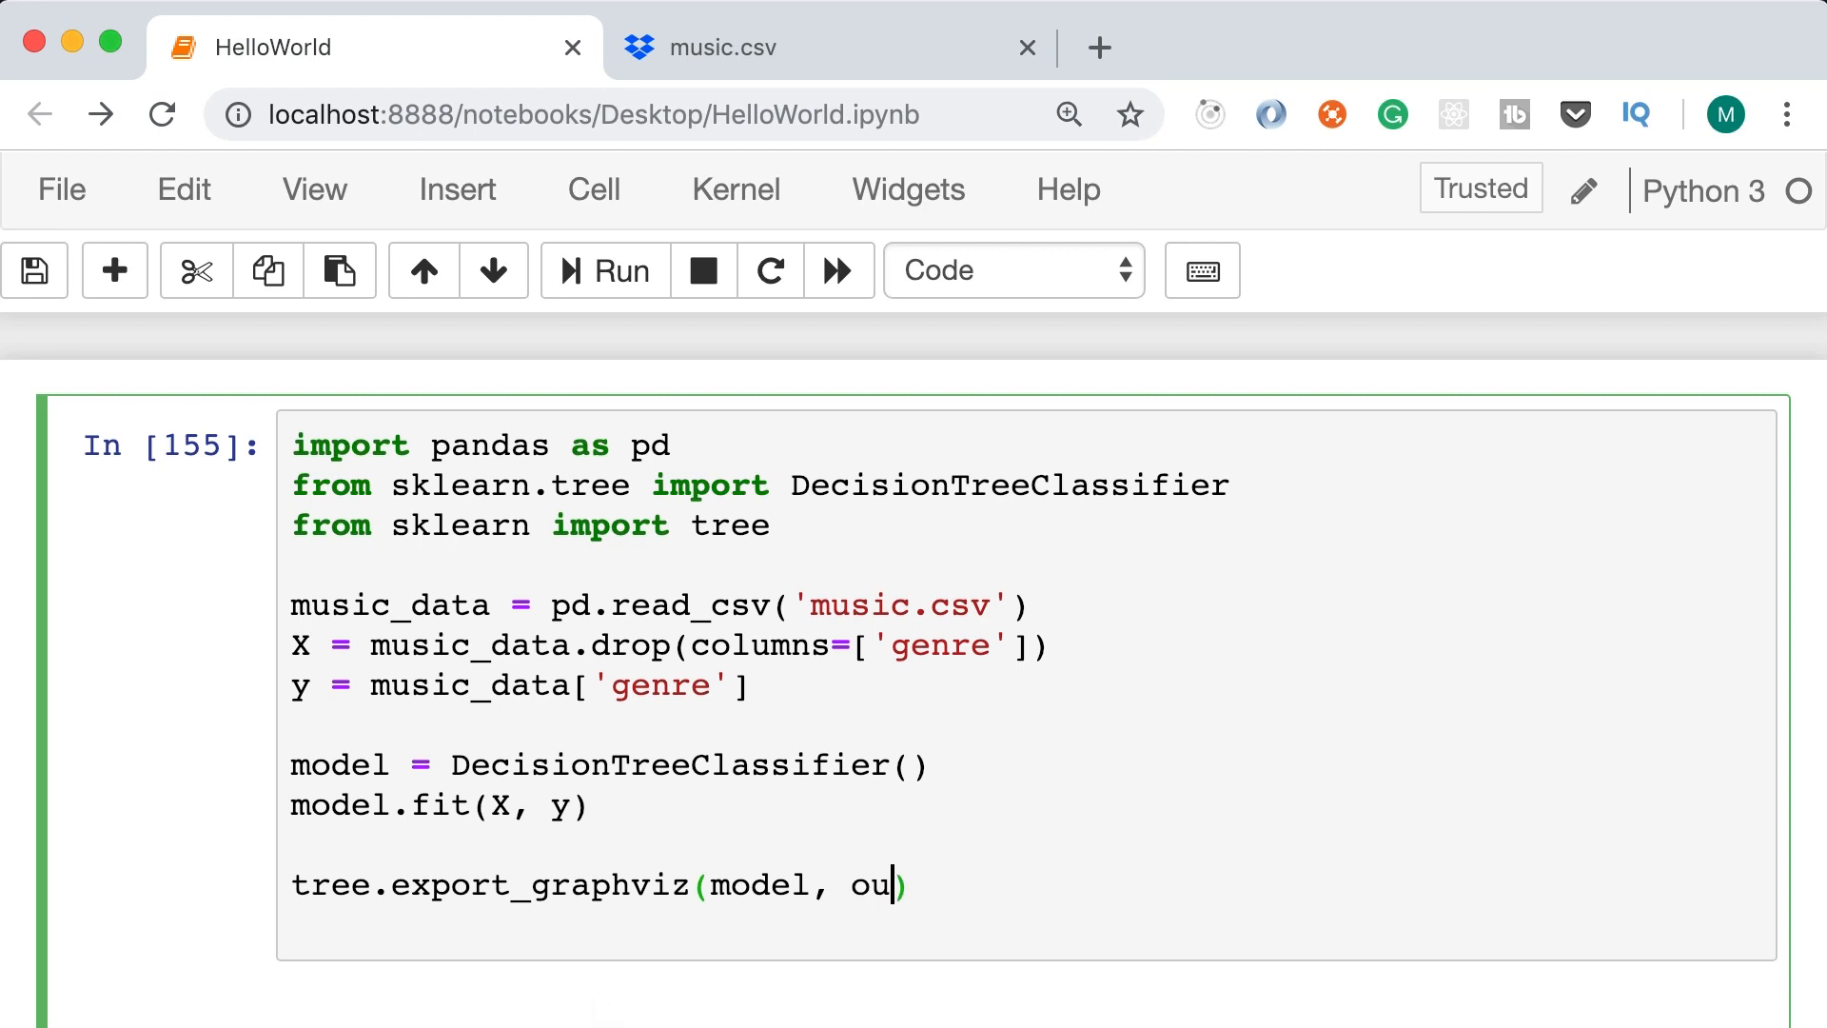
text(t_)
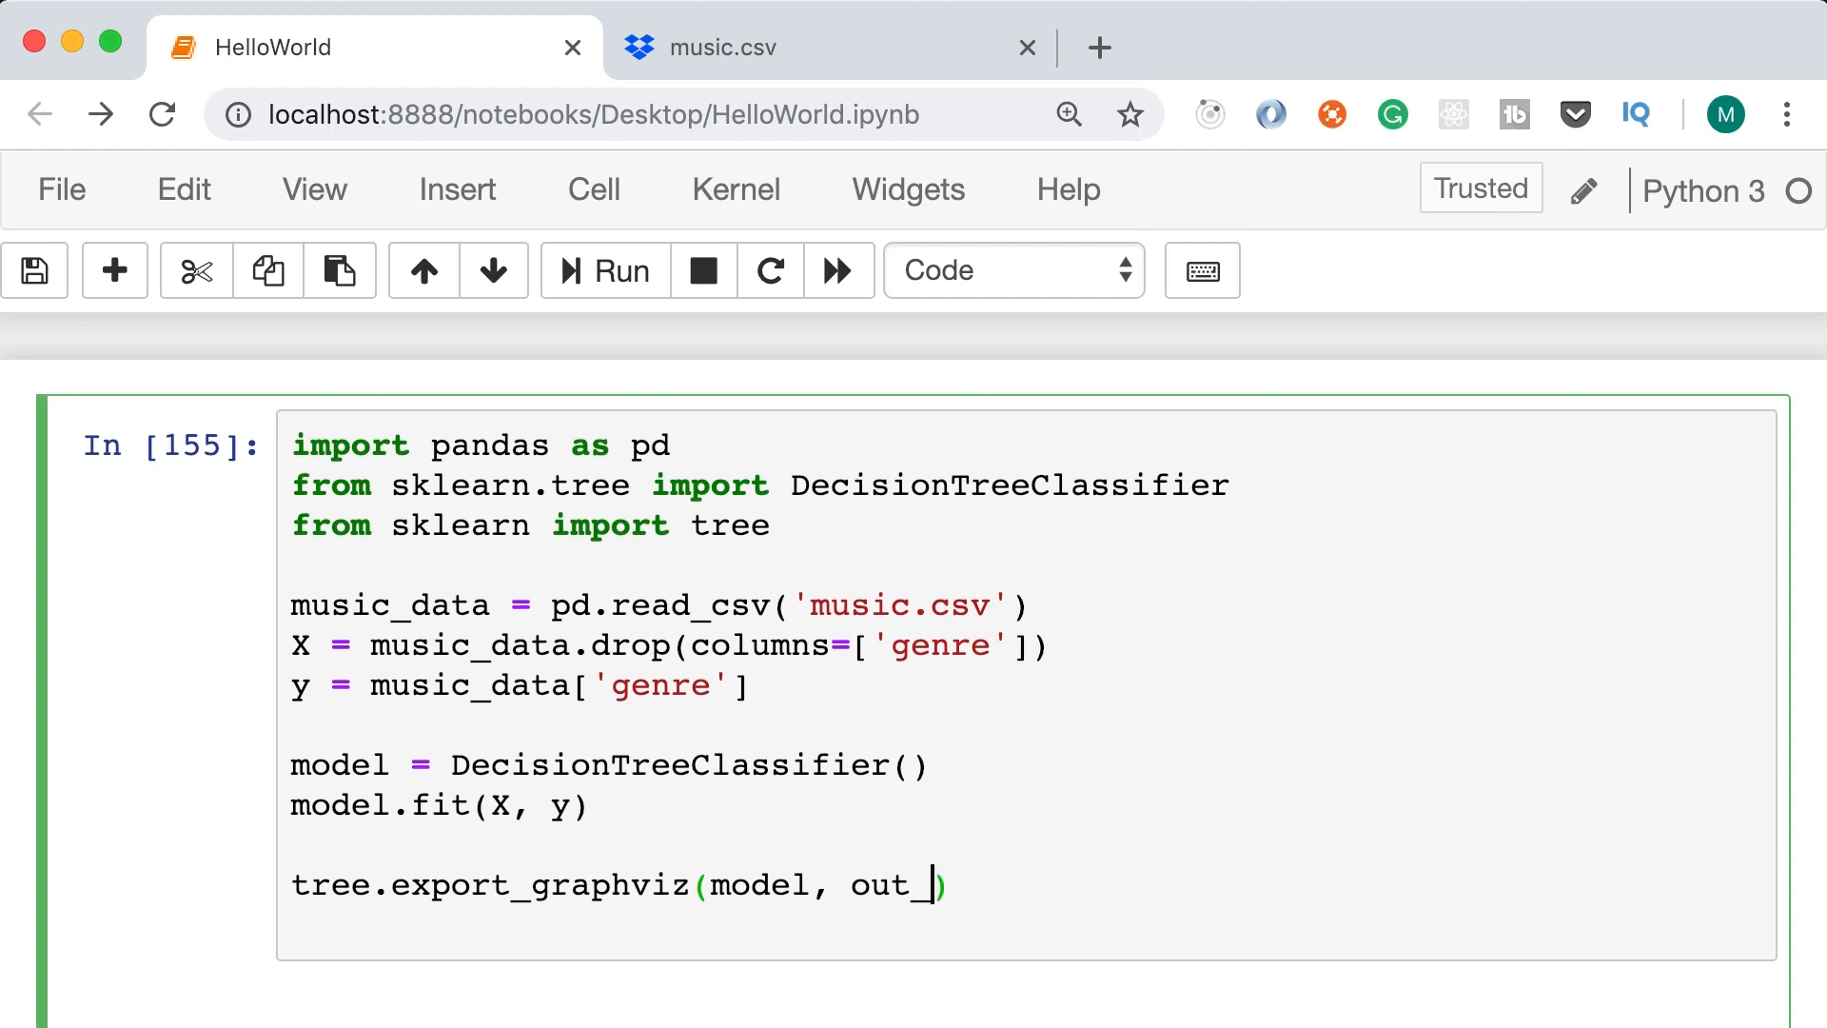
text(file=)
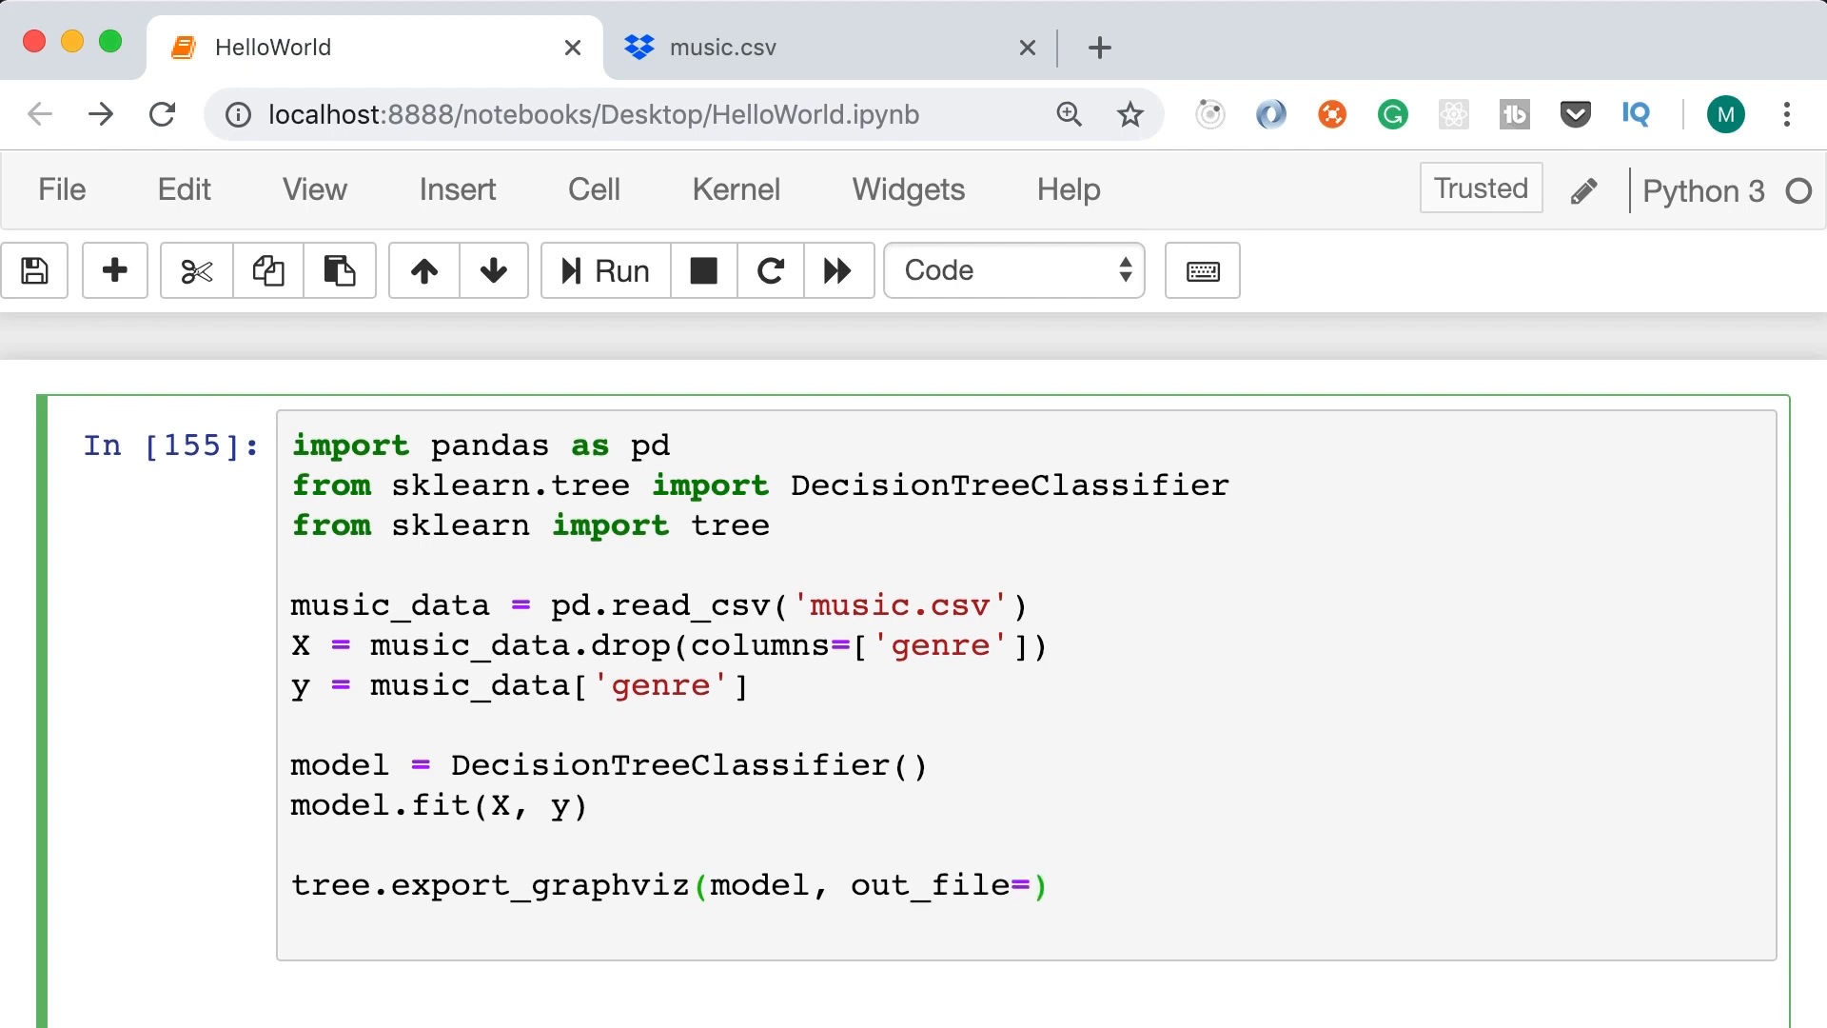
text('music')
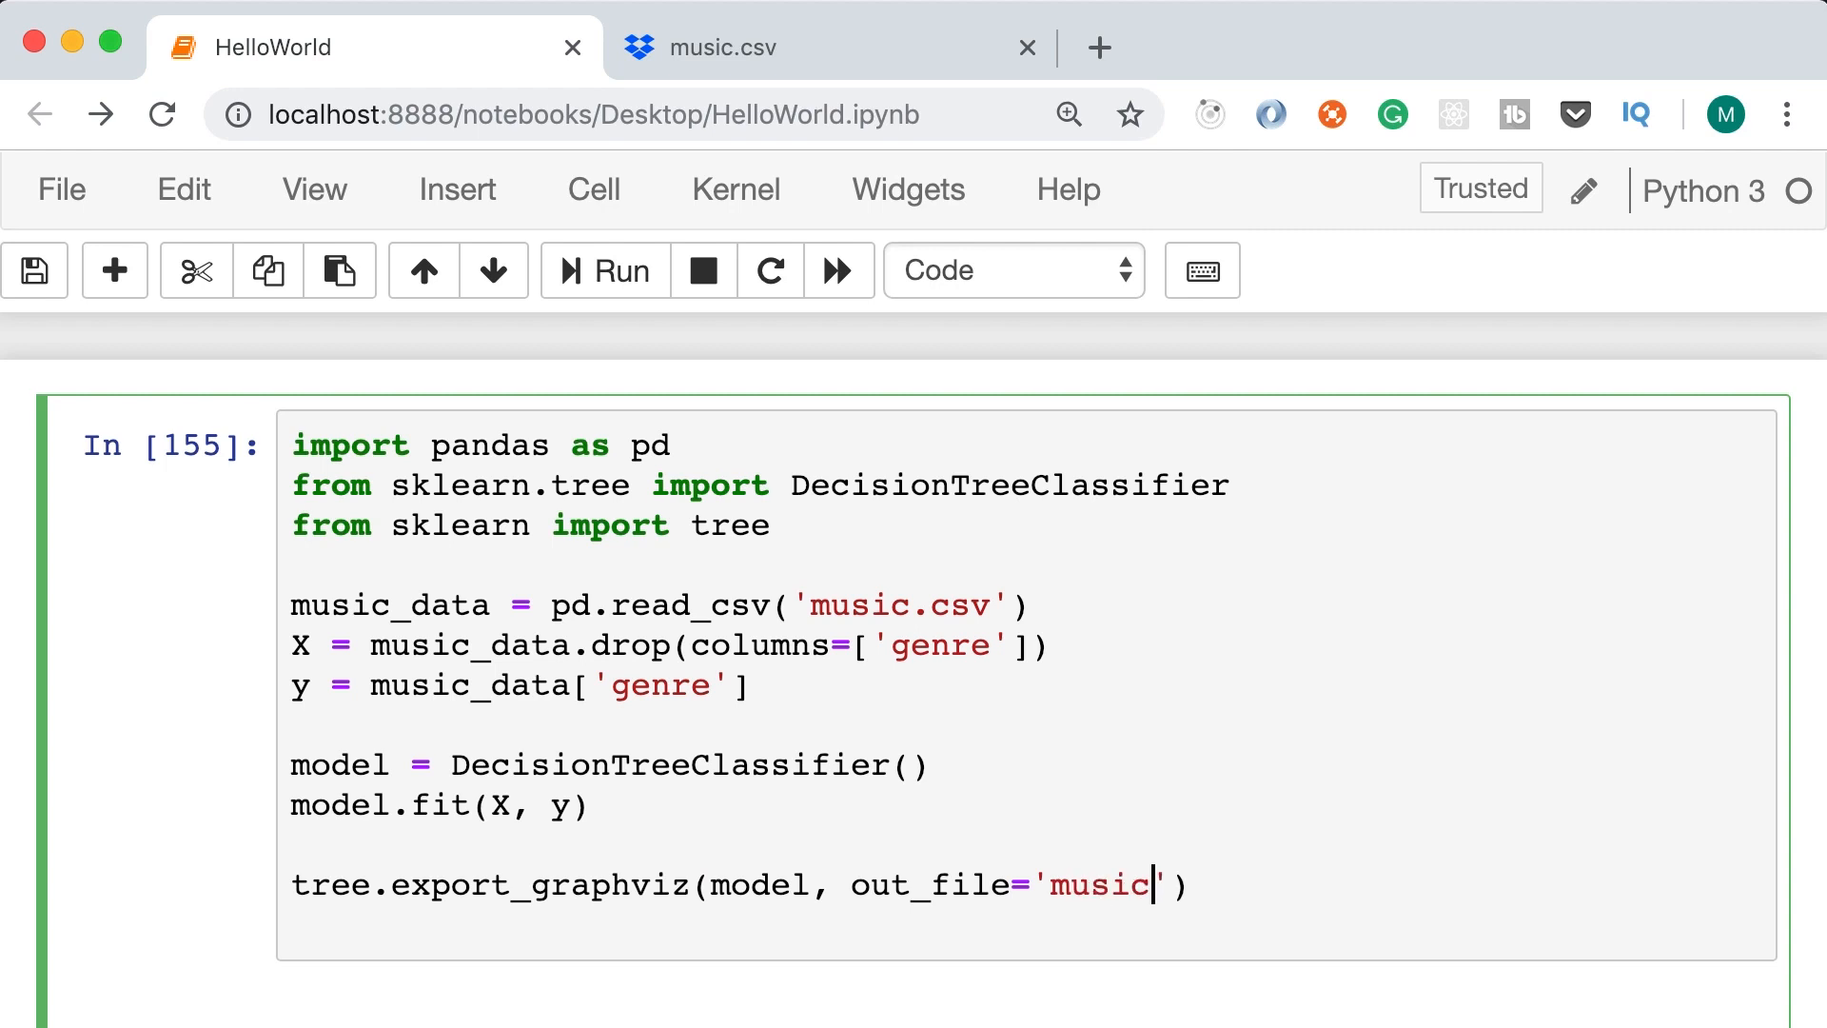
text(-recommende)
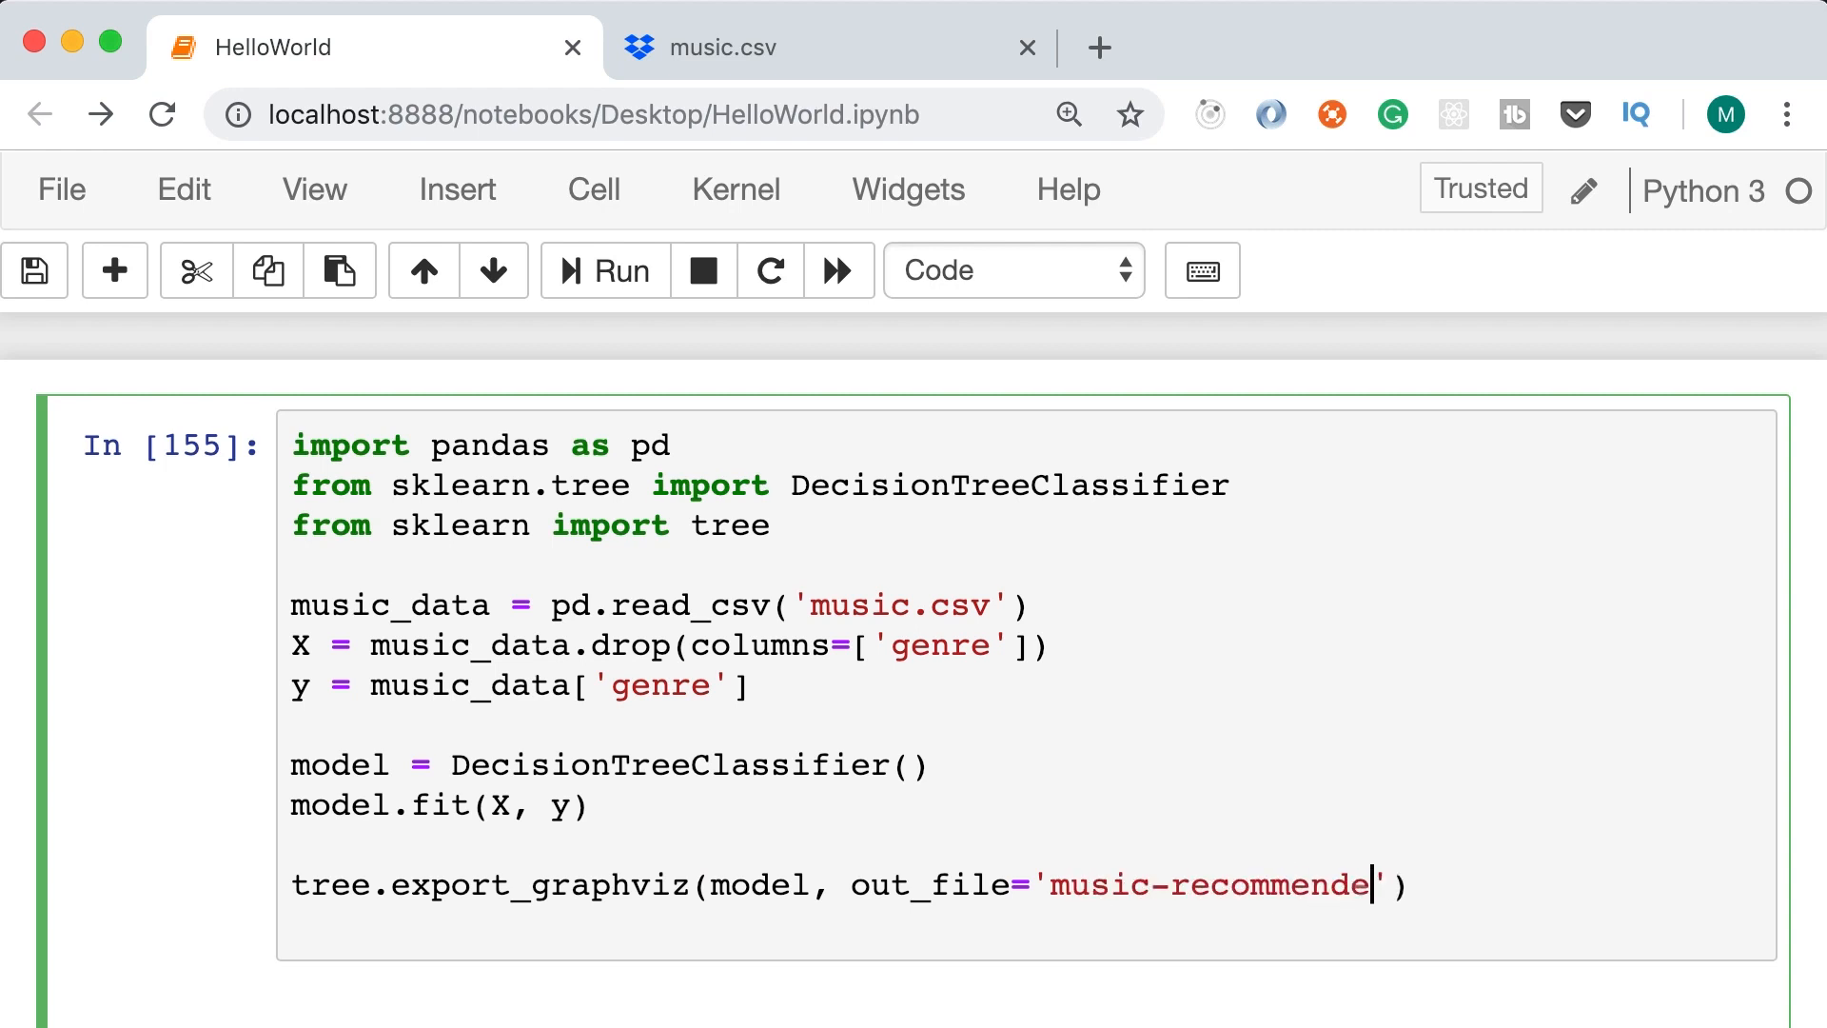
text(r.dot)
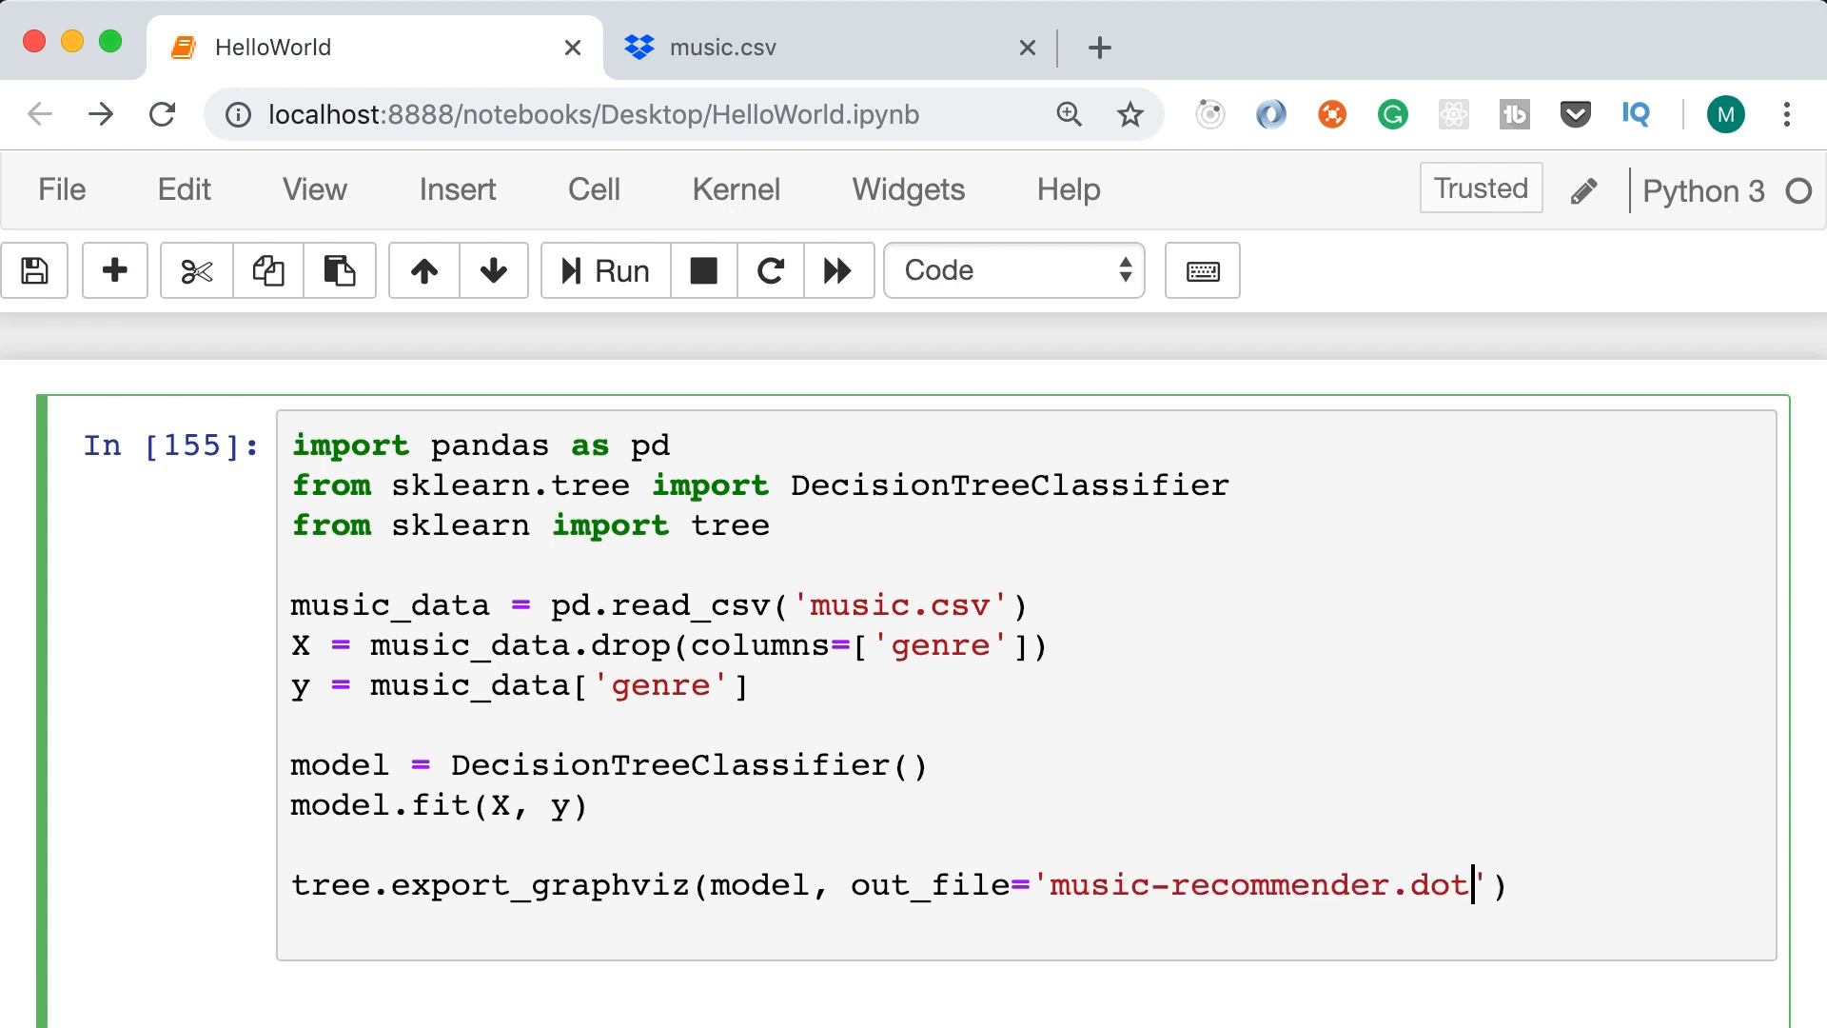
double_click(1441, 883)
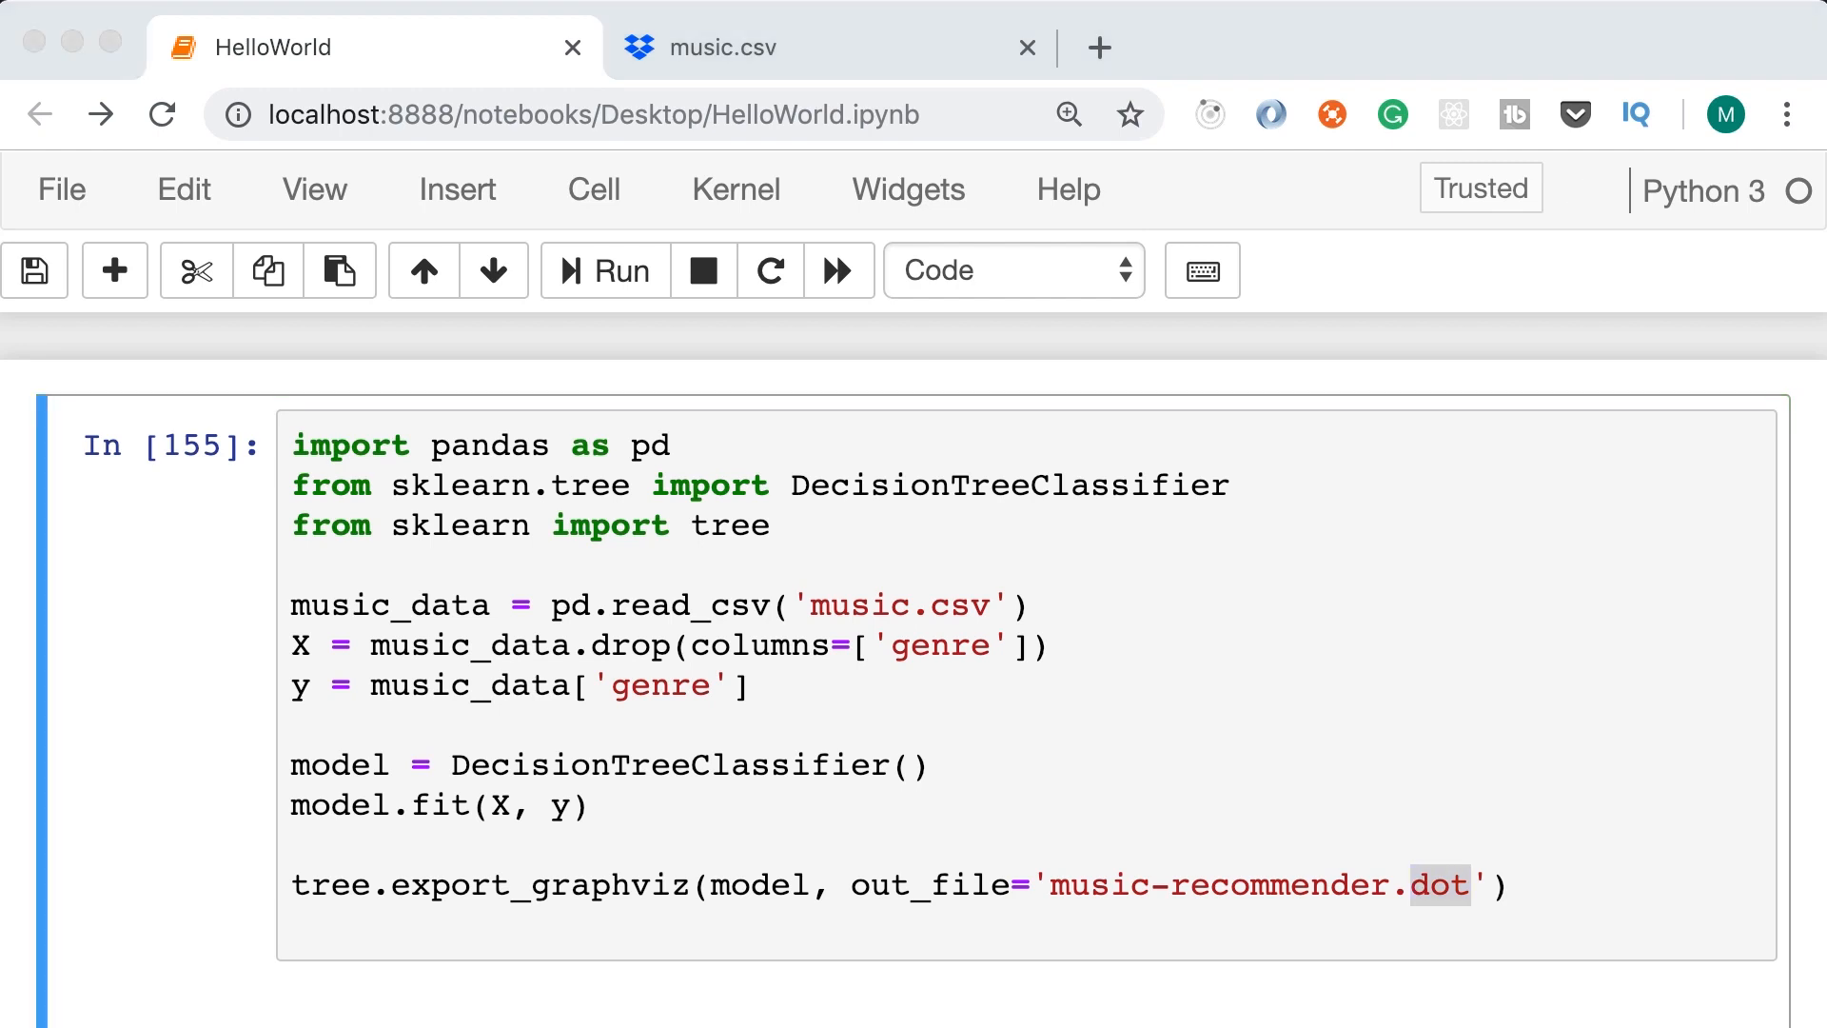
text(,)
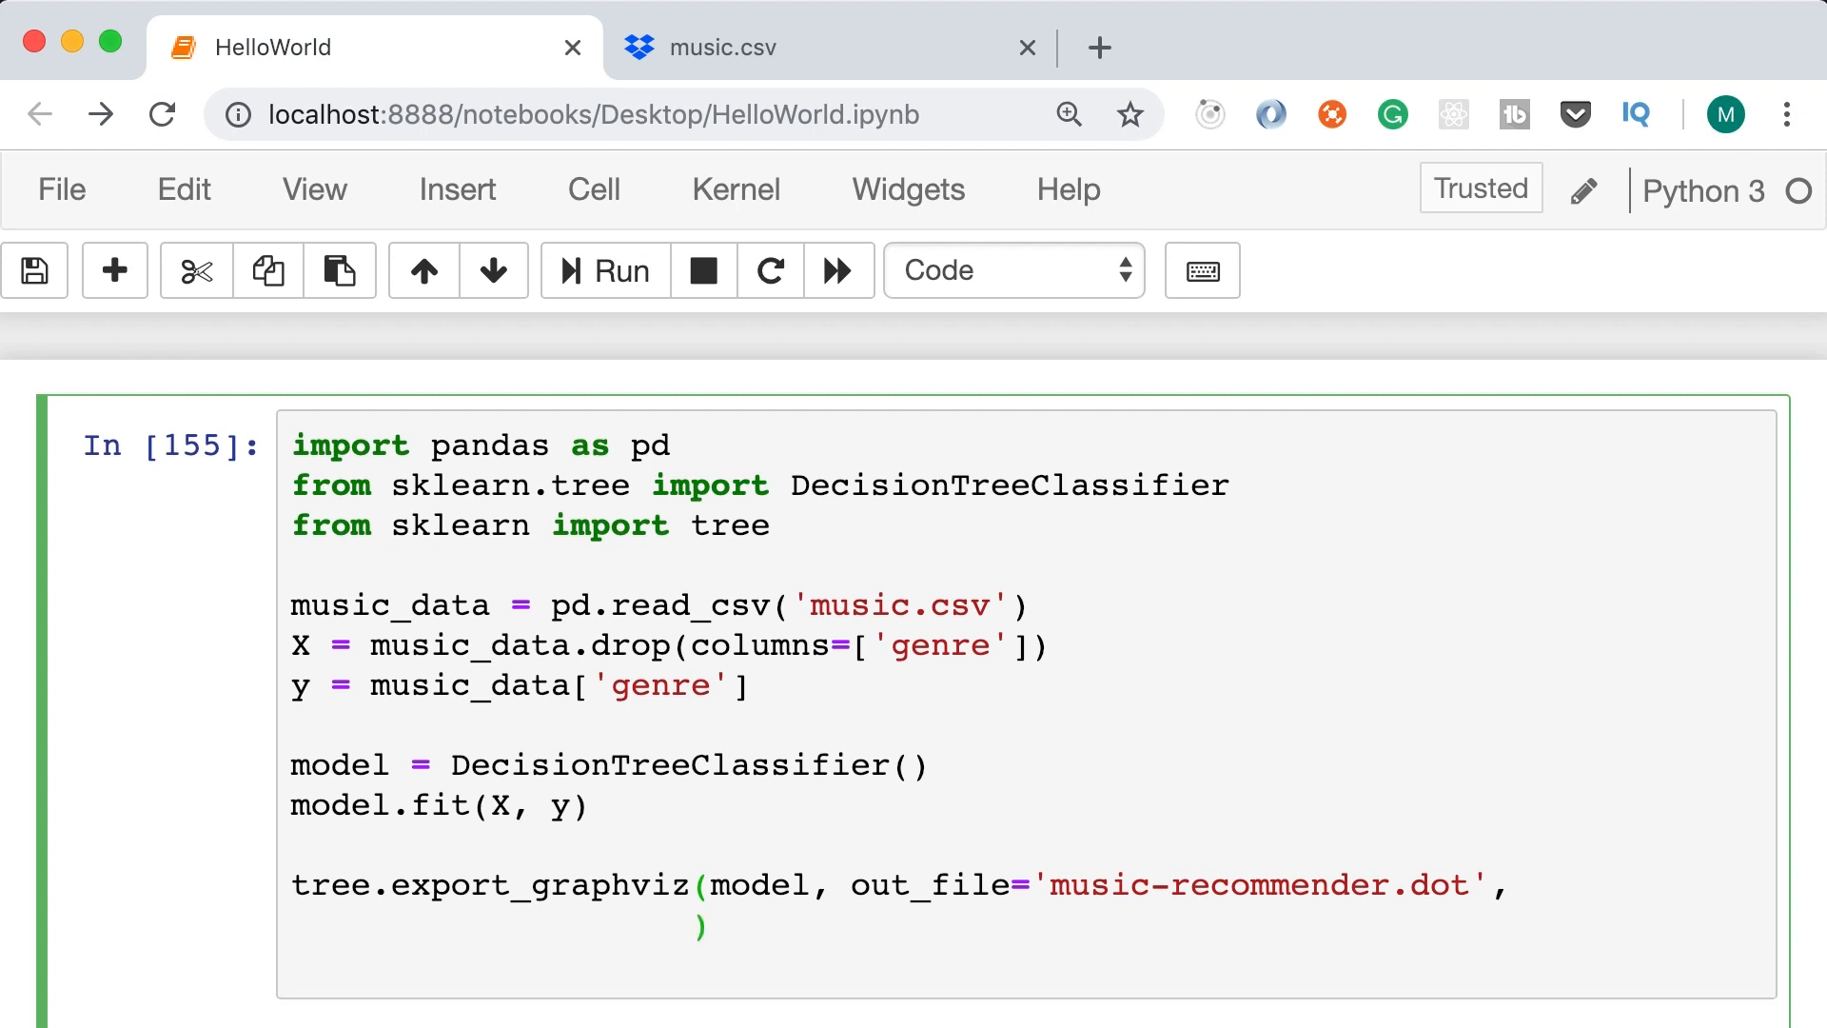
Pass feature_names ['age', 'gender'] to the export_graphviz call
text(feature_names=['a)
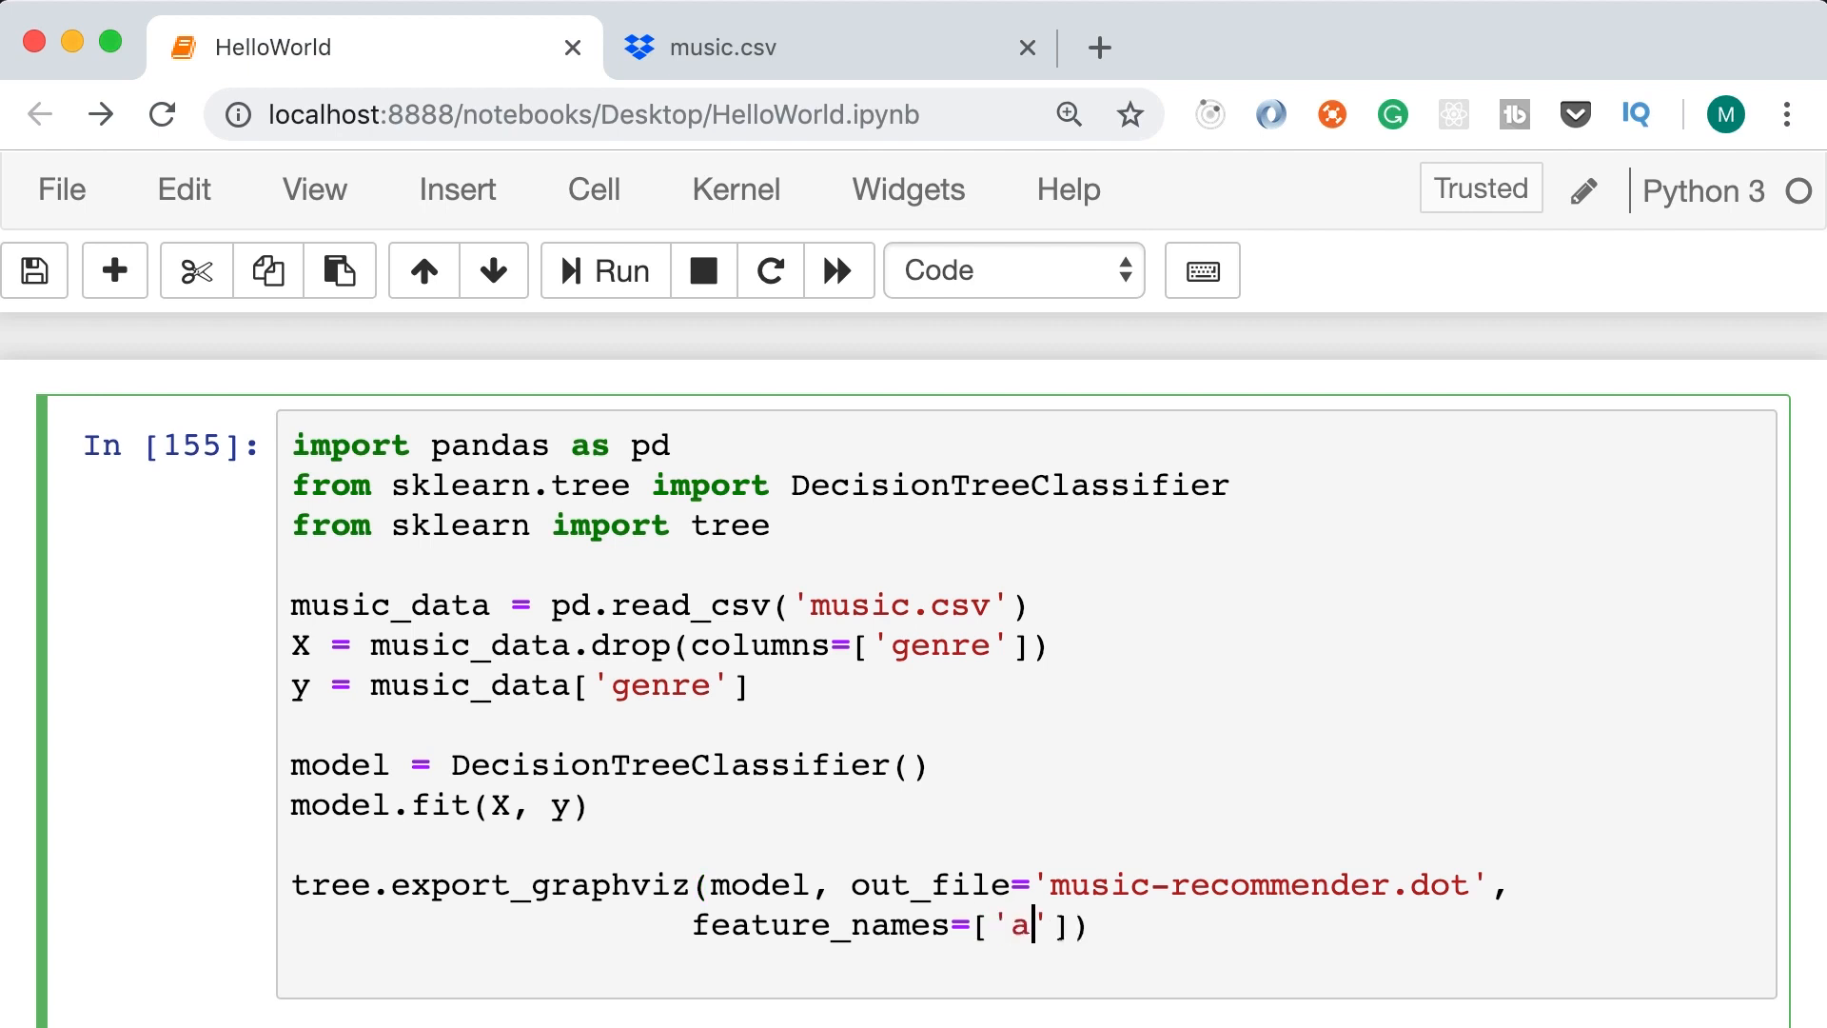
text(ge', 'gend)
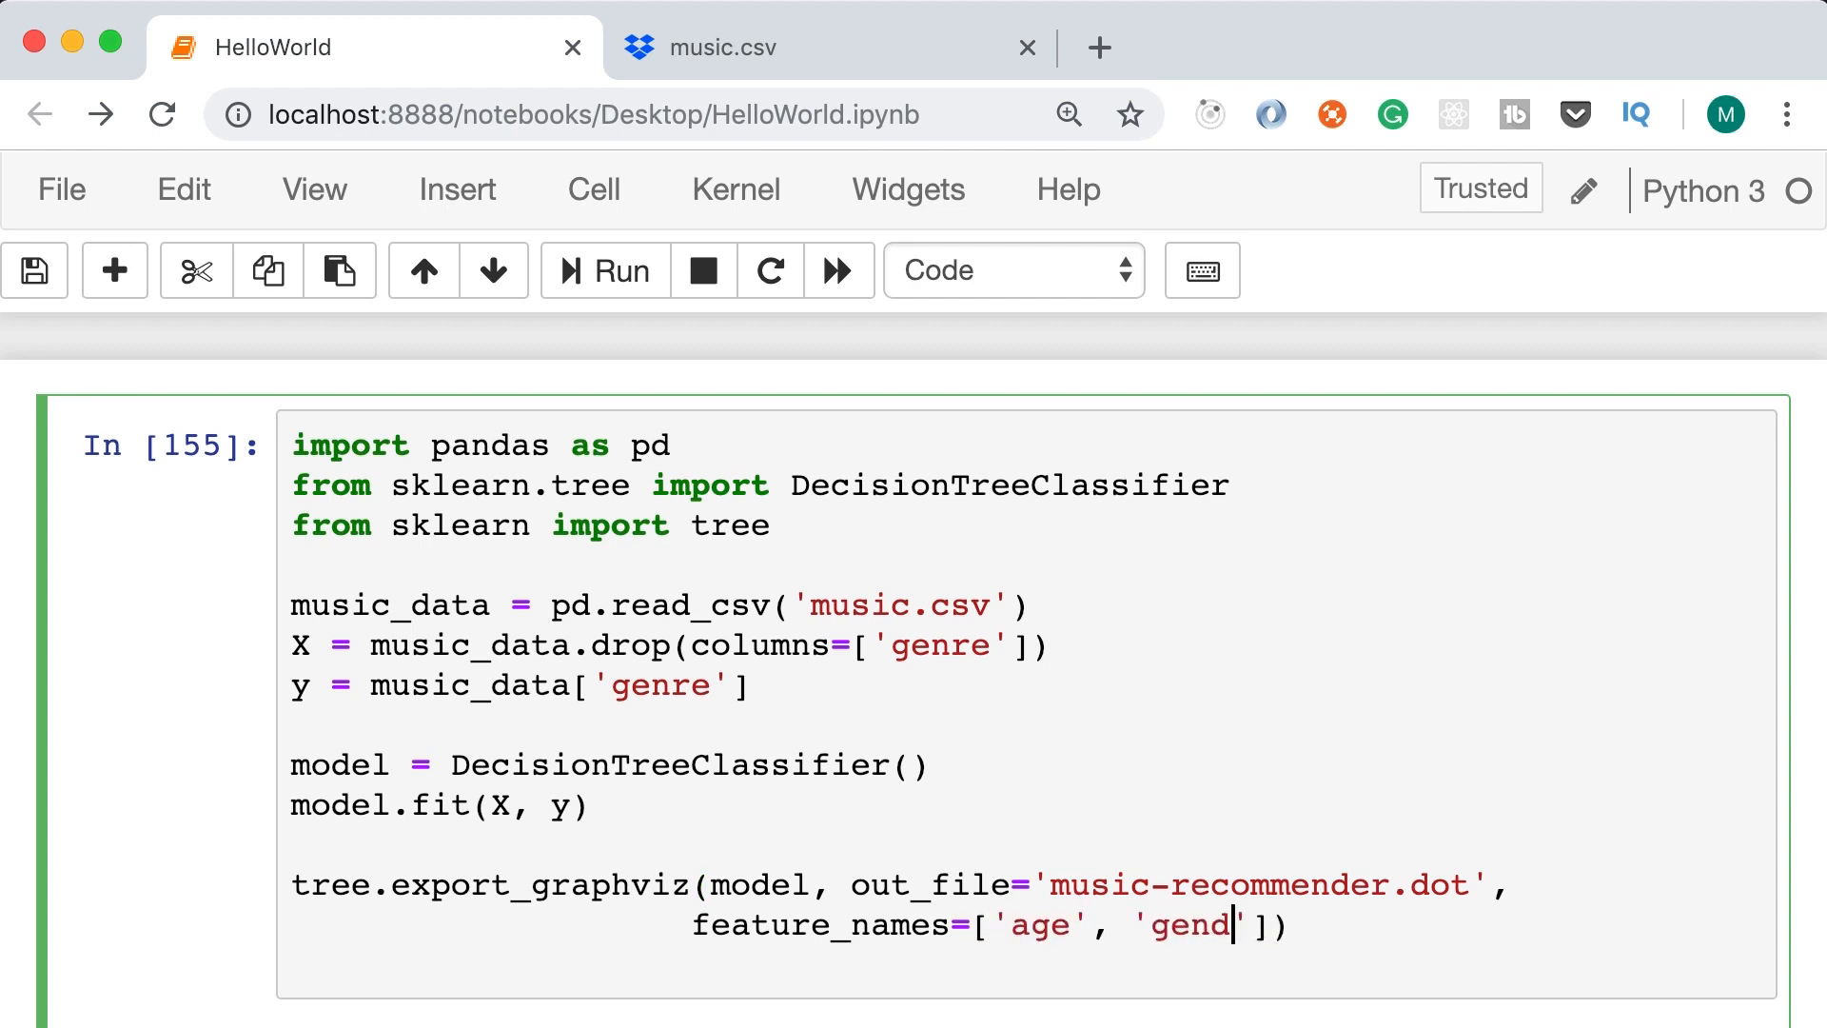
text(er)
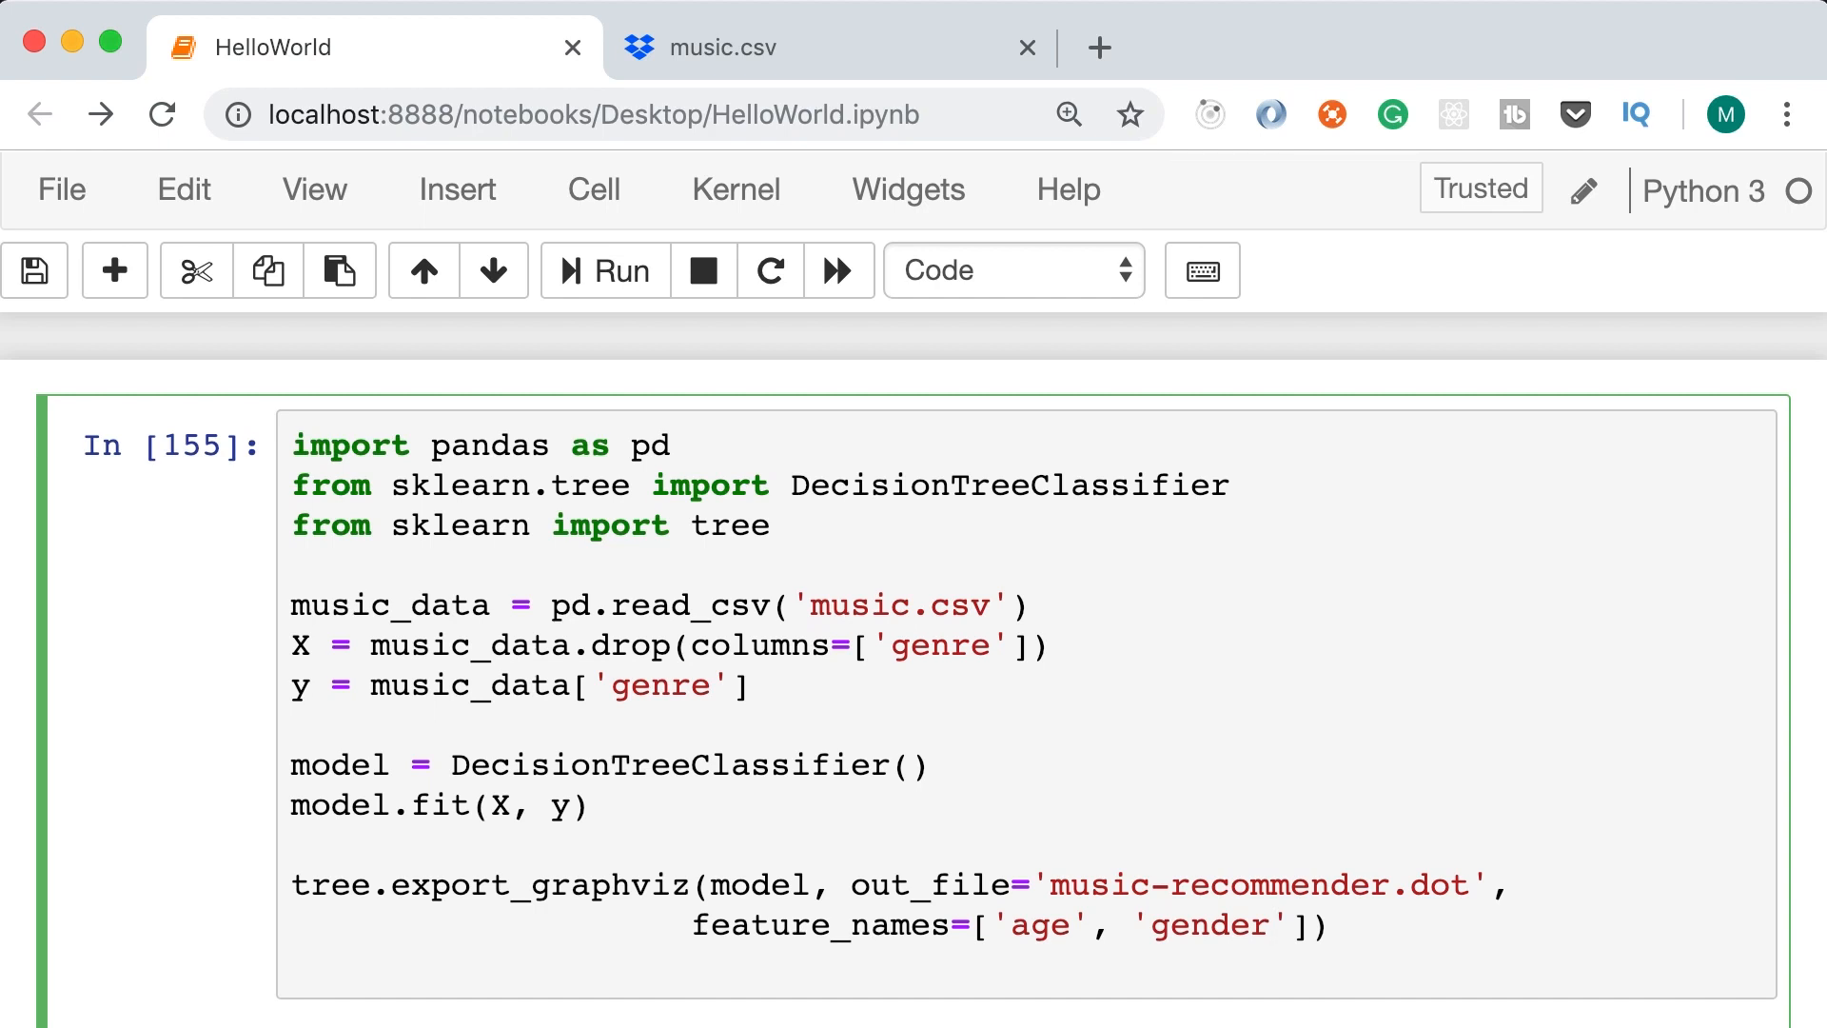
click(1313, 924)
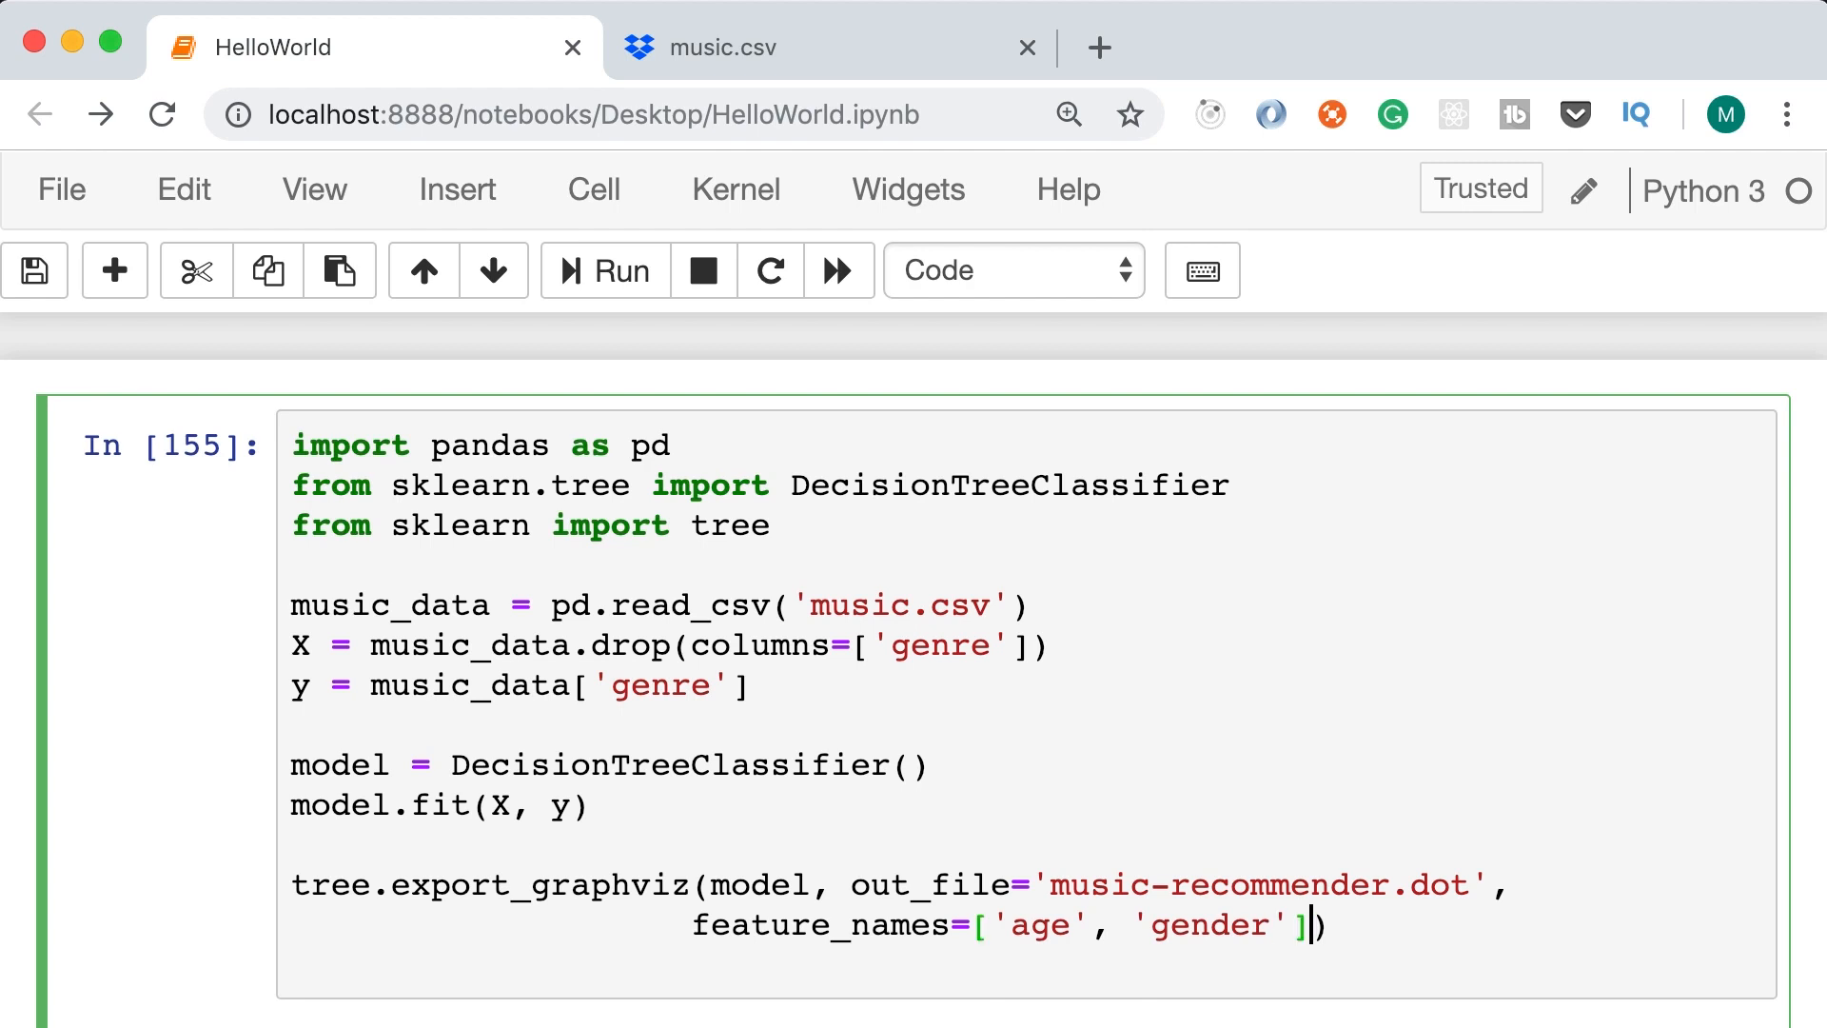
key(enter)
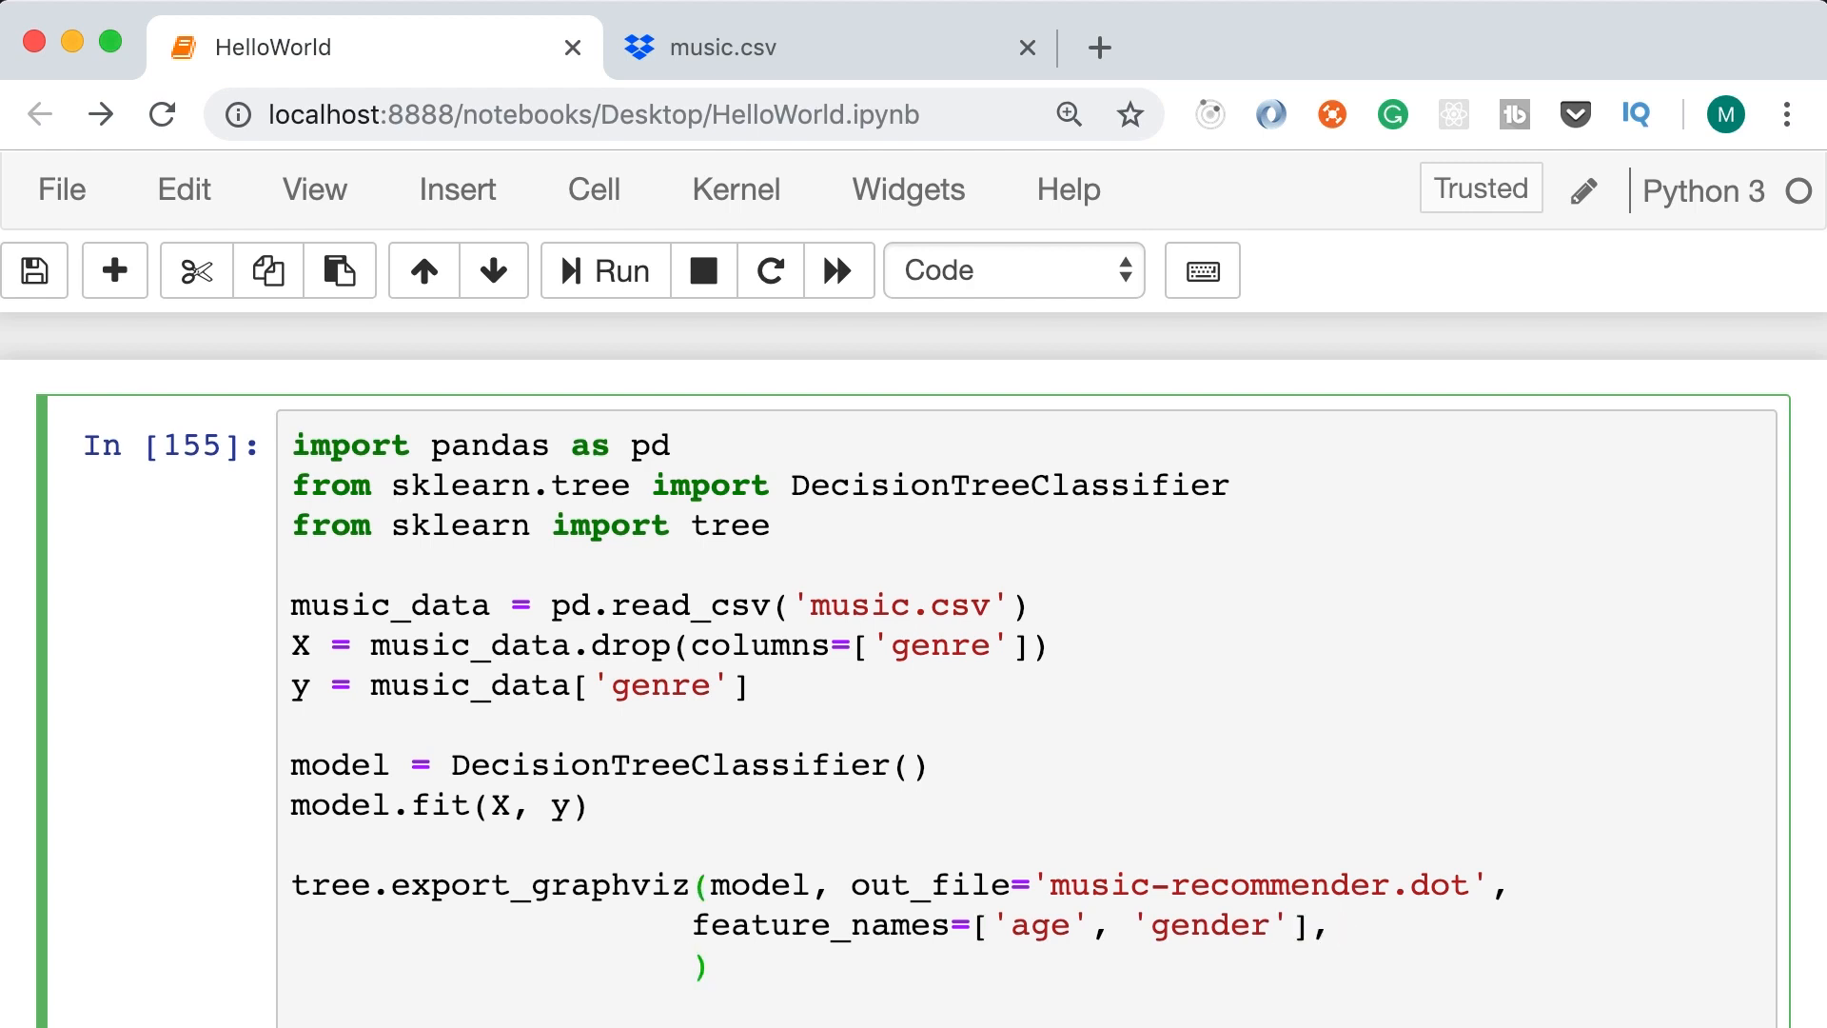
Add class_names=sorted(y.unique()) on a new argument line
text(class_)
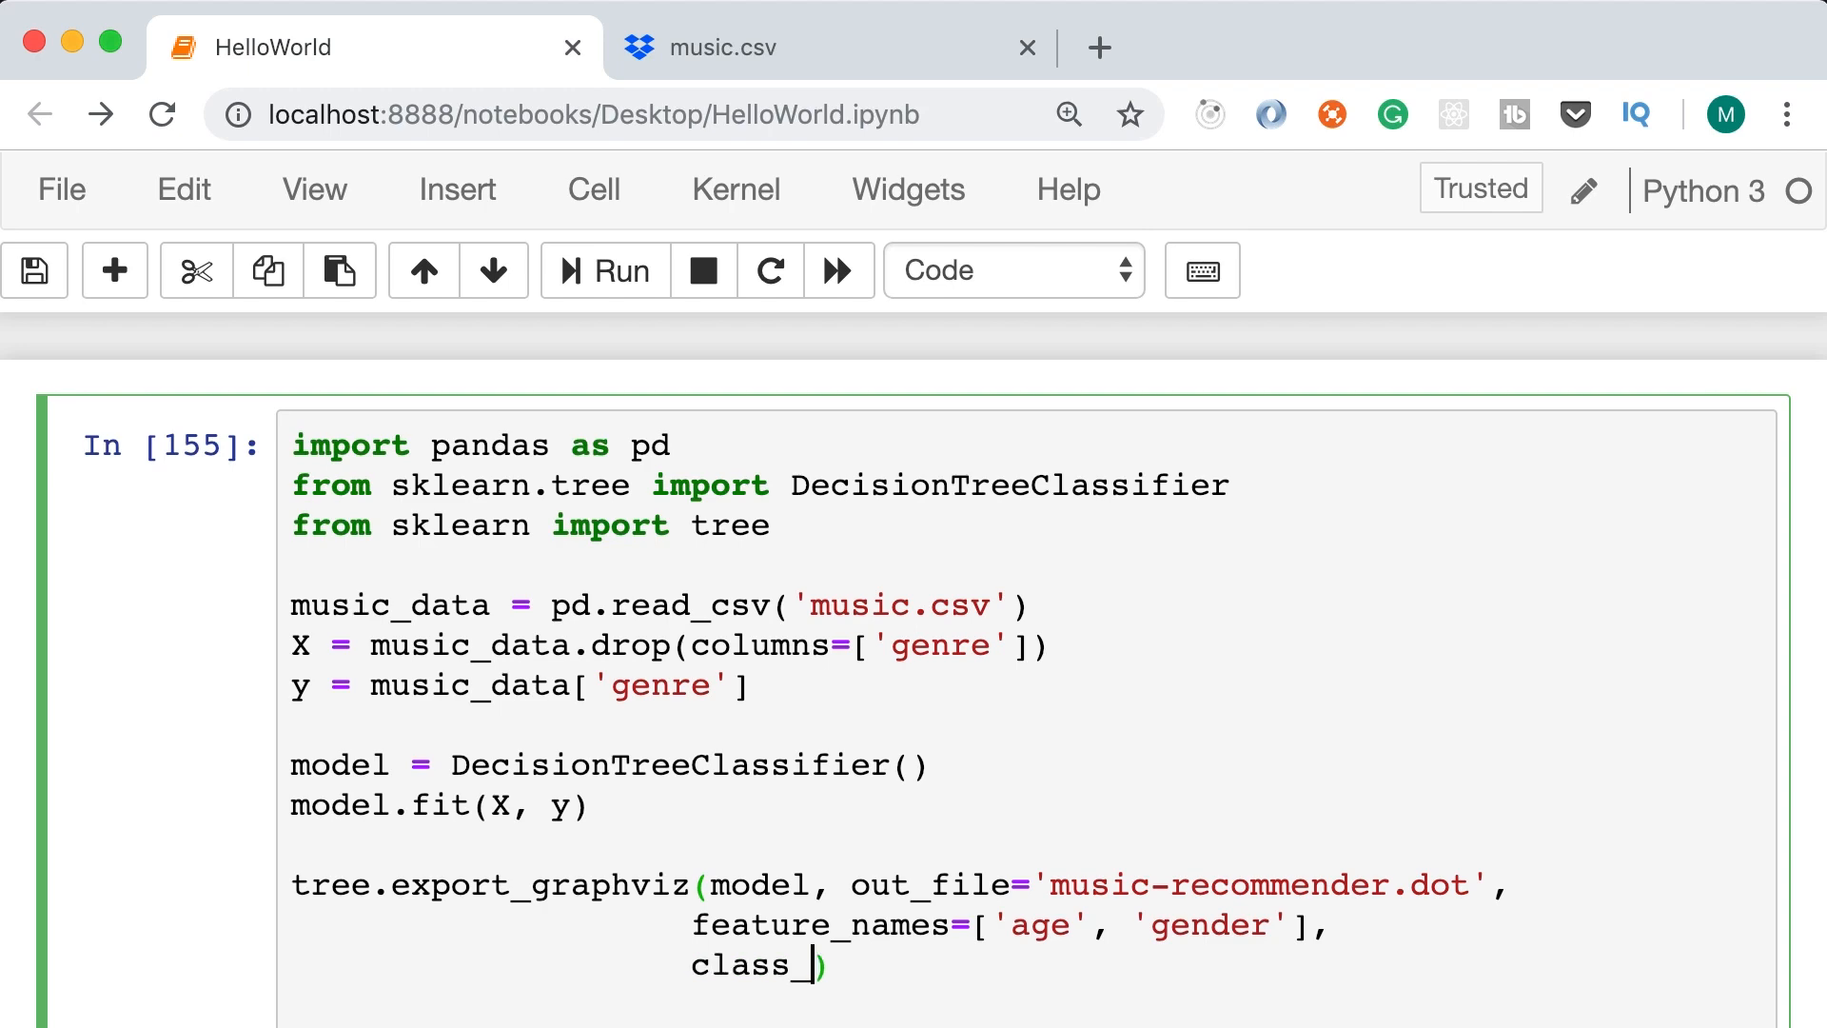
text(names=)
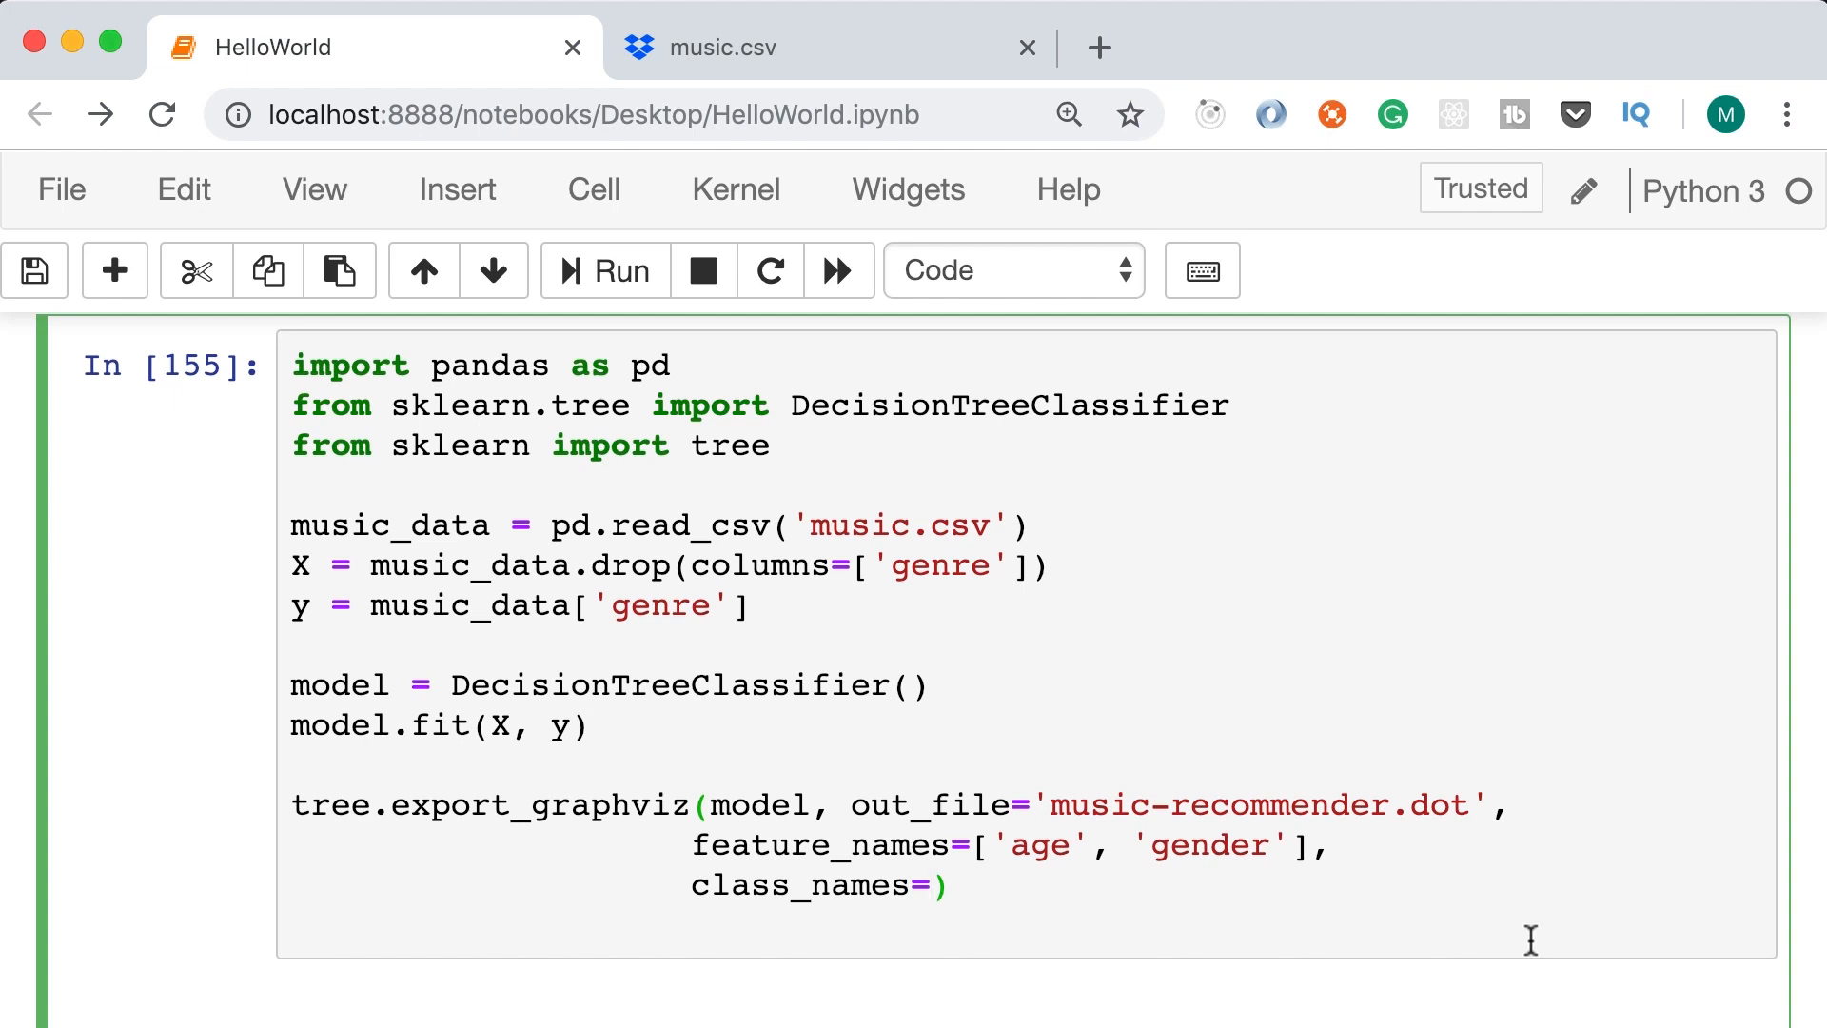
click(928, 884)
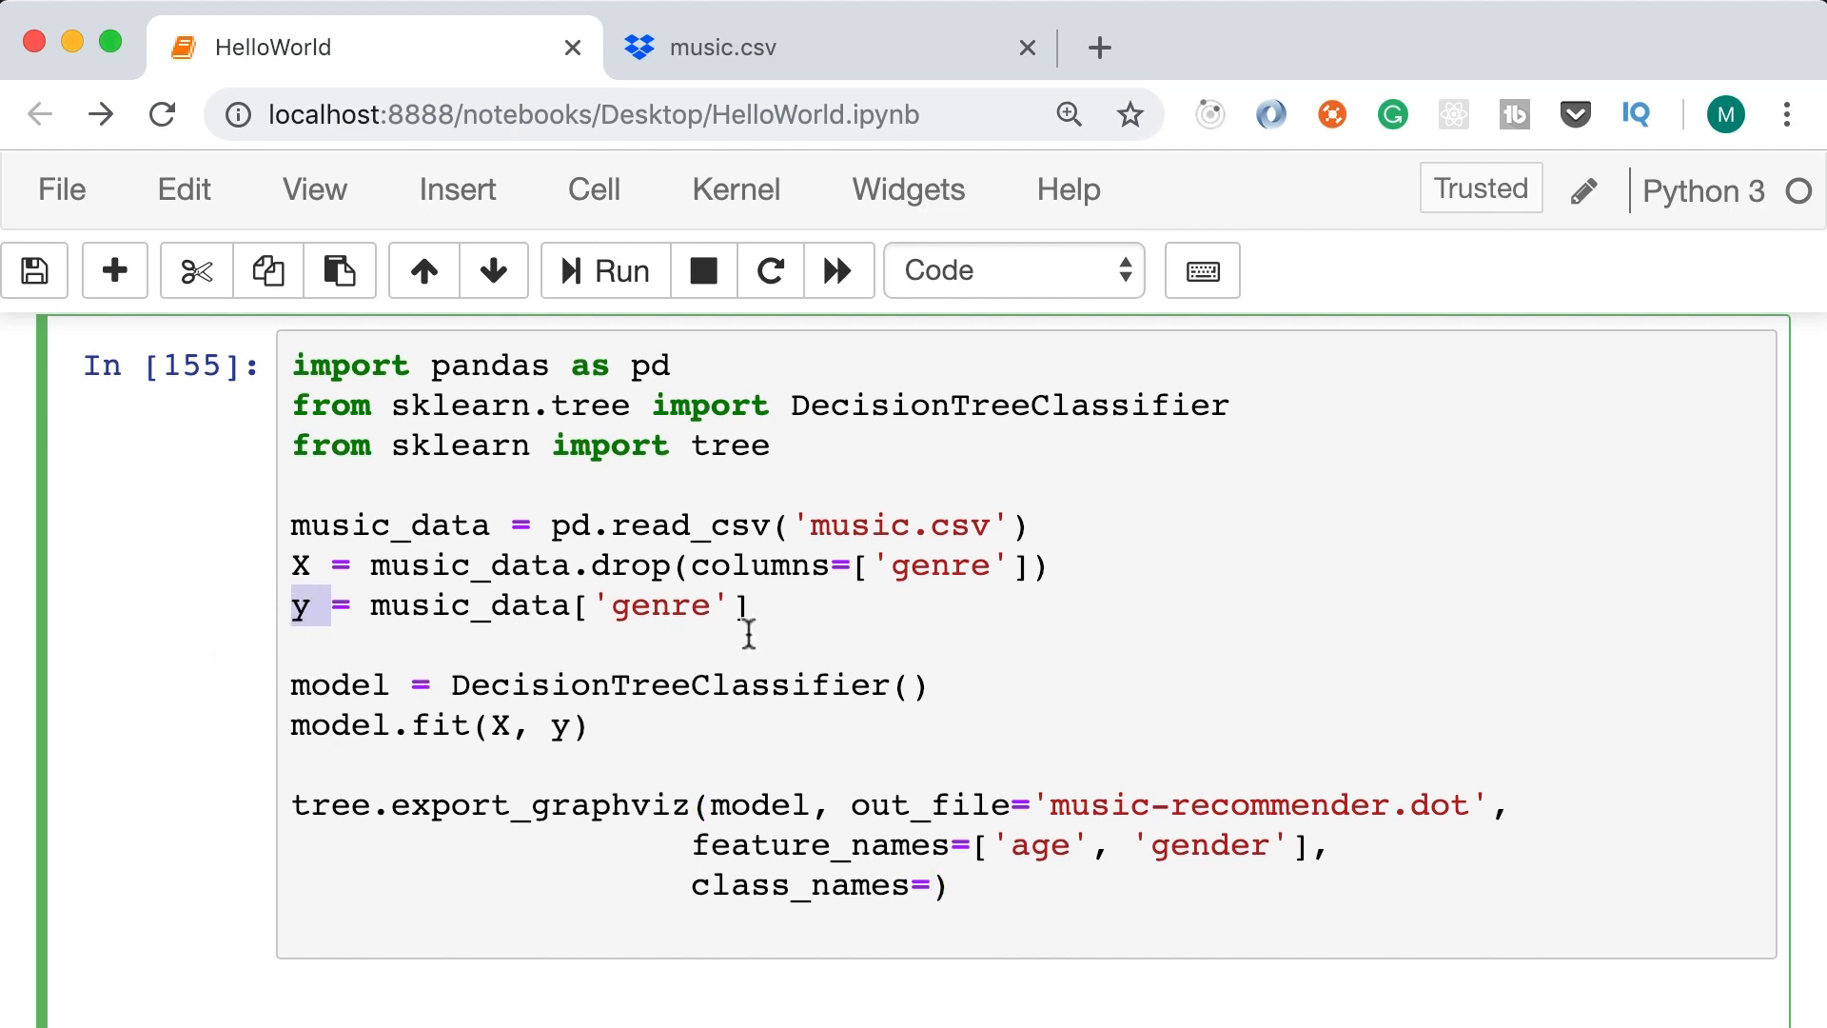
mouse_move(475, 660)
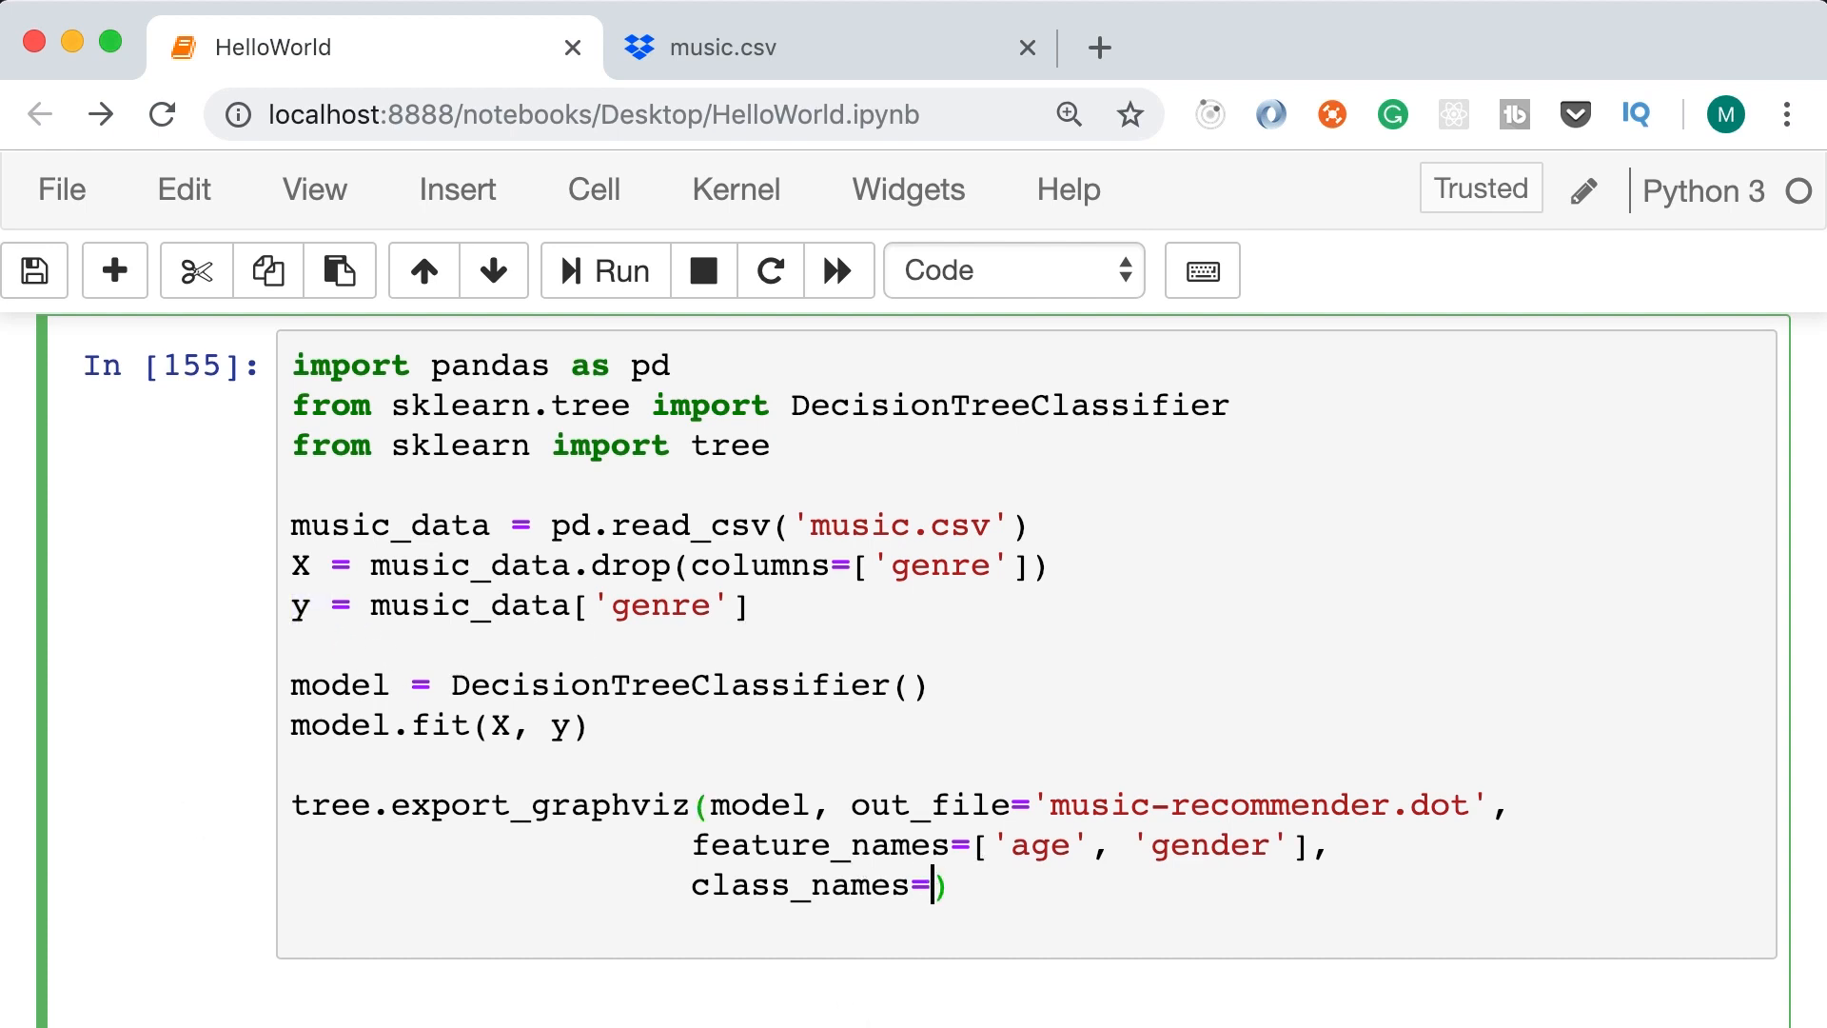
text(y.unique)
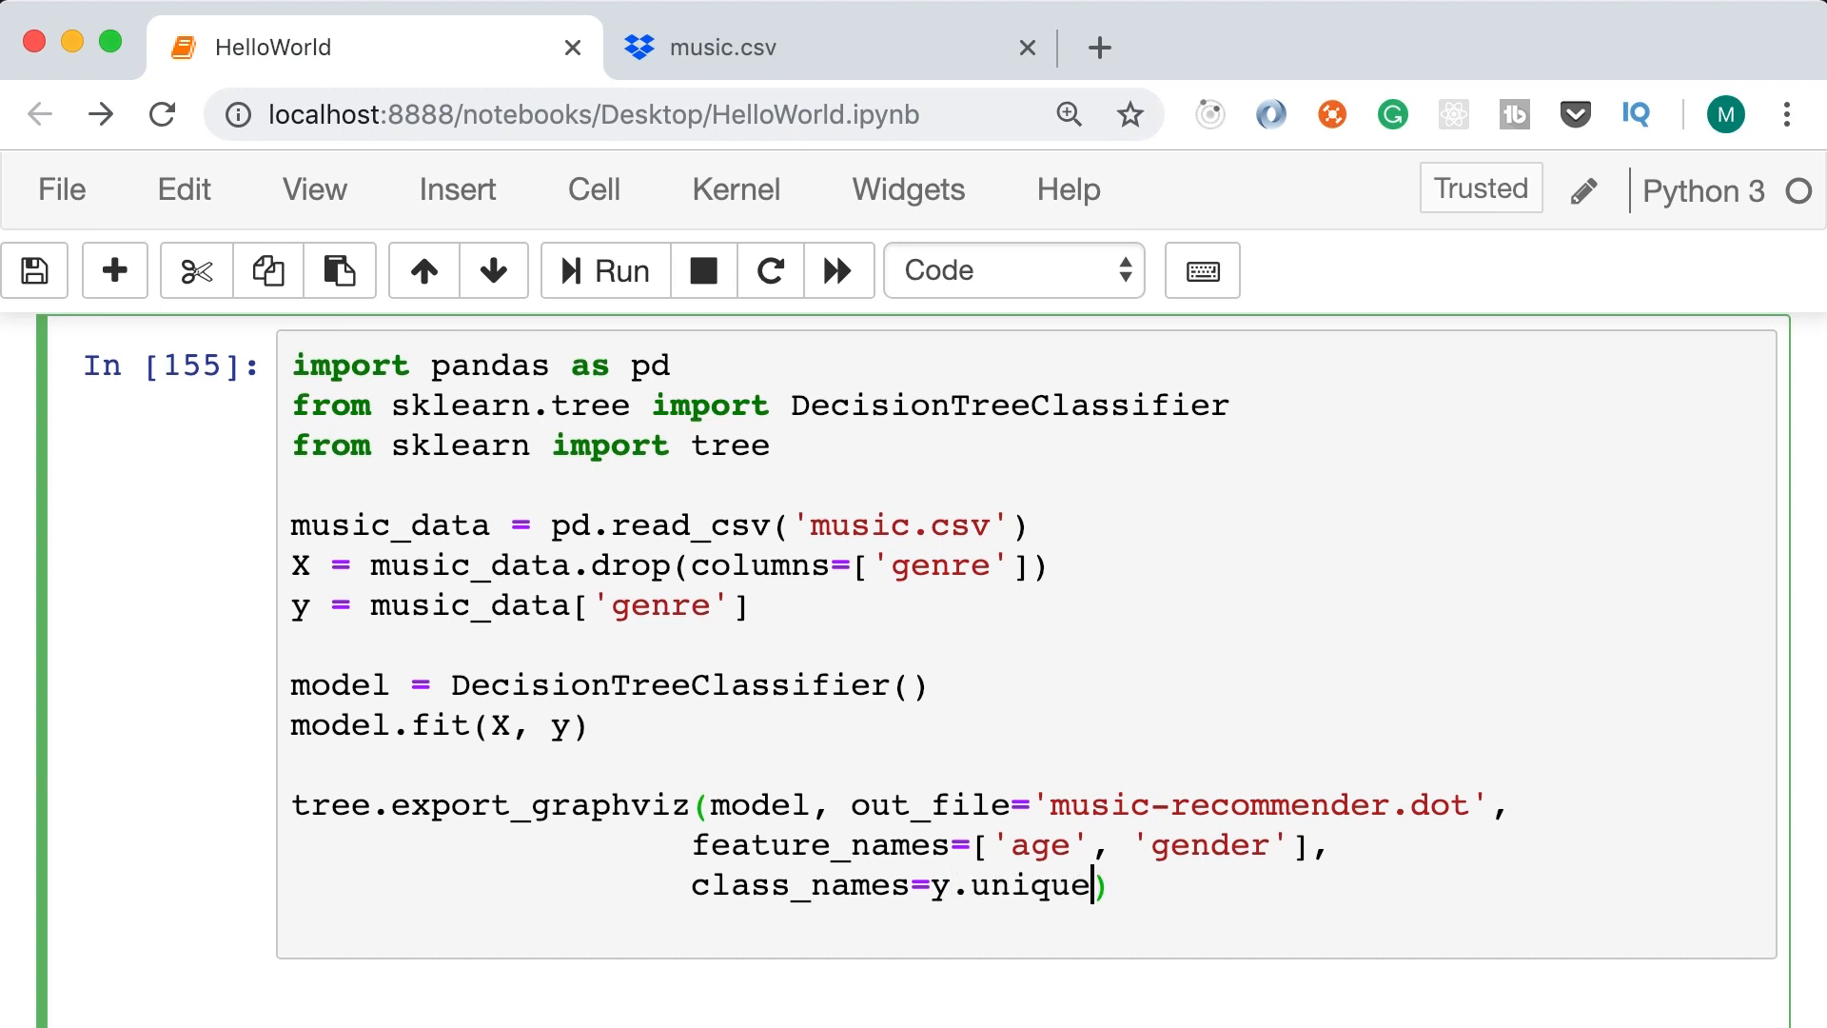
text(())
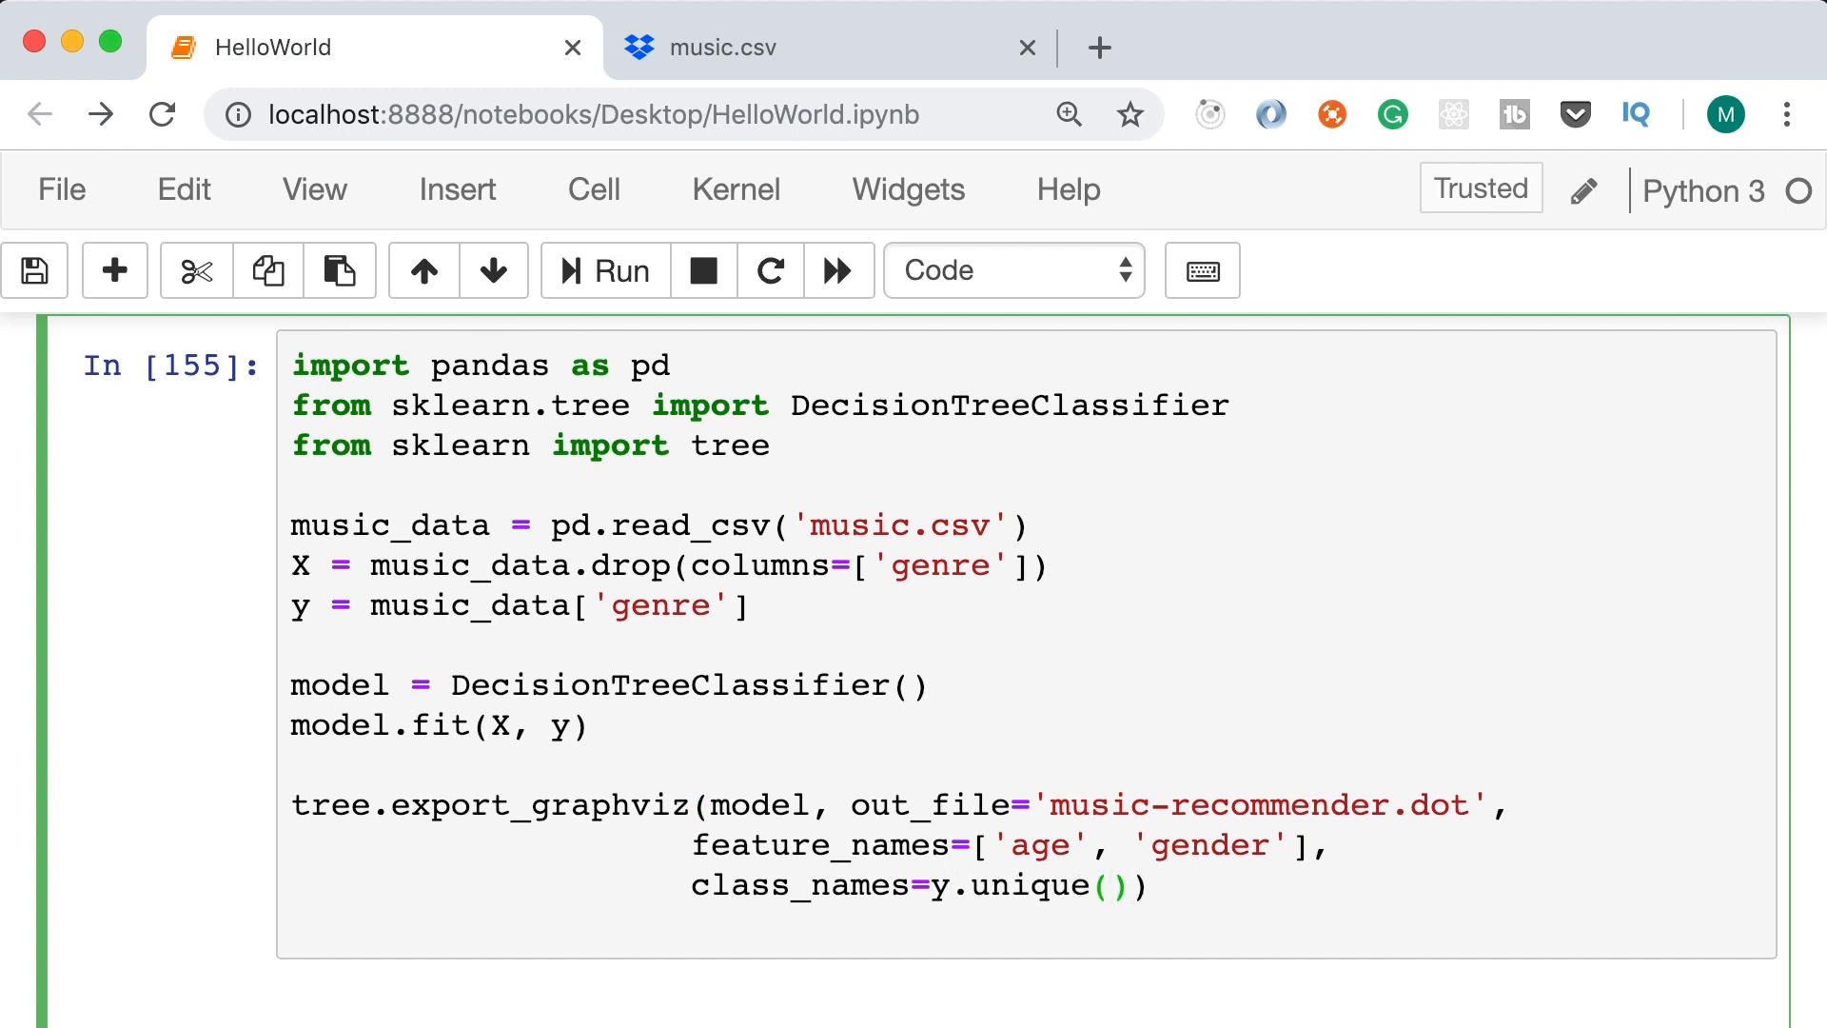
click(934, 885)
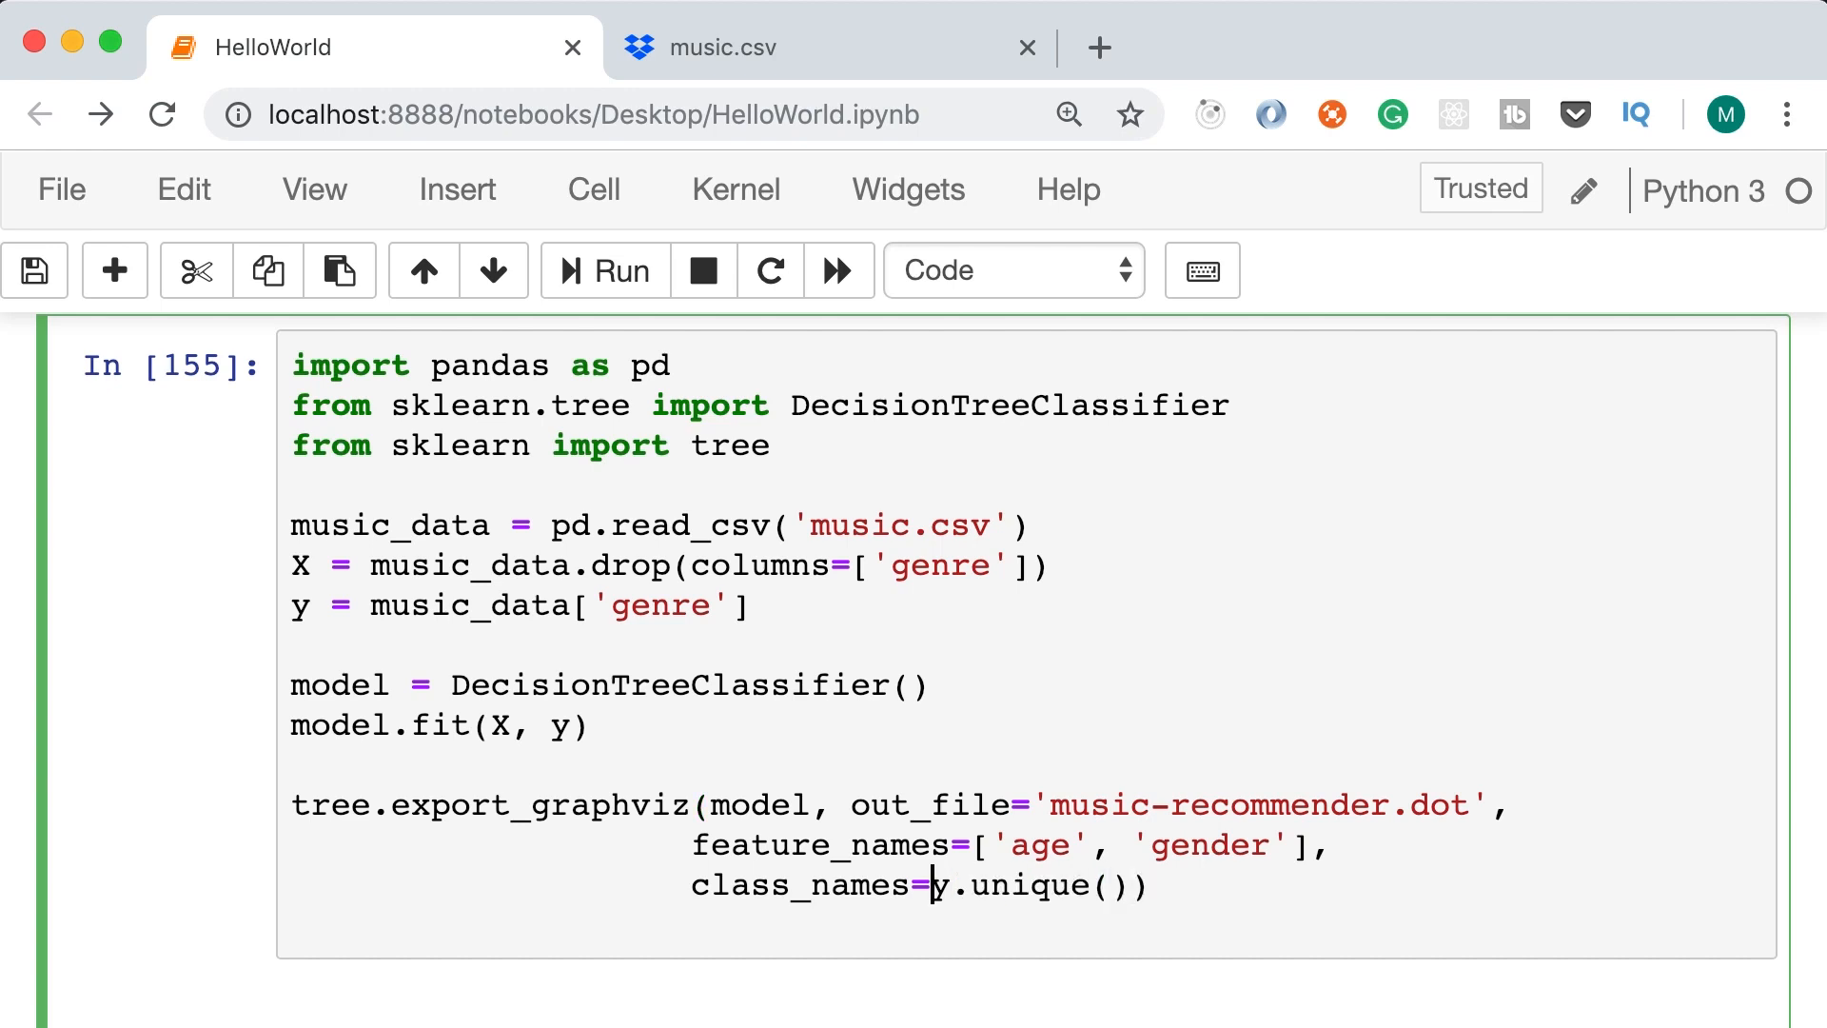
text(sorted()
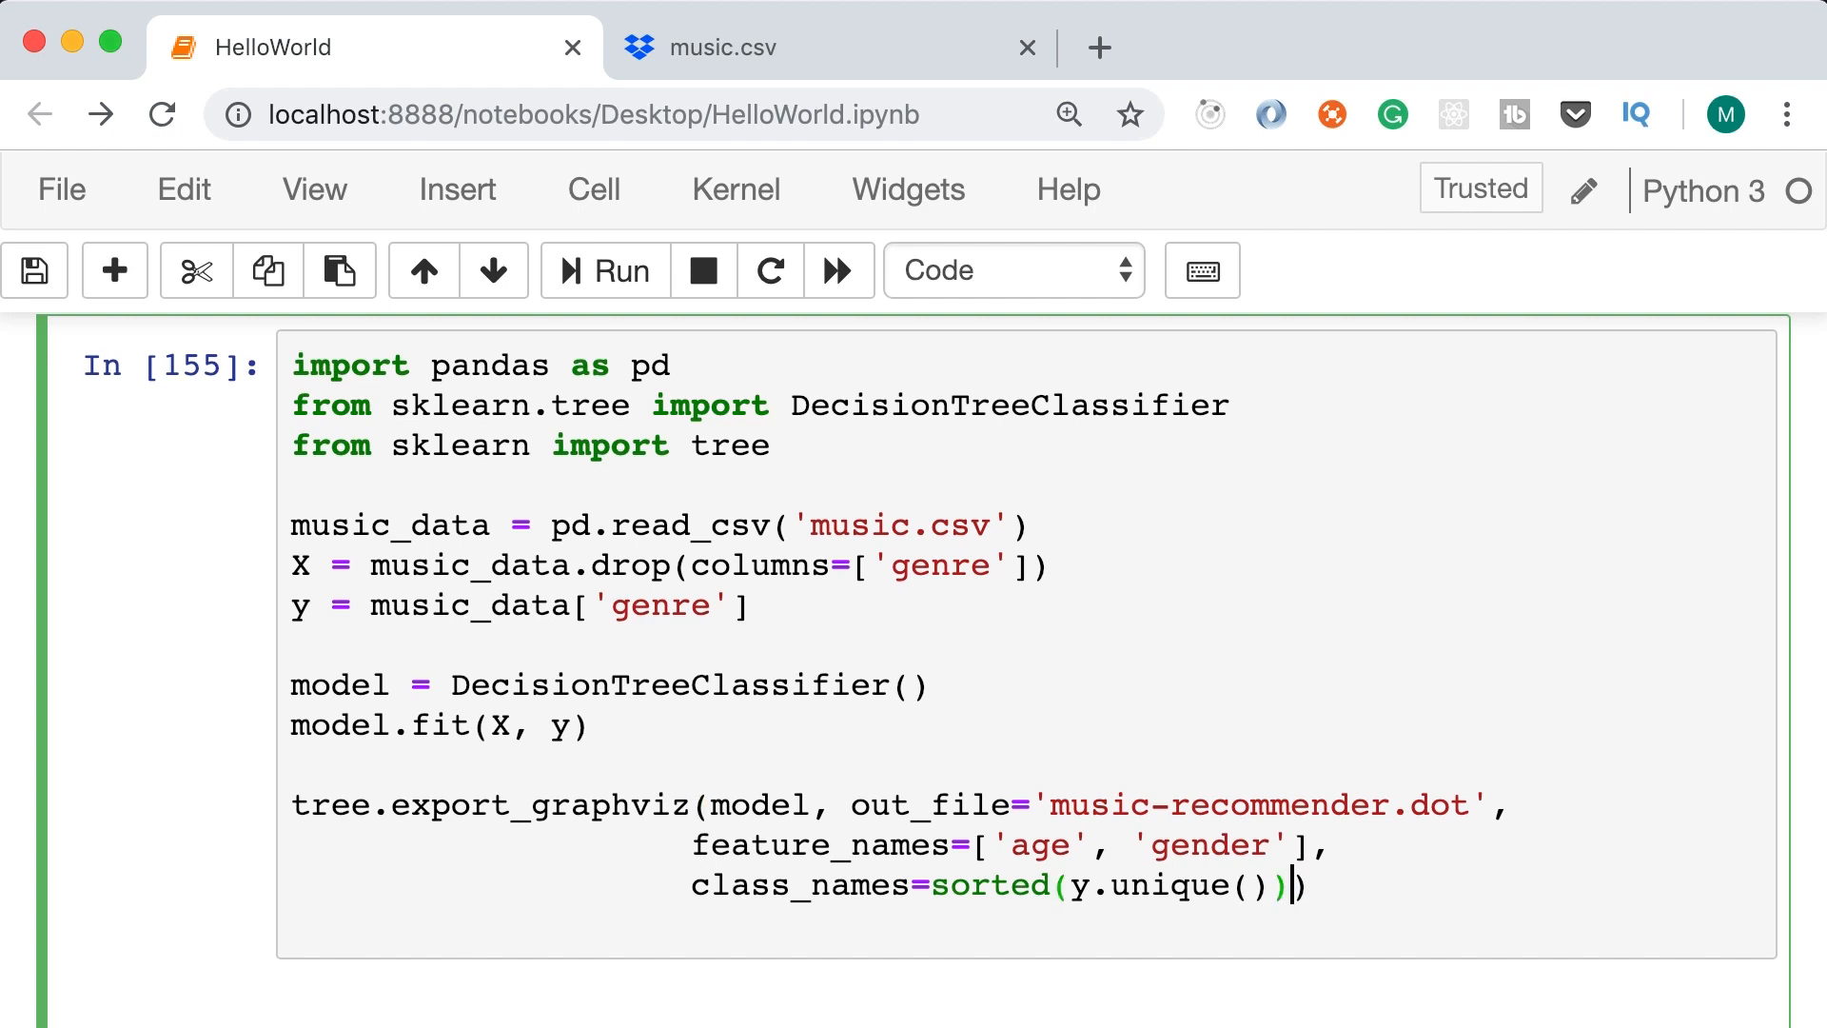
Add label='all', rounded=True and filled=True to the export_graphviz call
text(,)
text(labe))
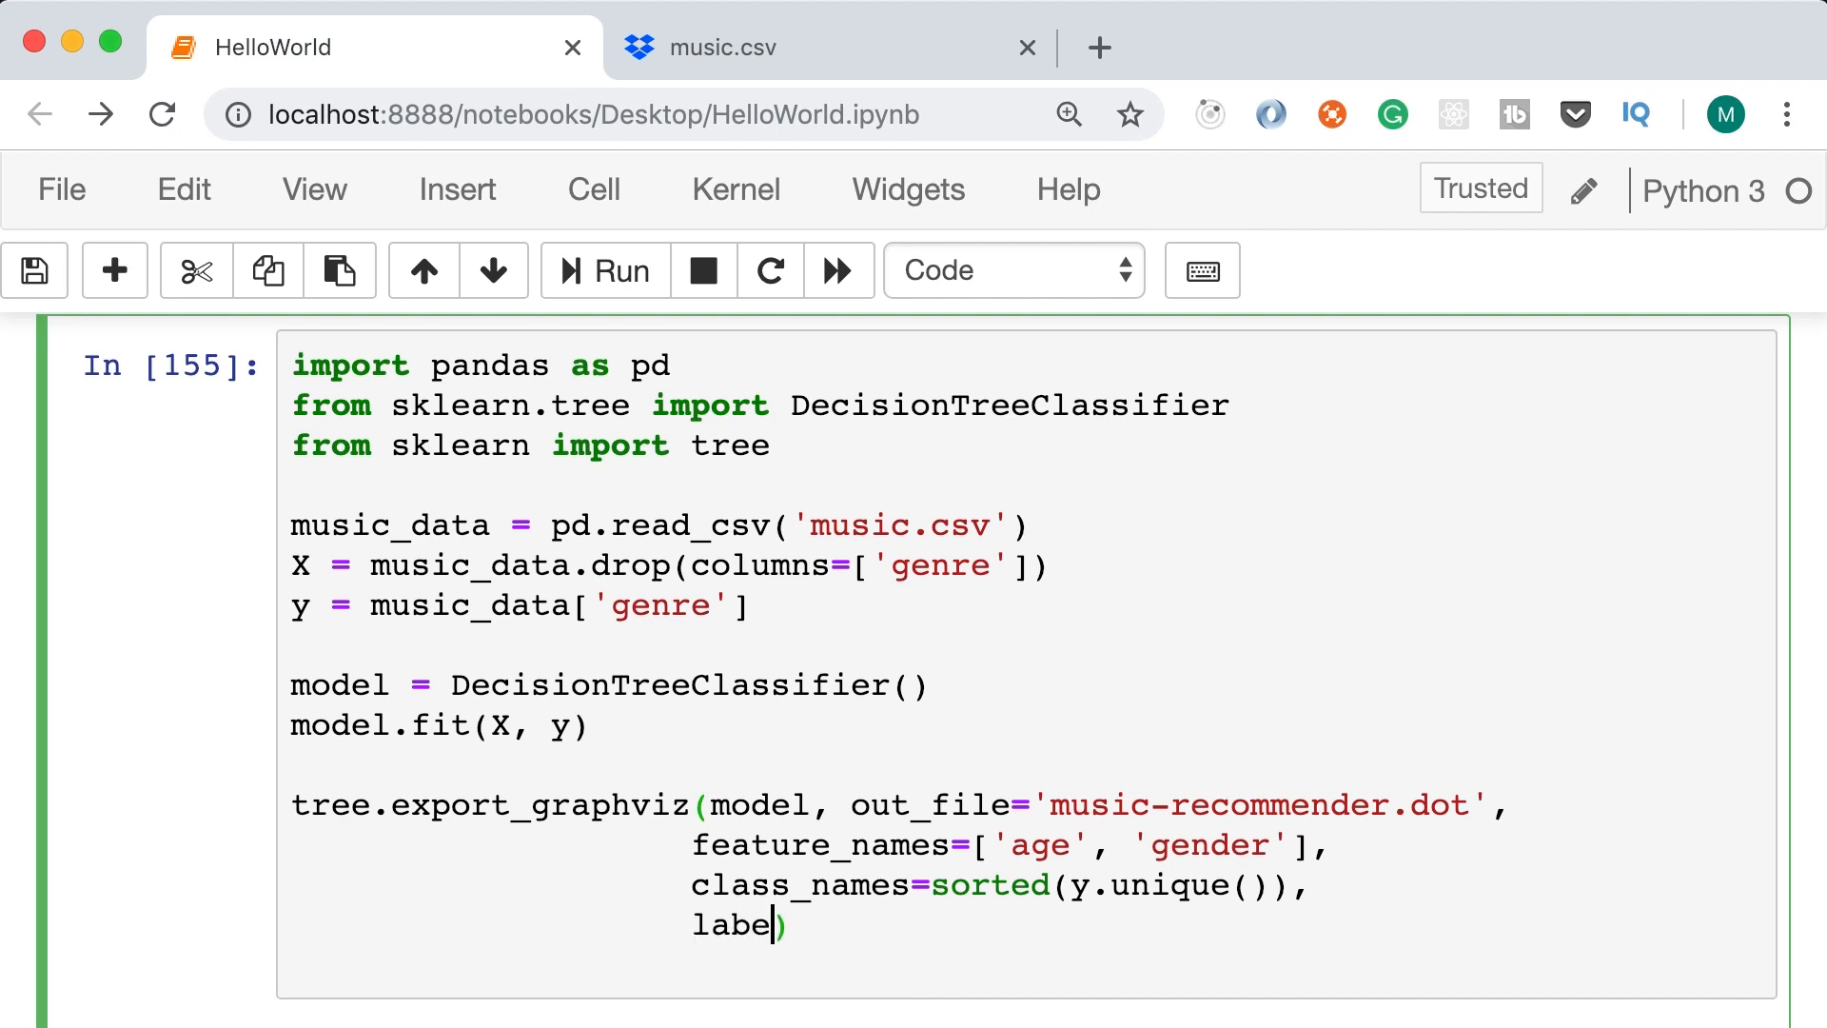
text(='all')
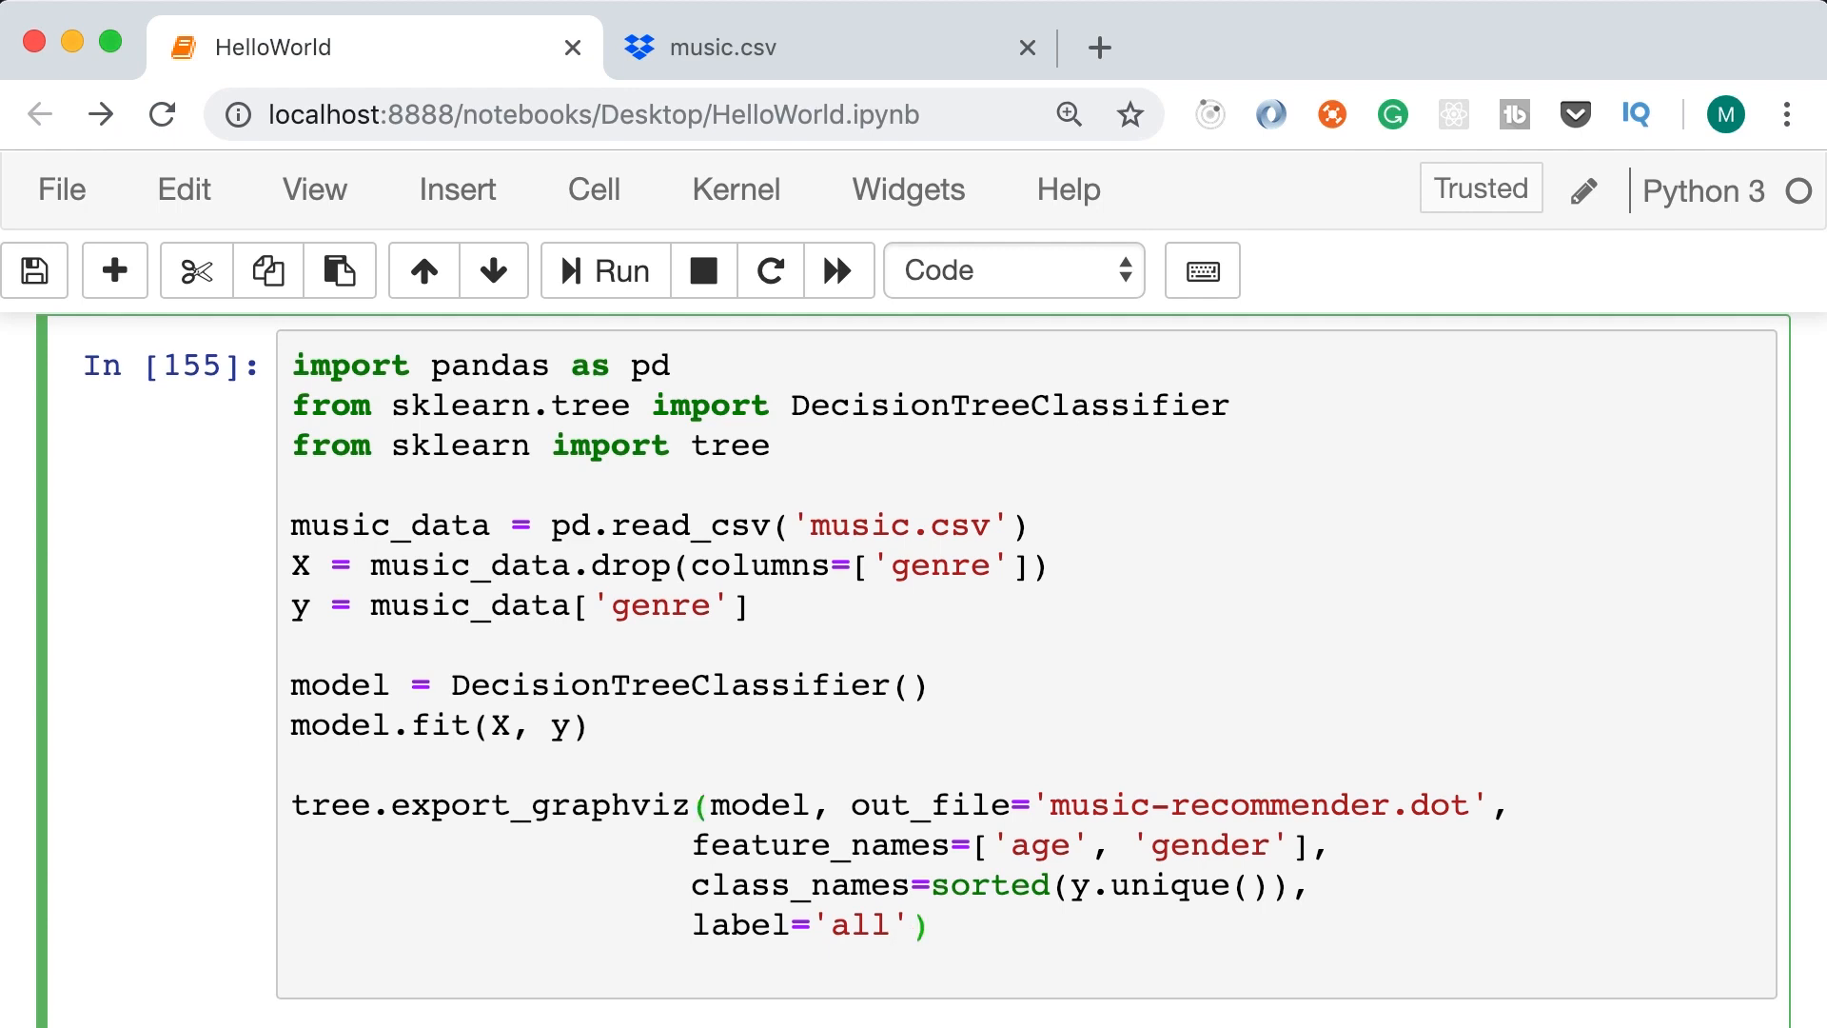
text(r))
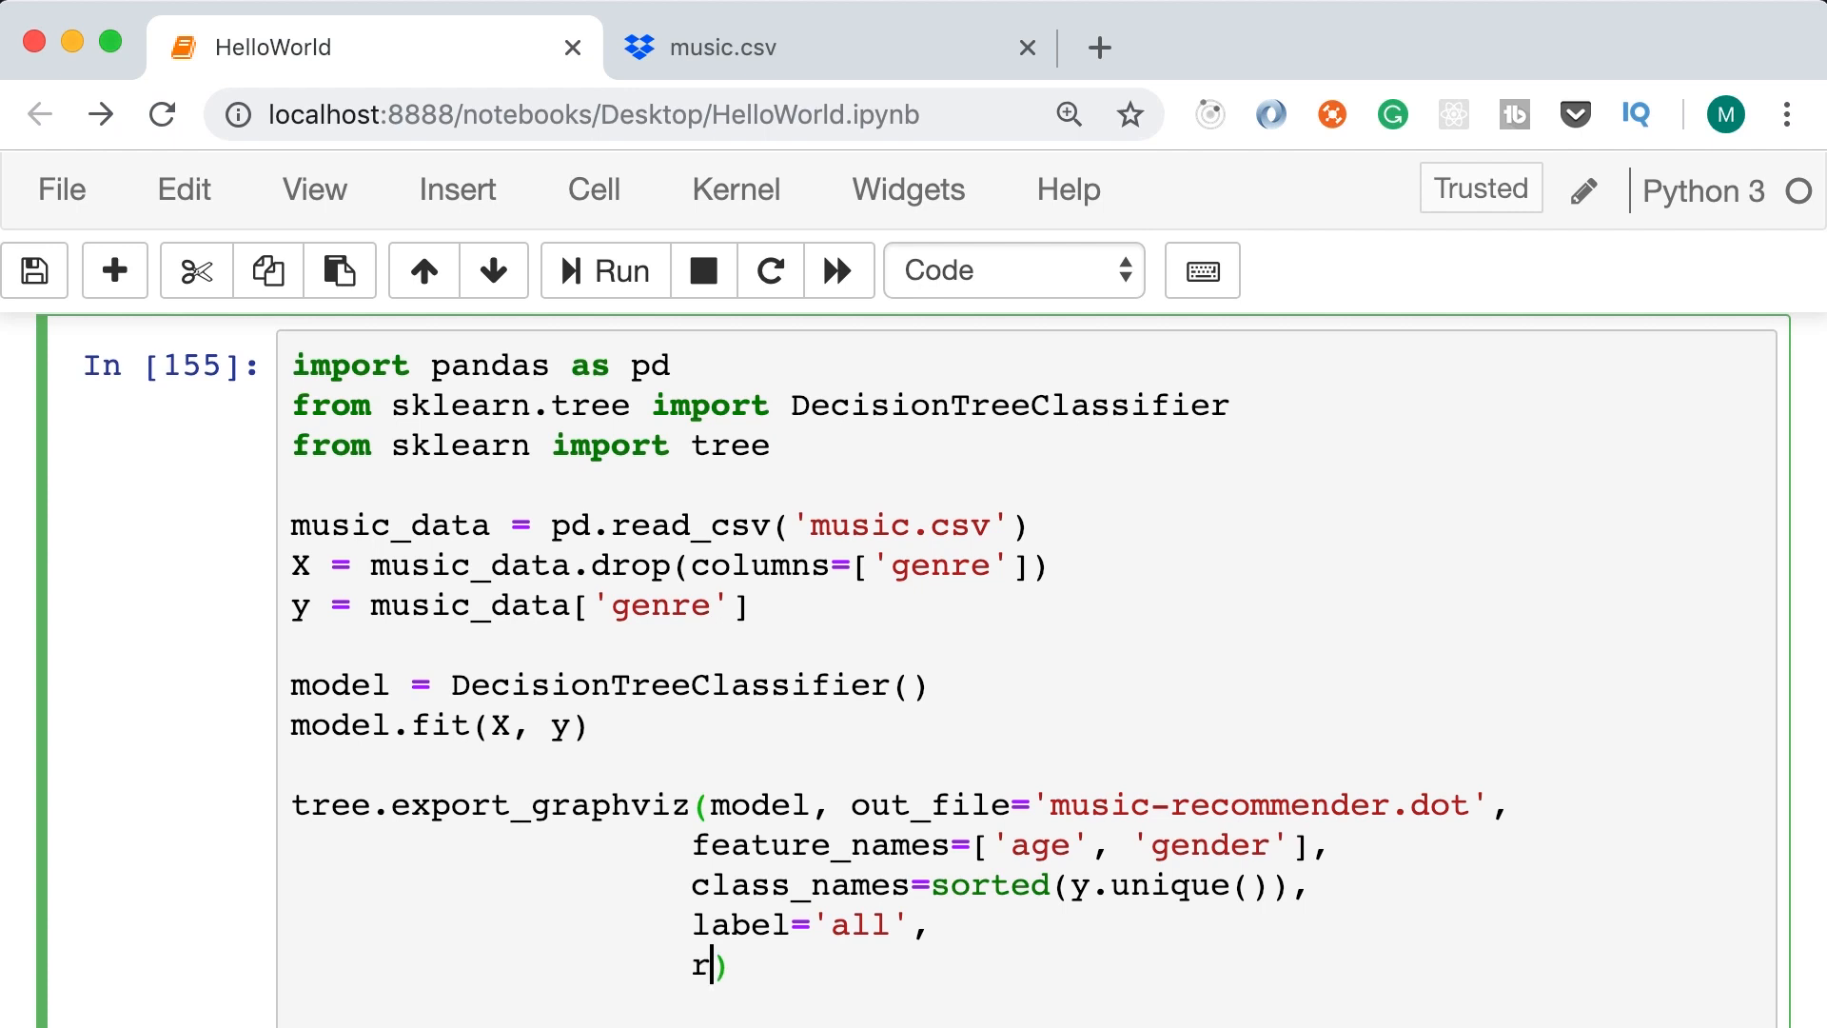
text(ounded=True,)
text(fille))
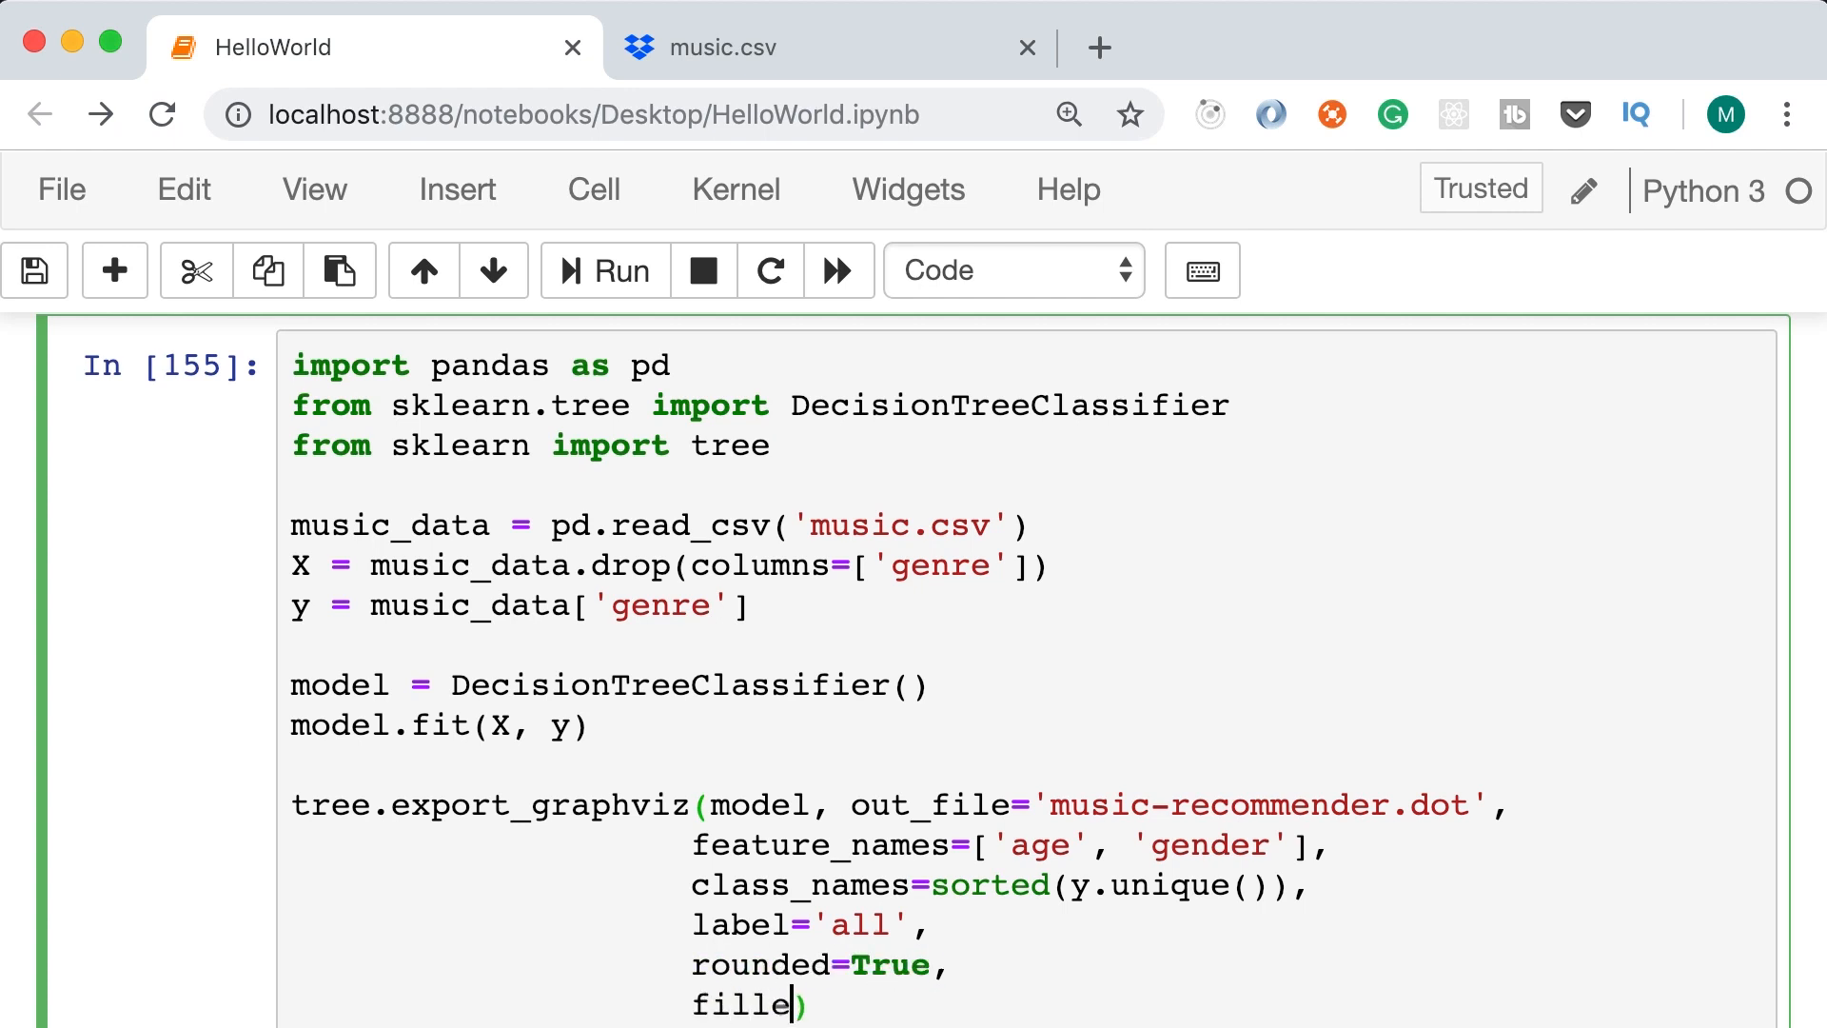
text(d=True)
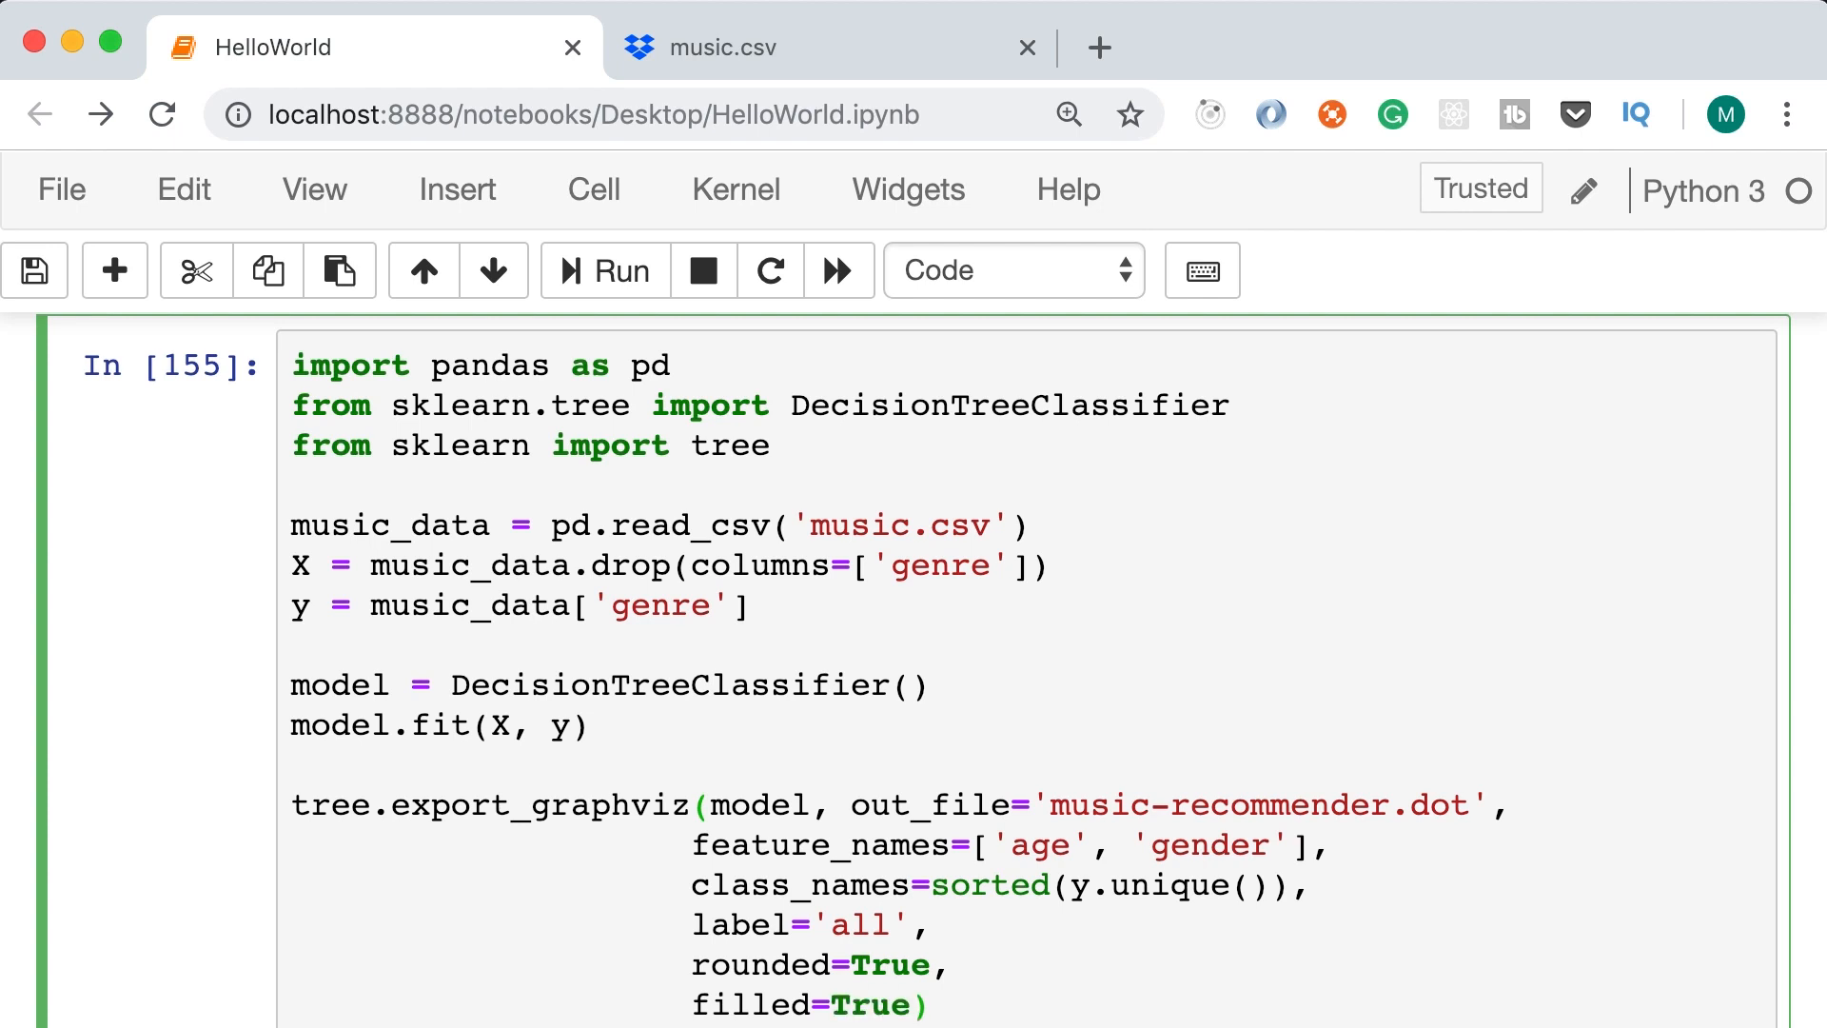
scroll(down, 3)
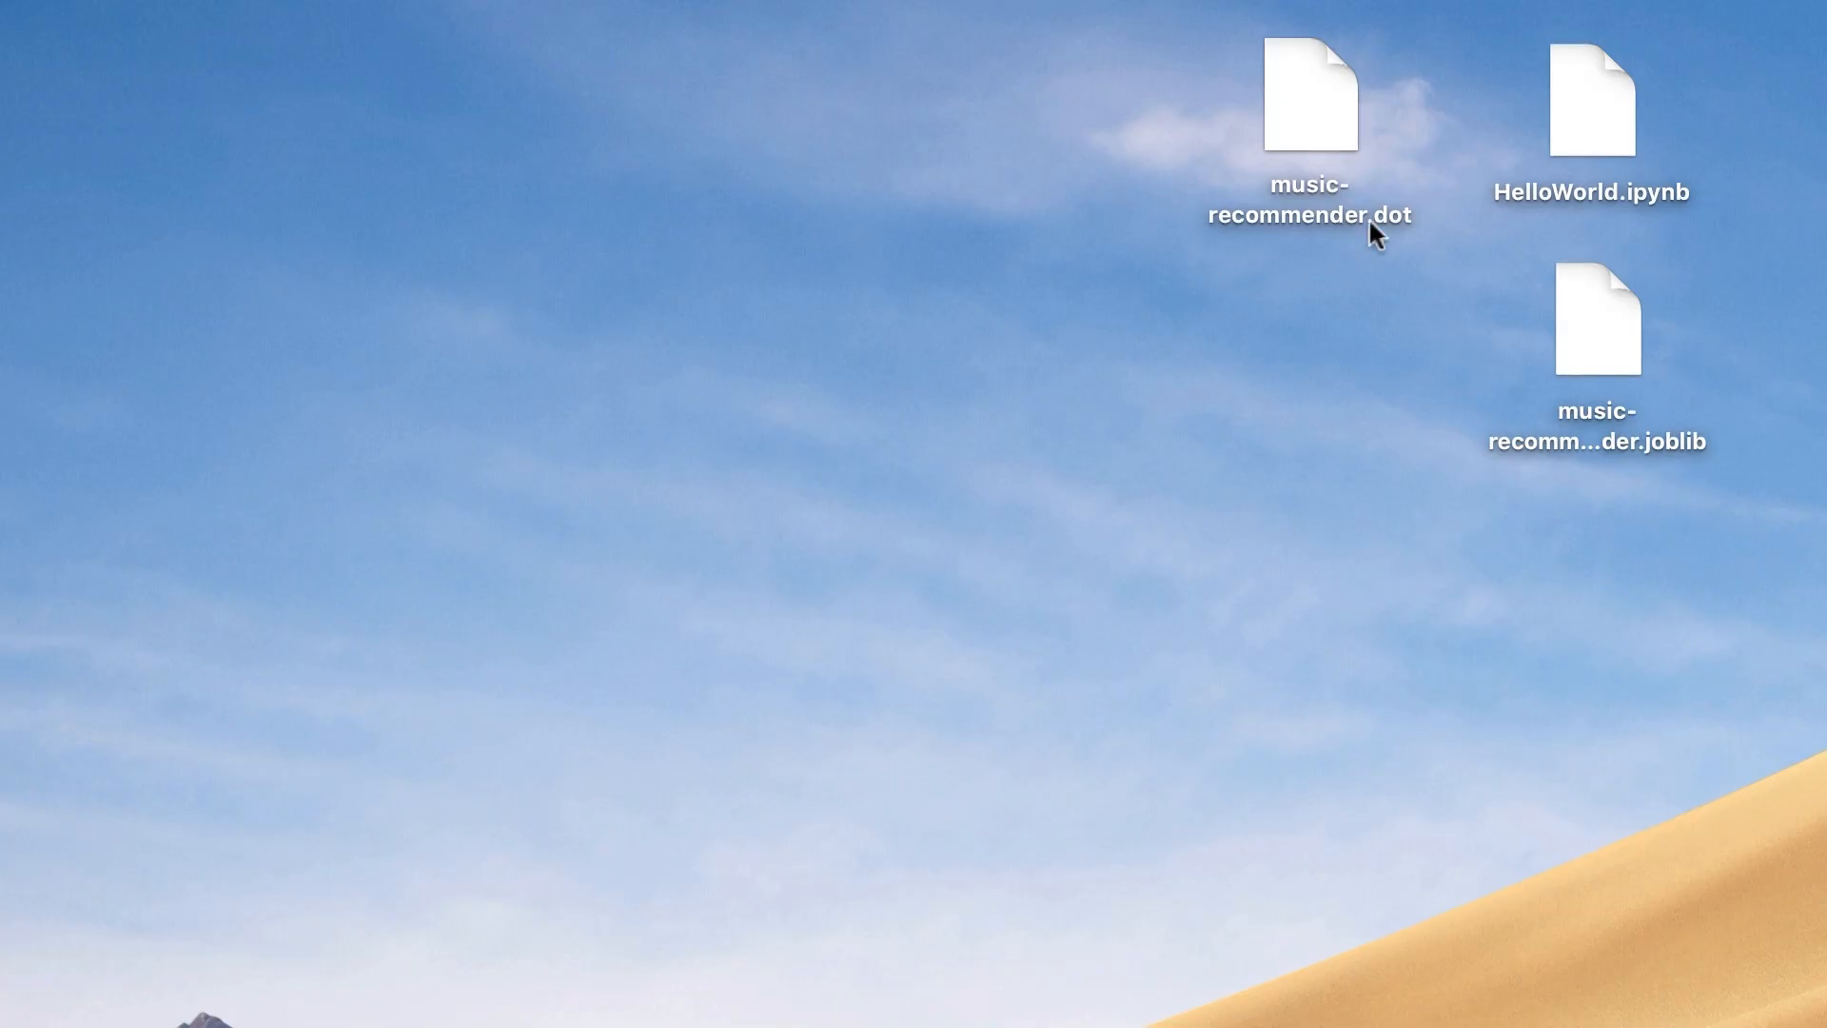
Select the music-recommender.dot file icon on the Desktop
click(1308, 95)
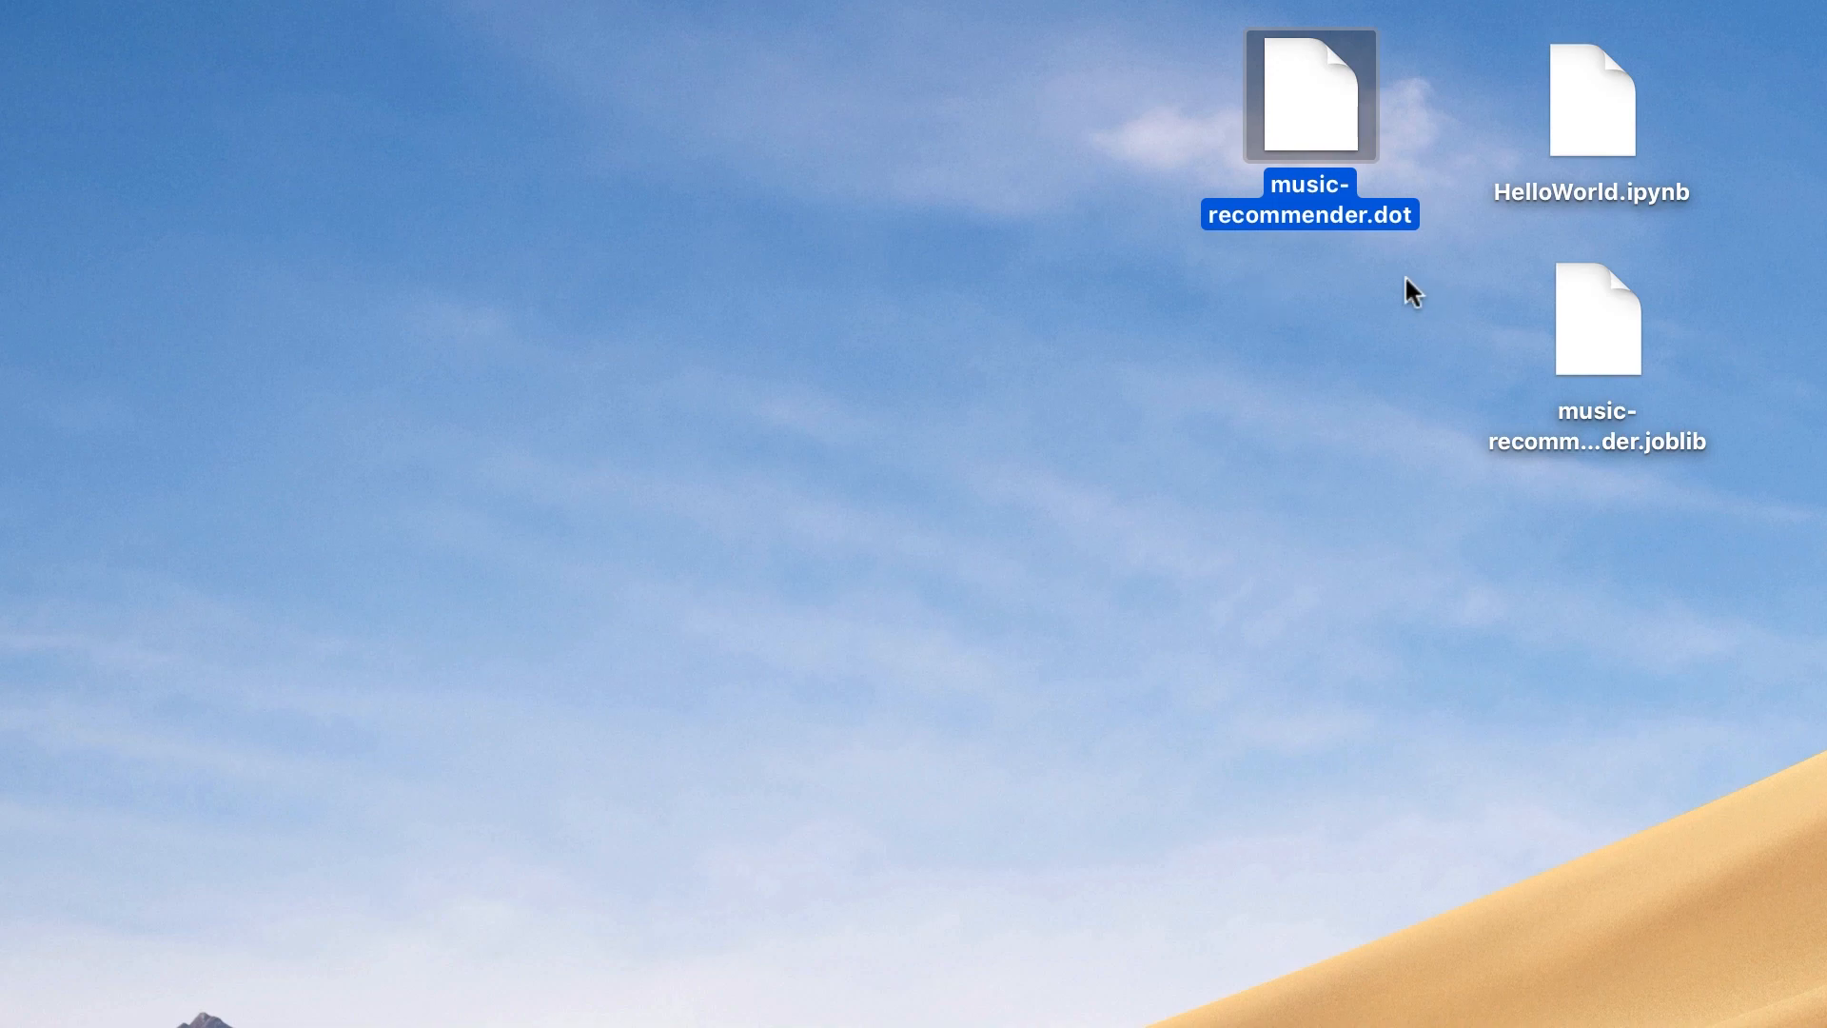
mouse_move(1239, 412)
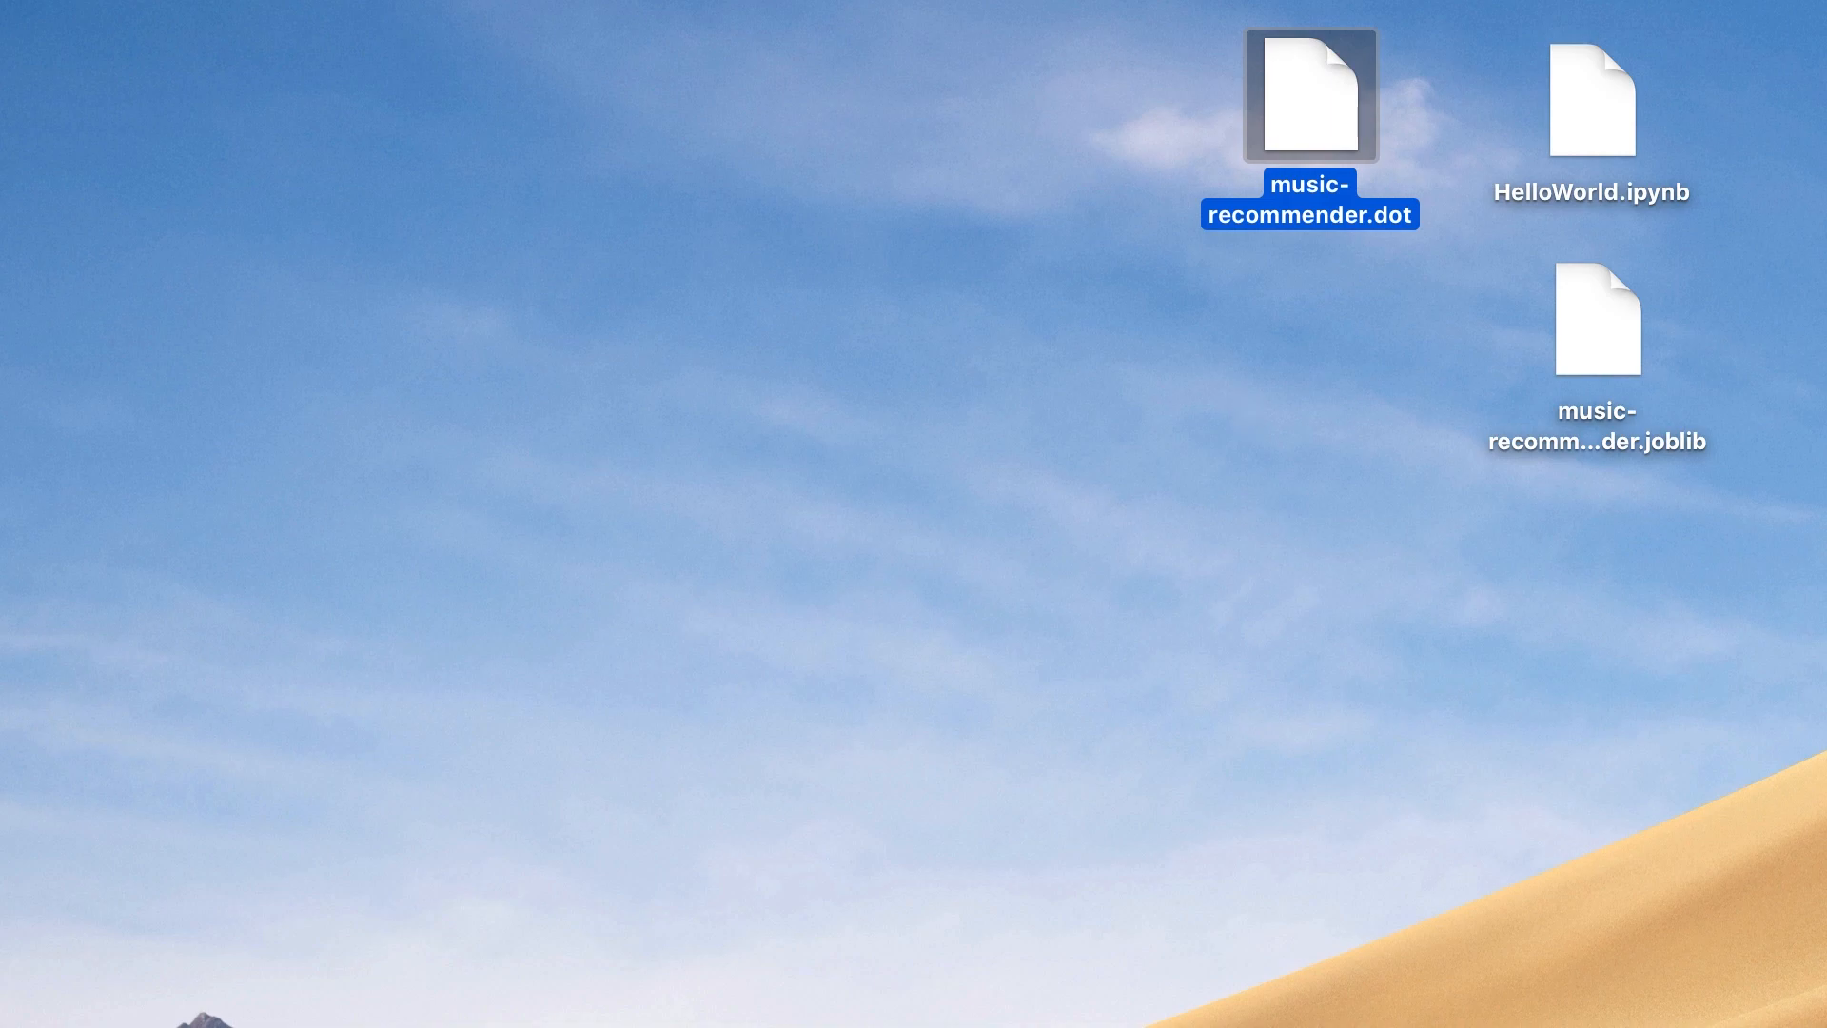
mouse_move(1334, 367)
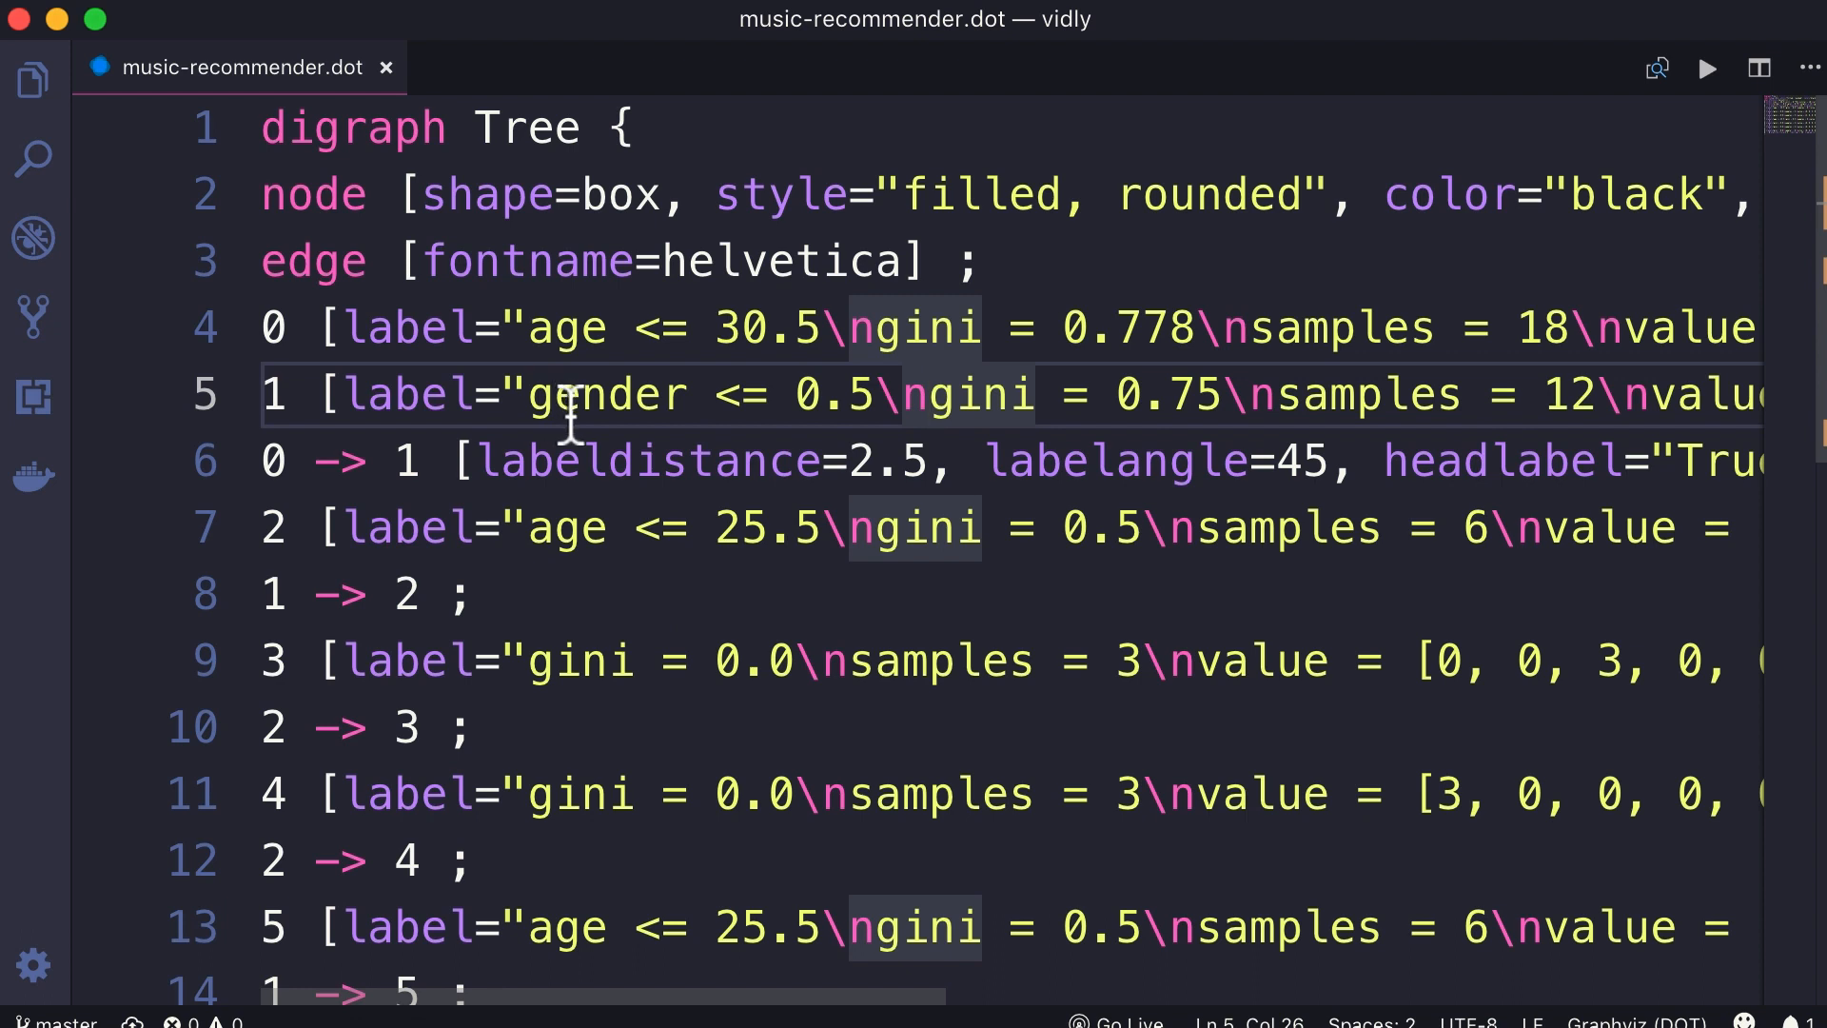
mouse_move(478, 394)
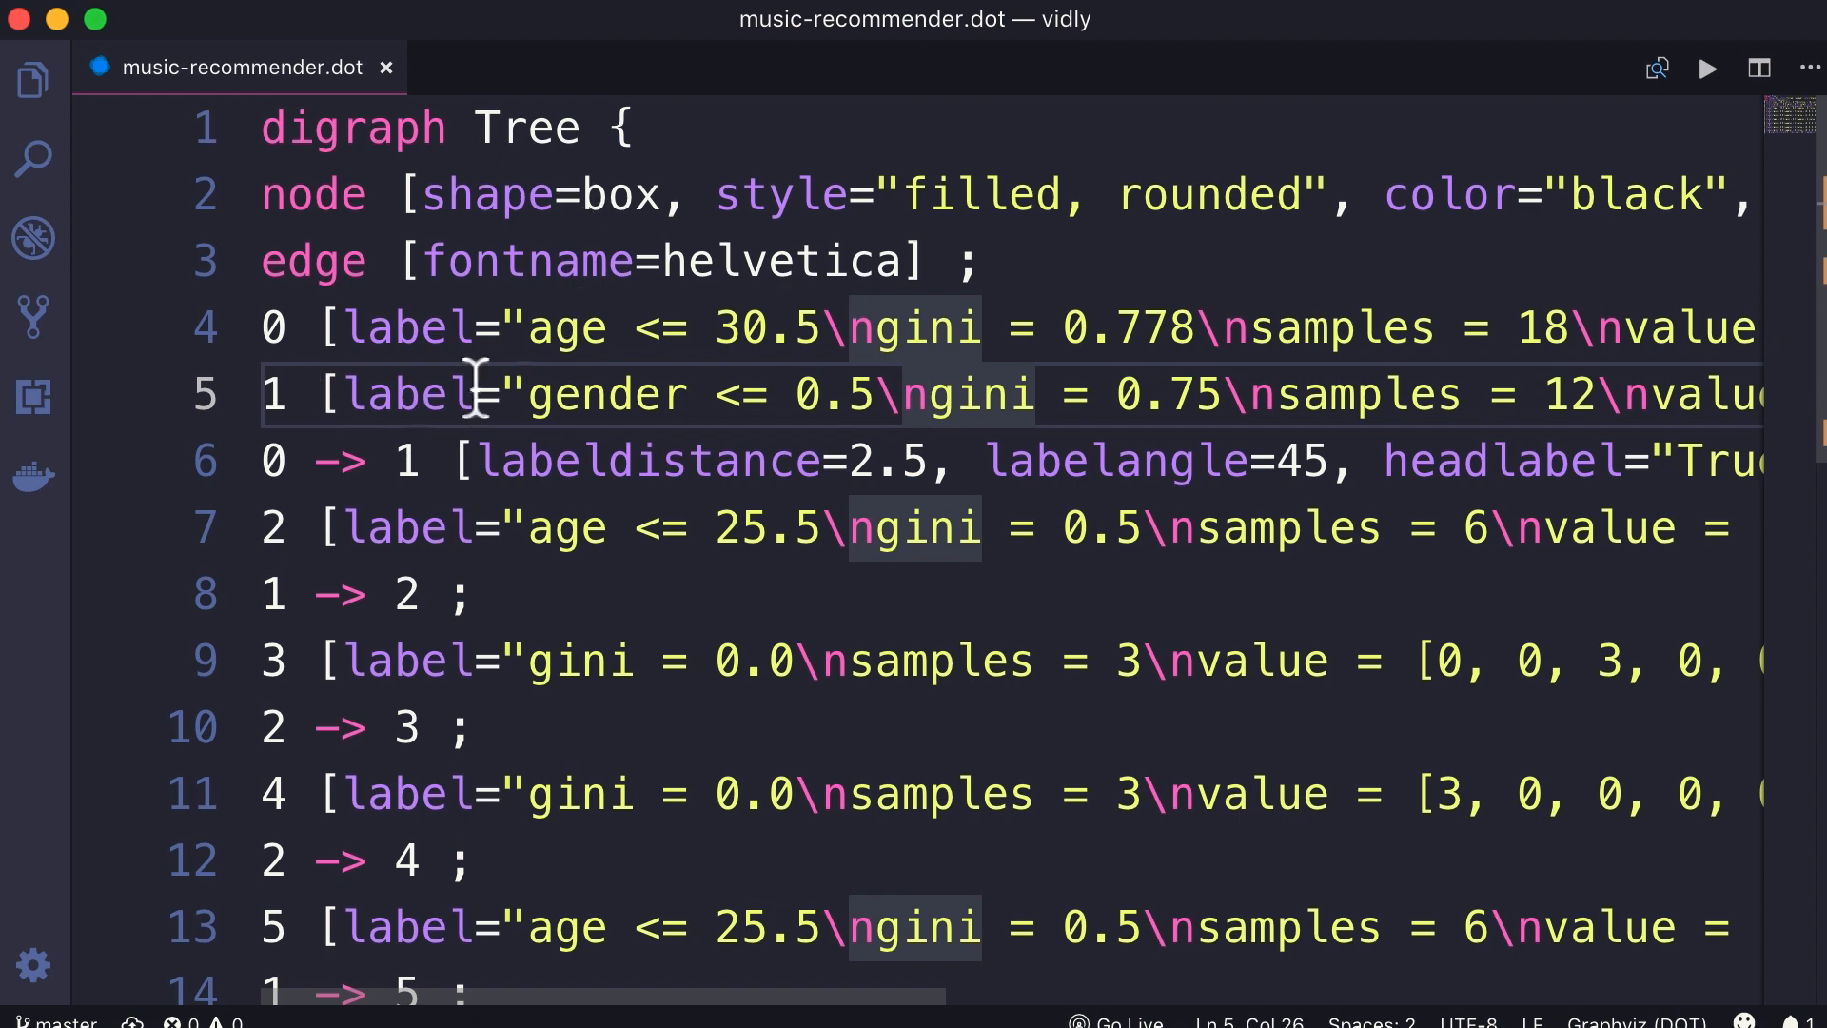
mouse_move(34, 396)
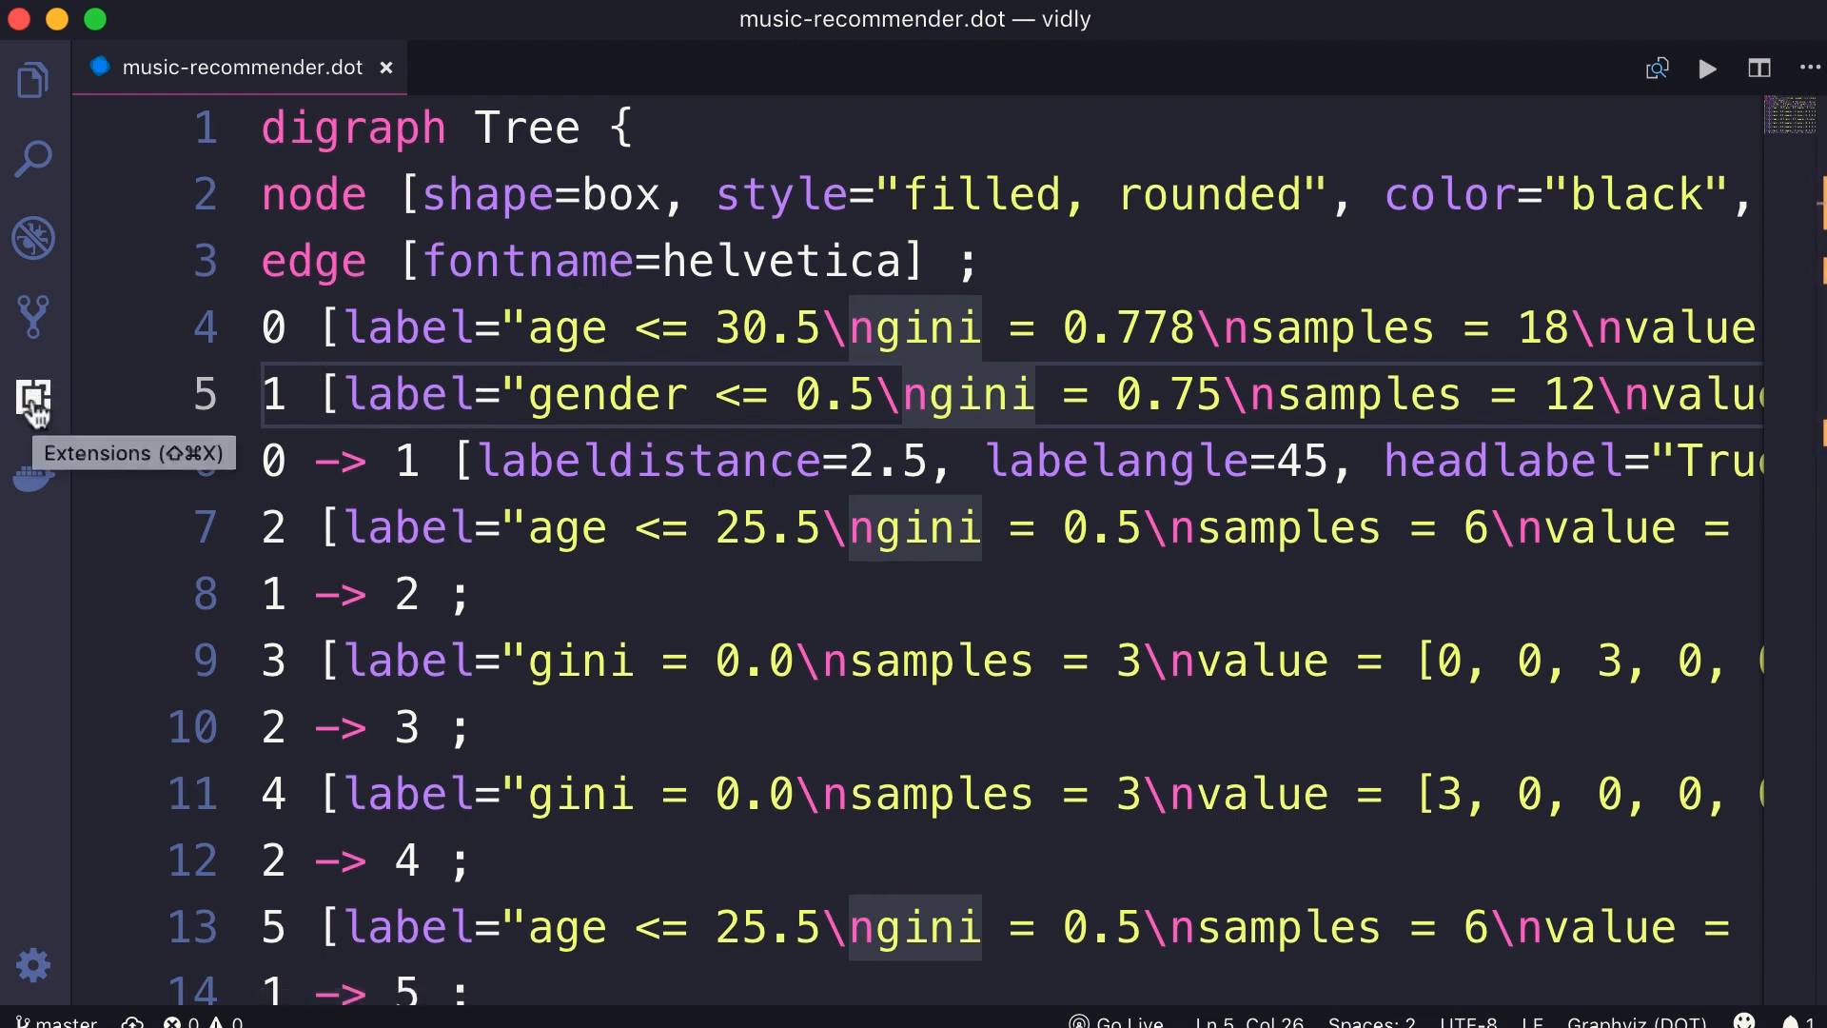
Search the Extensions view for 'dot' and open Graphviz (dot) language support
click(34, 395)
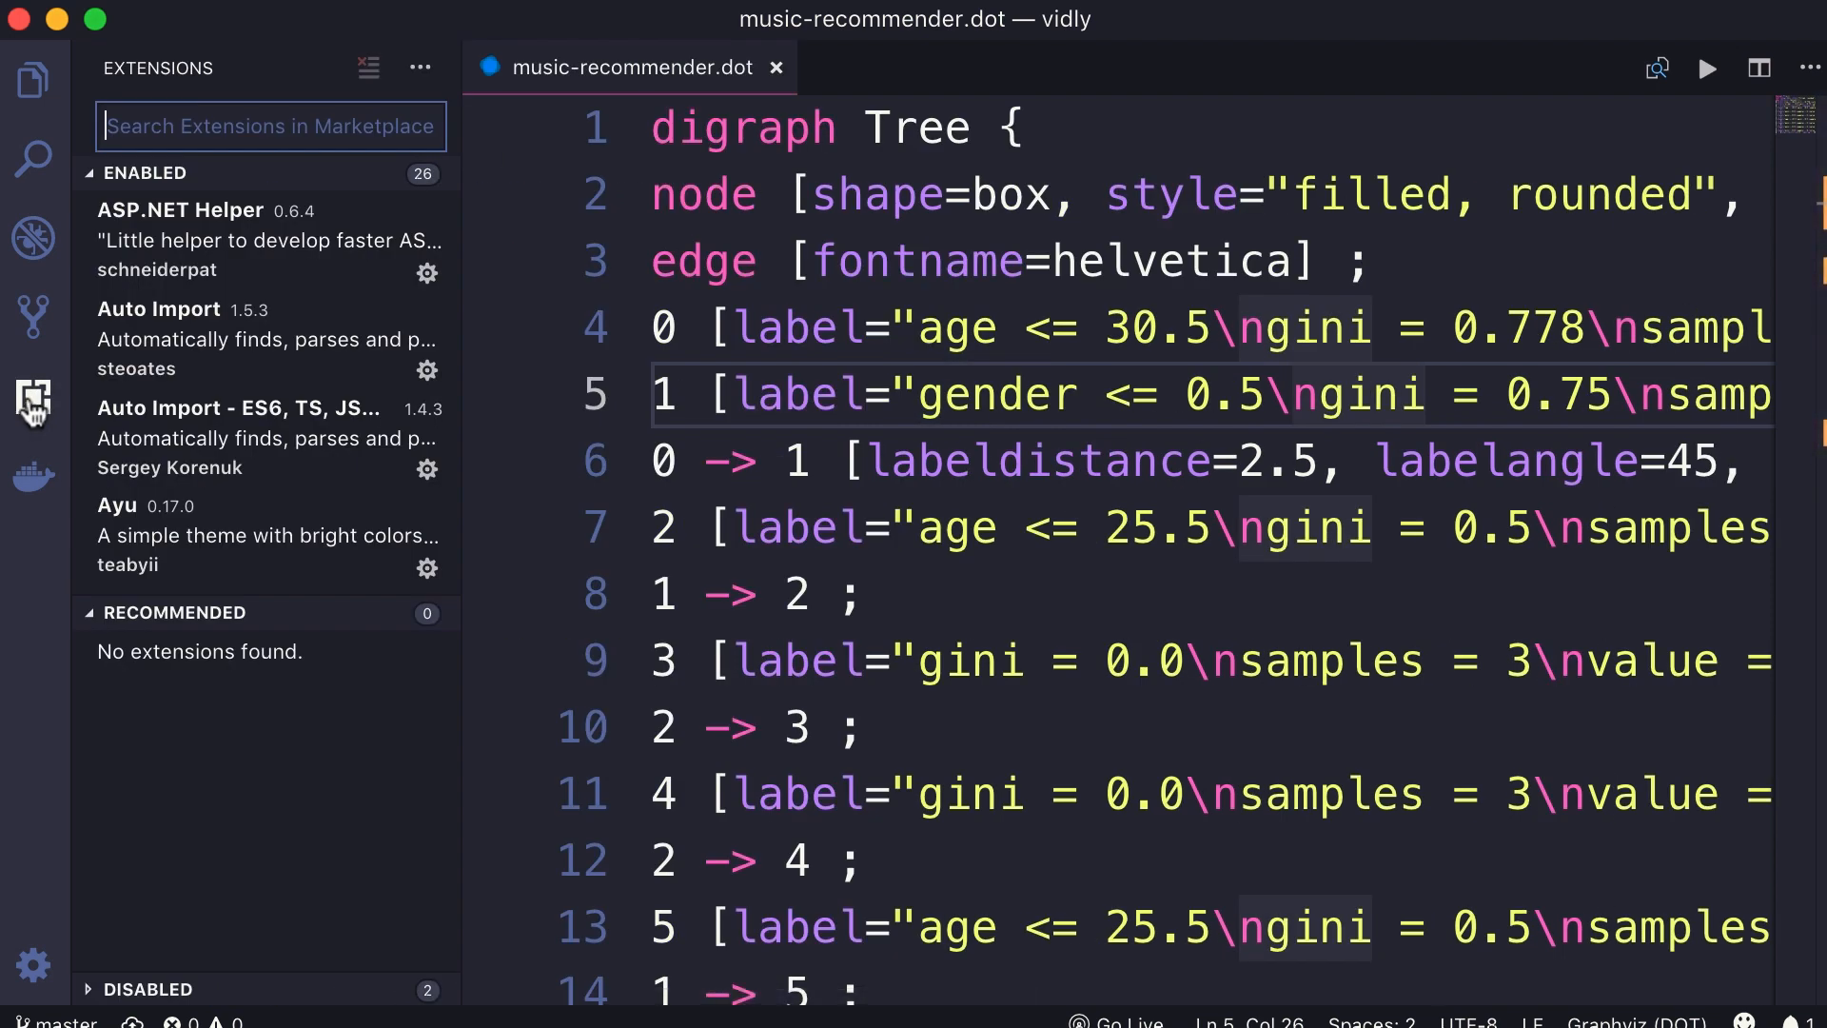
text(dot)
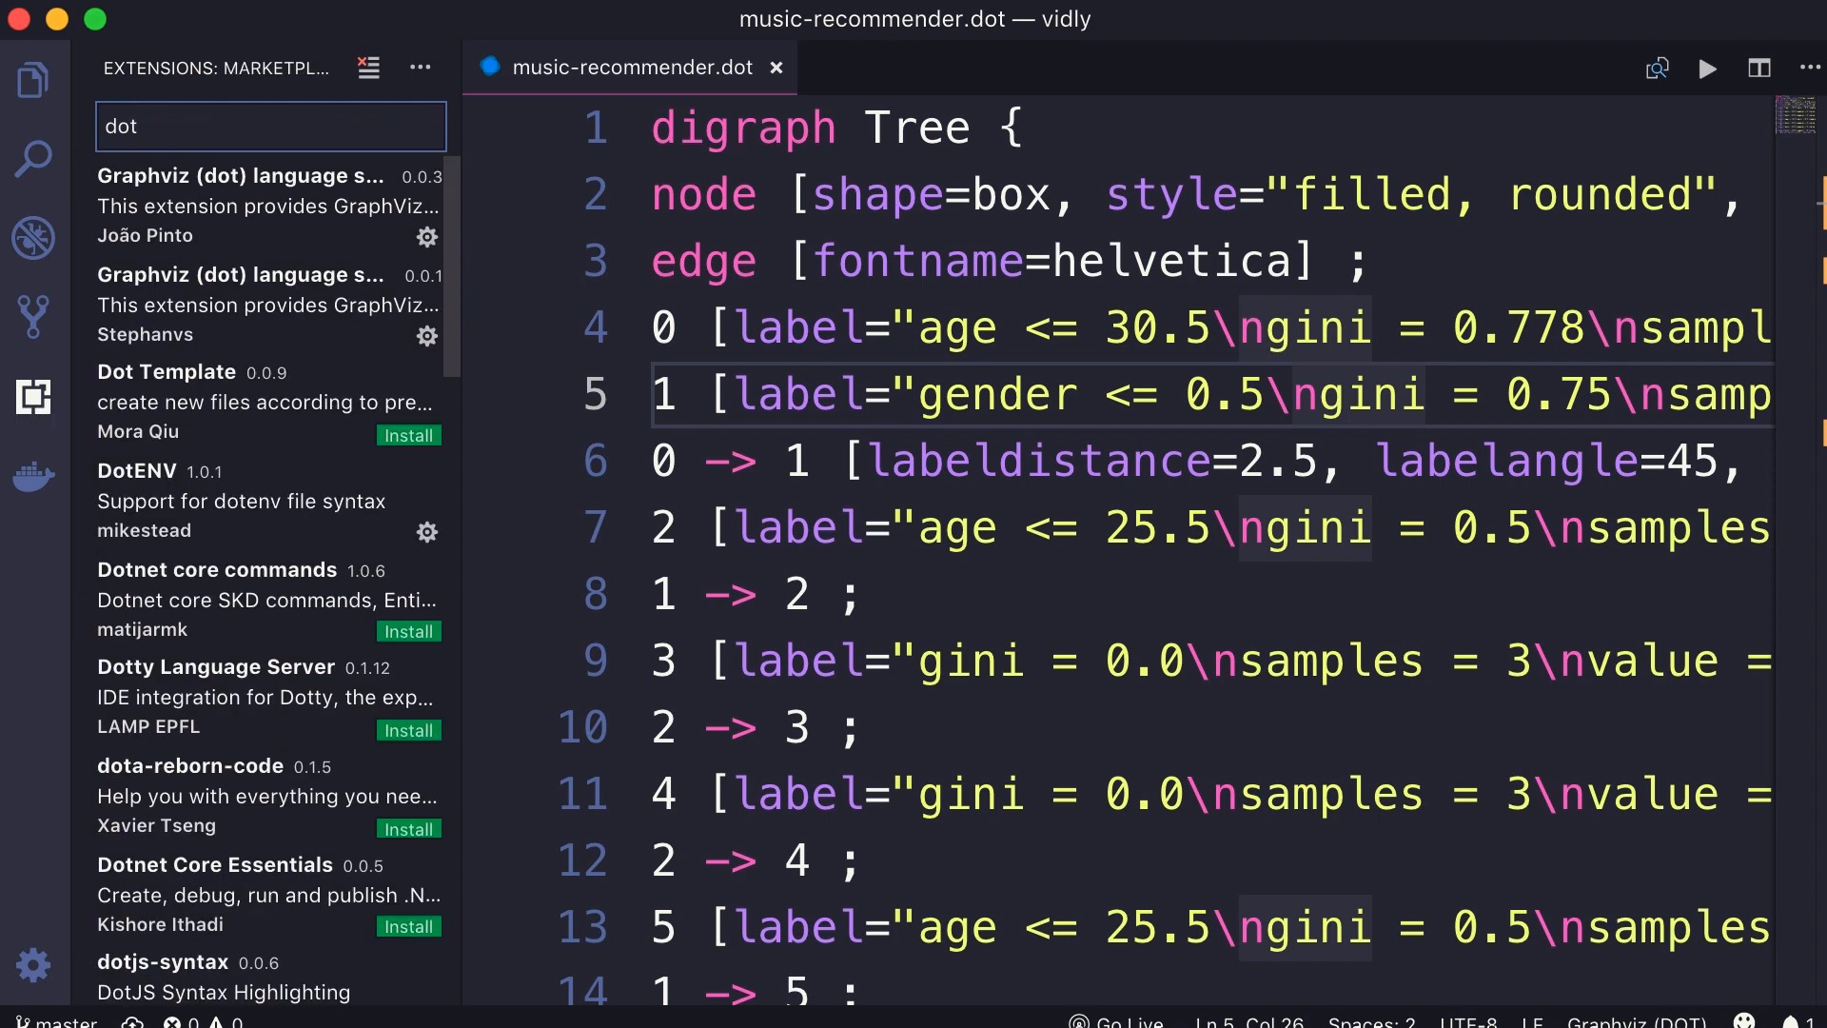
mouse_move(263, 296)
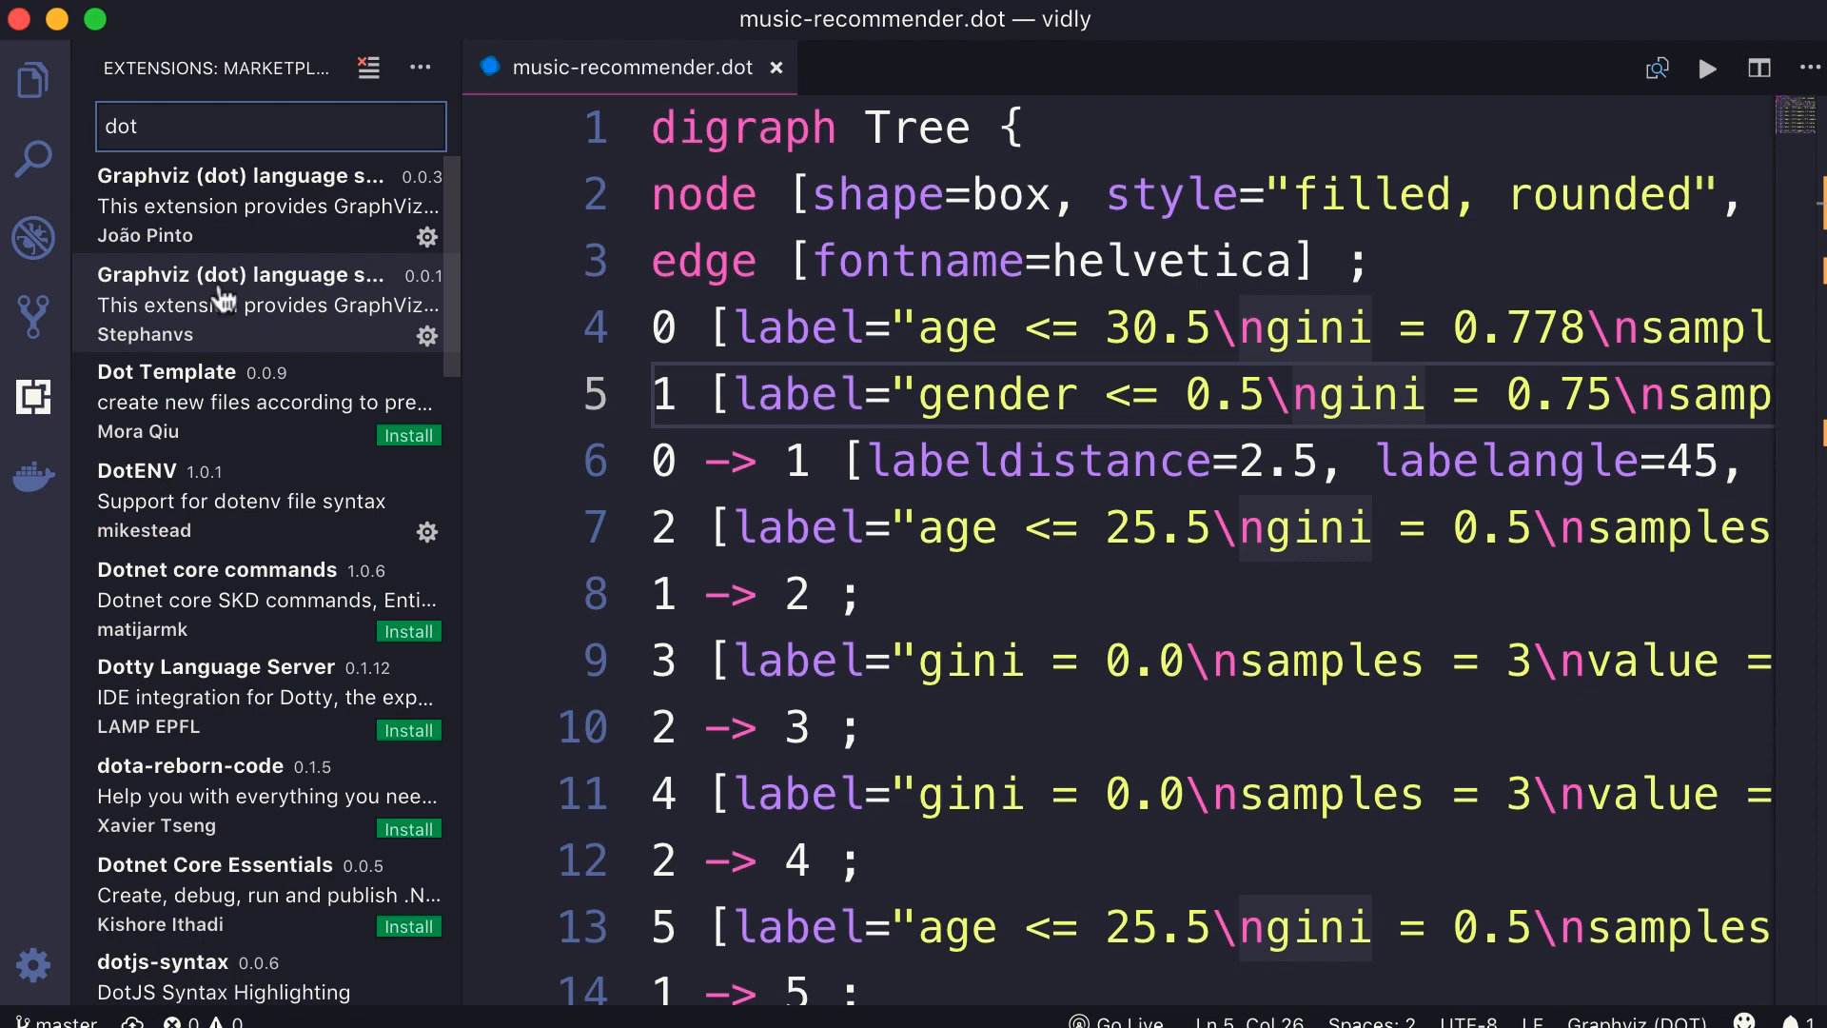
click(239, 275)
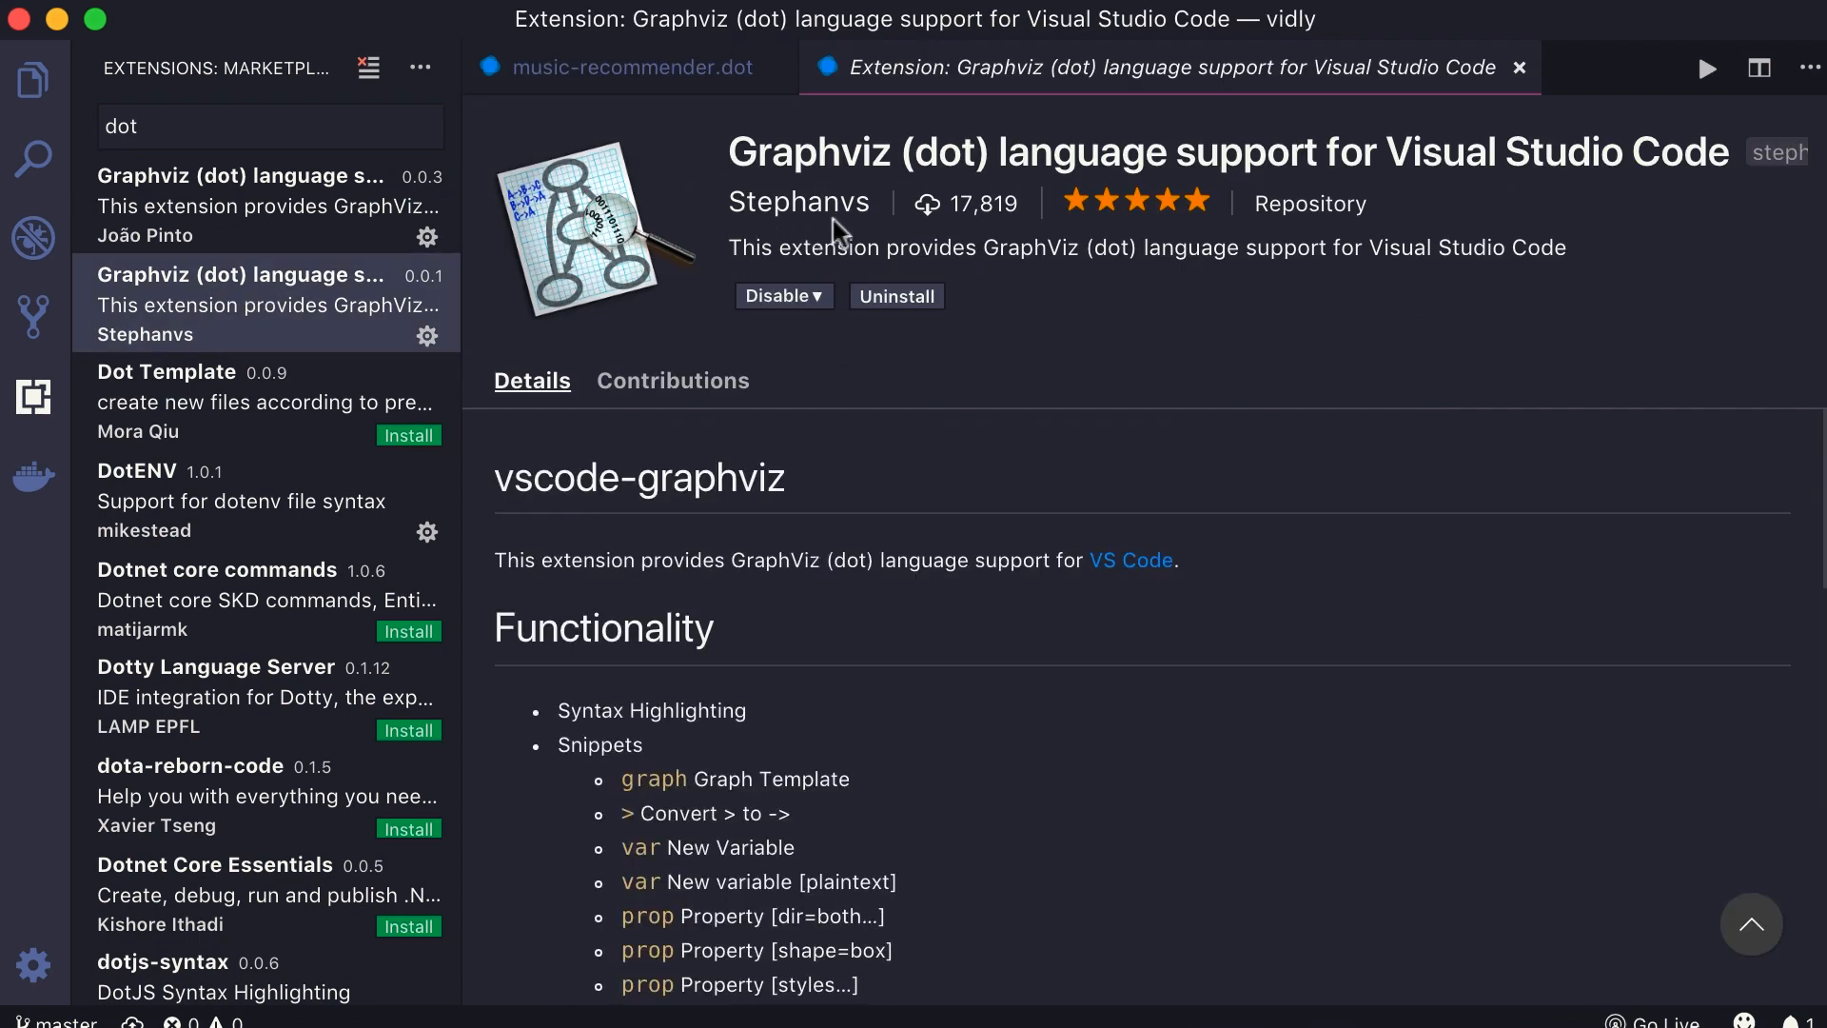
mouse_move(871, 375)
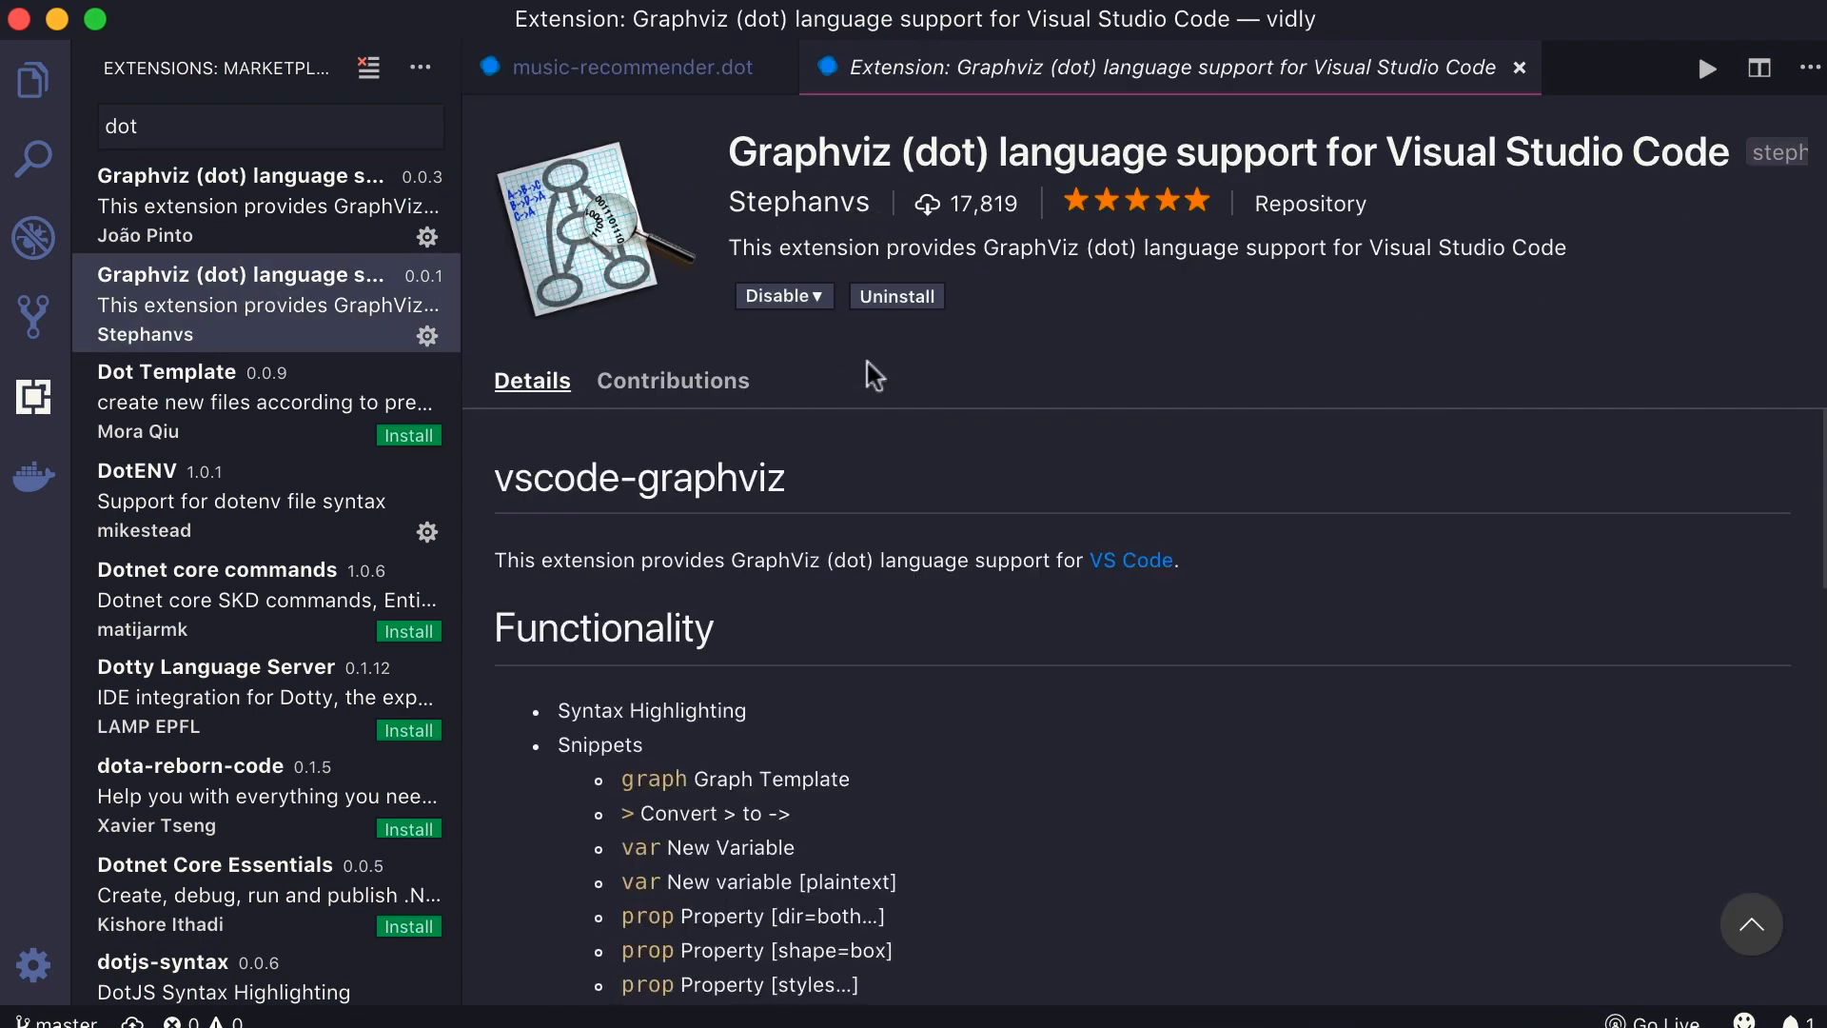
mouse_move(836, 351)
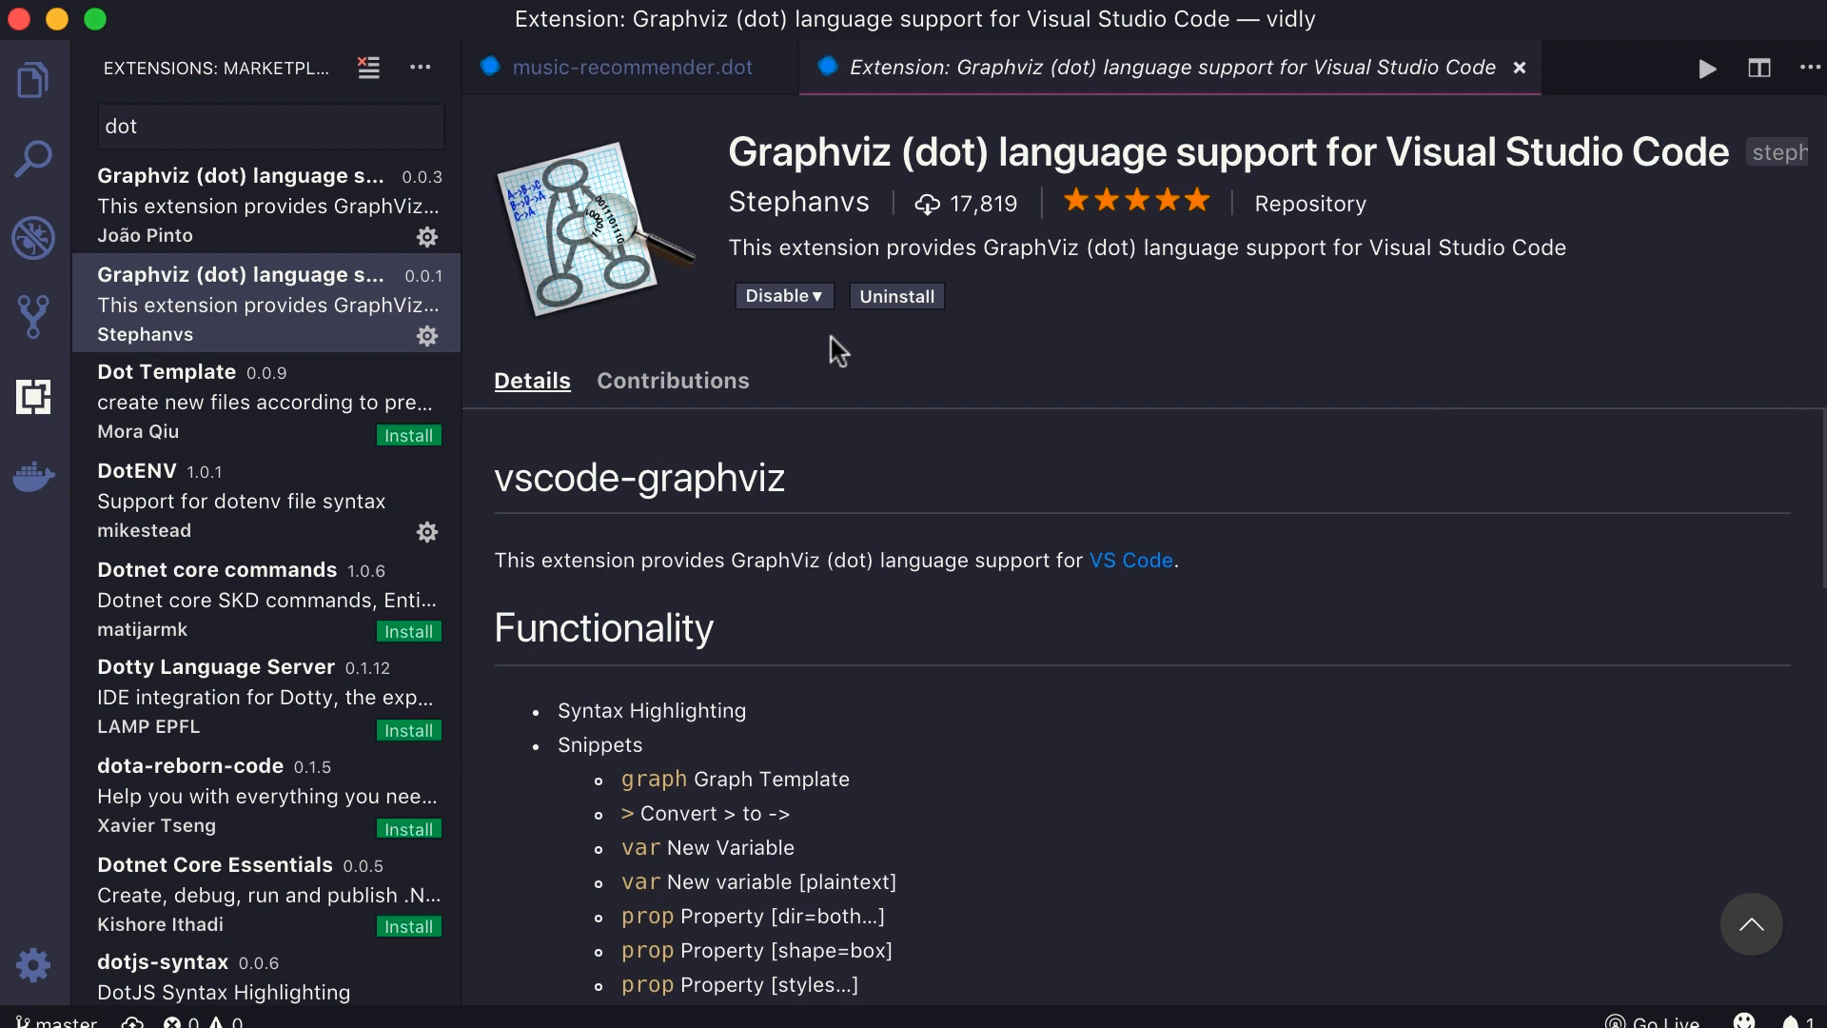
mouse_move(732, 95)
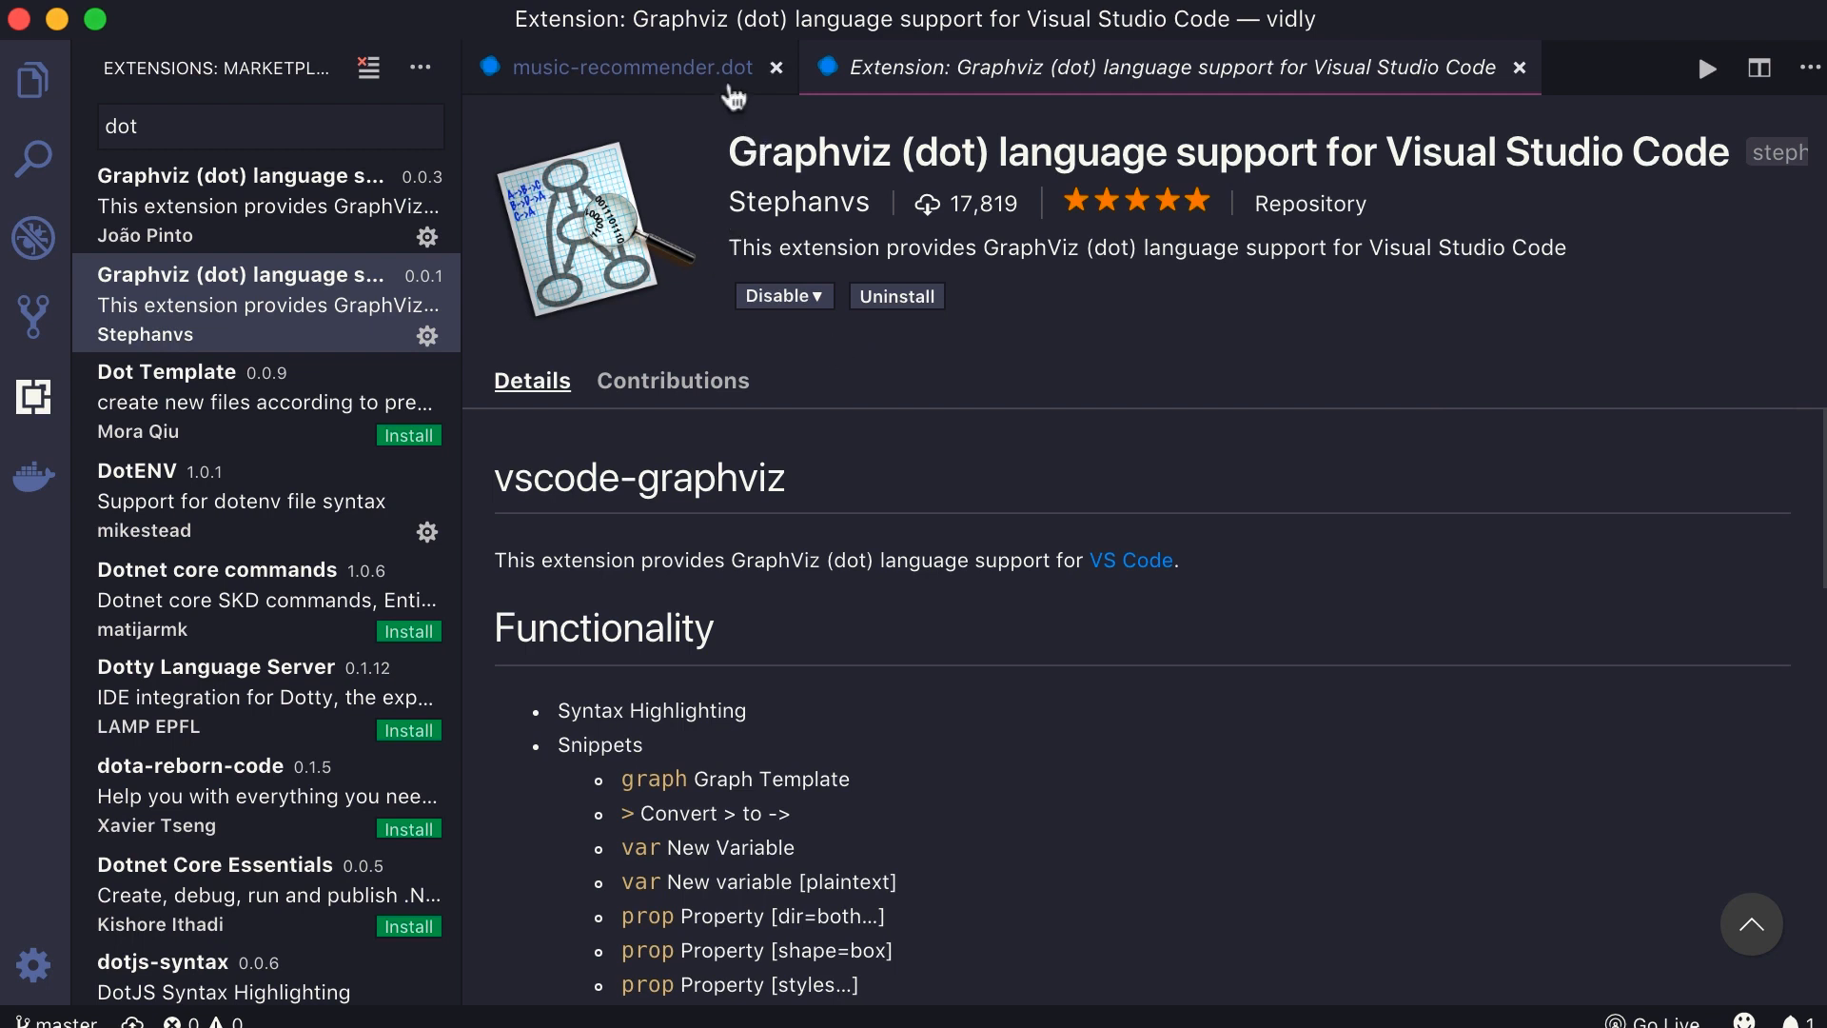
Open the music-recommender.dot preview from its actions menu, then close the source tab
click(1520, 67)
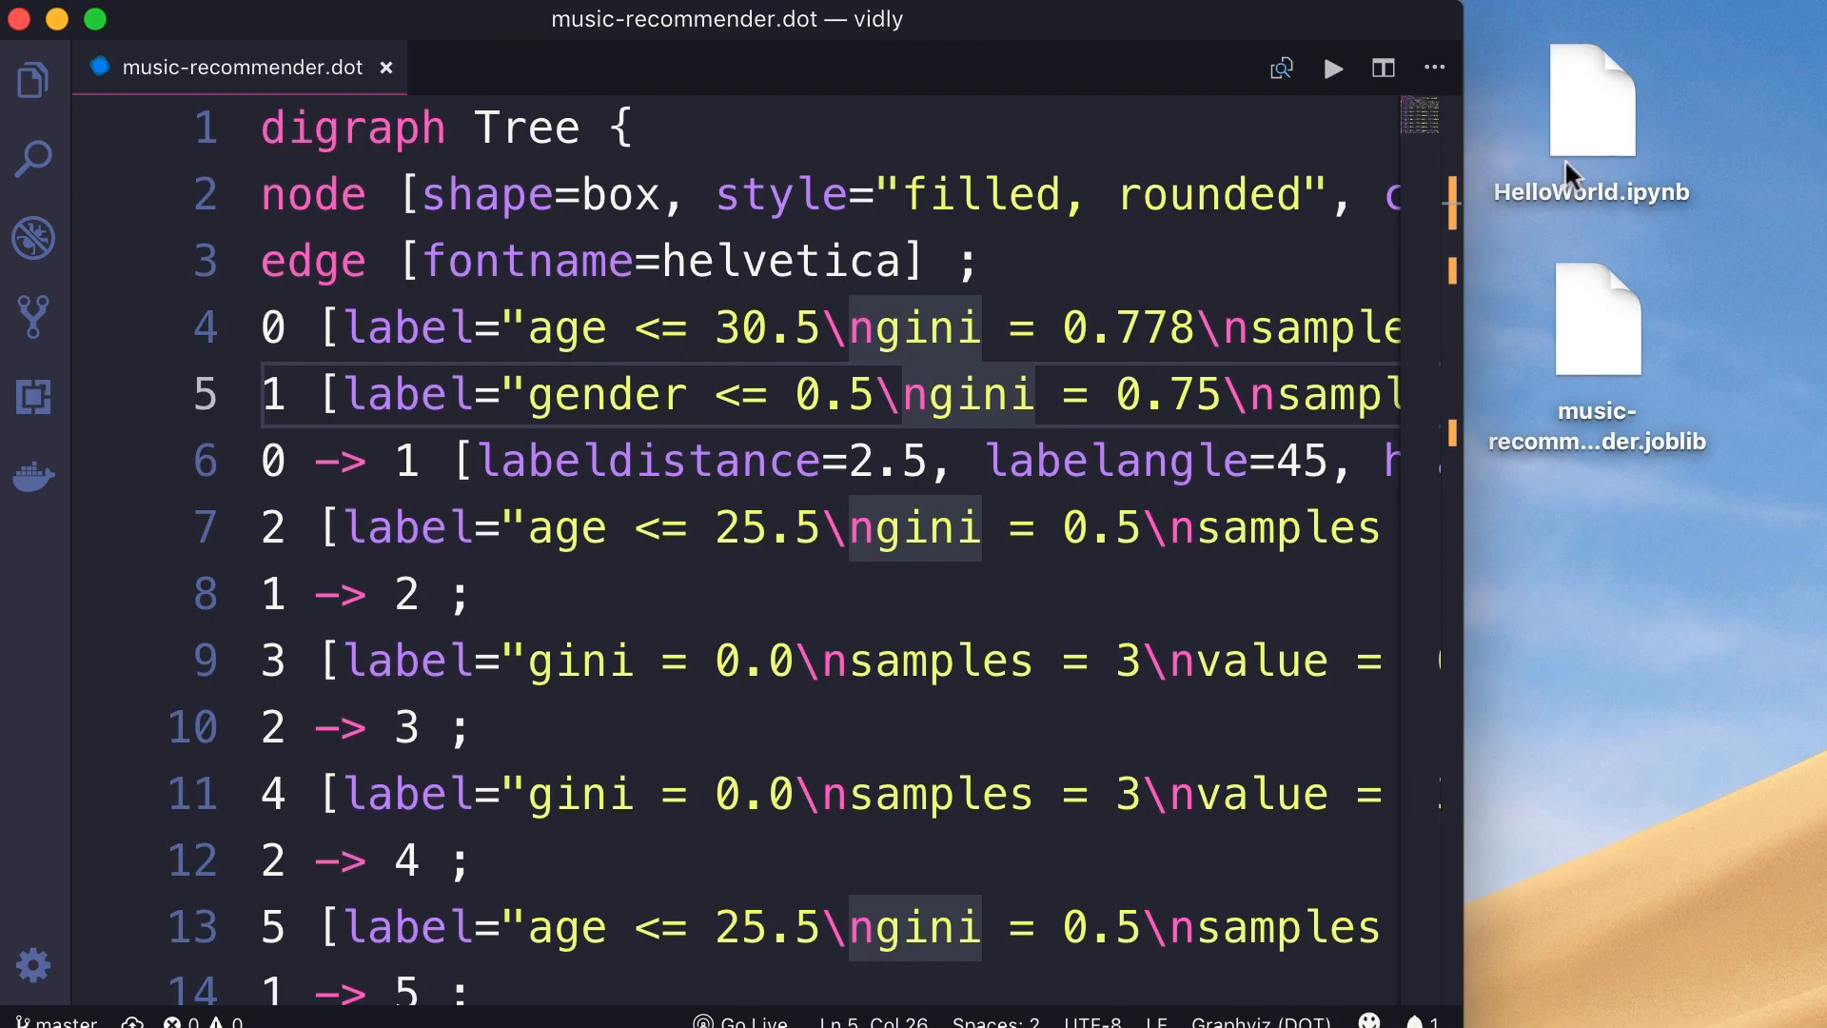
mouse_move(1448, 88)
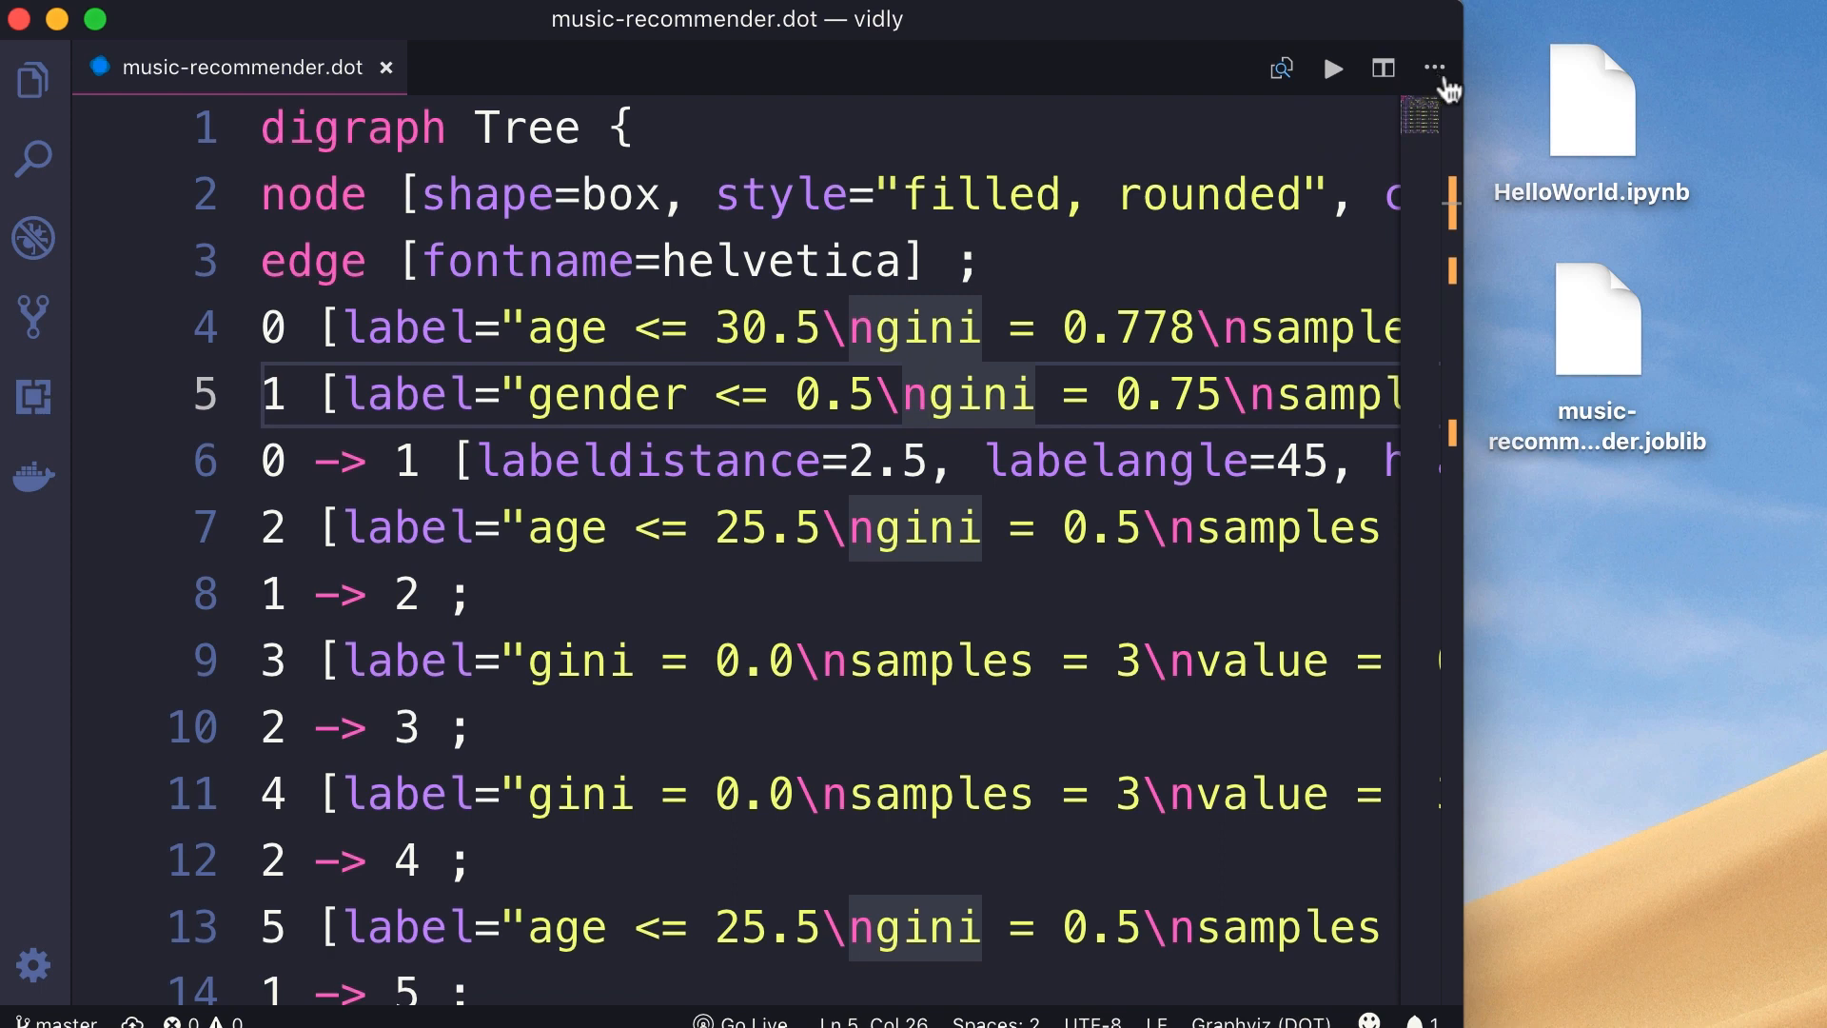
click(1434, 67)
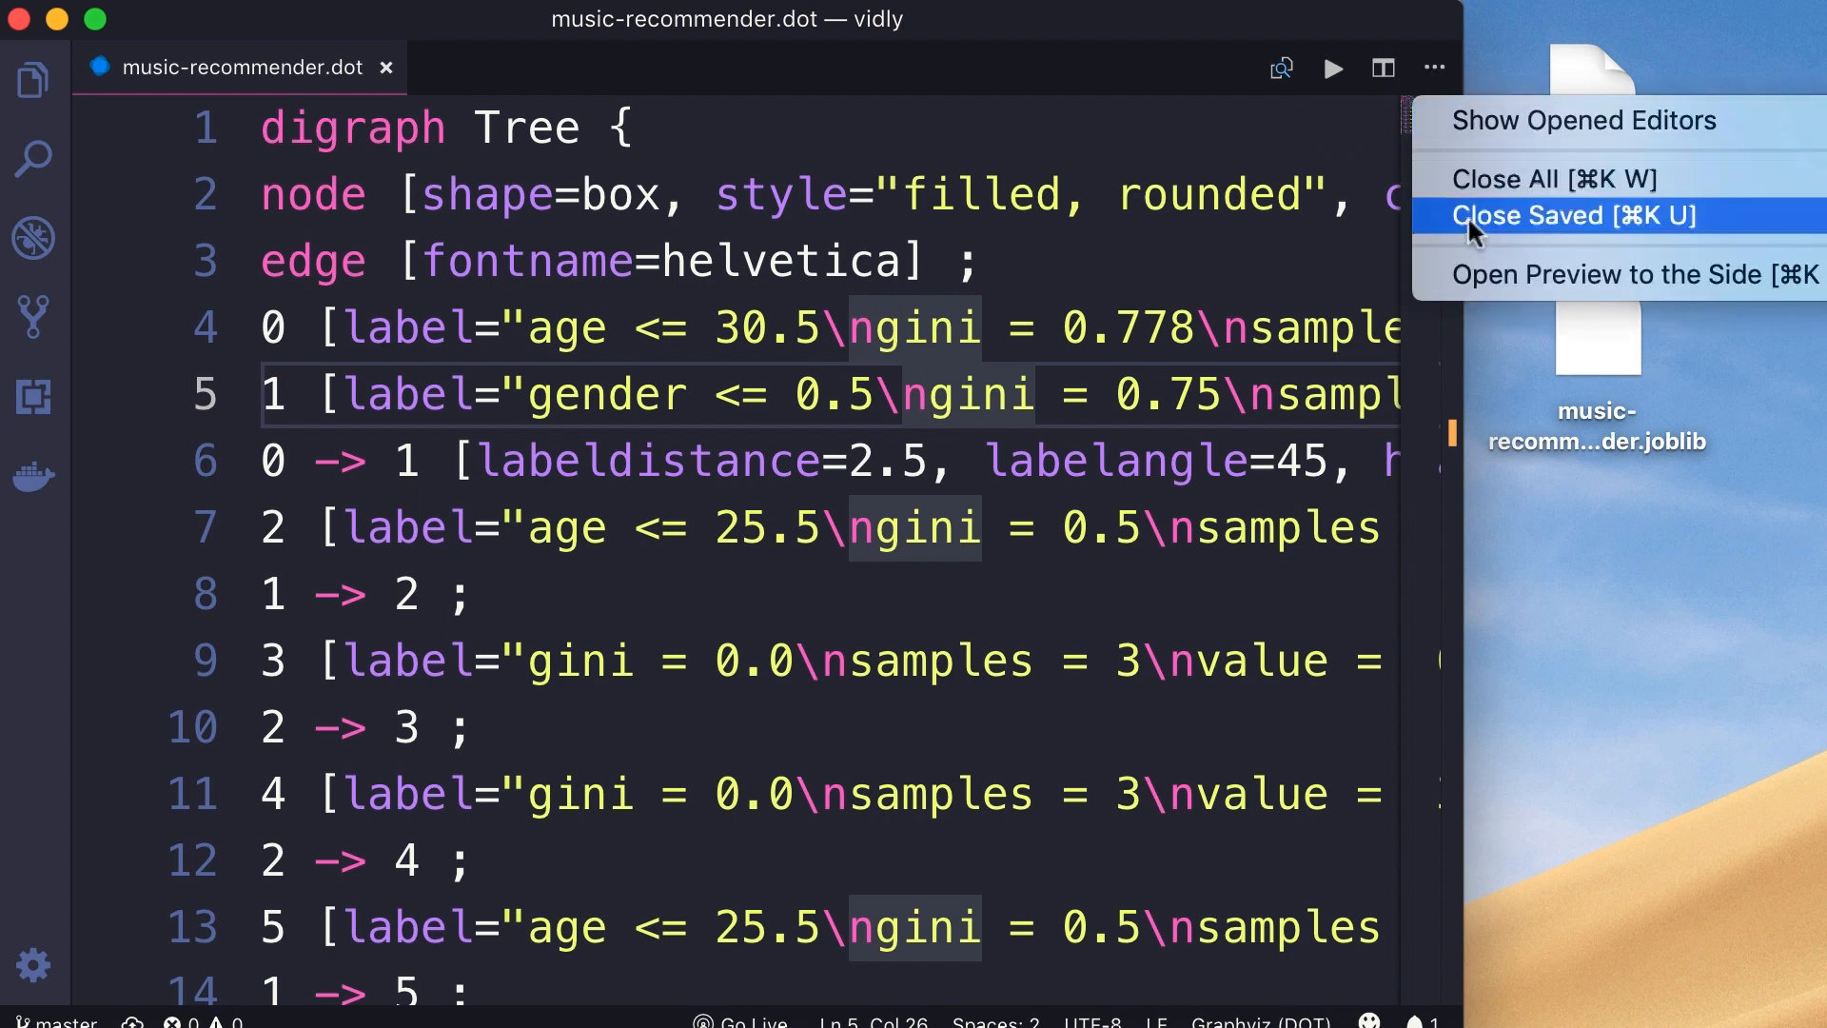
mouse_move(1473, 289)
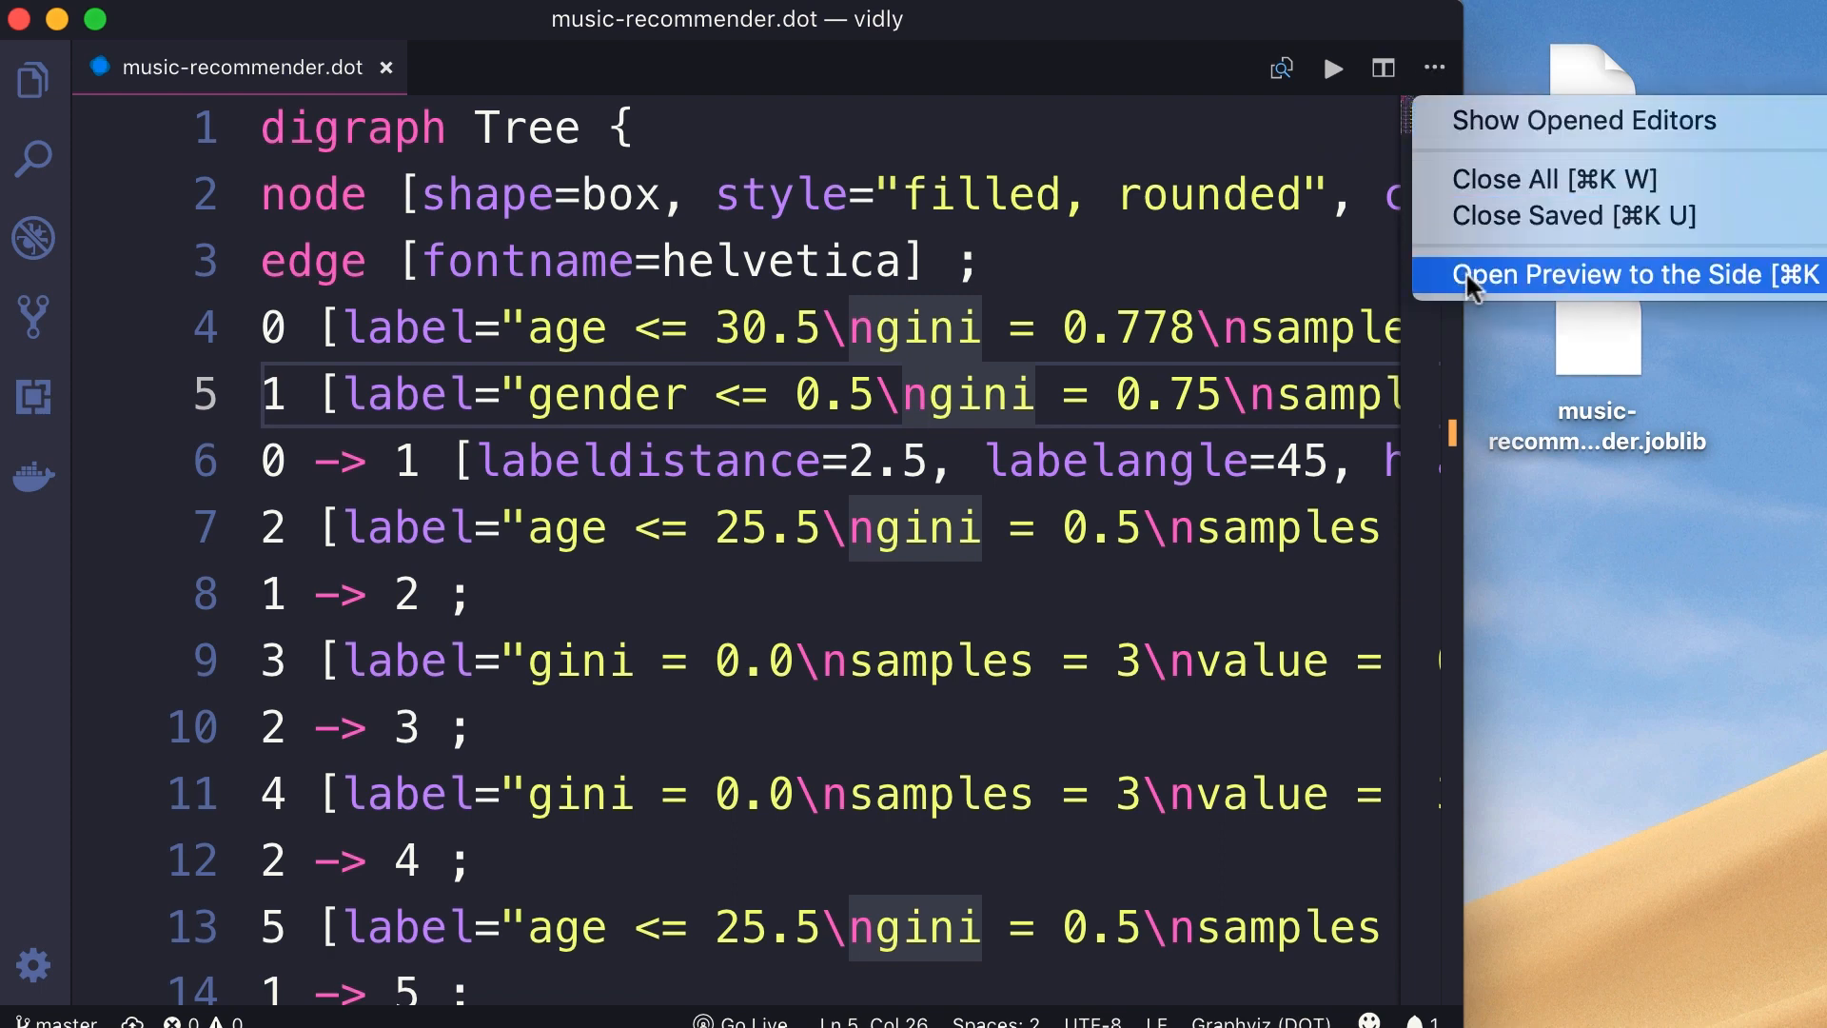
click(1624, 274)
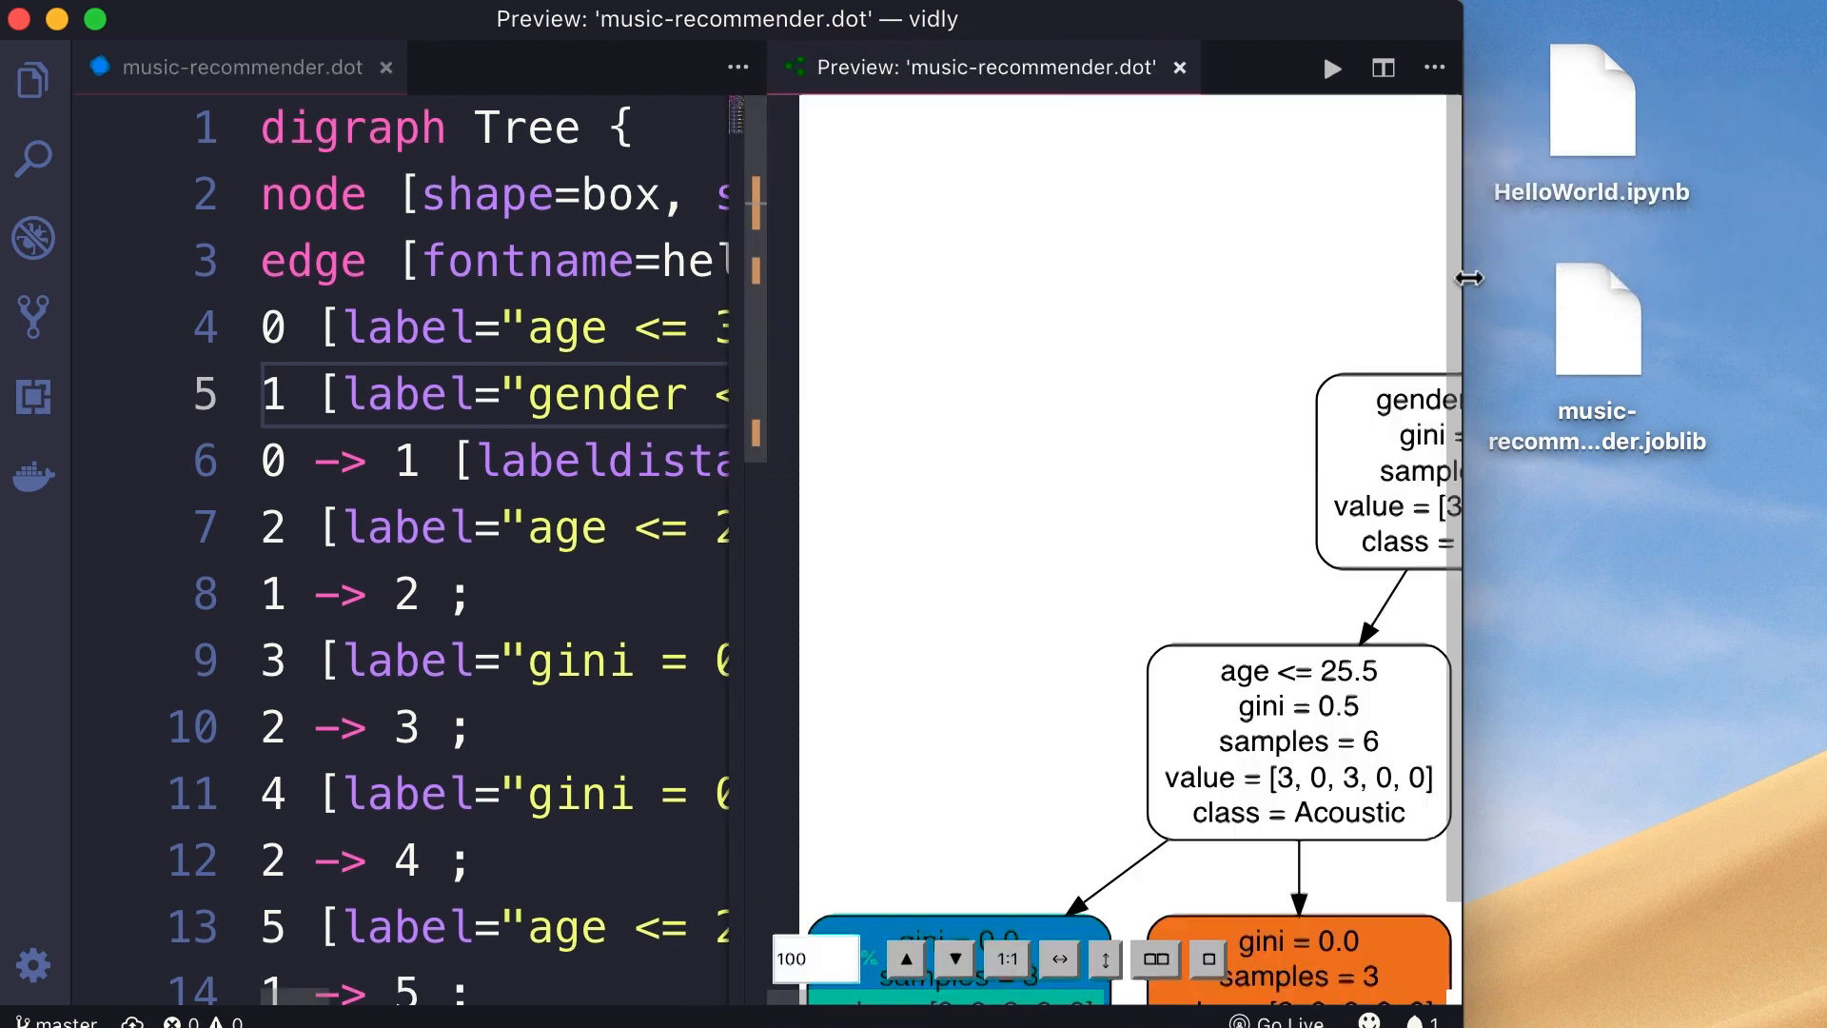
mouse_move(1148, 457)
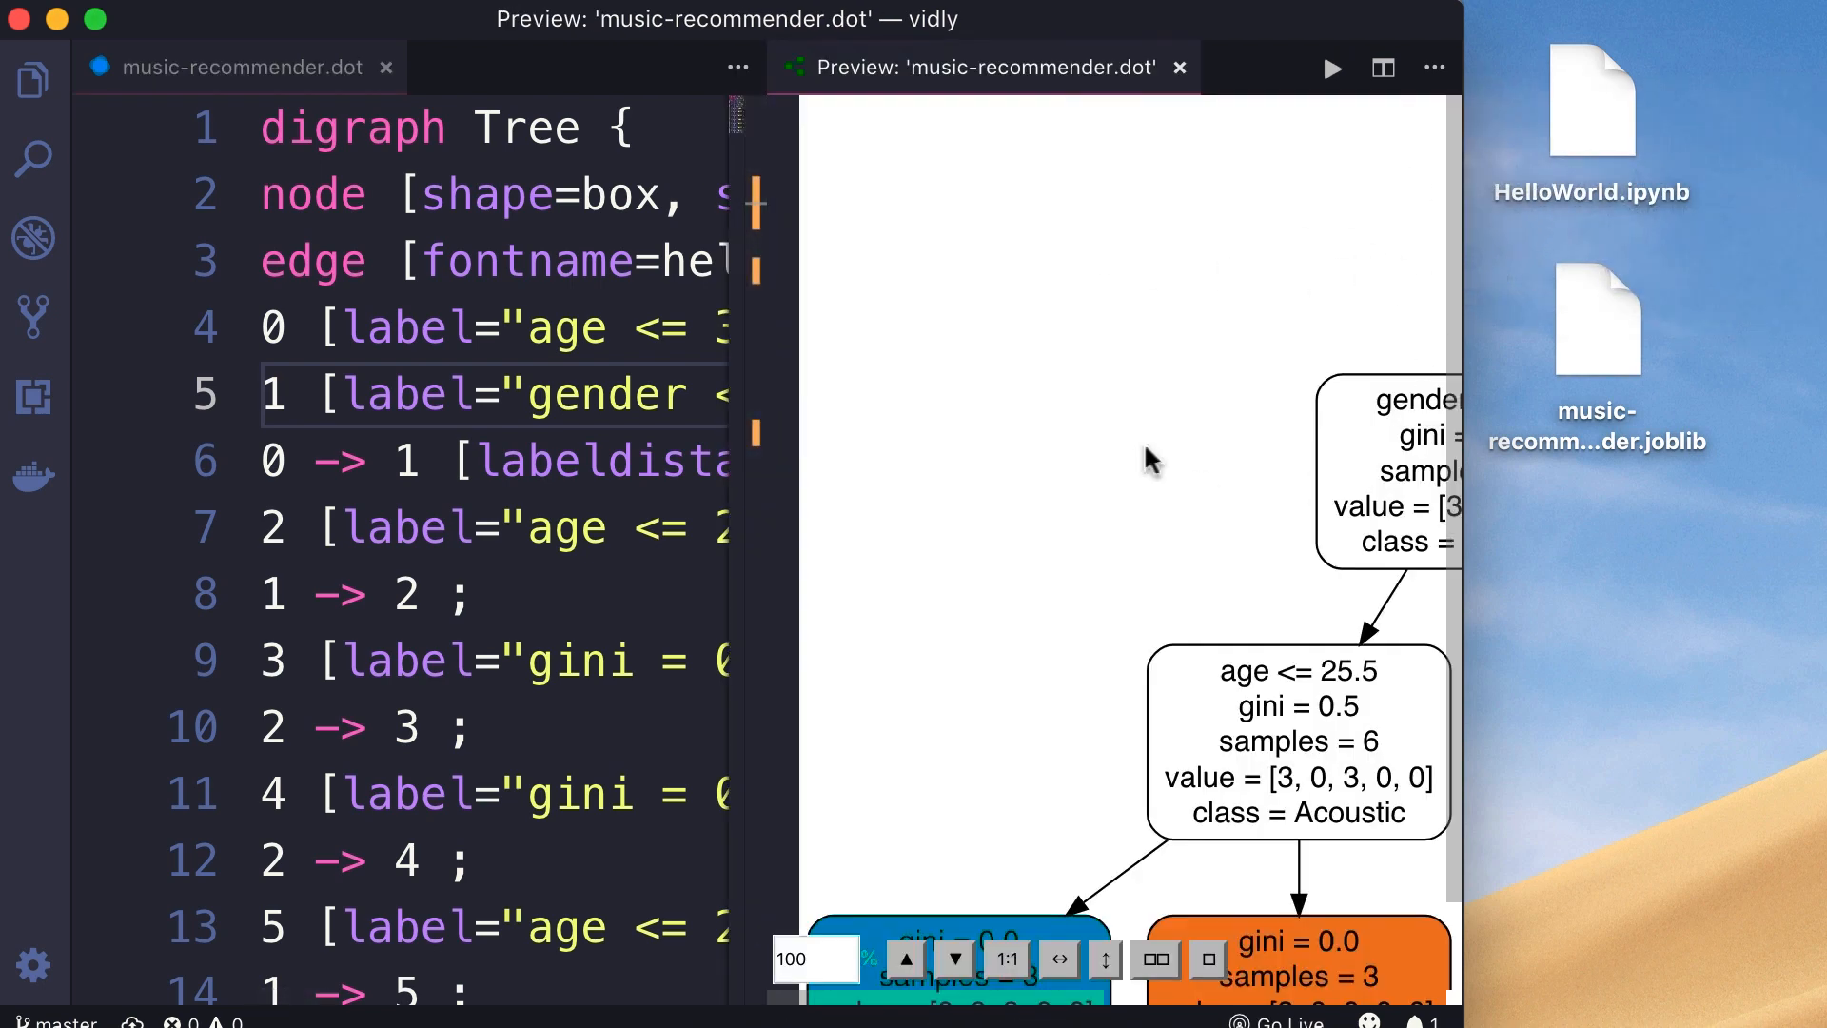
mouse_move(1303, 472)
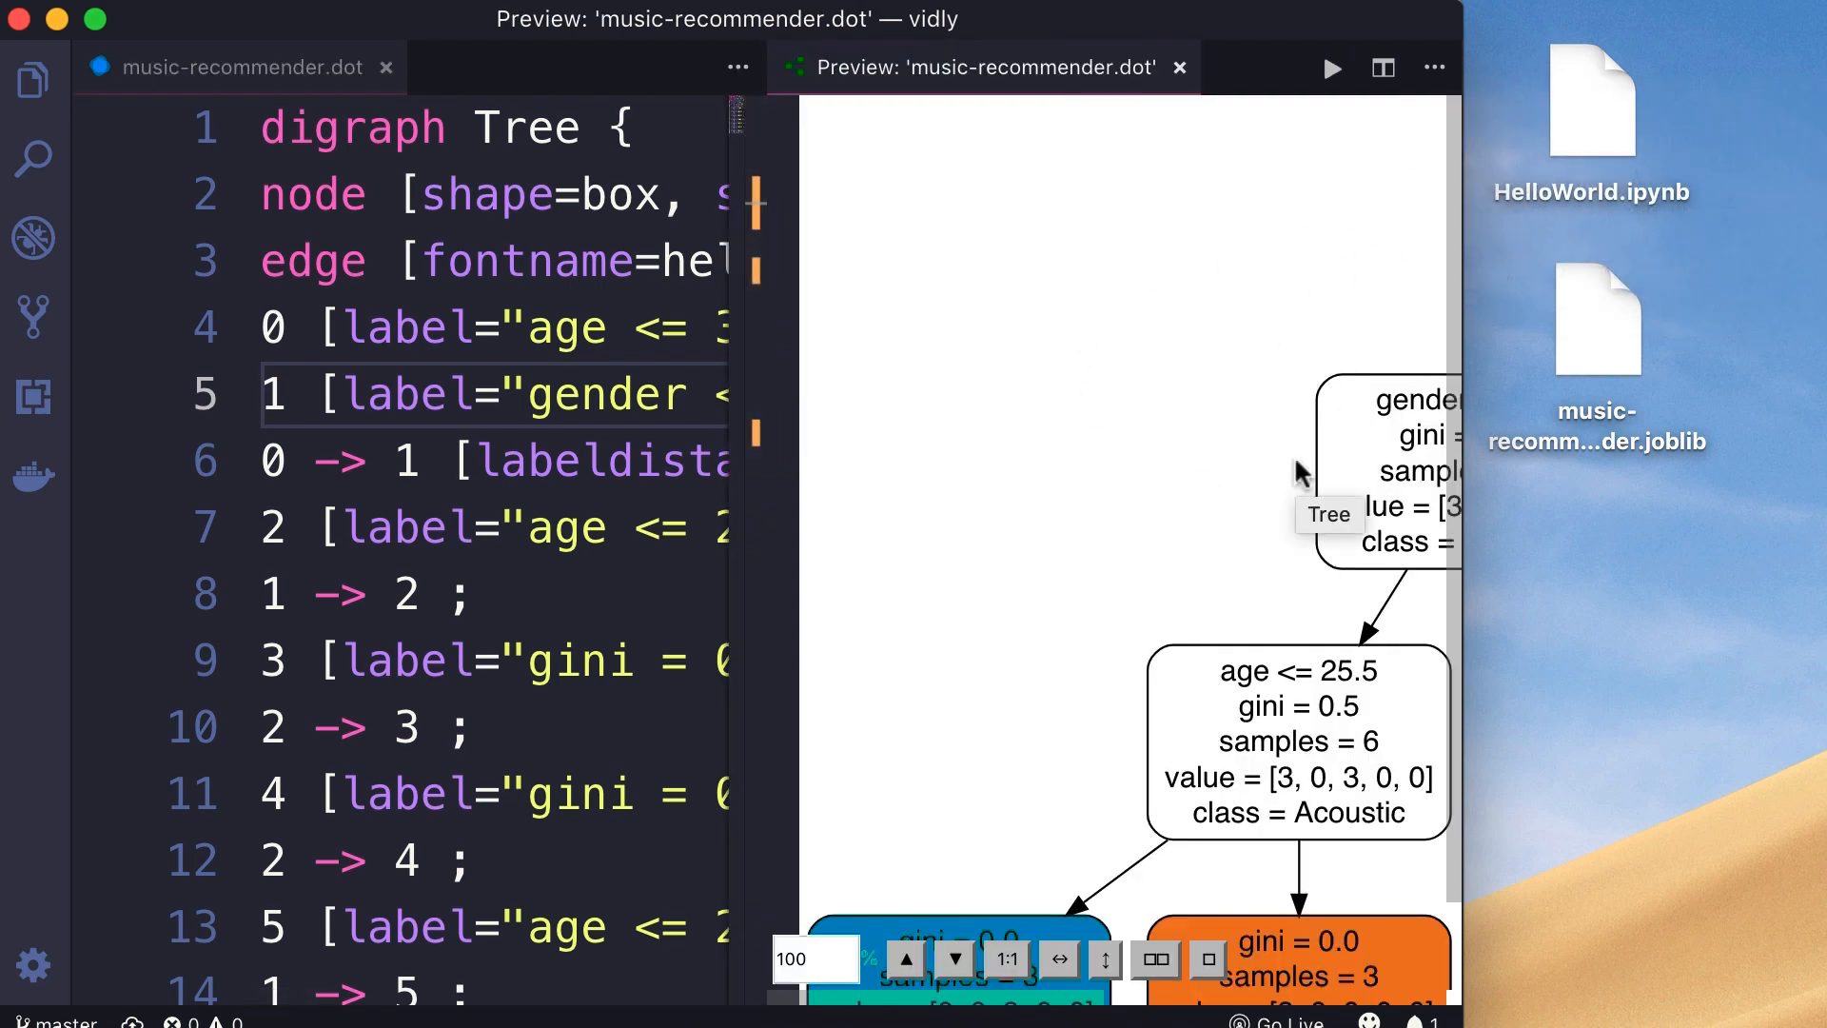
click(385, 66)
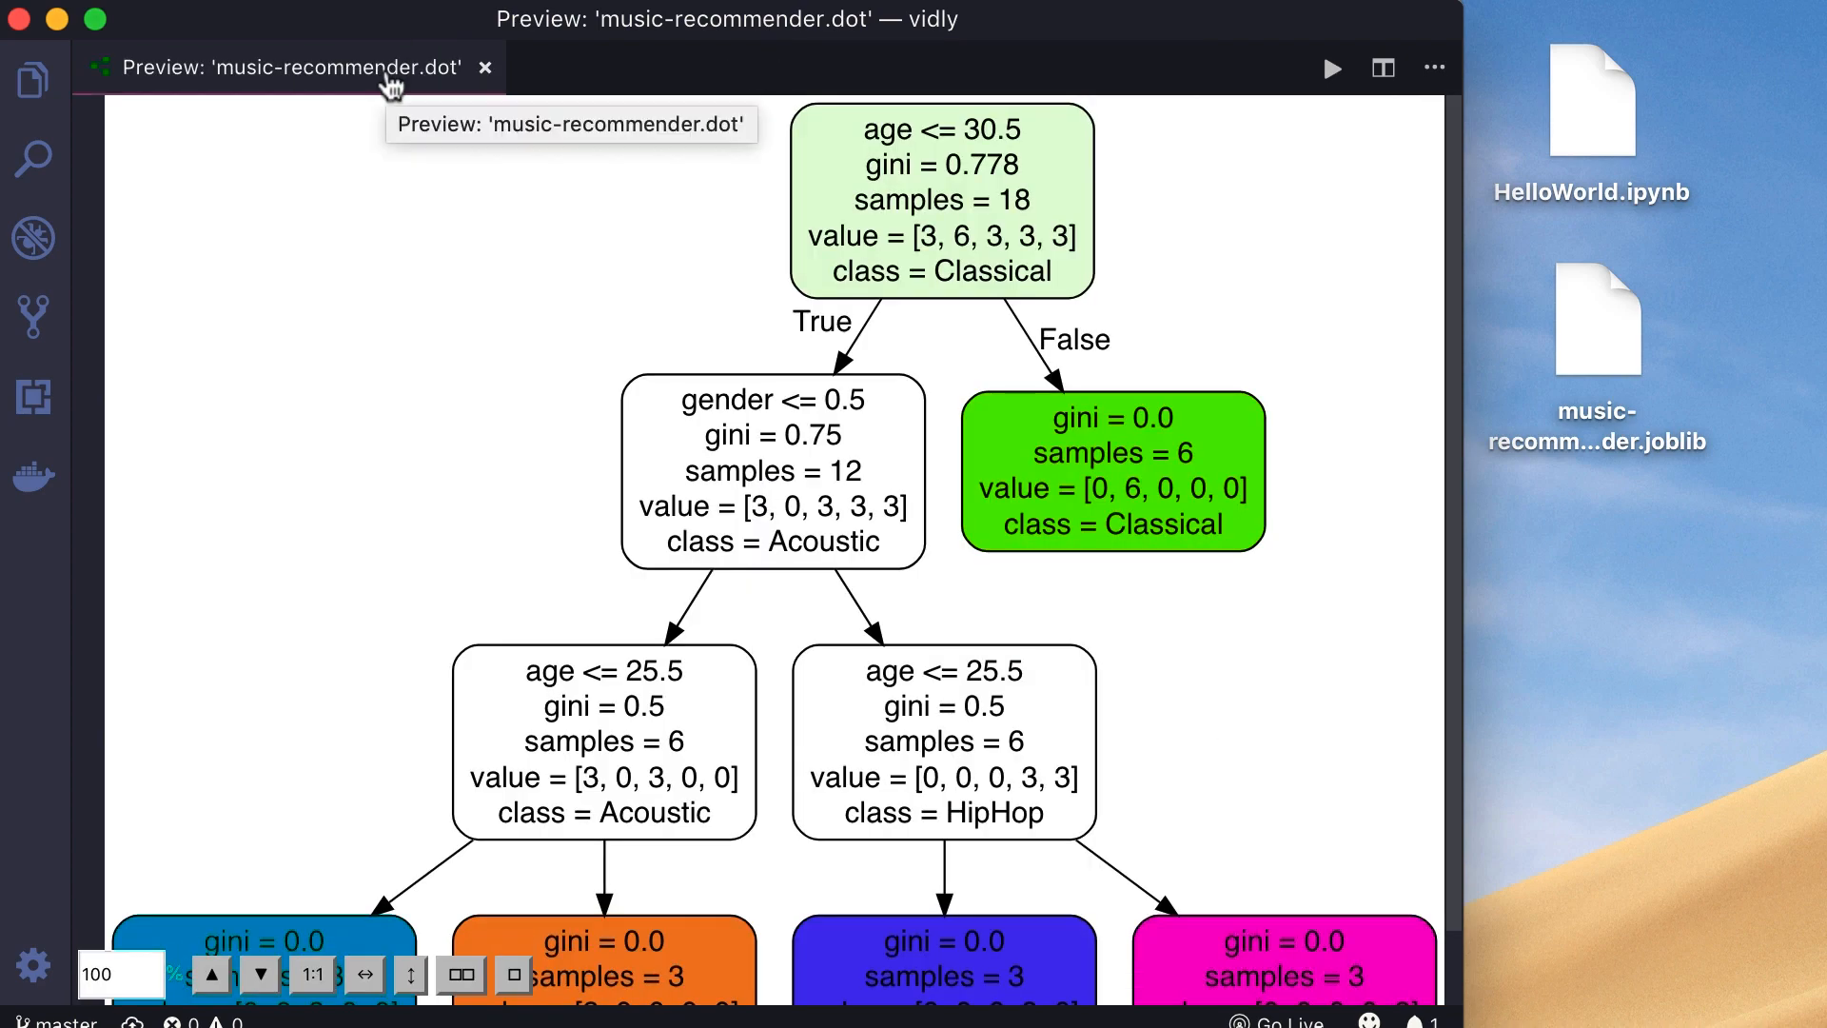
mouse_move(1503, 583)
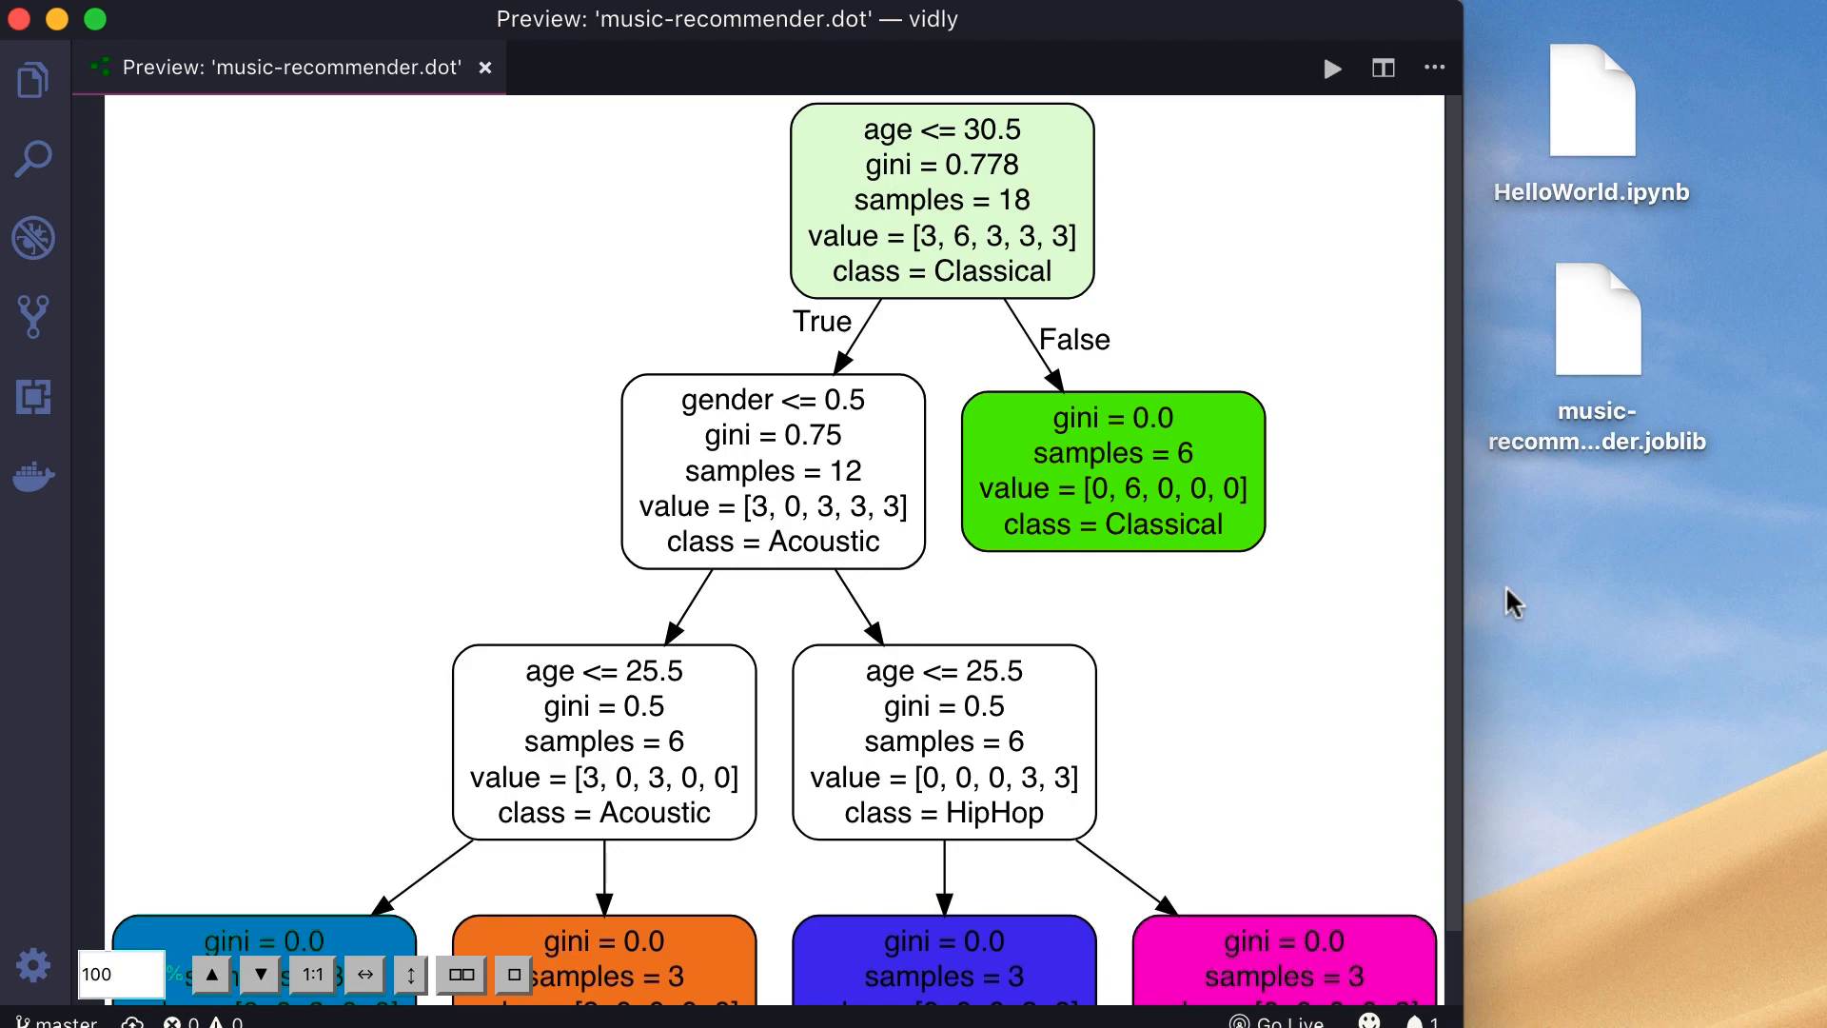
Maximize the VS Code window and highlight the root node's age <= 30.5 condition
click(211, 974)
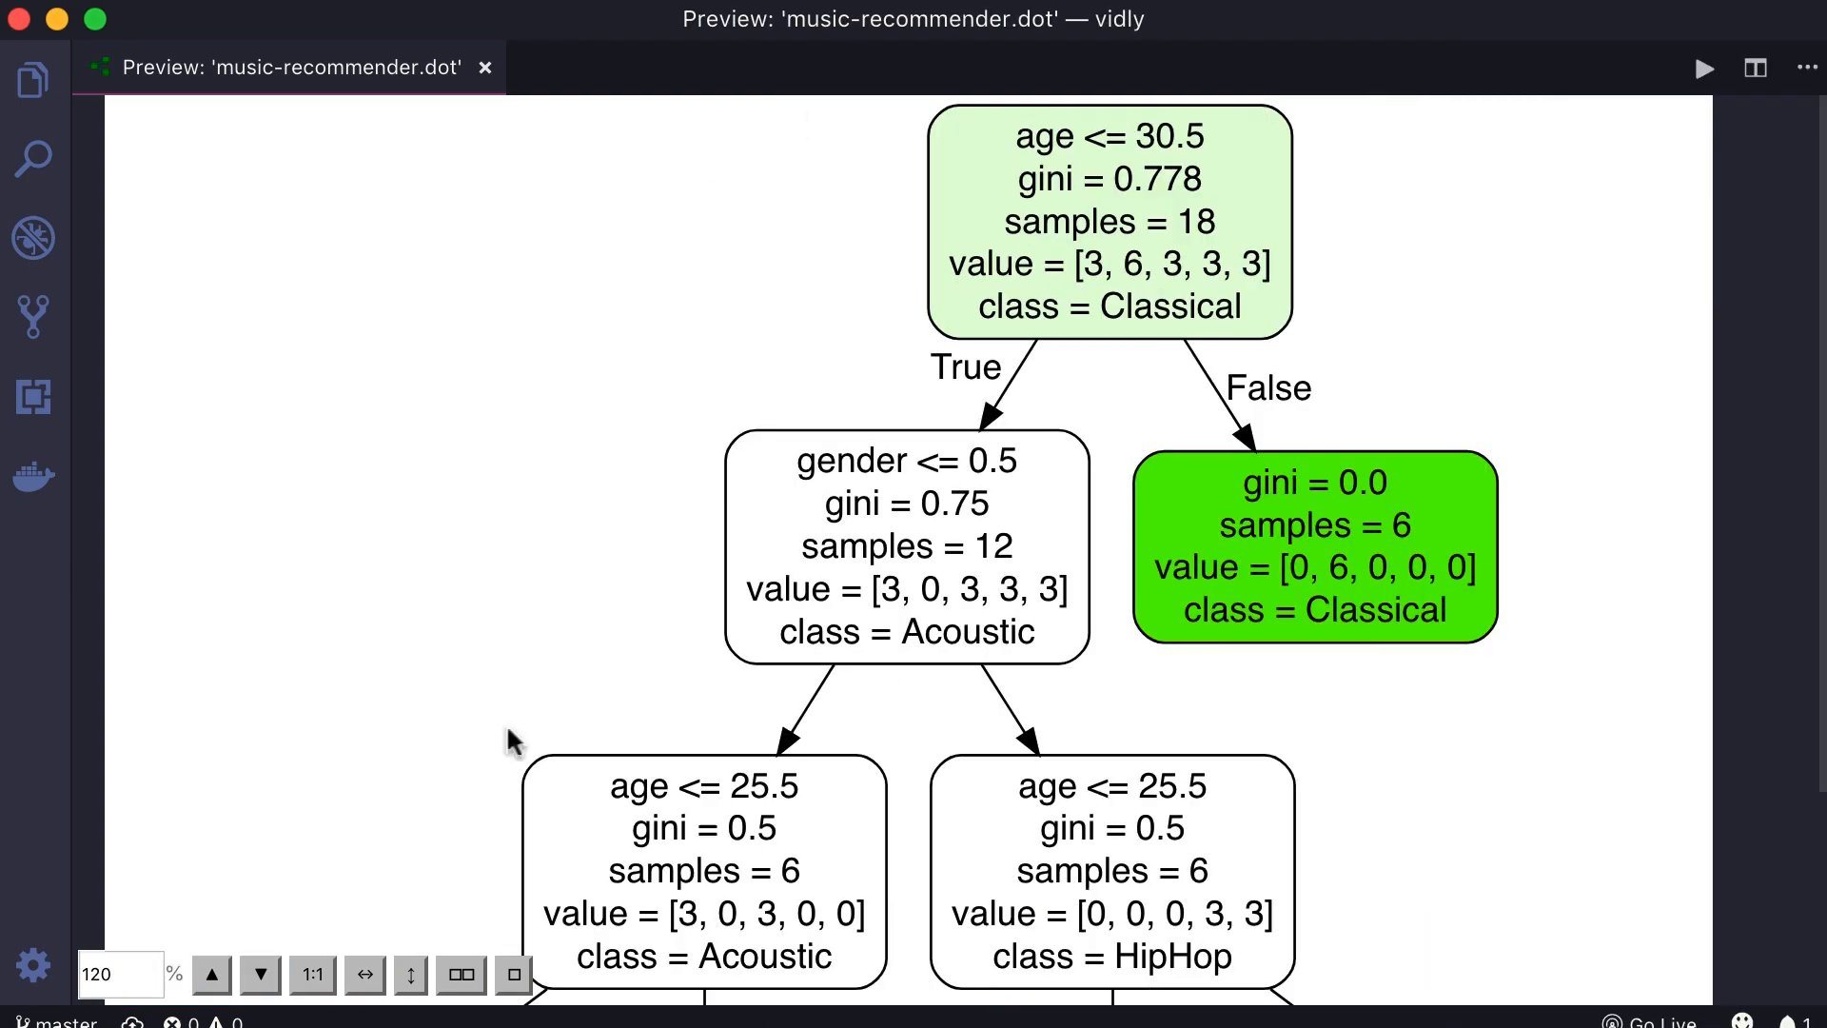
mouse_move(1012, 249)
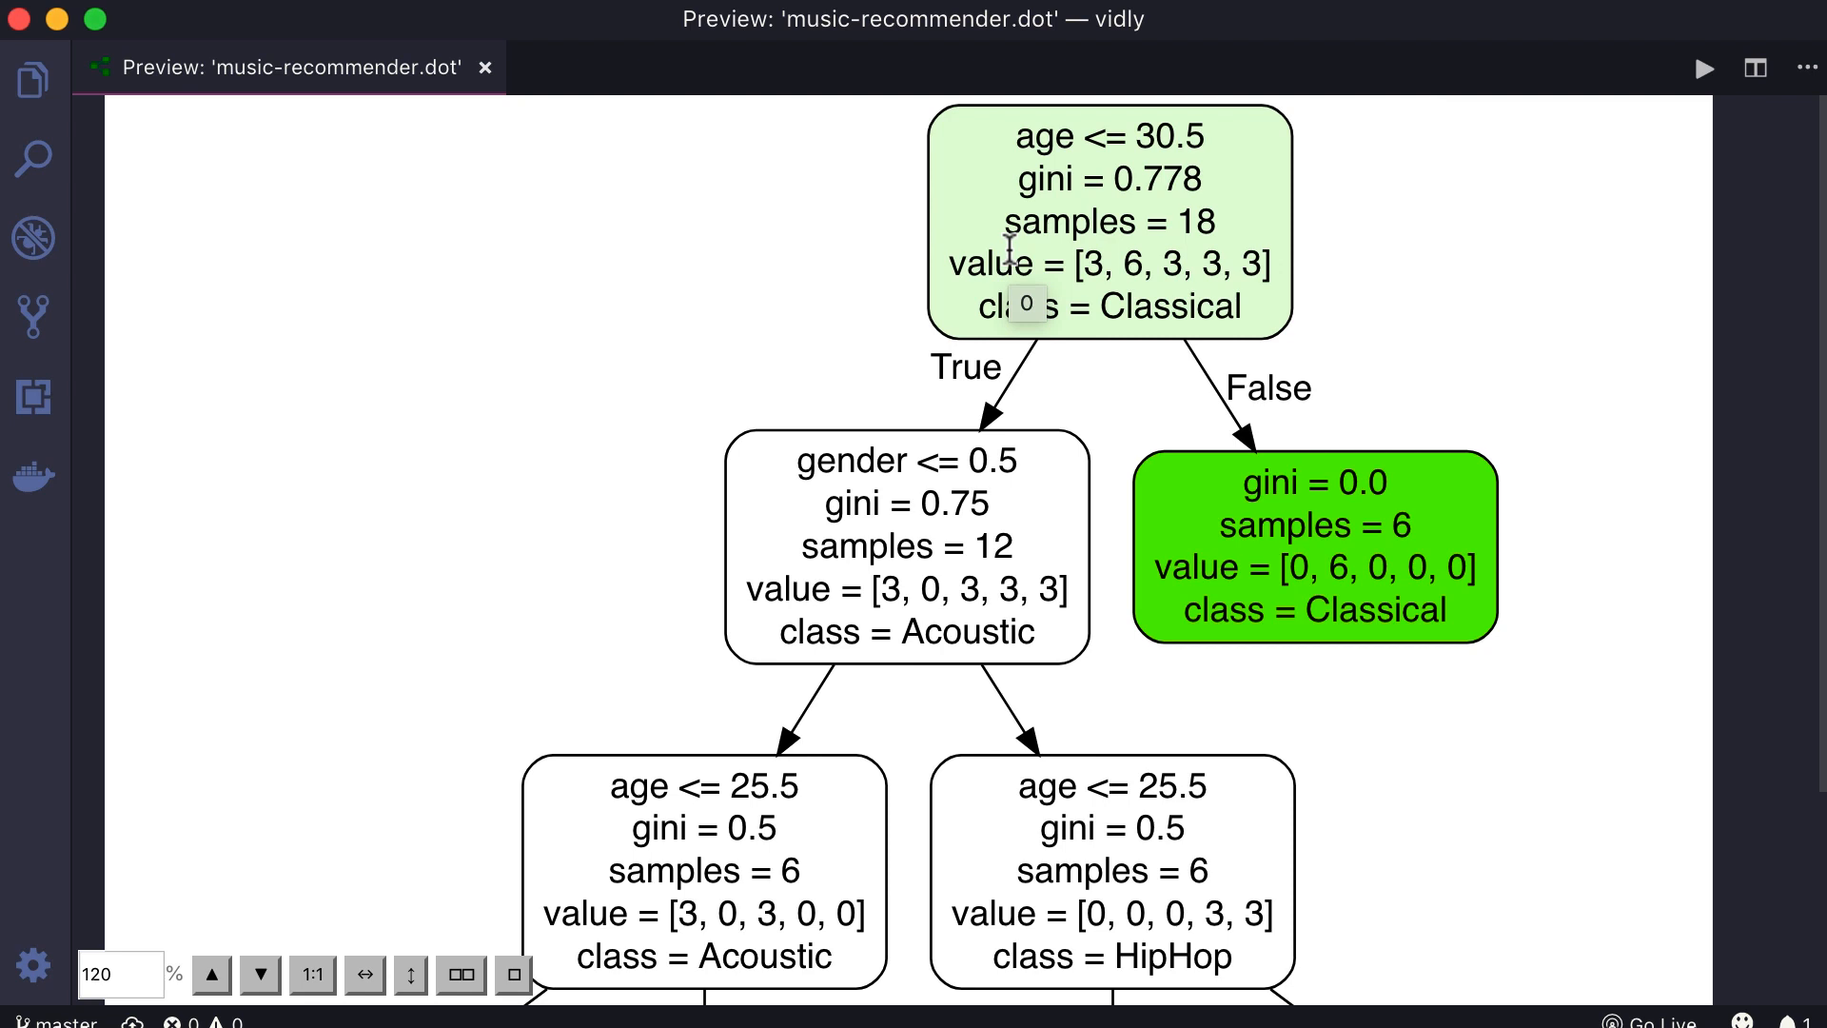
mouse_move(1019, 146)
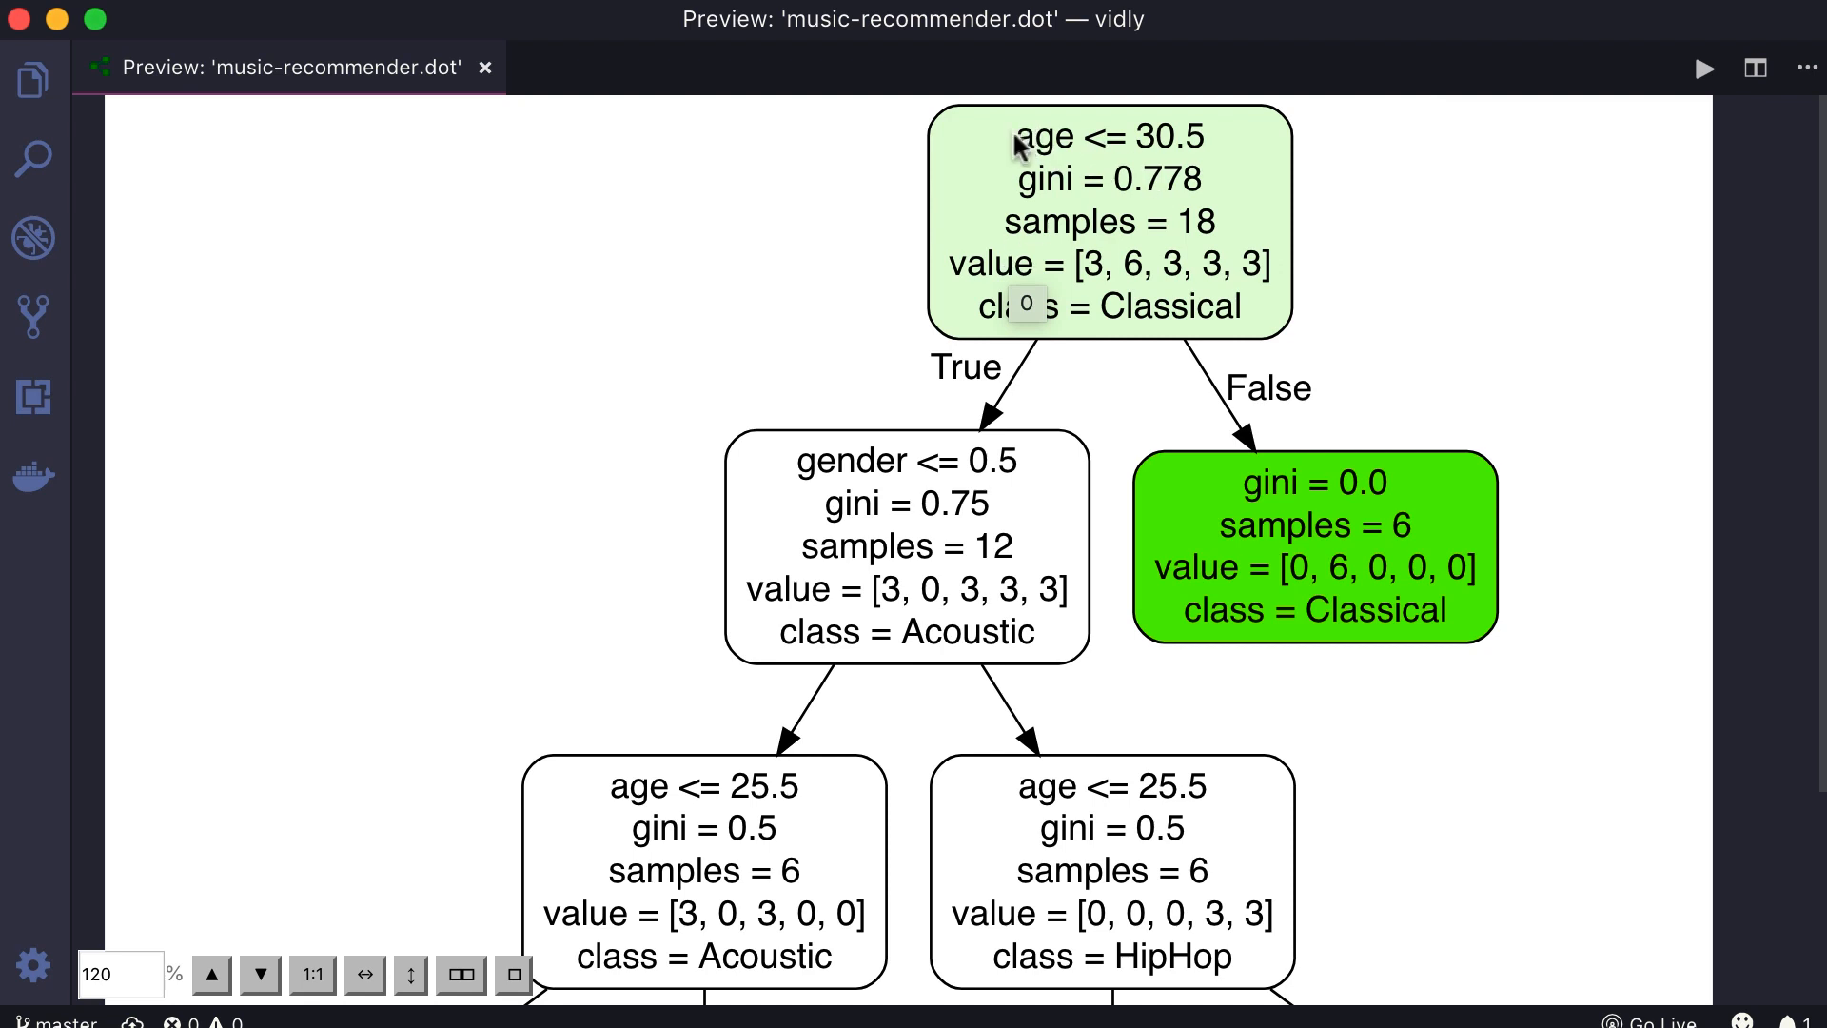
double_click(1109, 136)
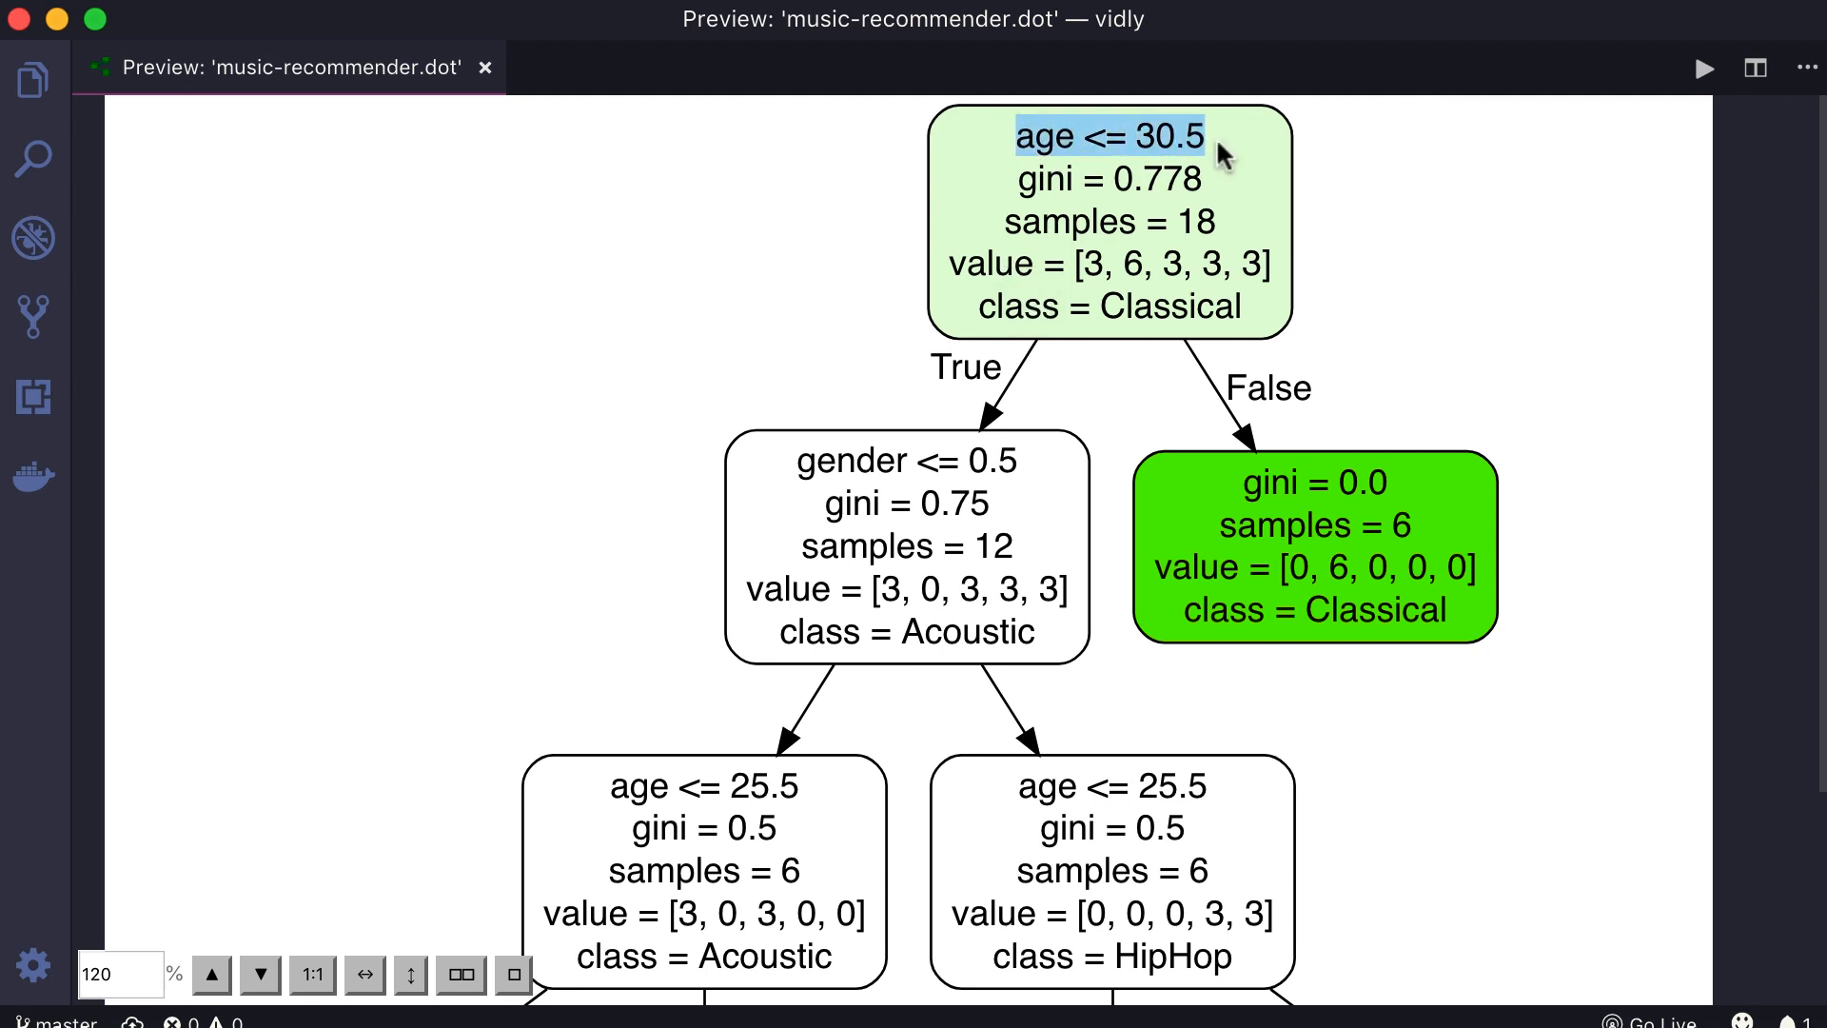
mouse_move(960, 632)
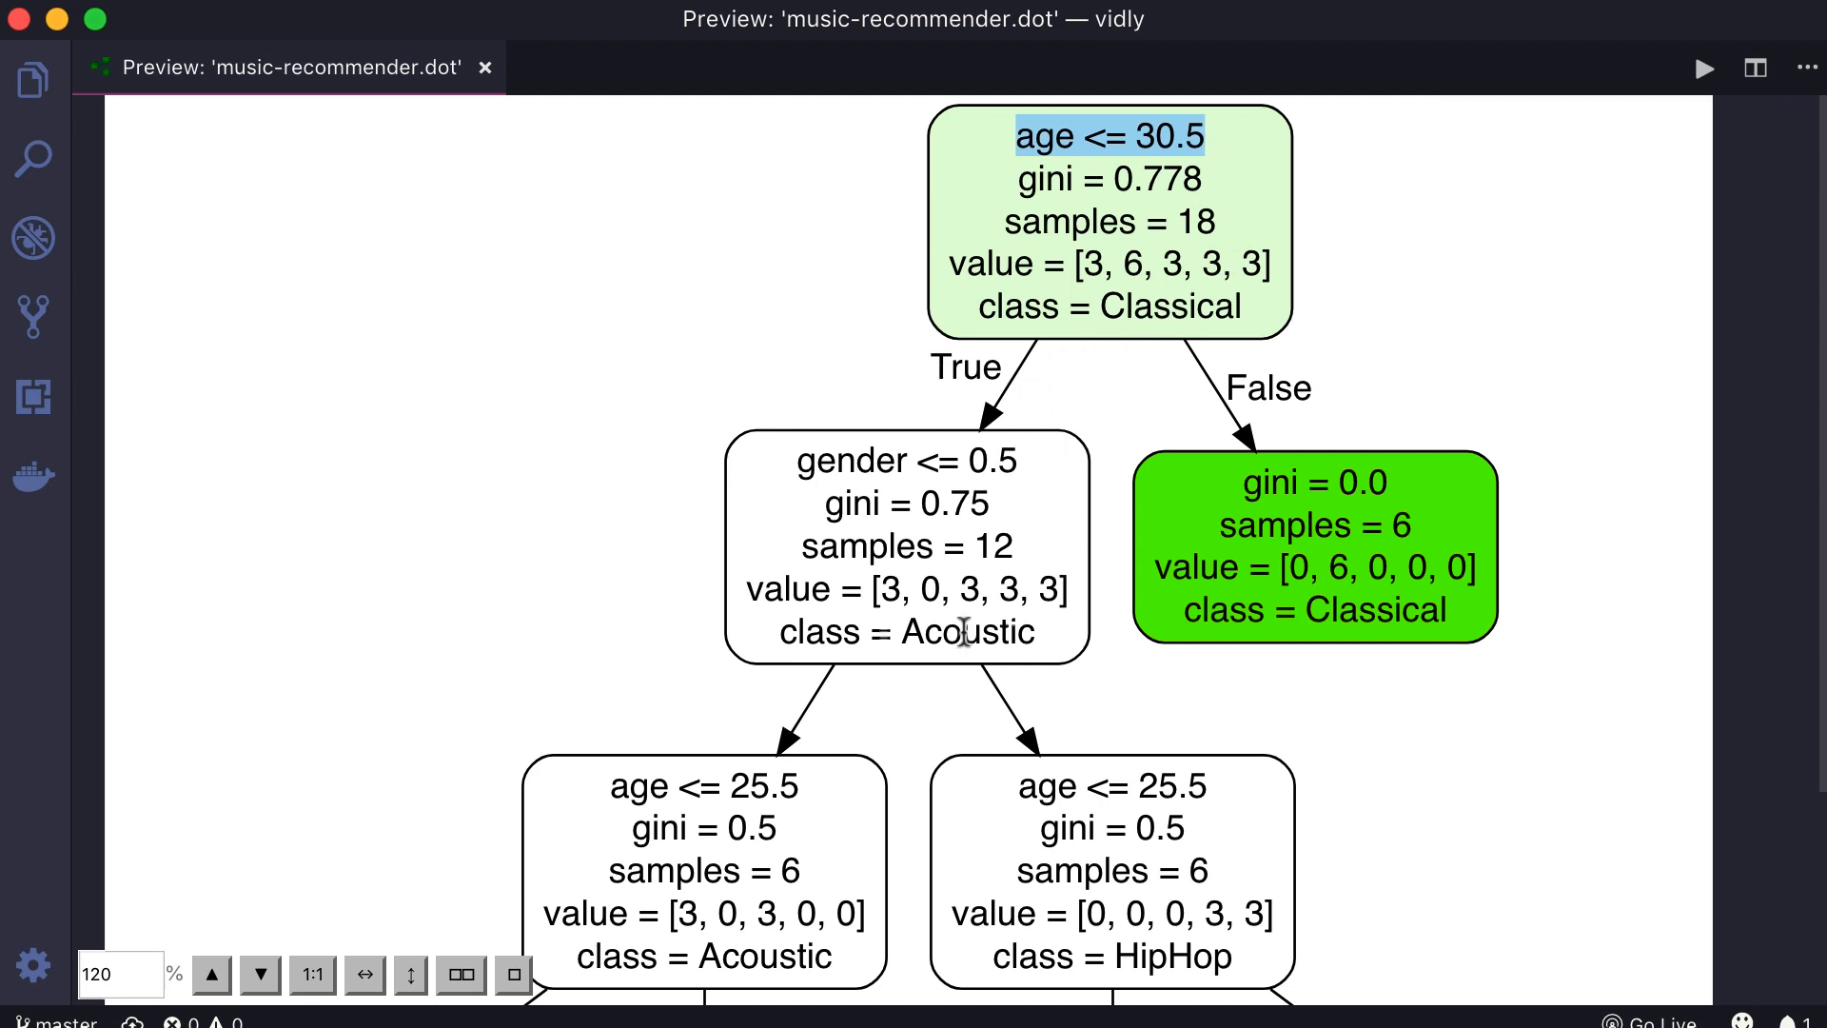
mouse_move(1138, 363)
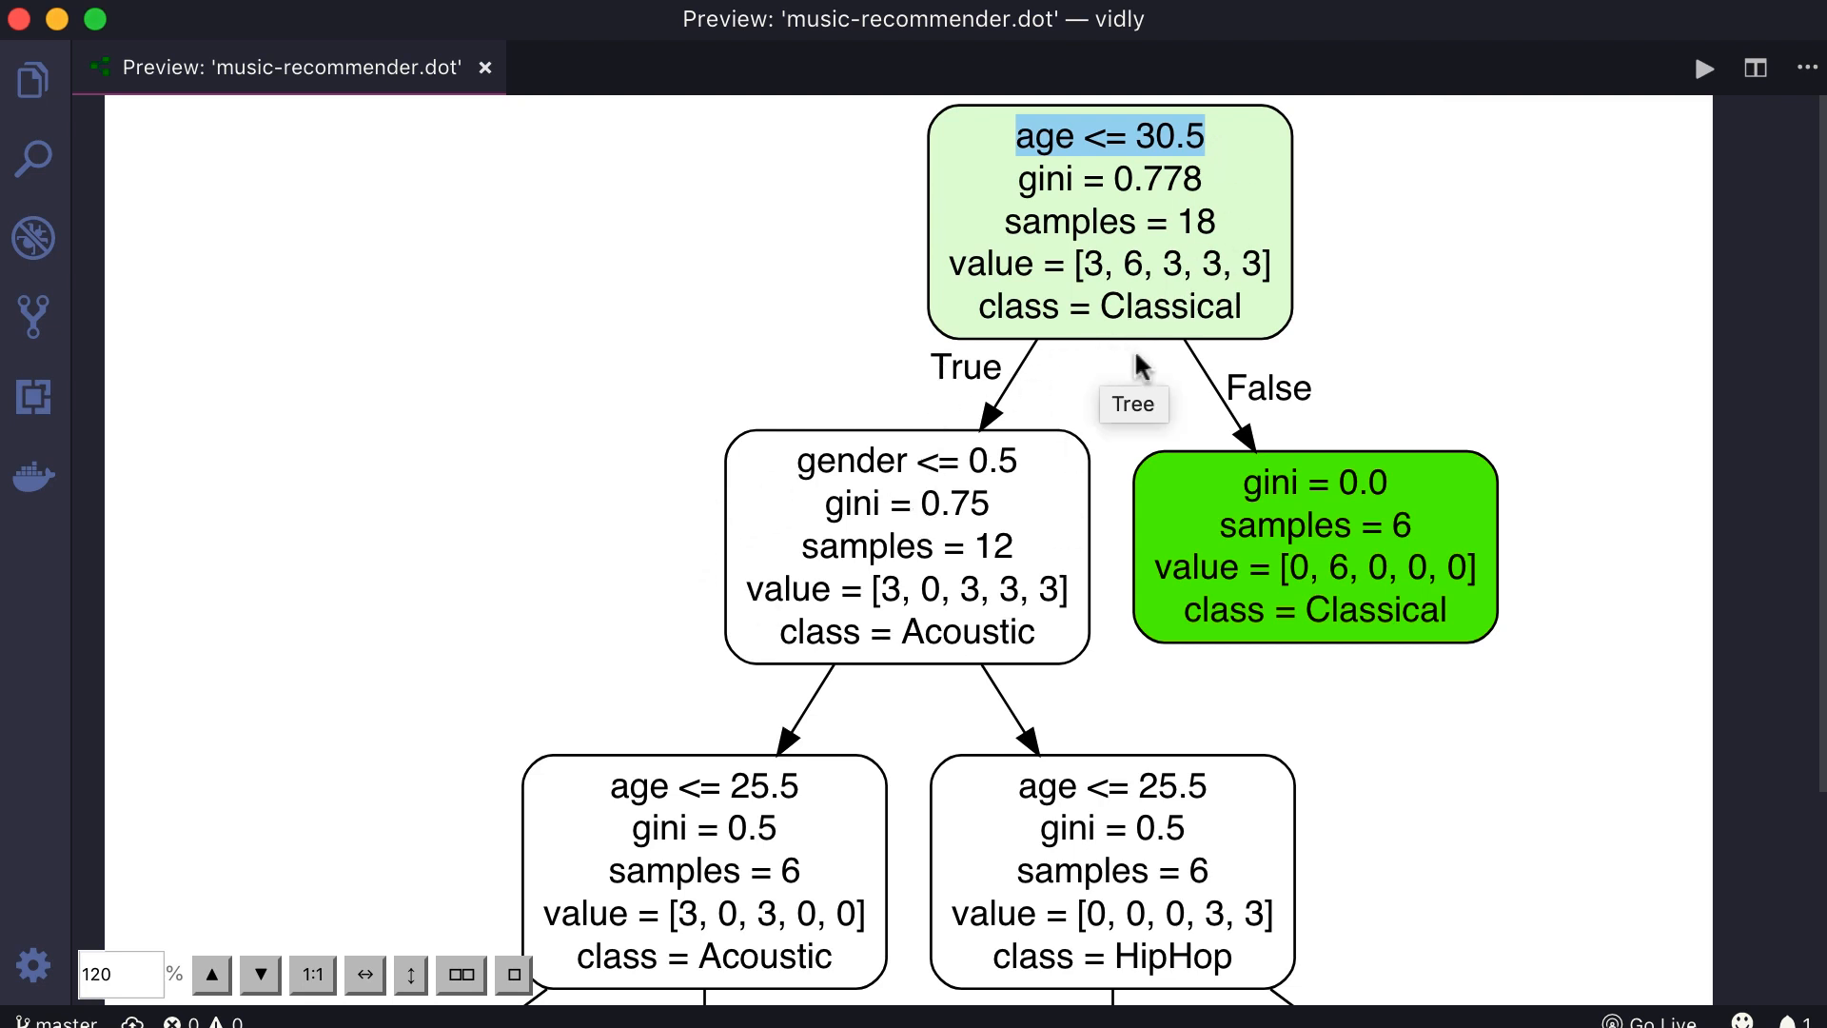
mouse_move(1308, 621)
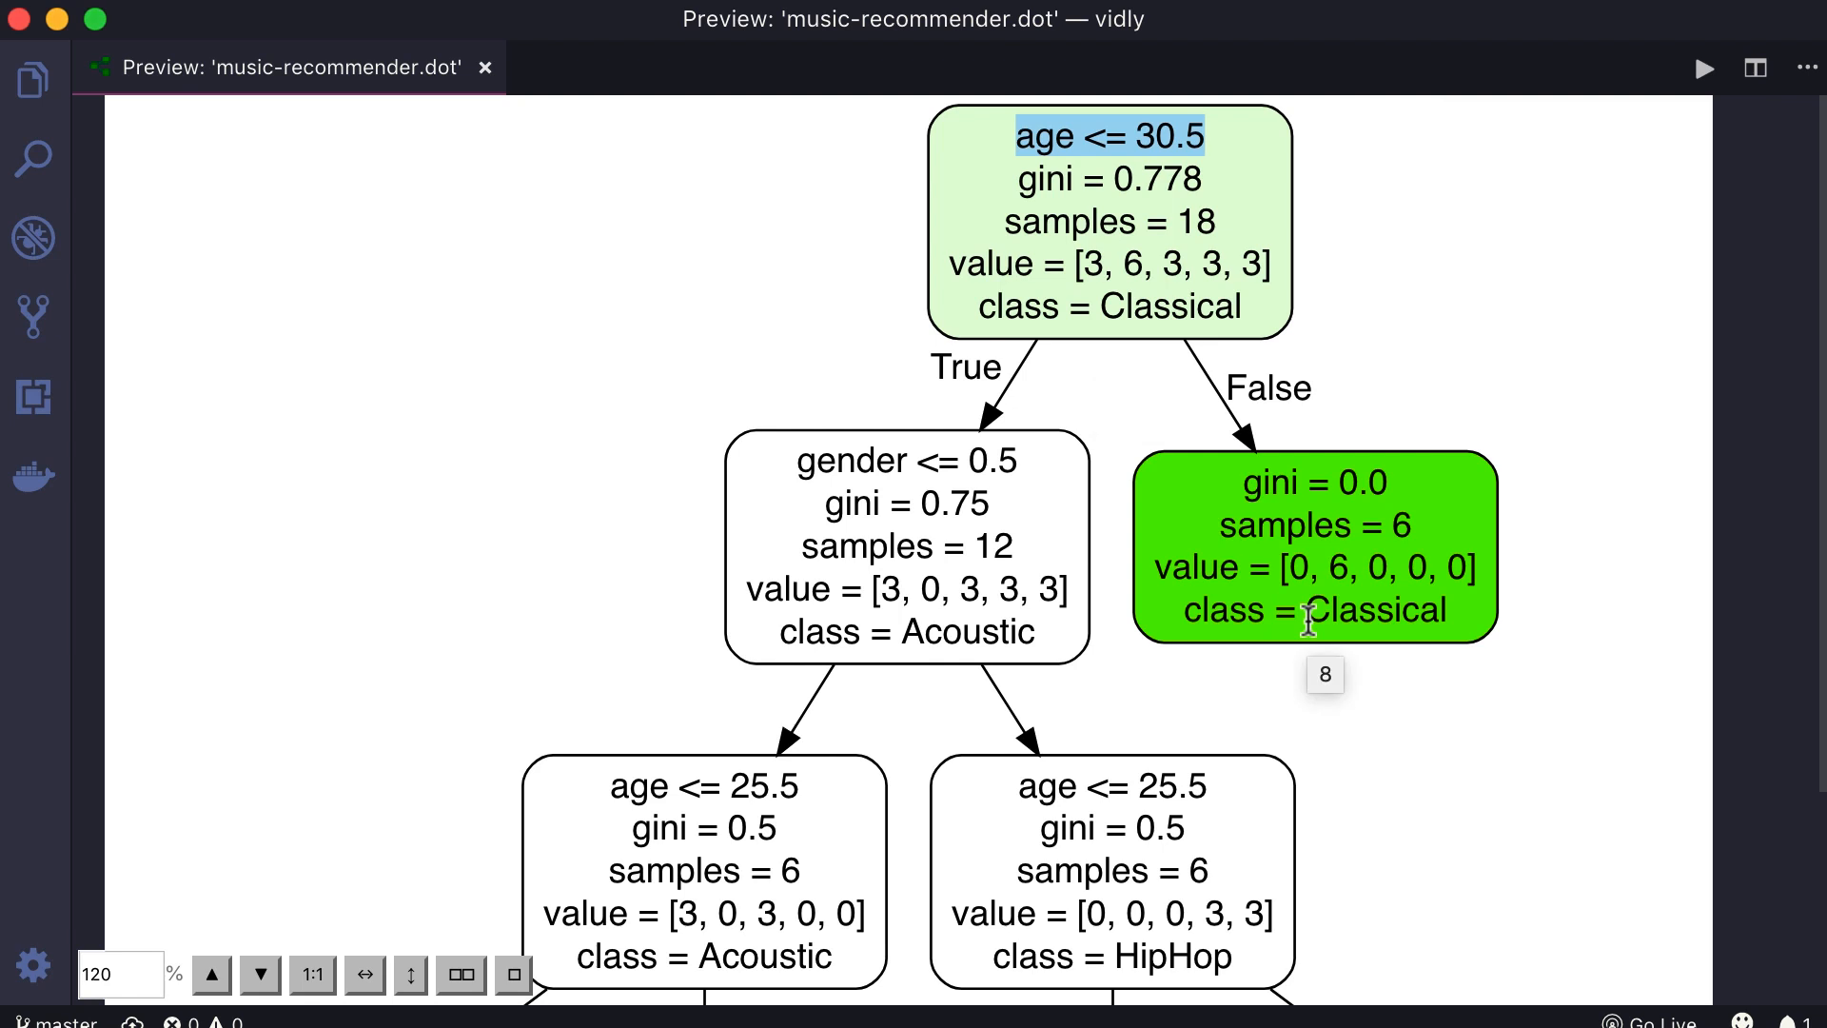
mouse_move(988, 173)
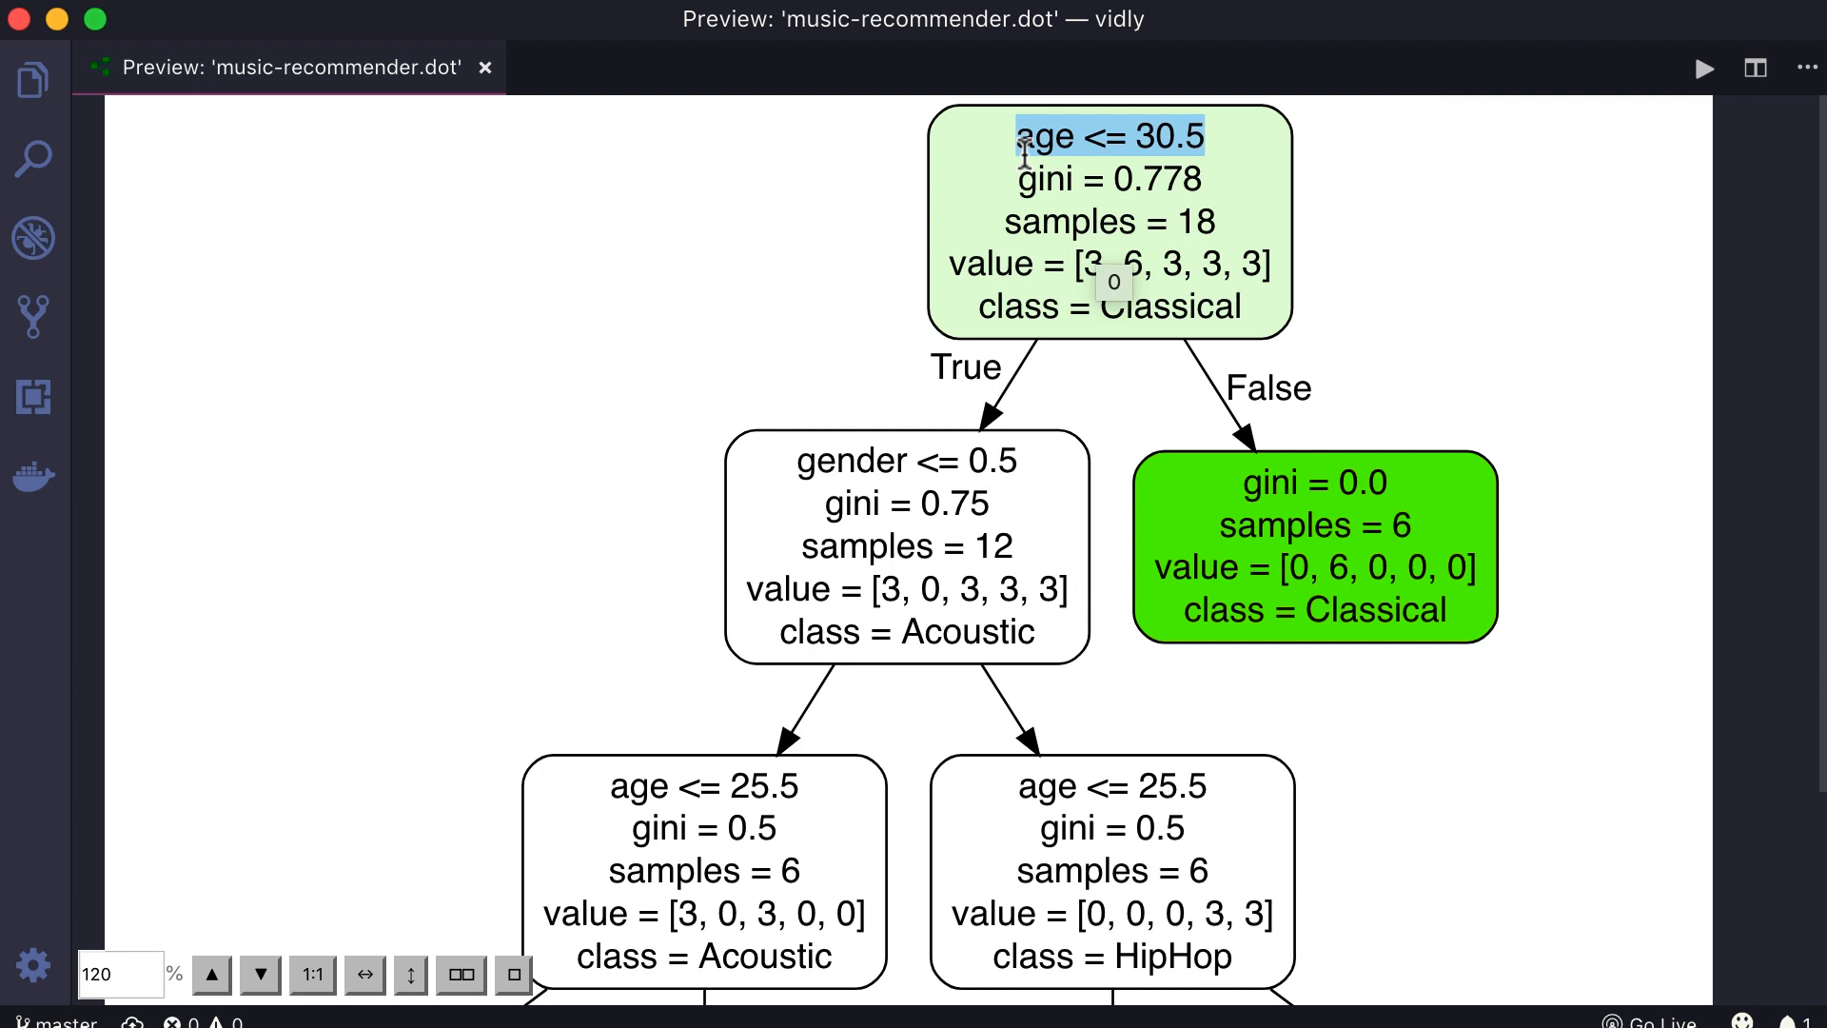
mouse_move(1153, 337)
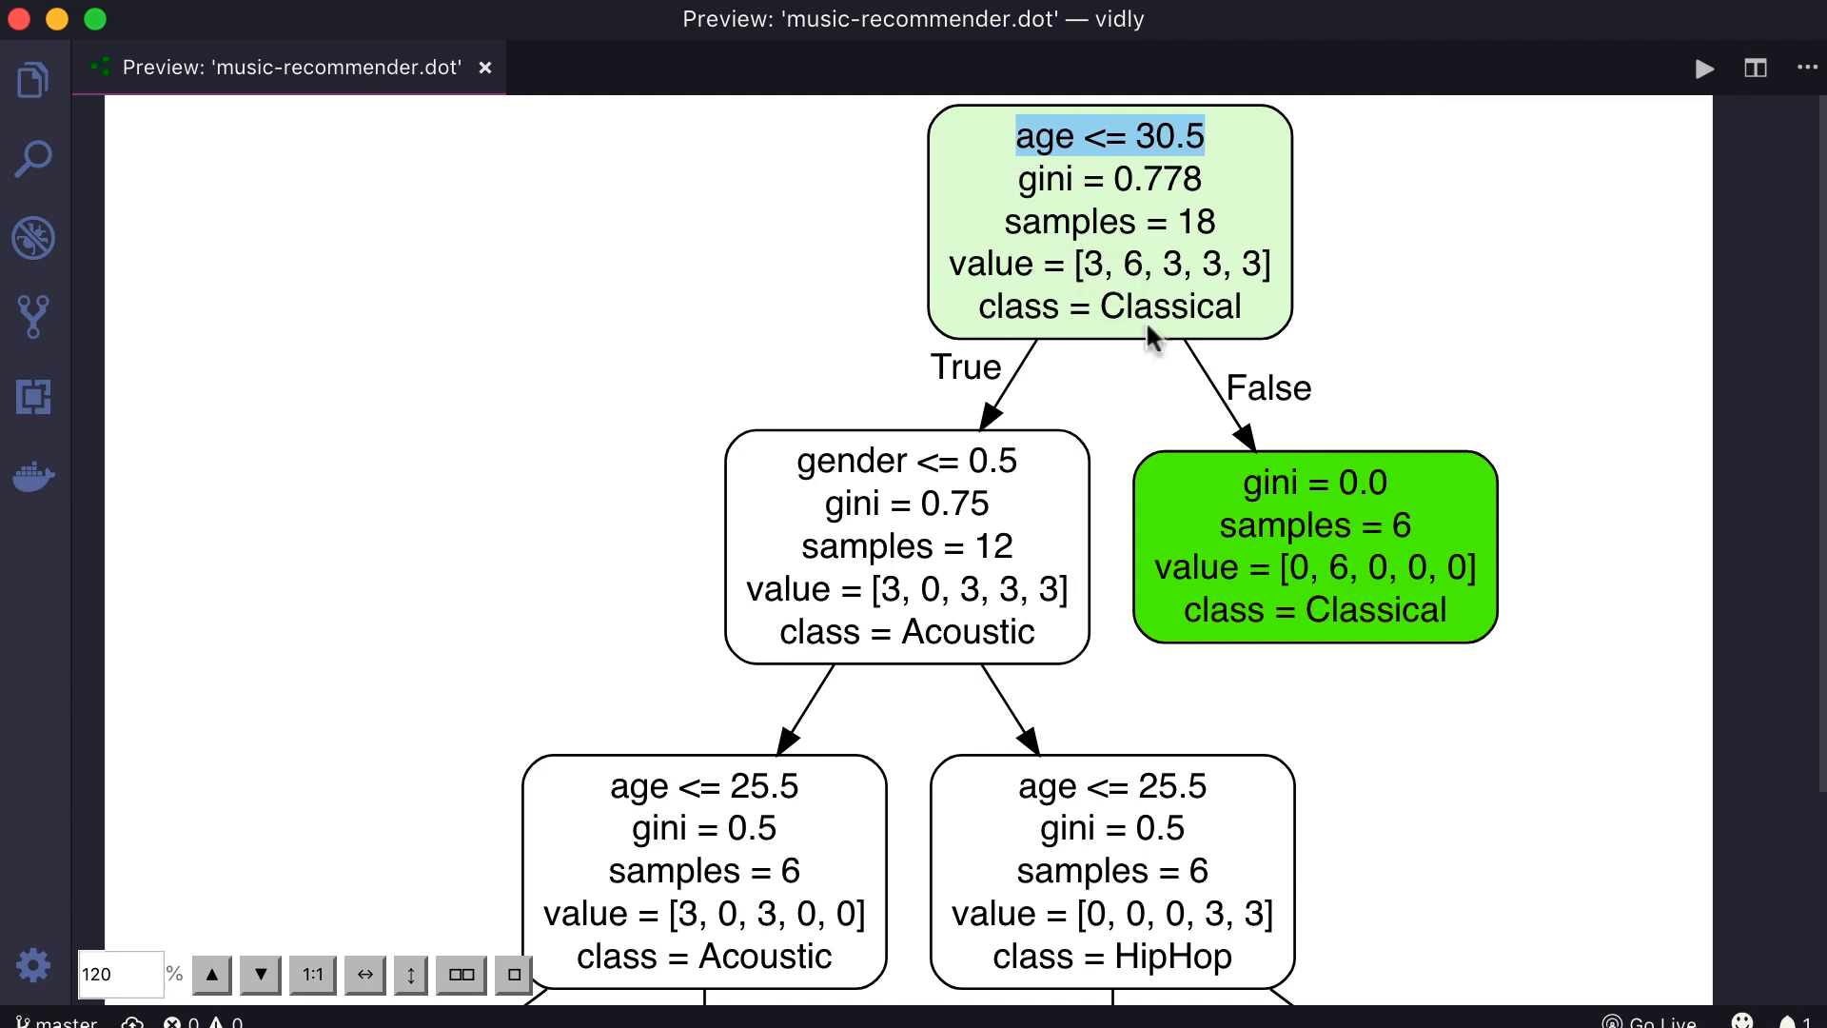
mouse_move(1282, 402)
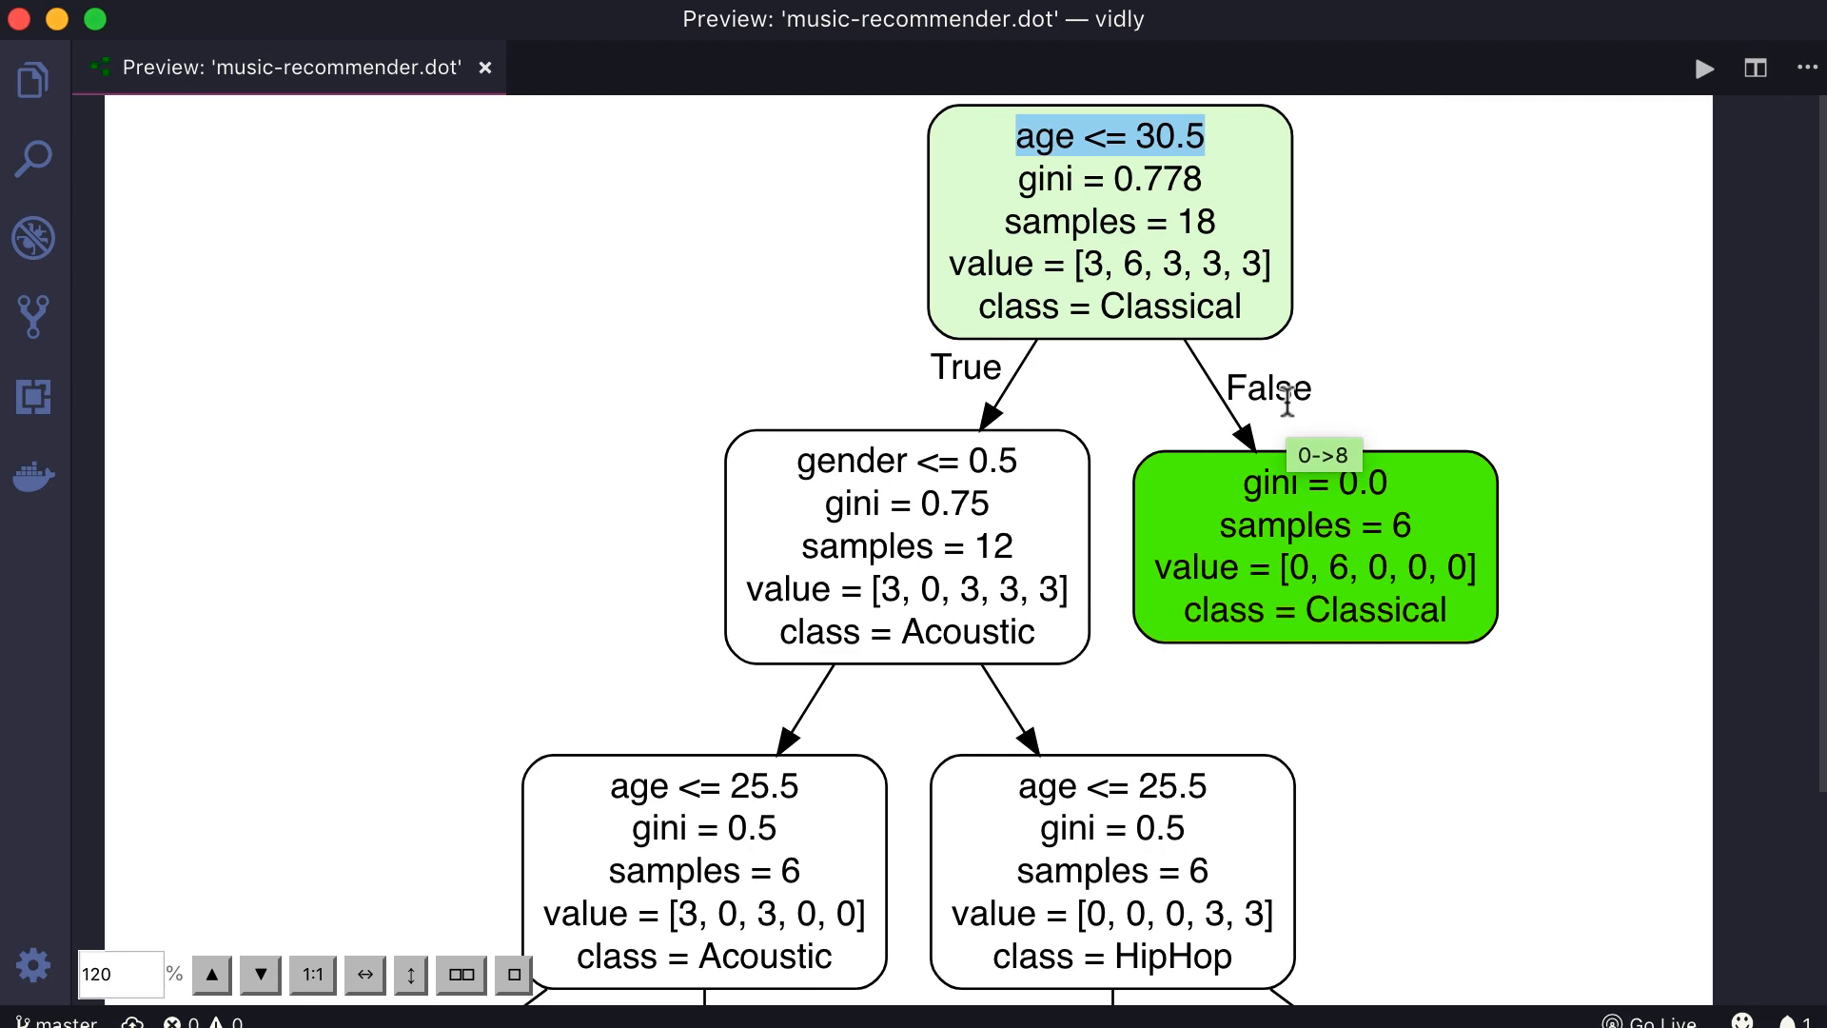
mouse_move(1402, 621)
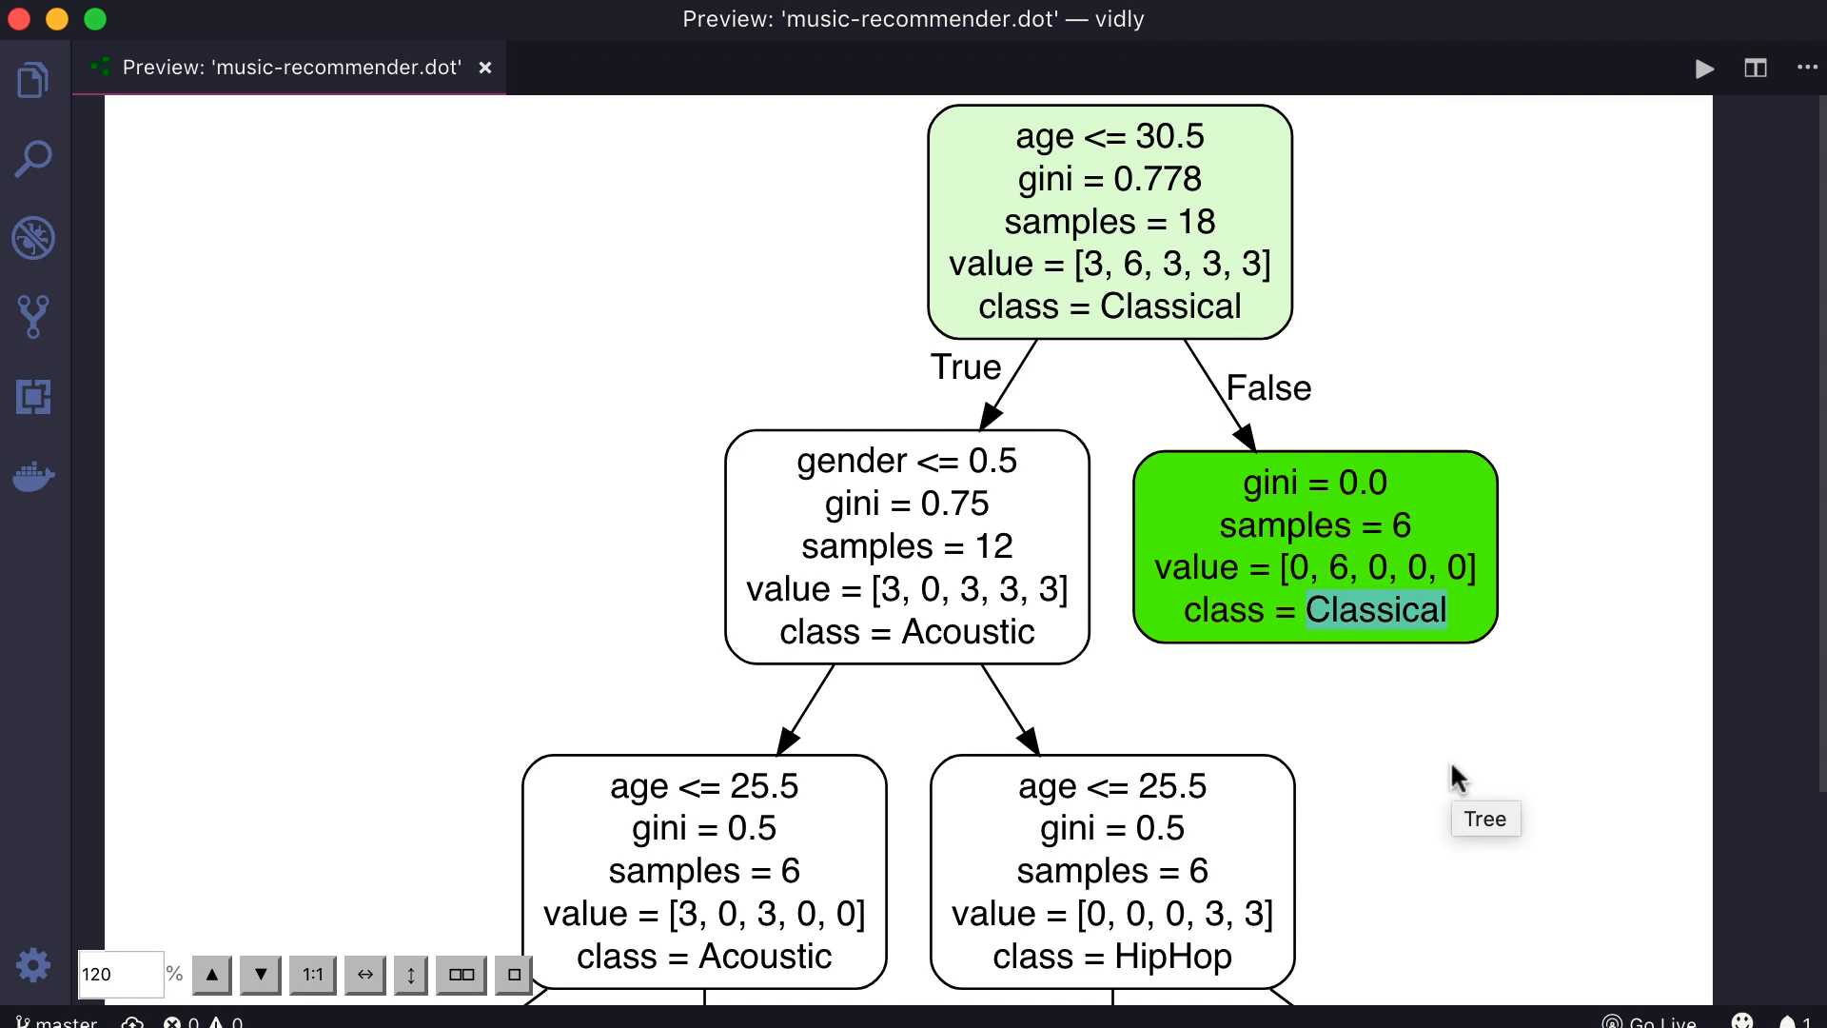
mouse_move(1220, 621)
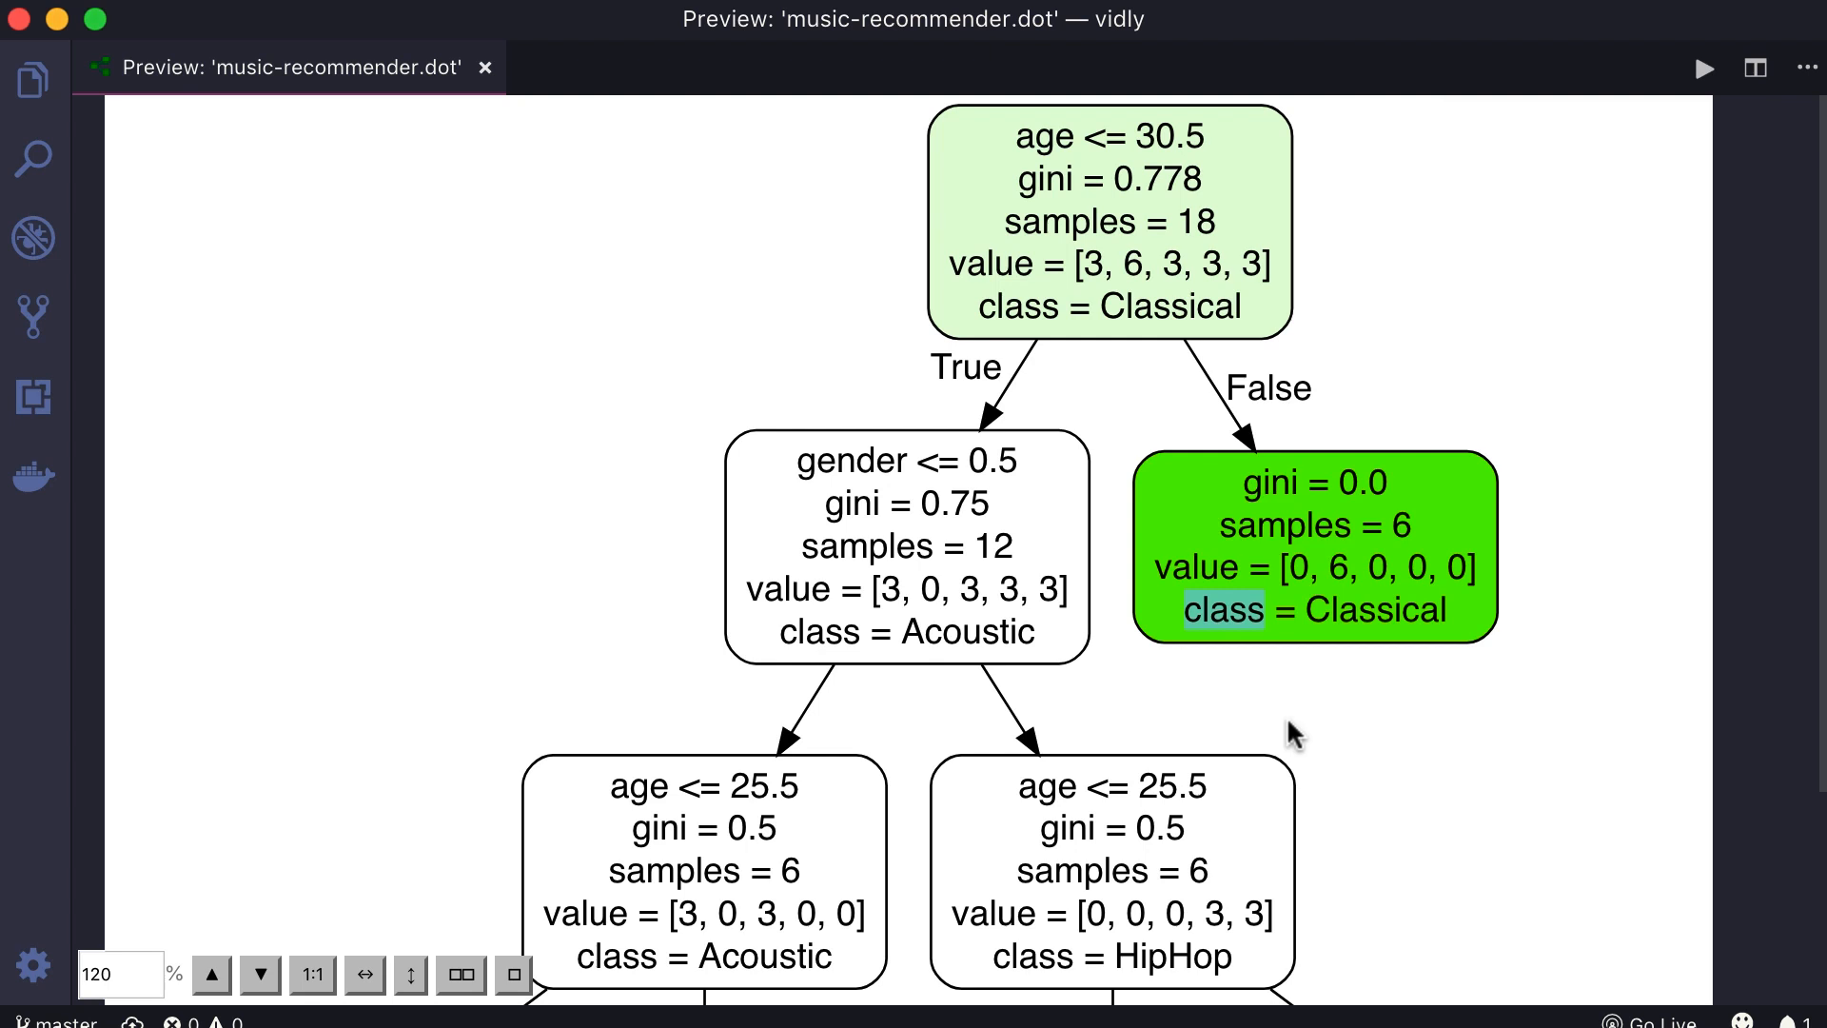
mouse_move(1290, 737)
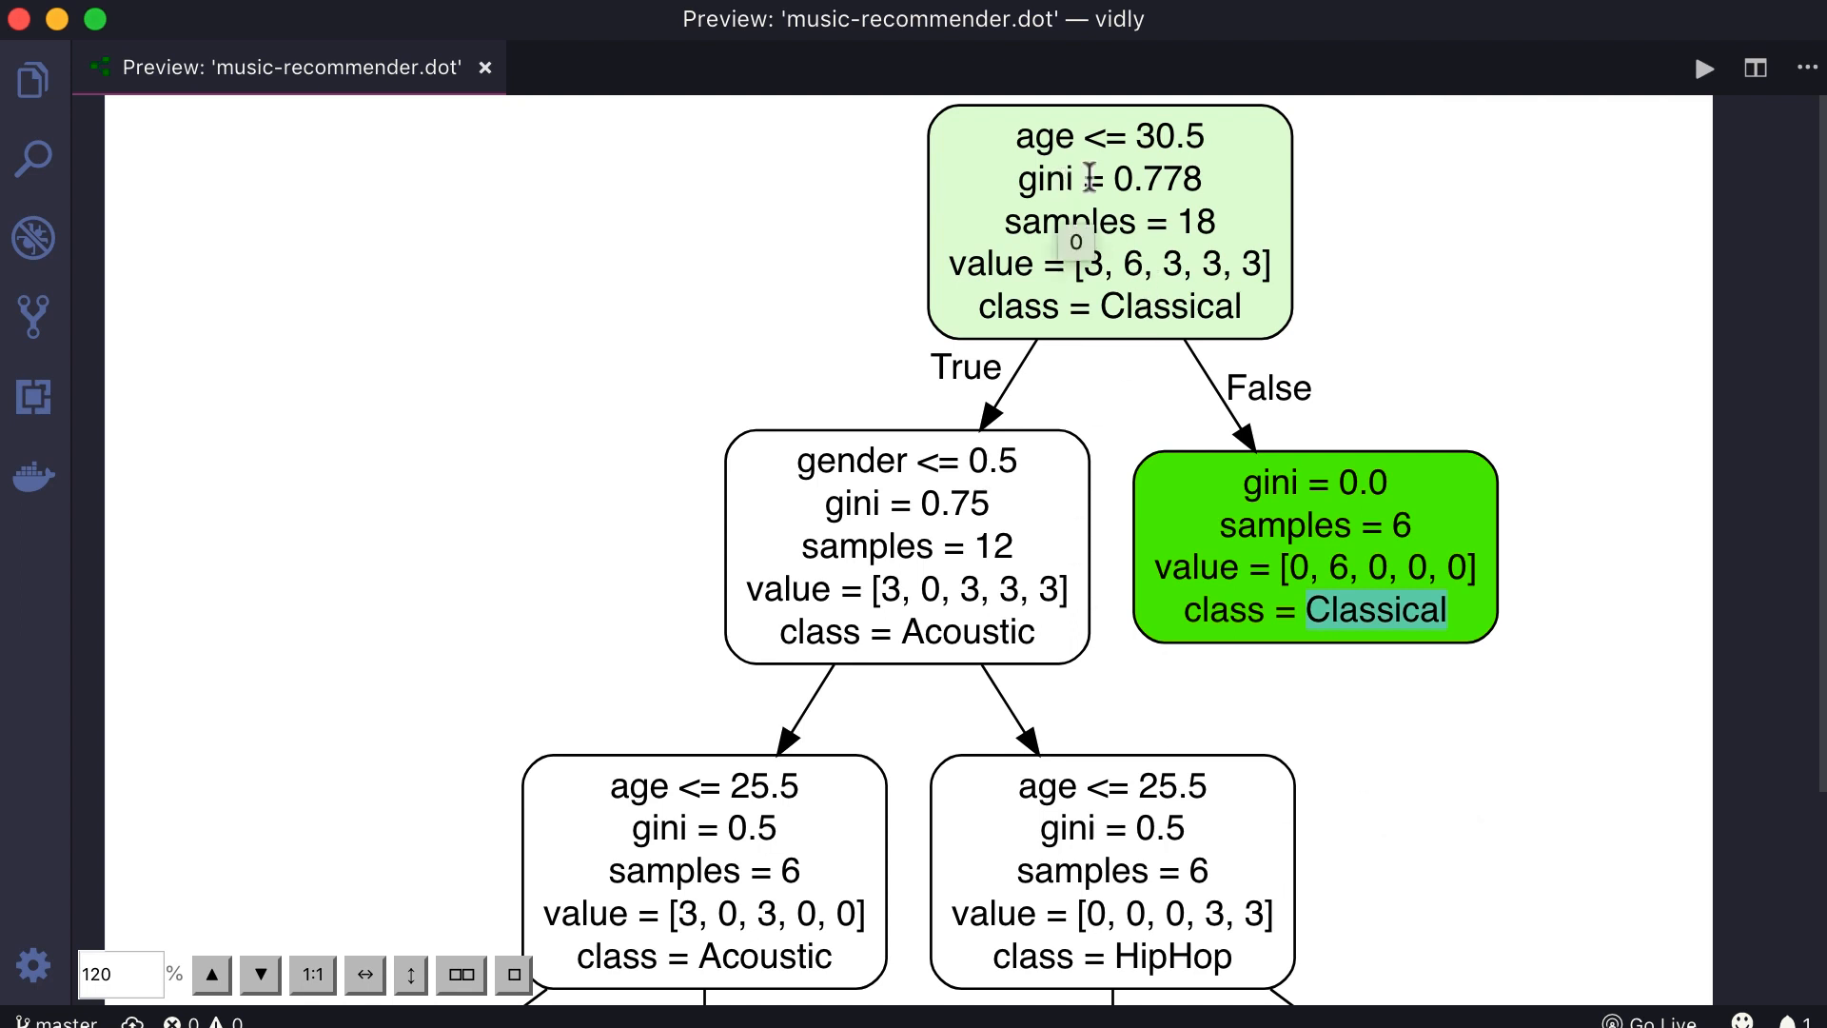
mouse_move(1049, 406)
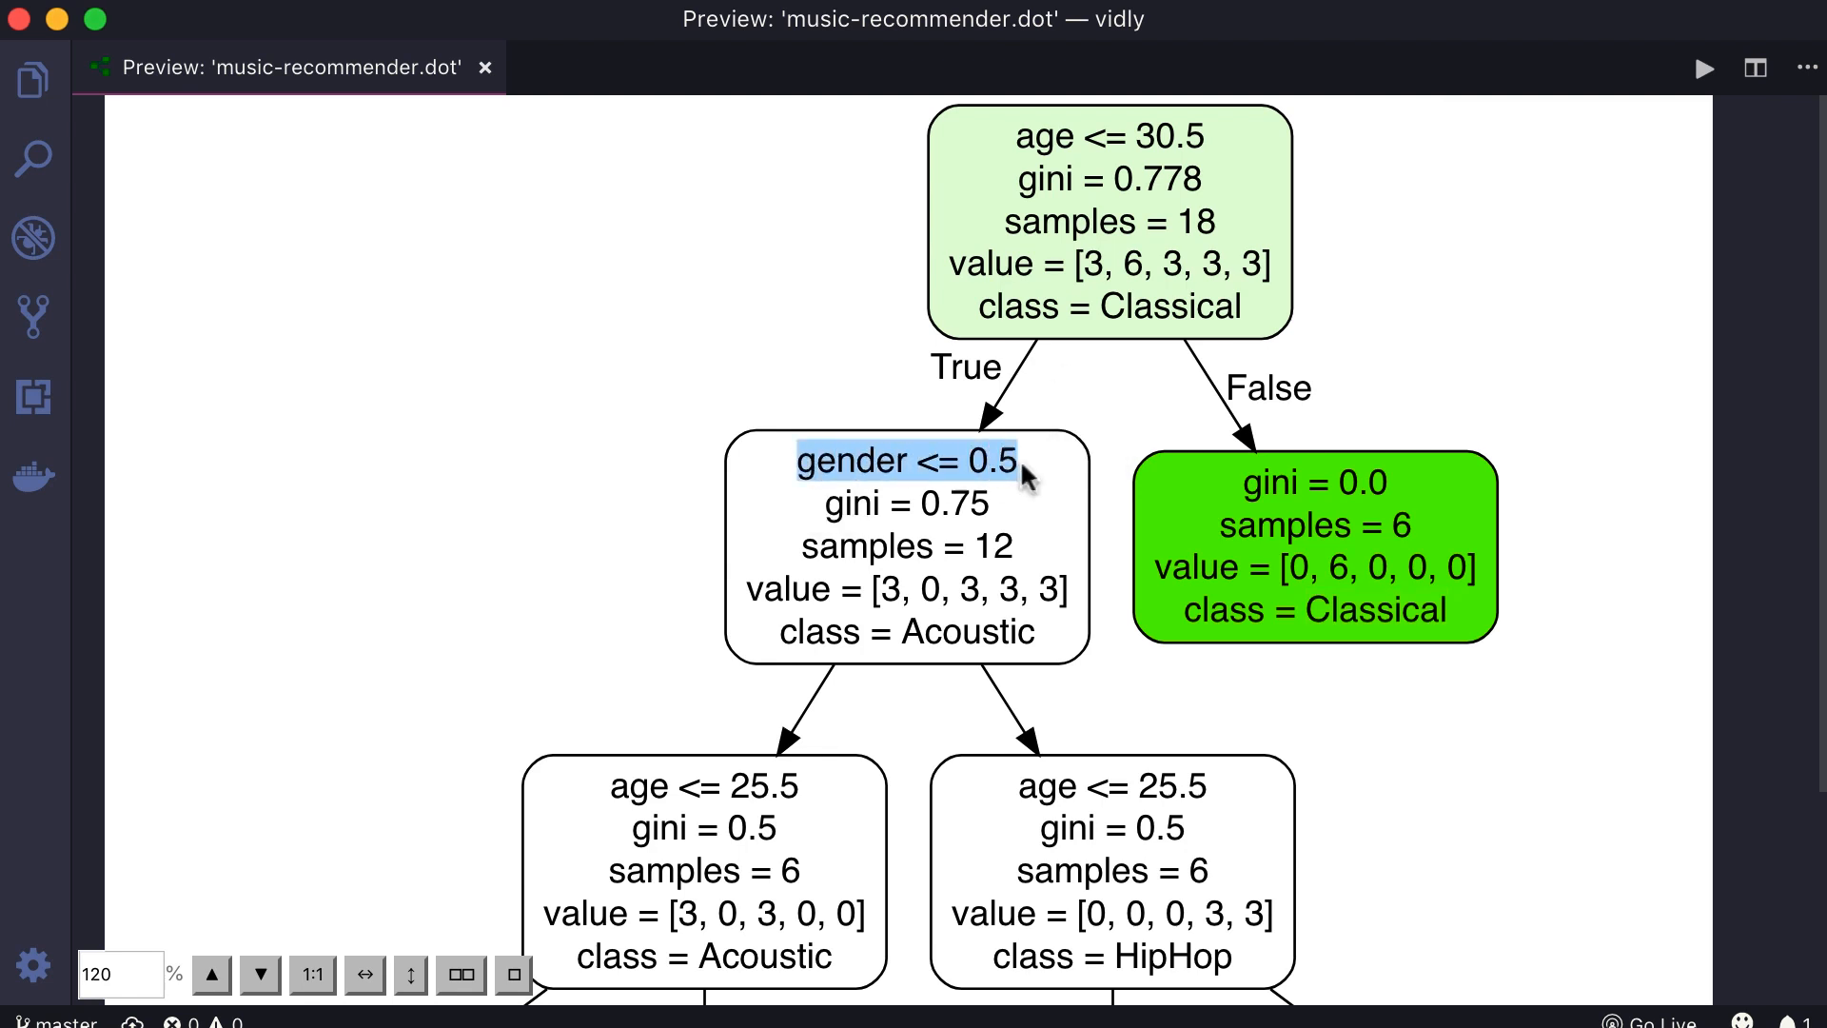
mouse_move(1045, 494)
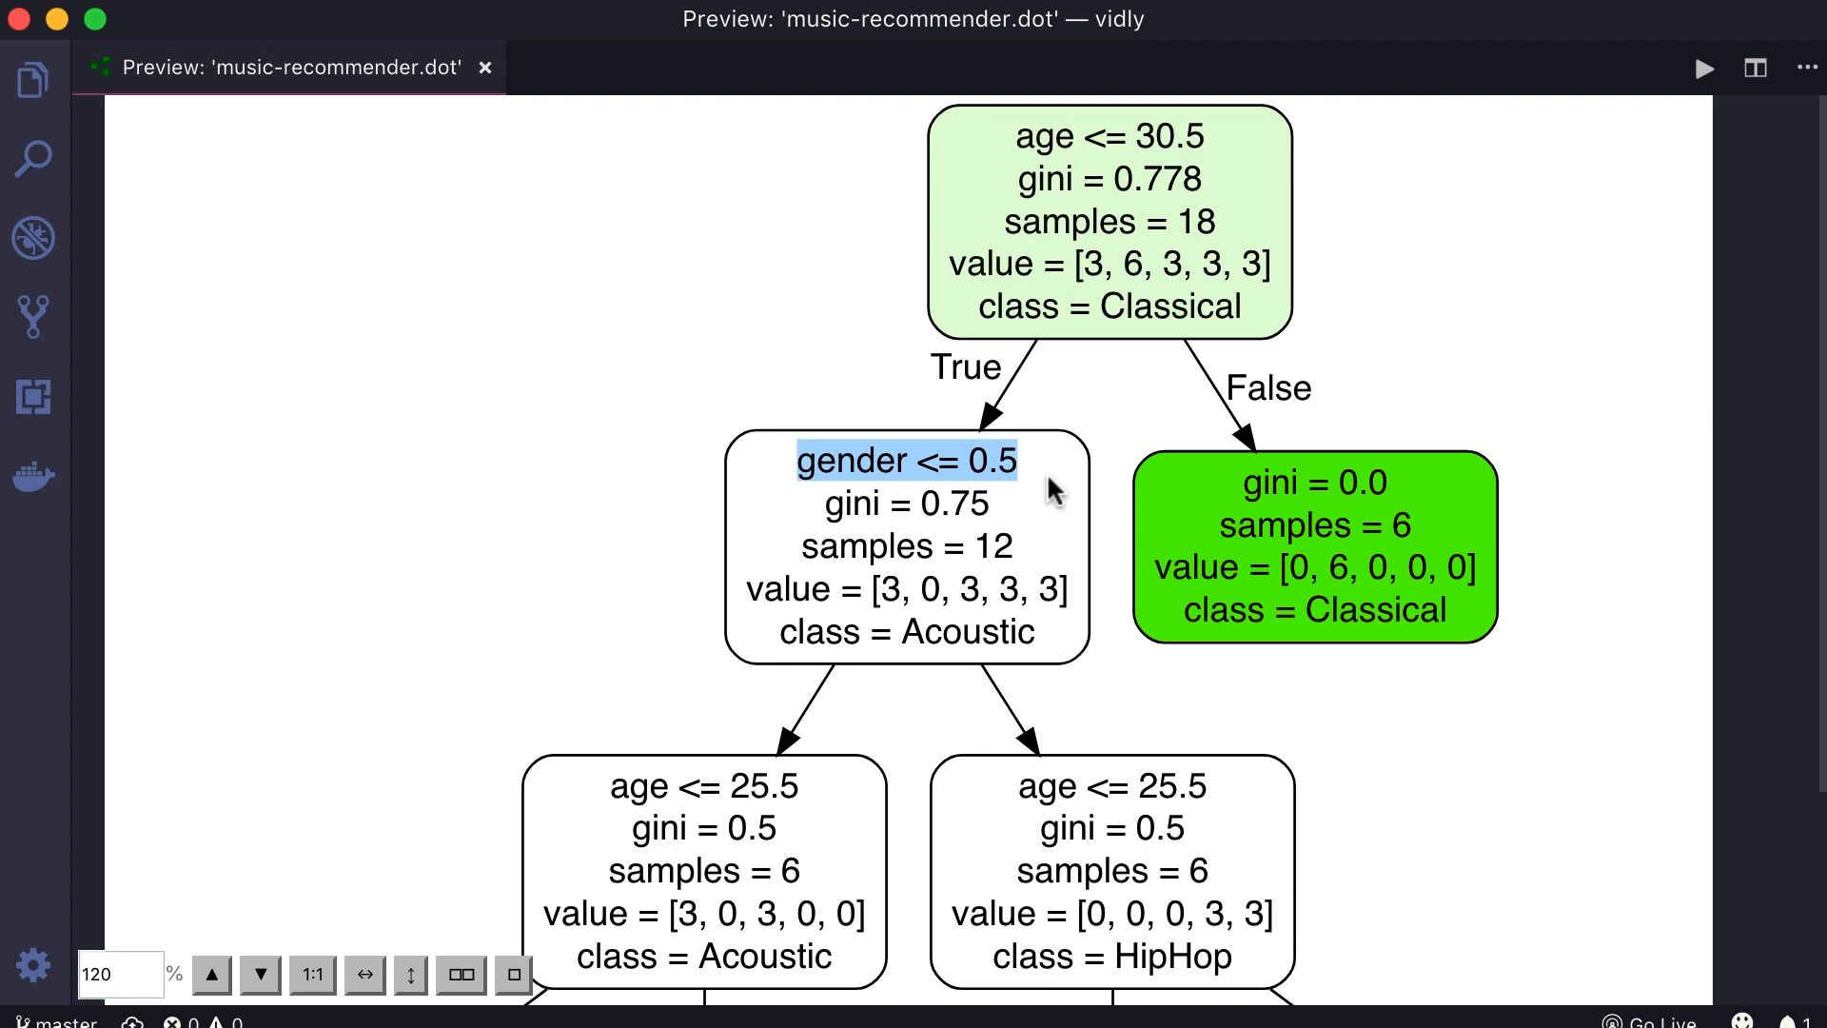
Scroll down to the coloured leaves and highlight the Acoustic class label
scroll(down, 3)
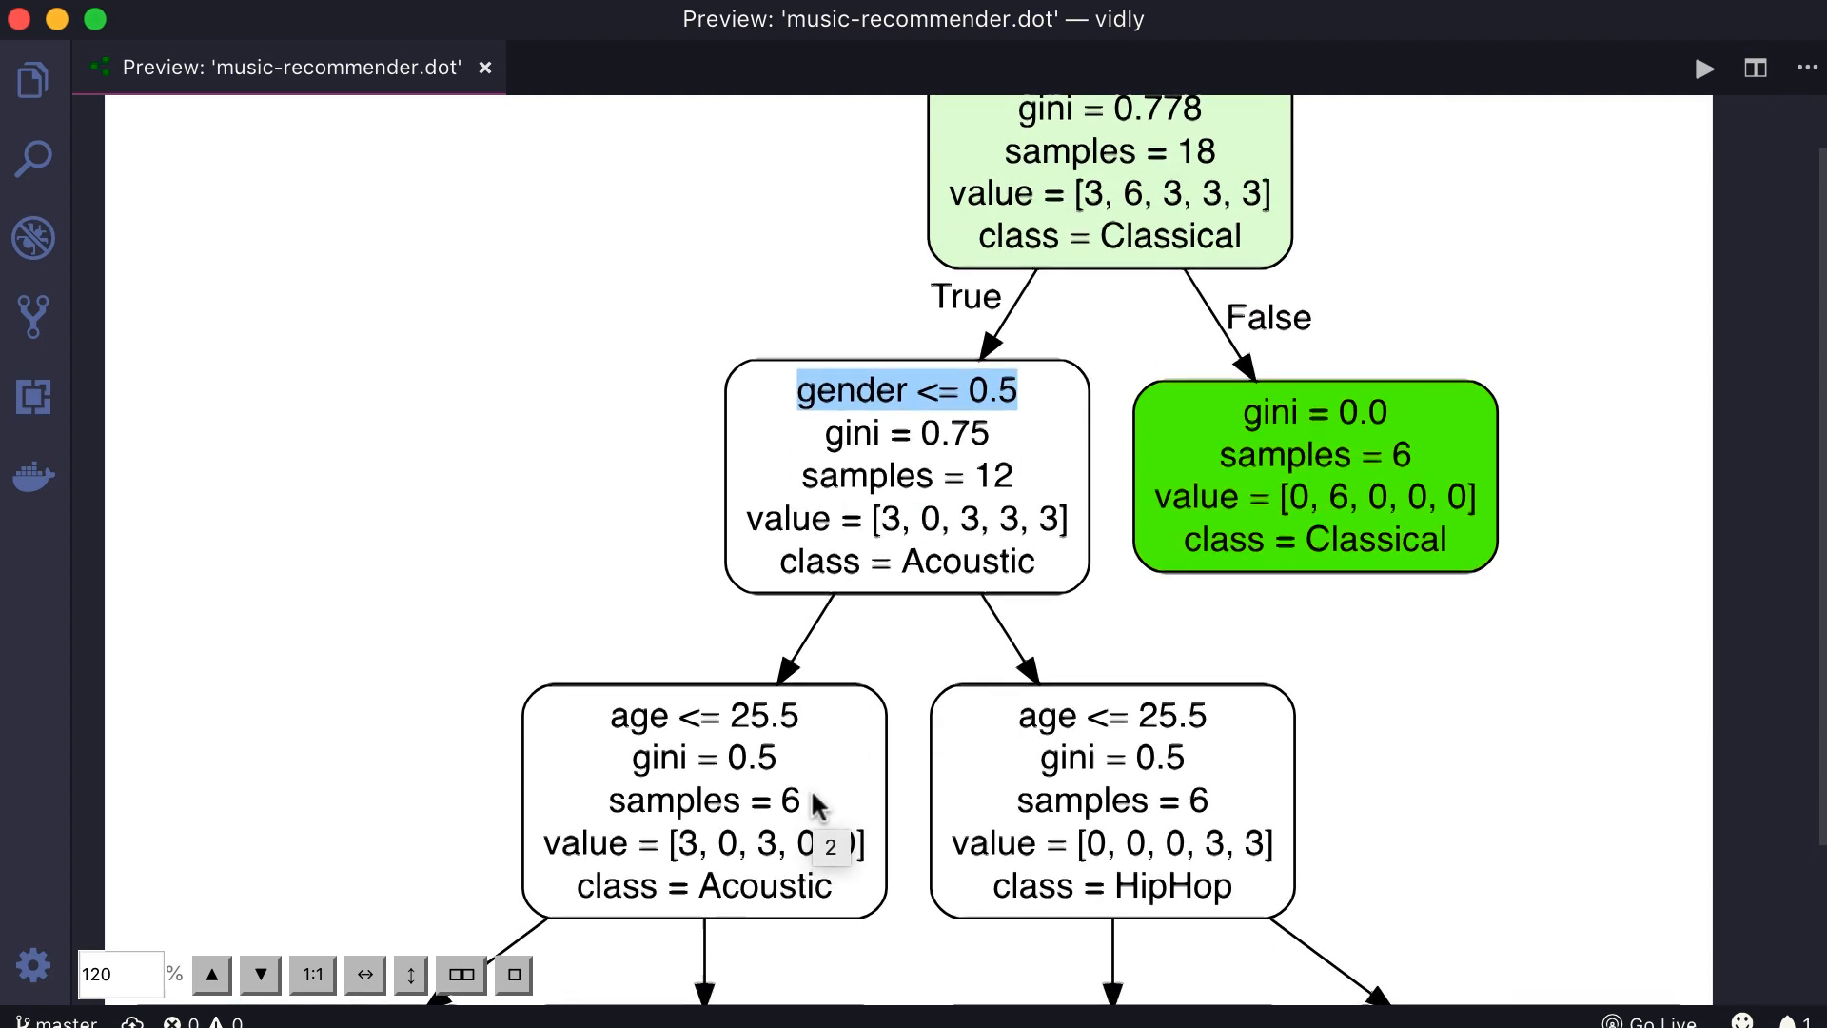
scroll(down, 3)
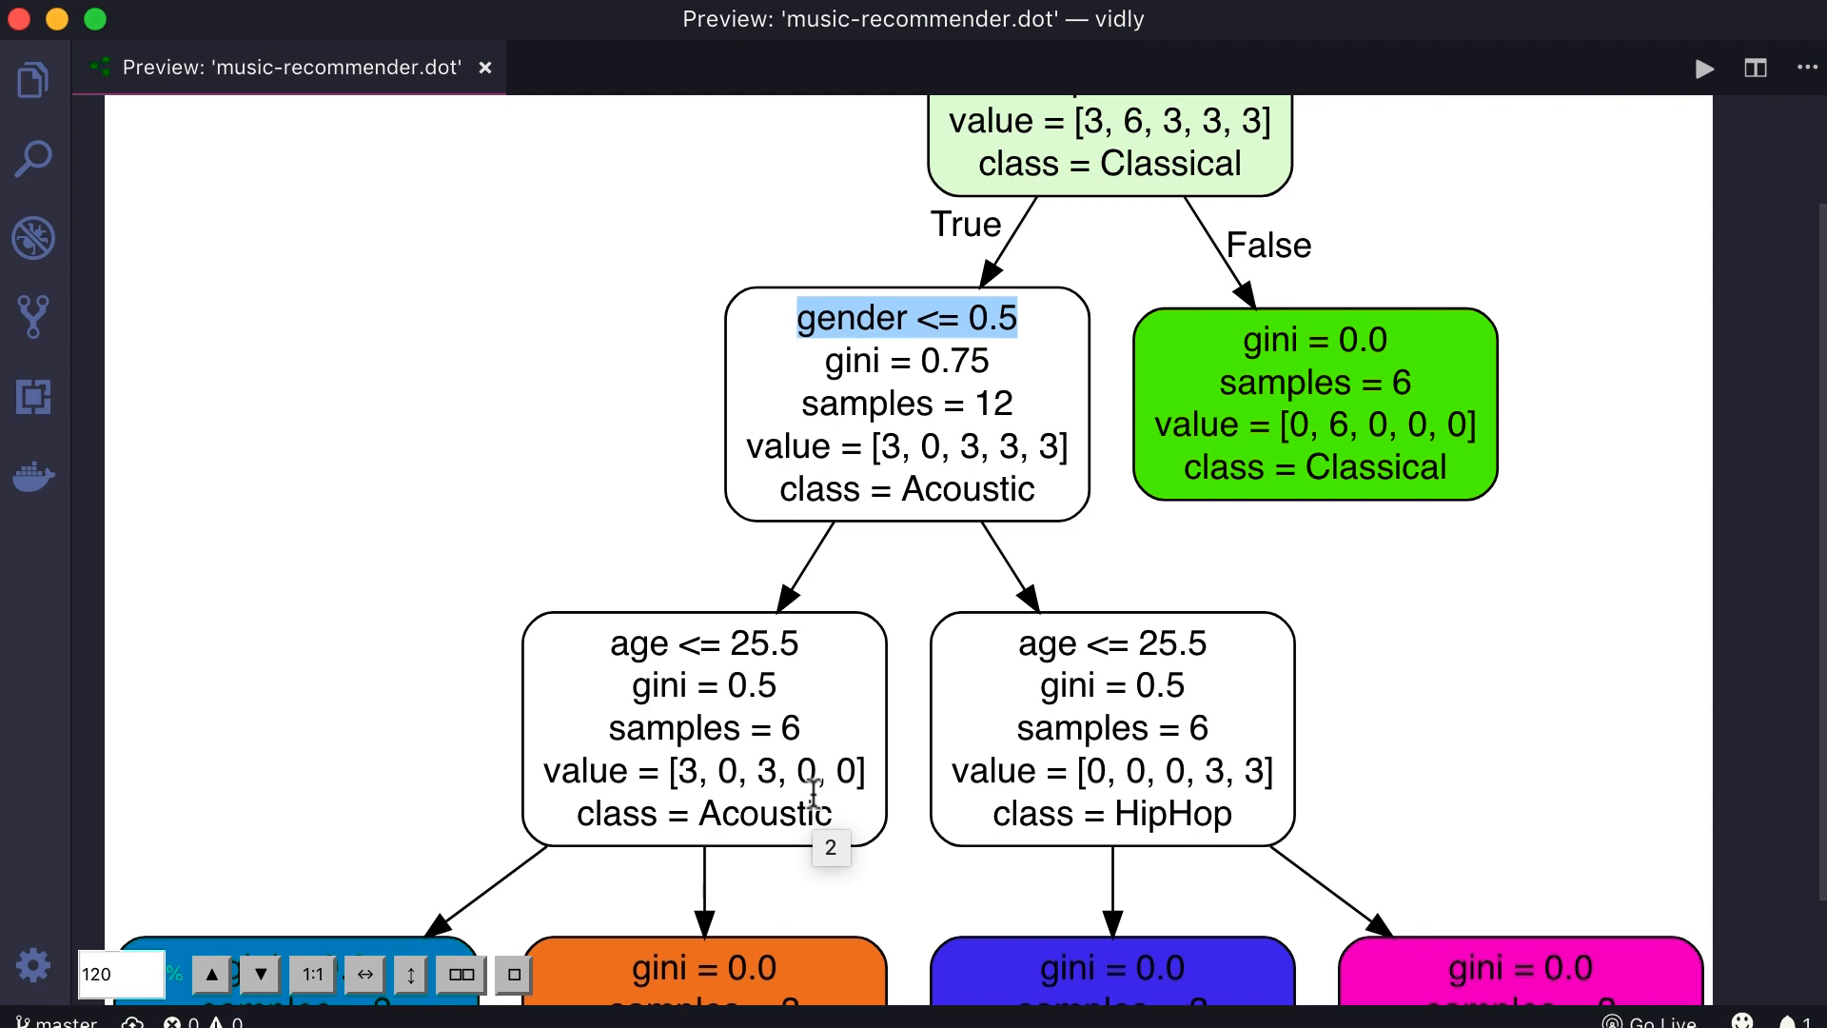
scroll(down, 3)
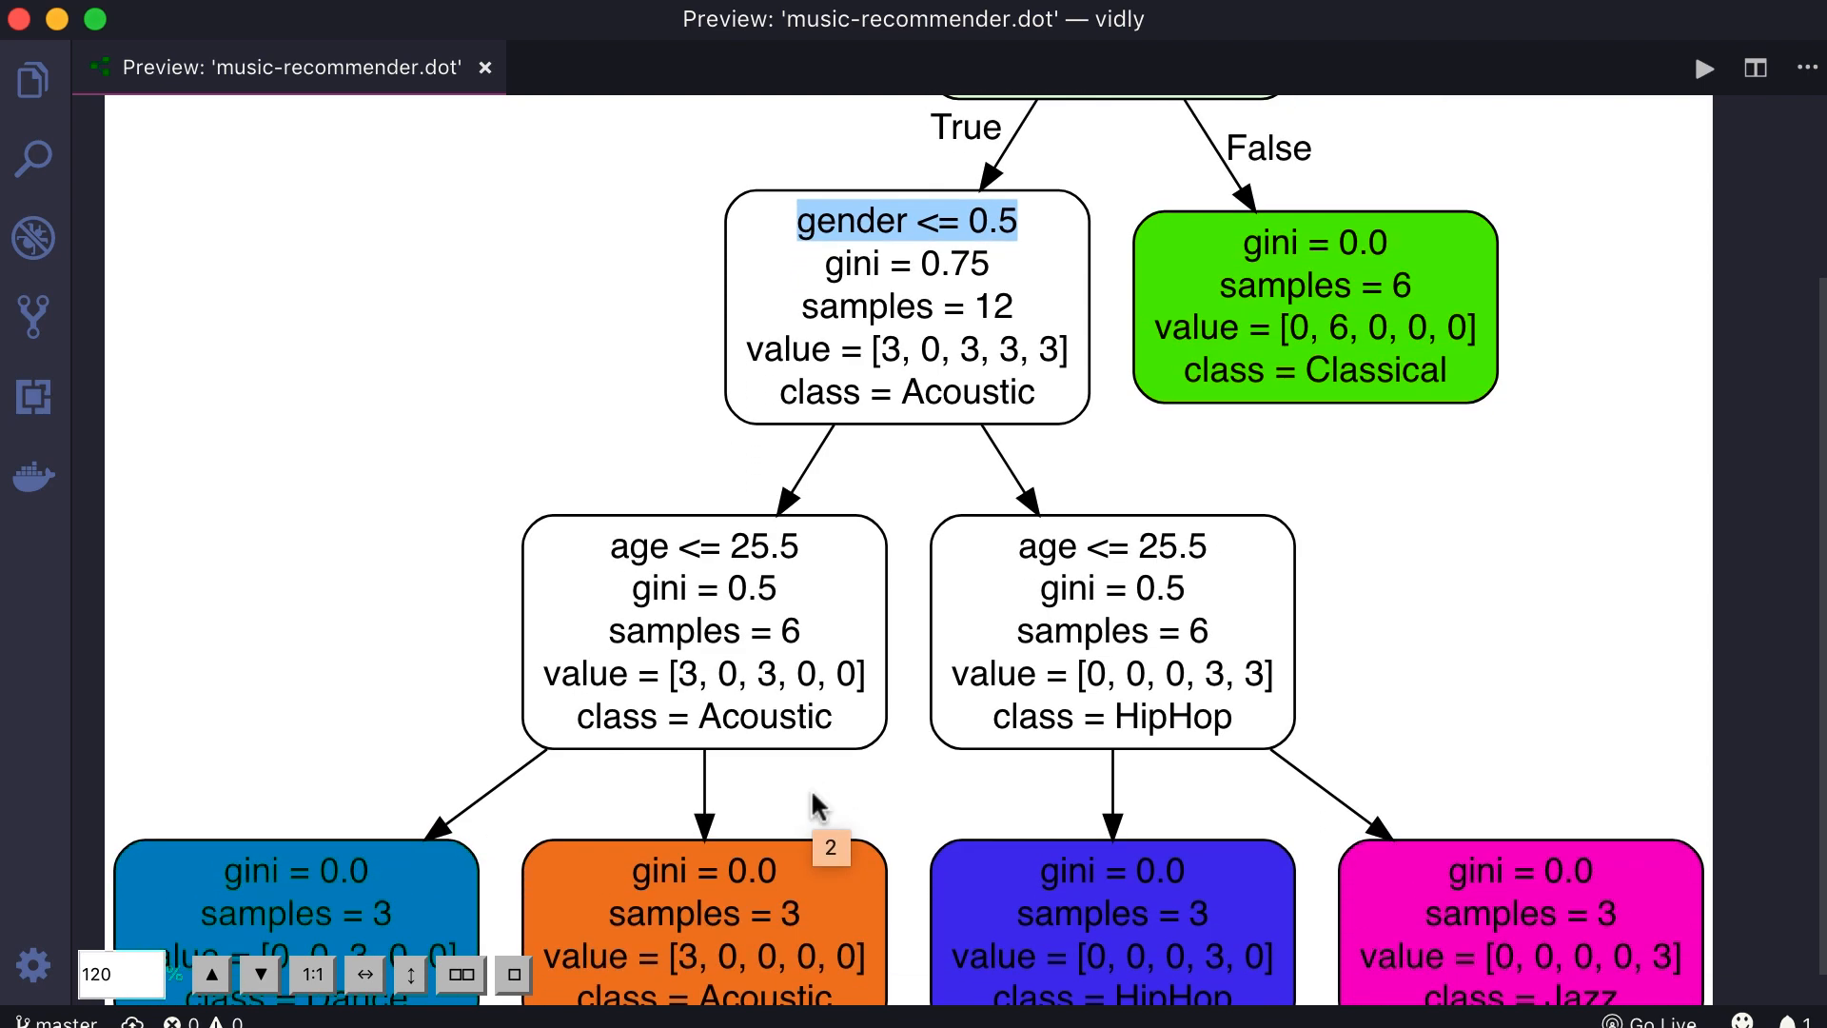
double_click(691, 546)
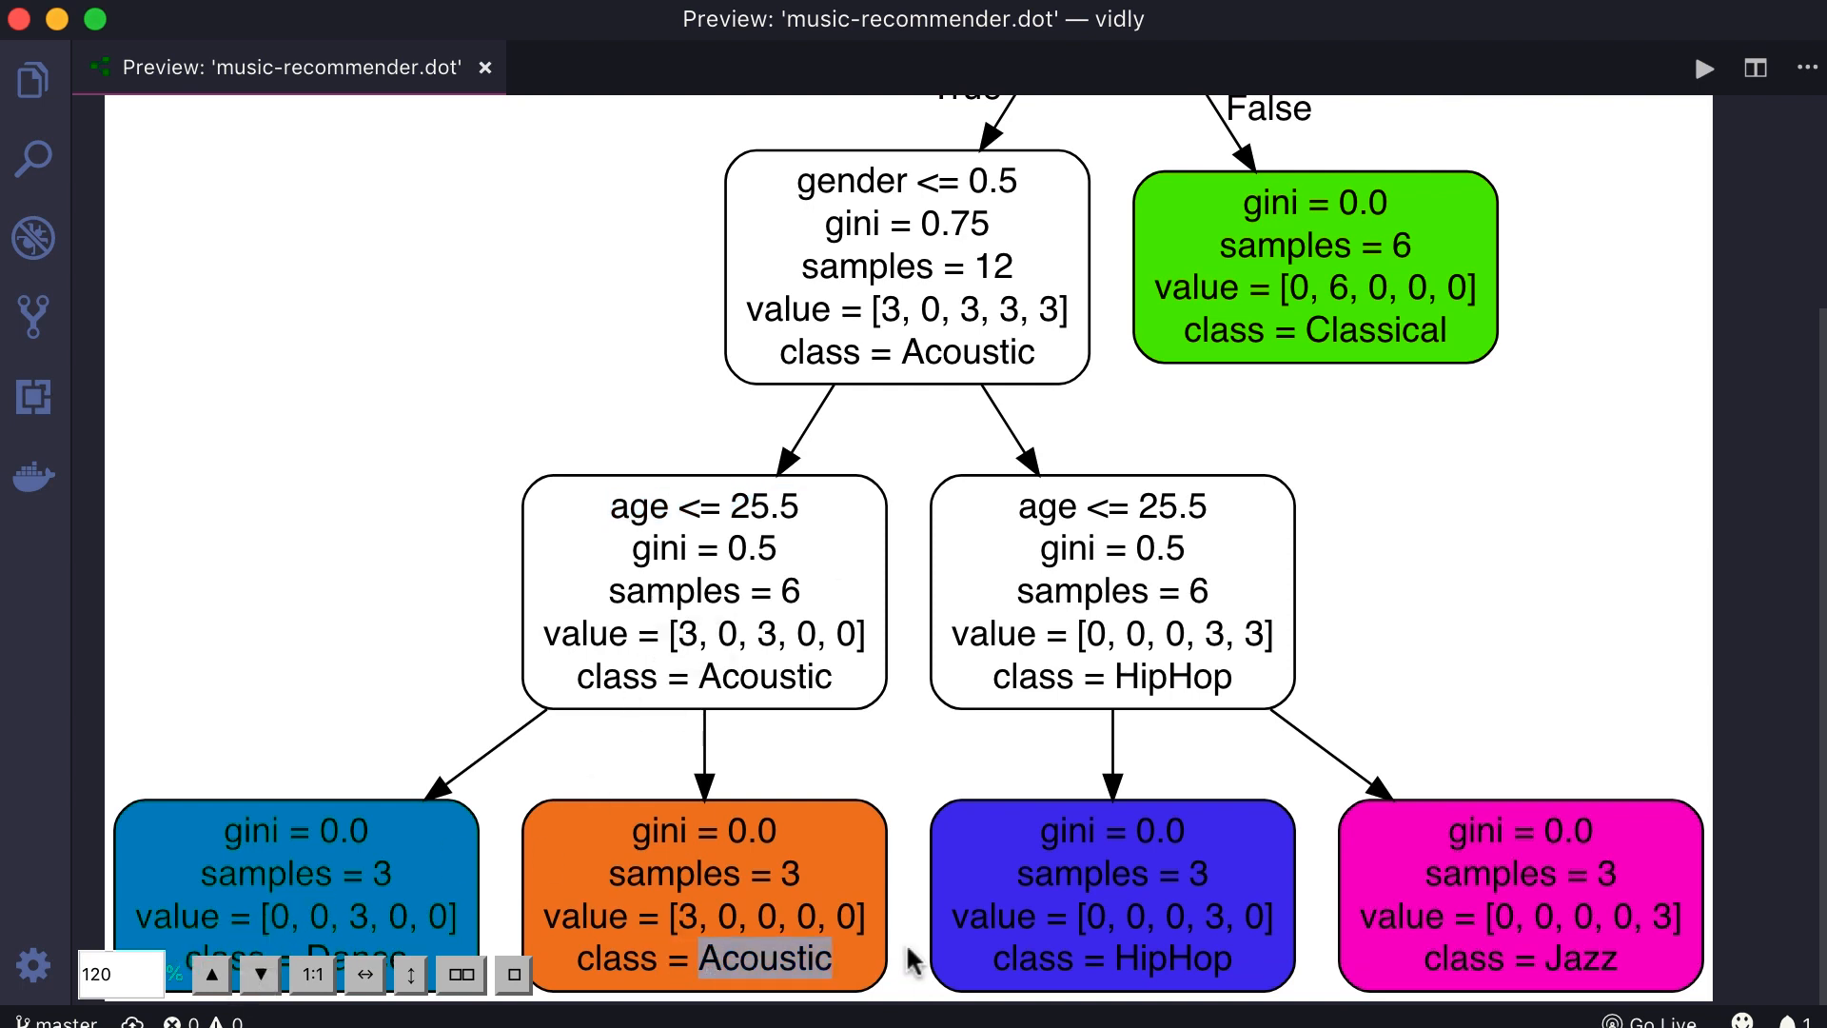
mouse_move(914, 958)
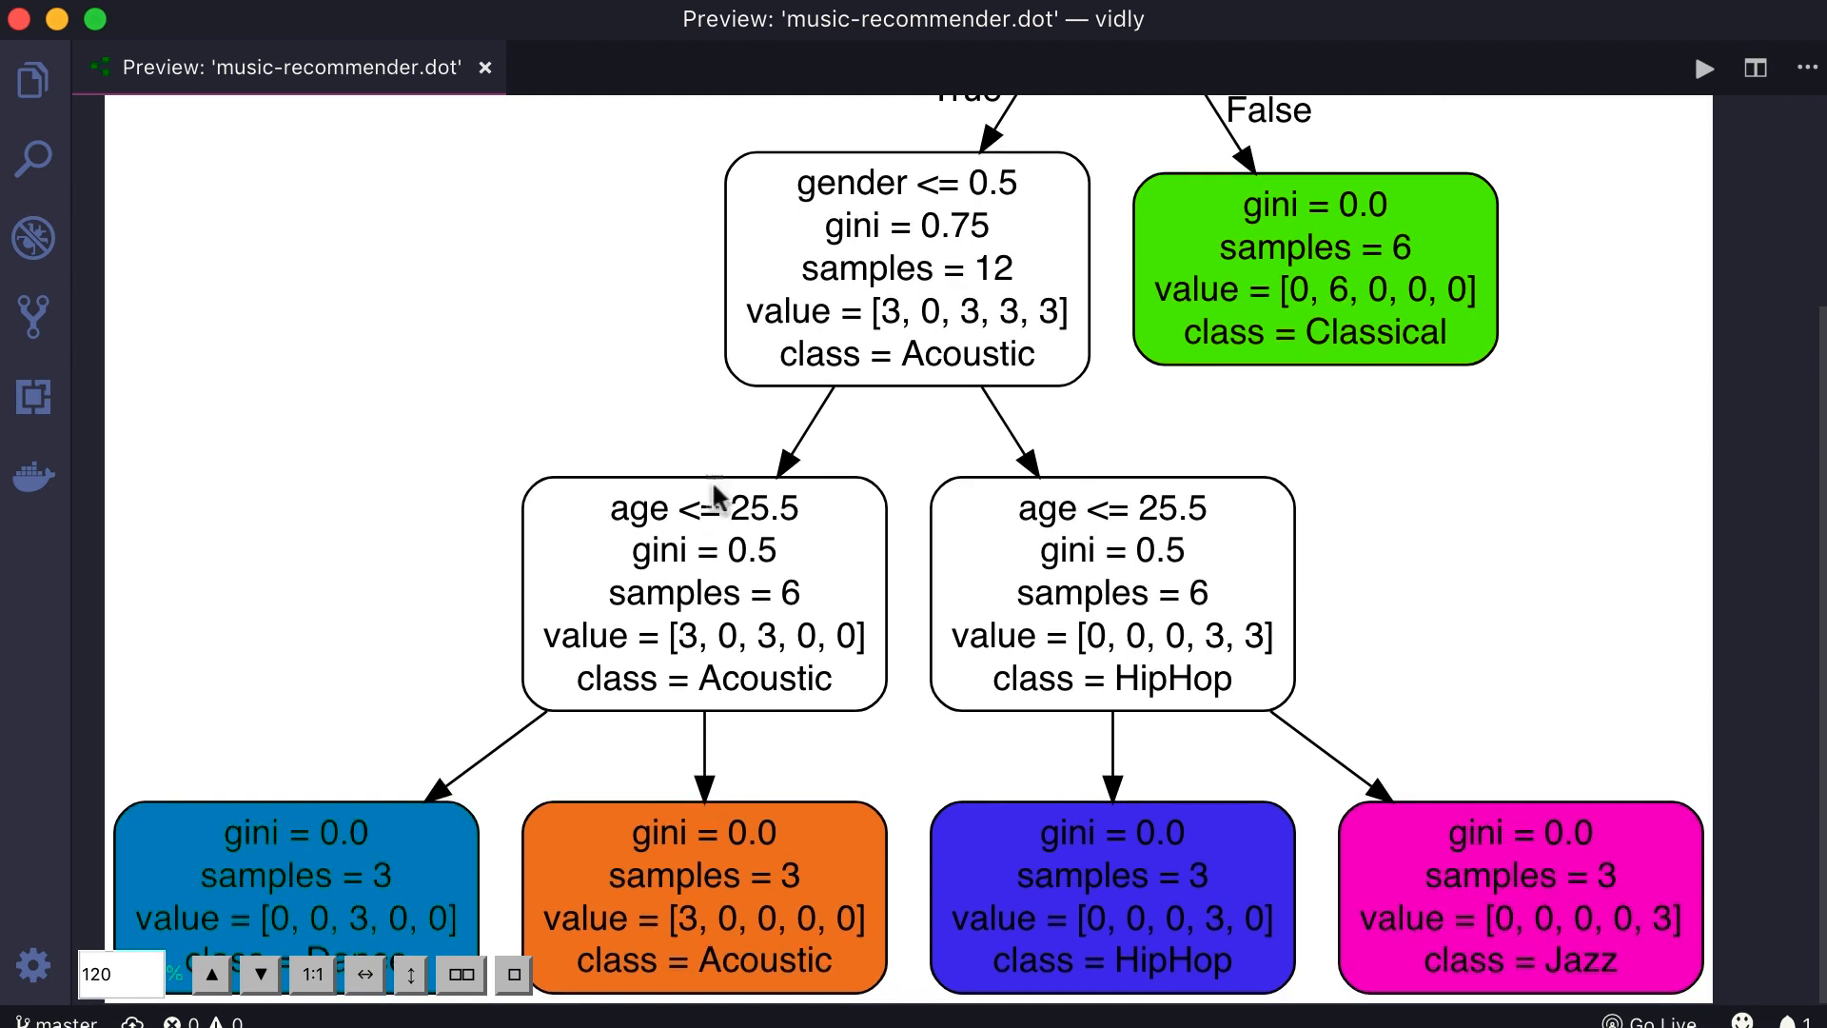
double_click(769, 508)
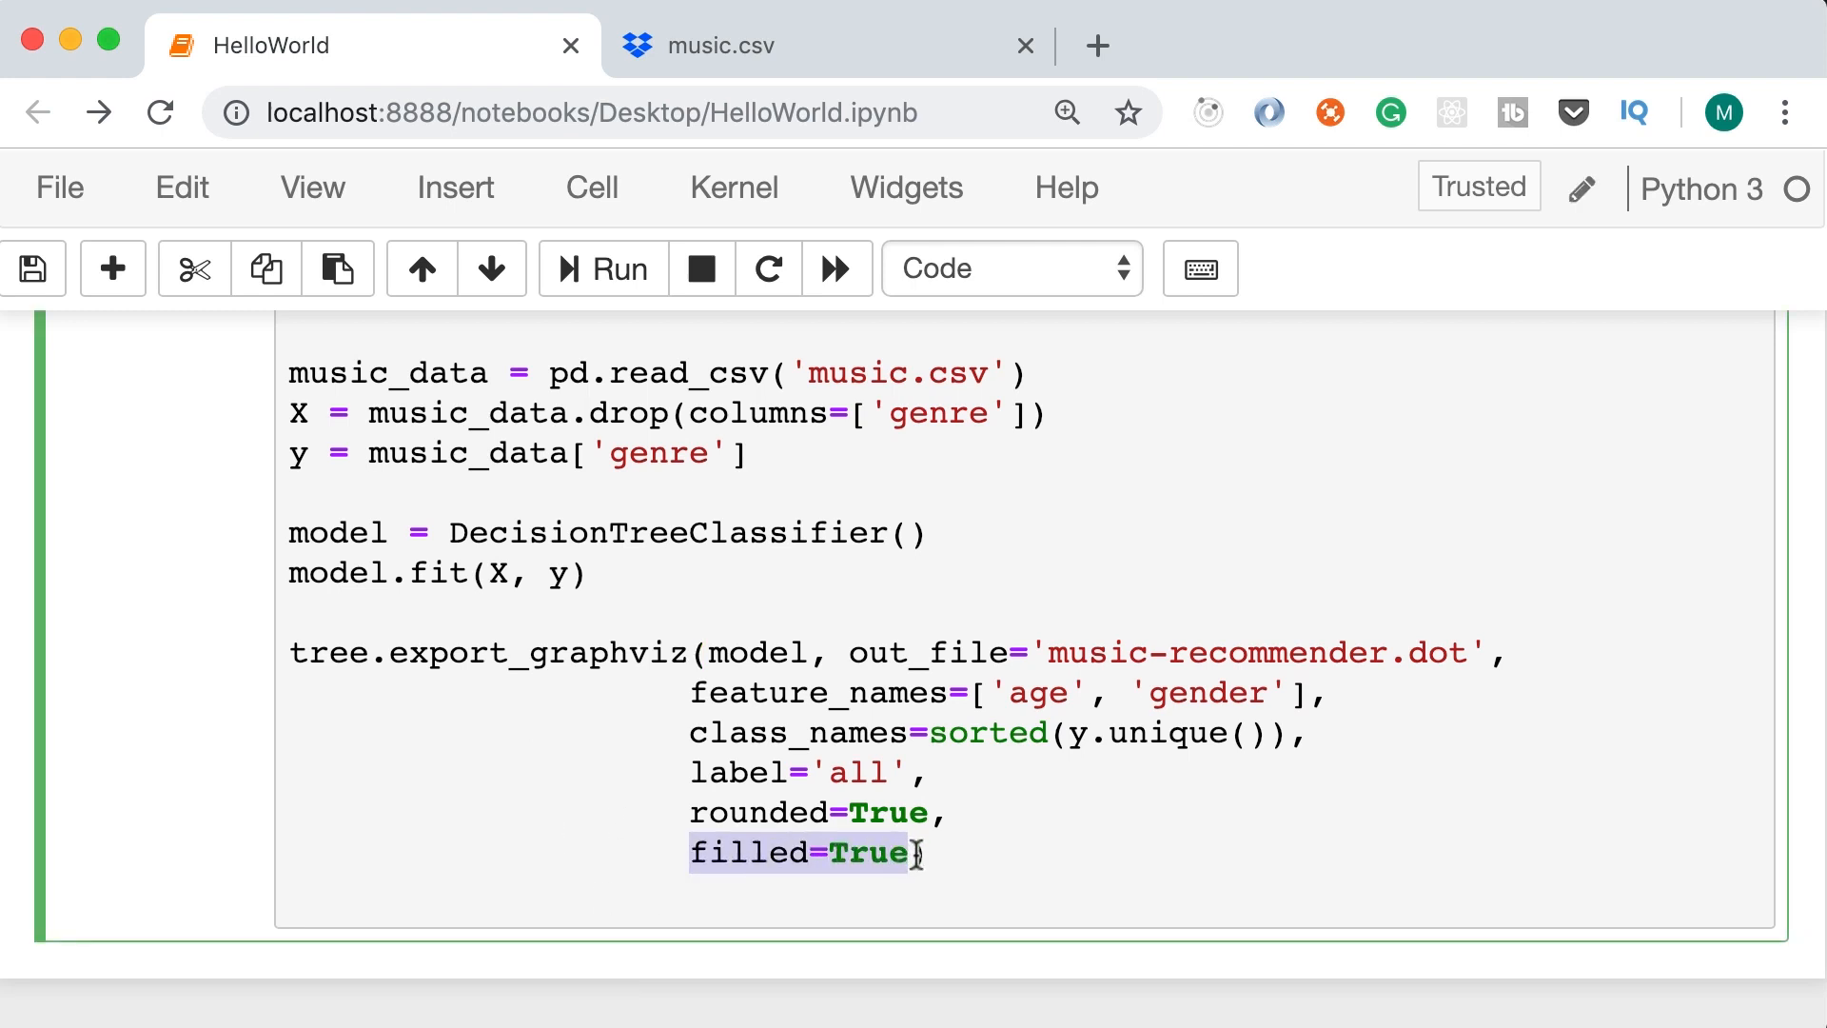
Close the export call's parenthesis after filled=True and highlight the class_names argument
text())
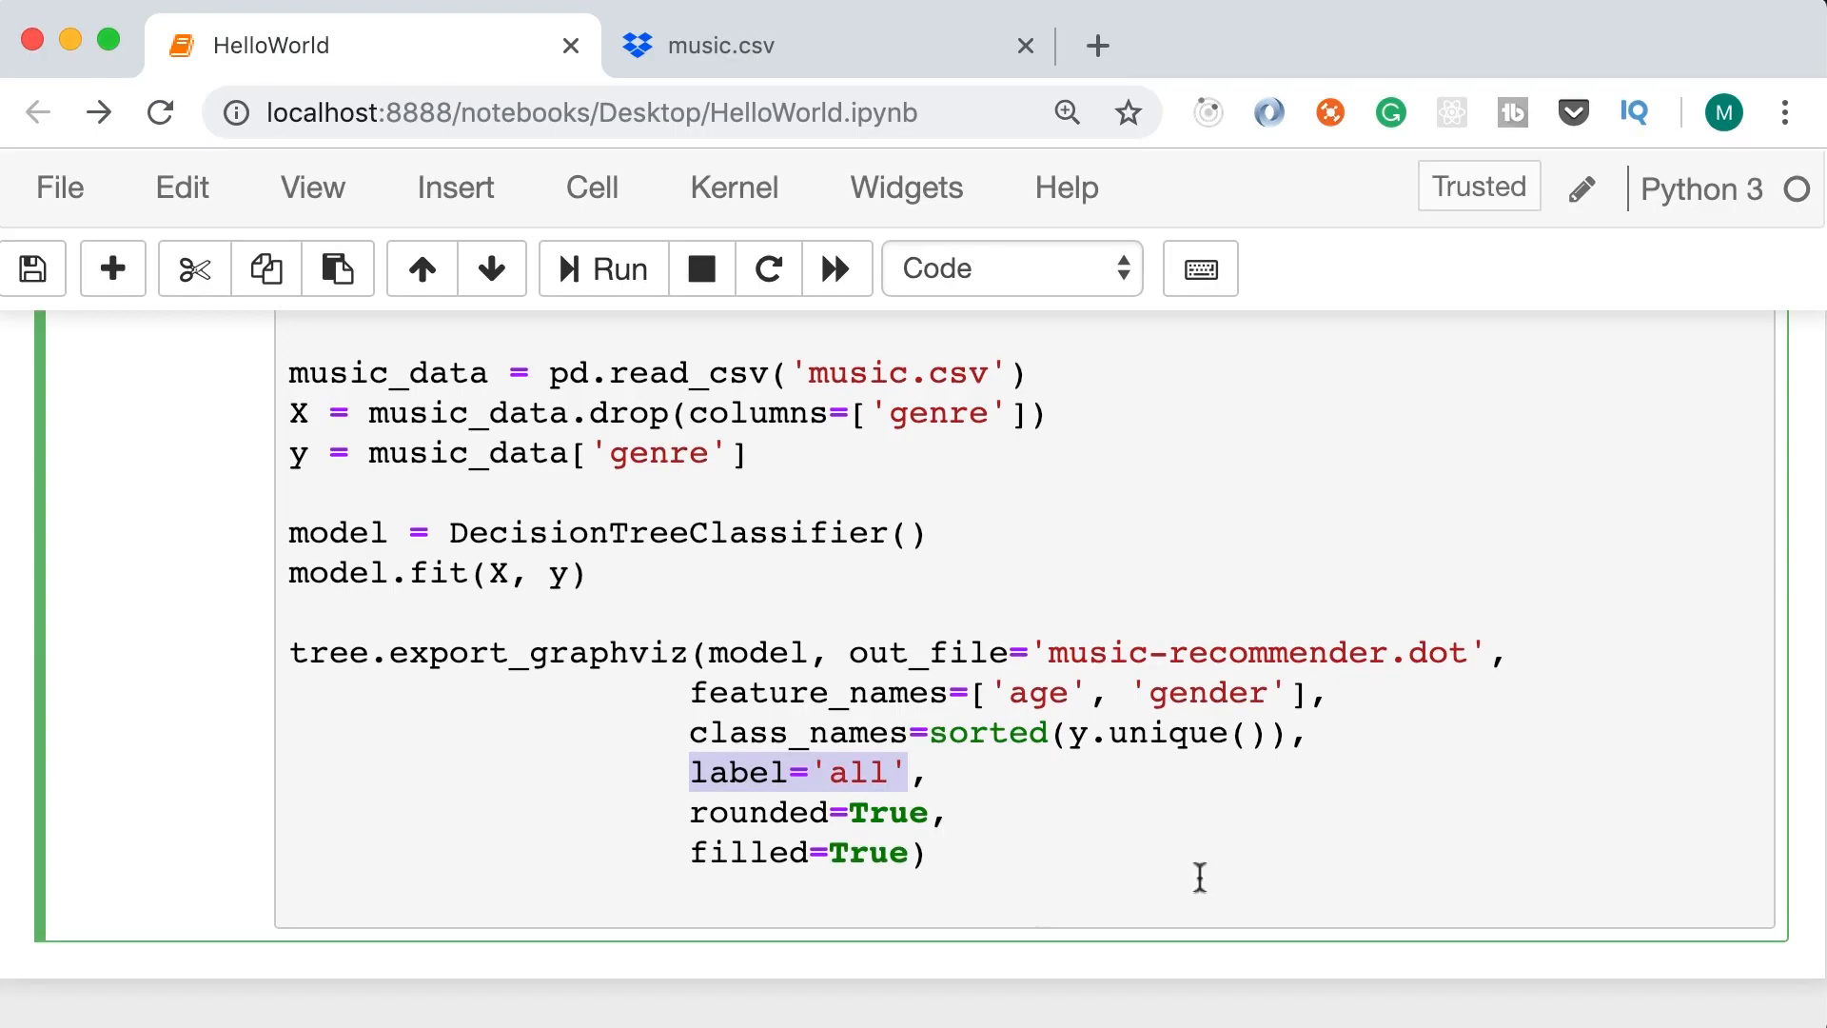
click(1275, 732)
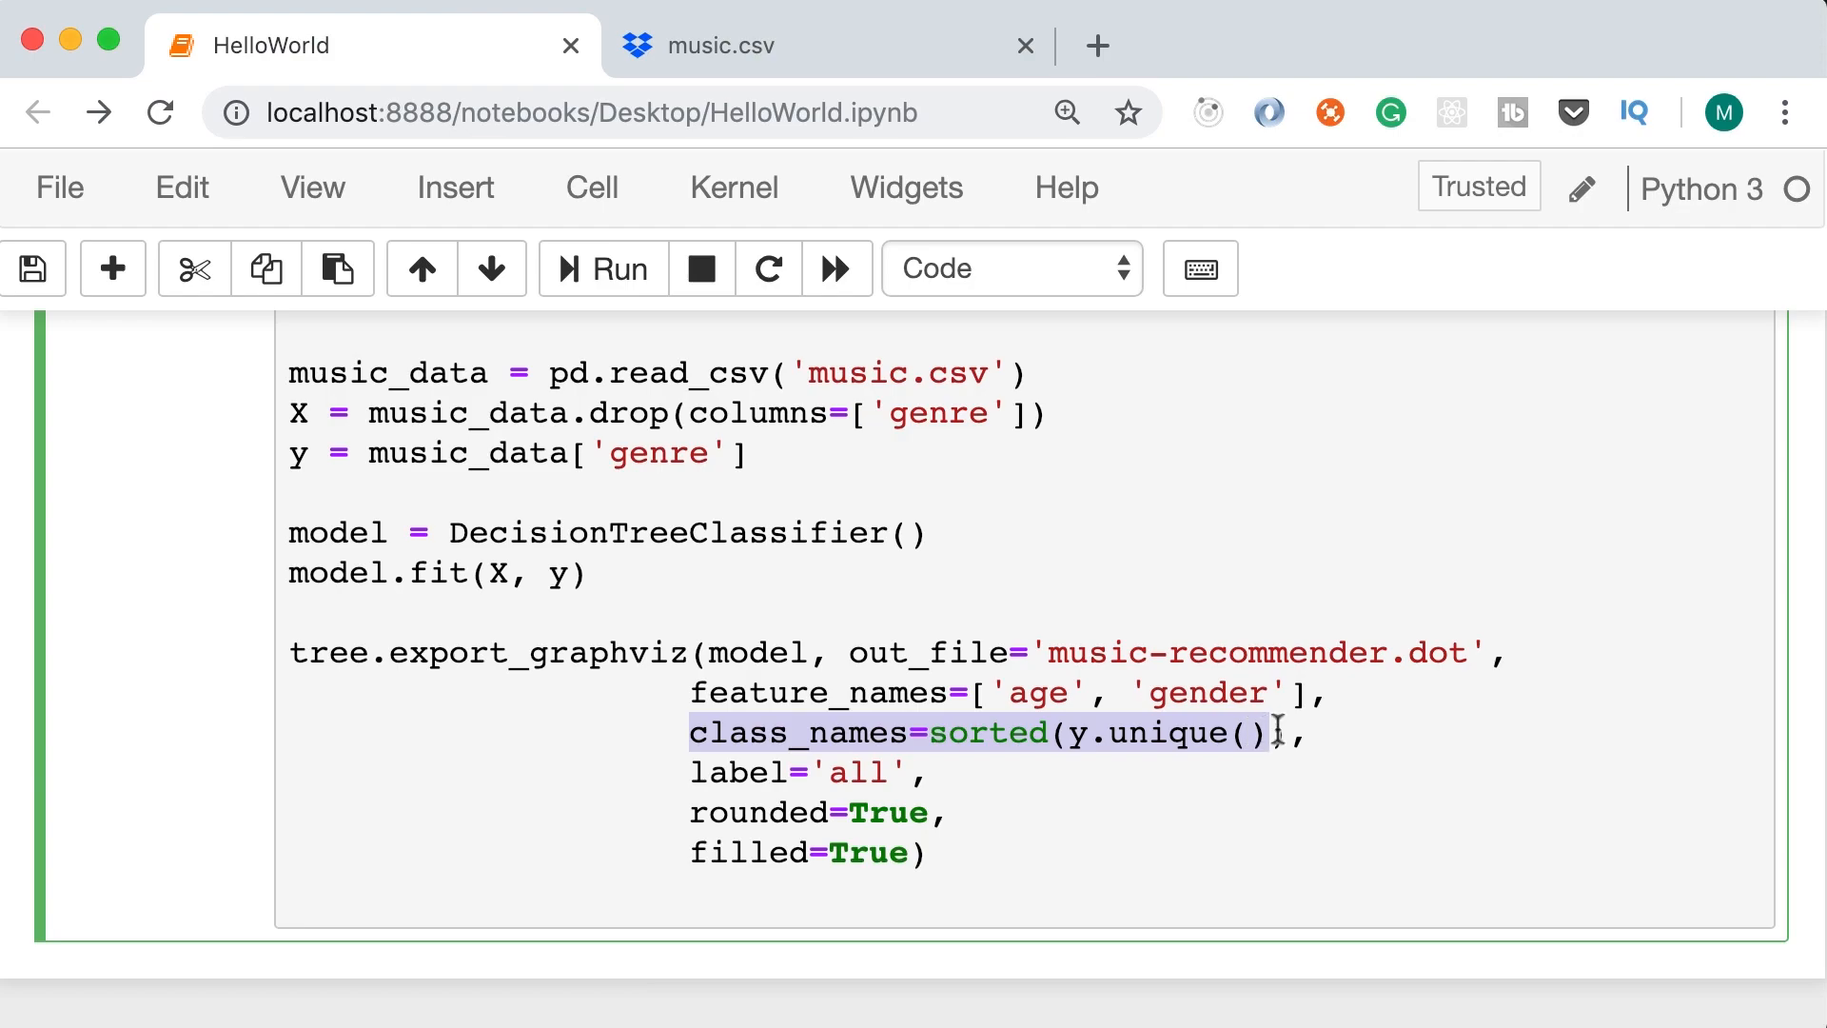